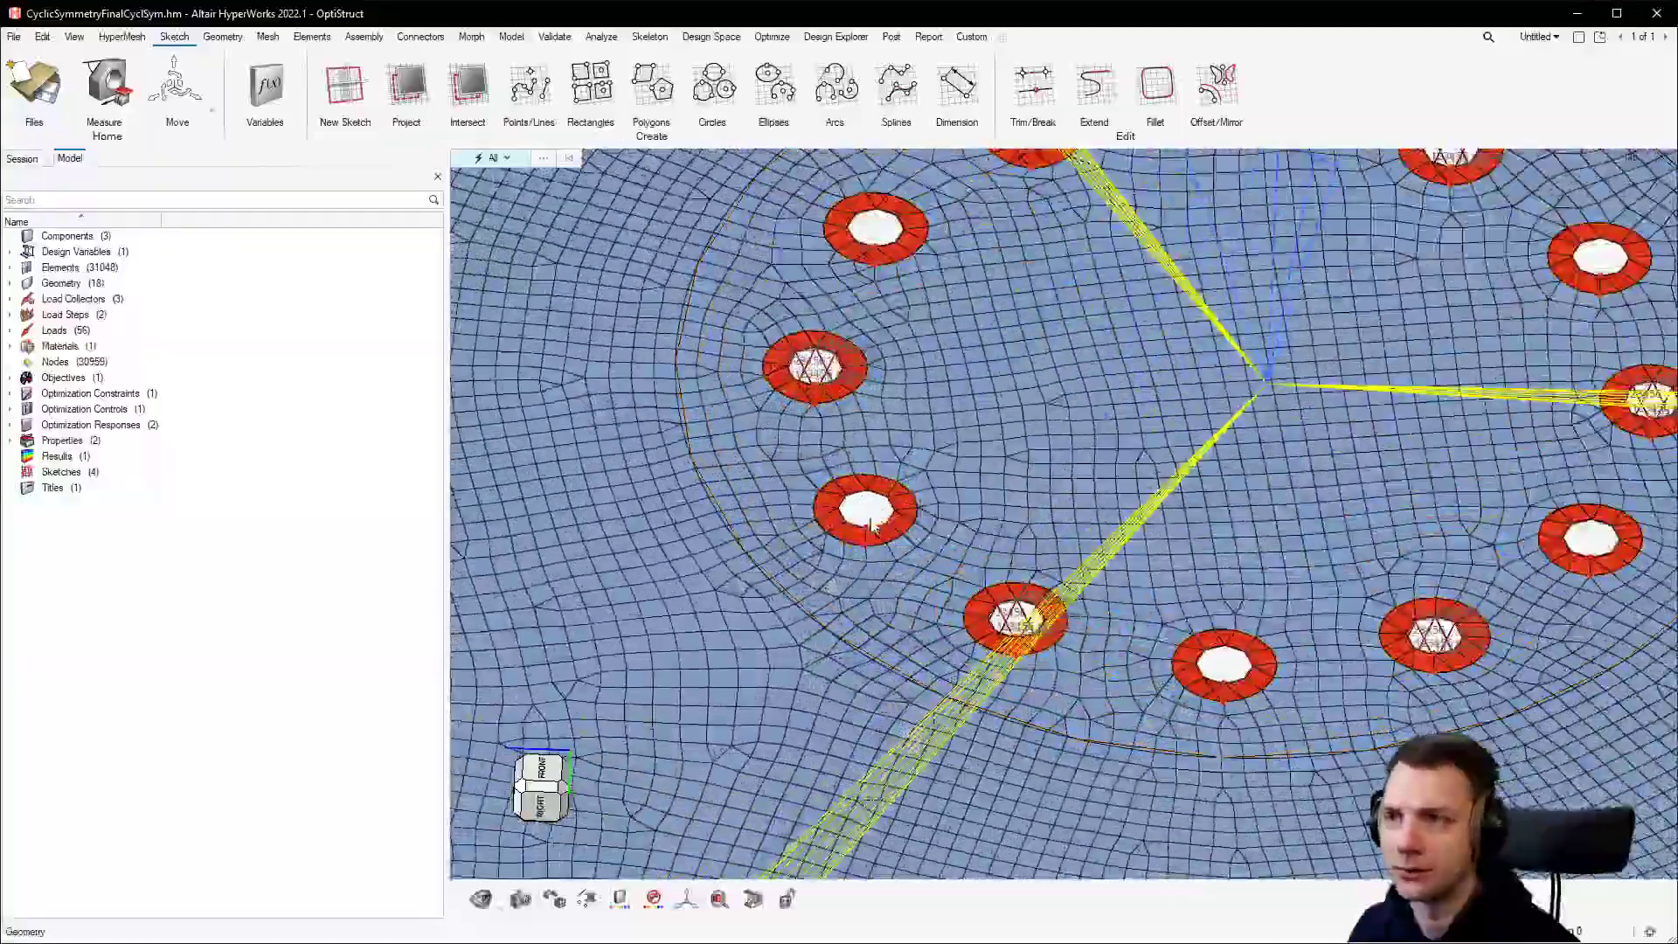
# Scroll the Manufacturability help page to Pattern Grouping's Planar Symmetry explanation.
pyautogui.scroll(-3)
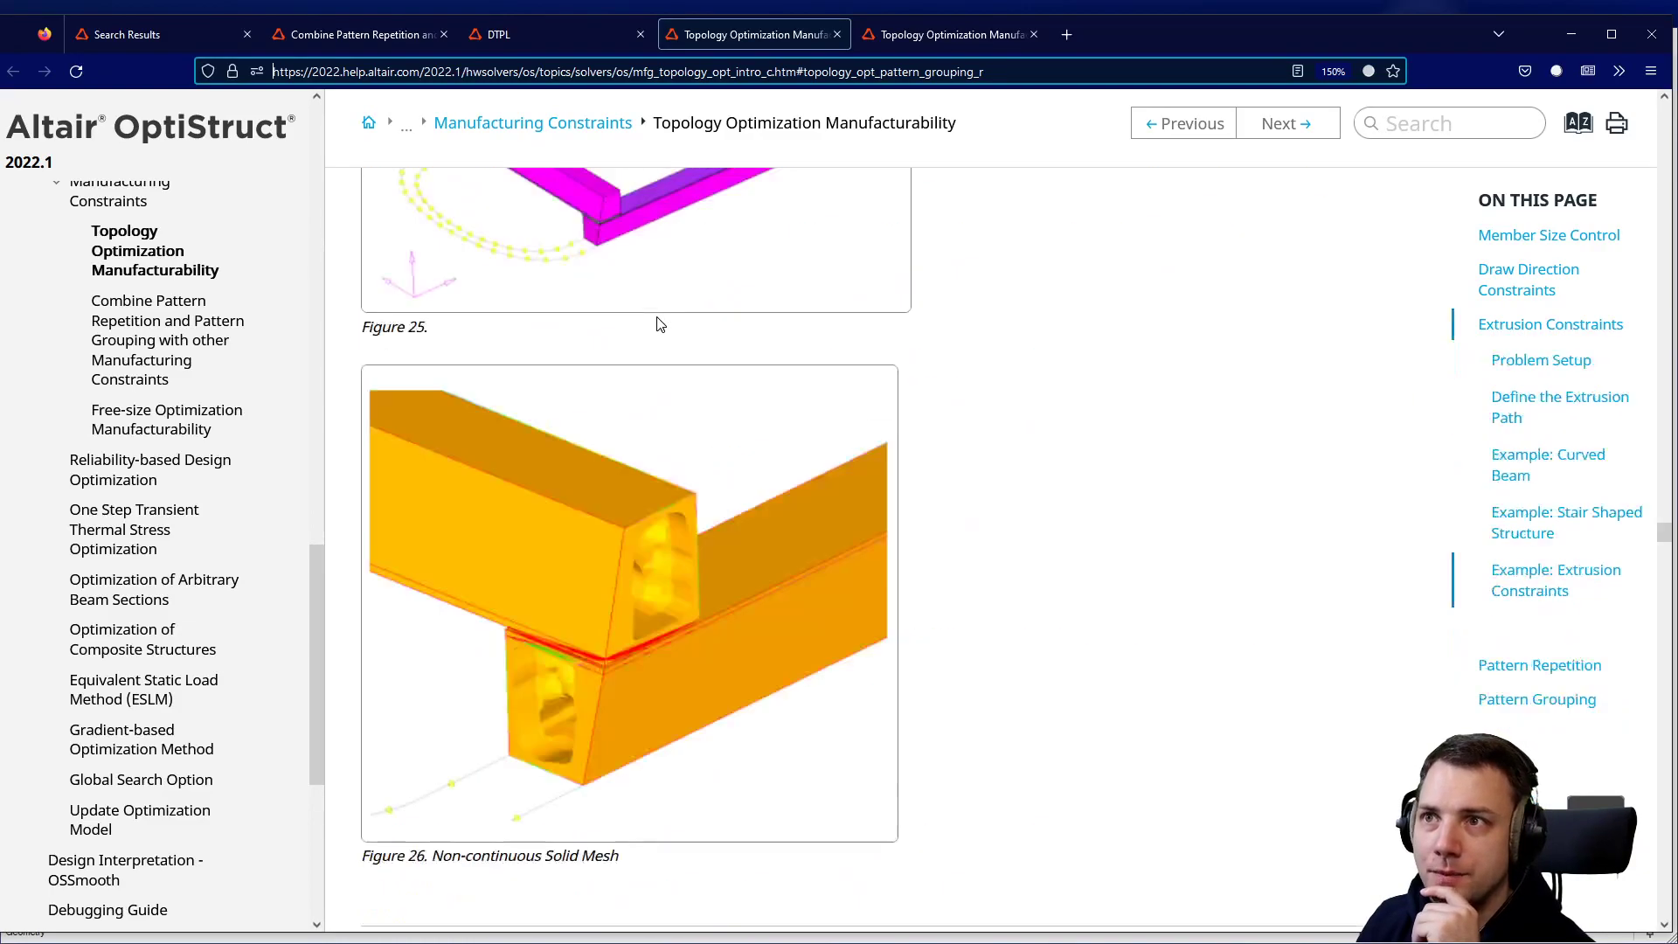
pyautogui.scroll(-3)
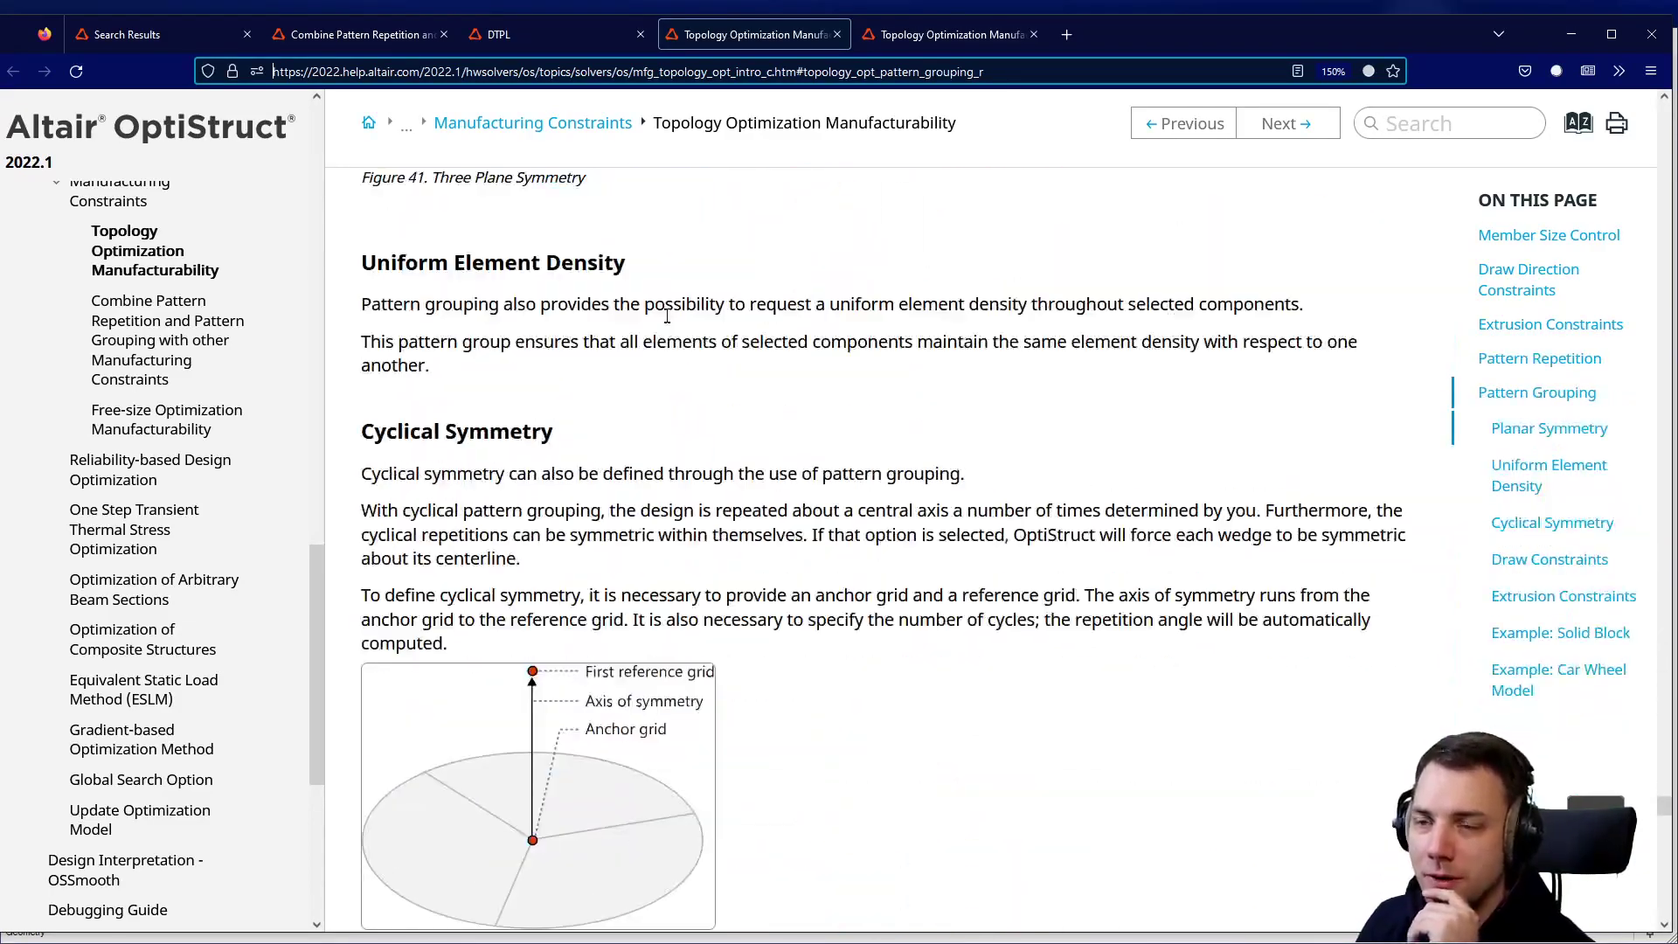
pyautogui.scroll(-3)
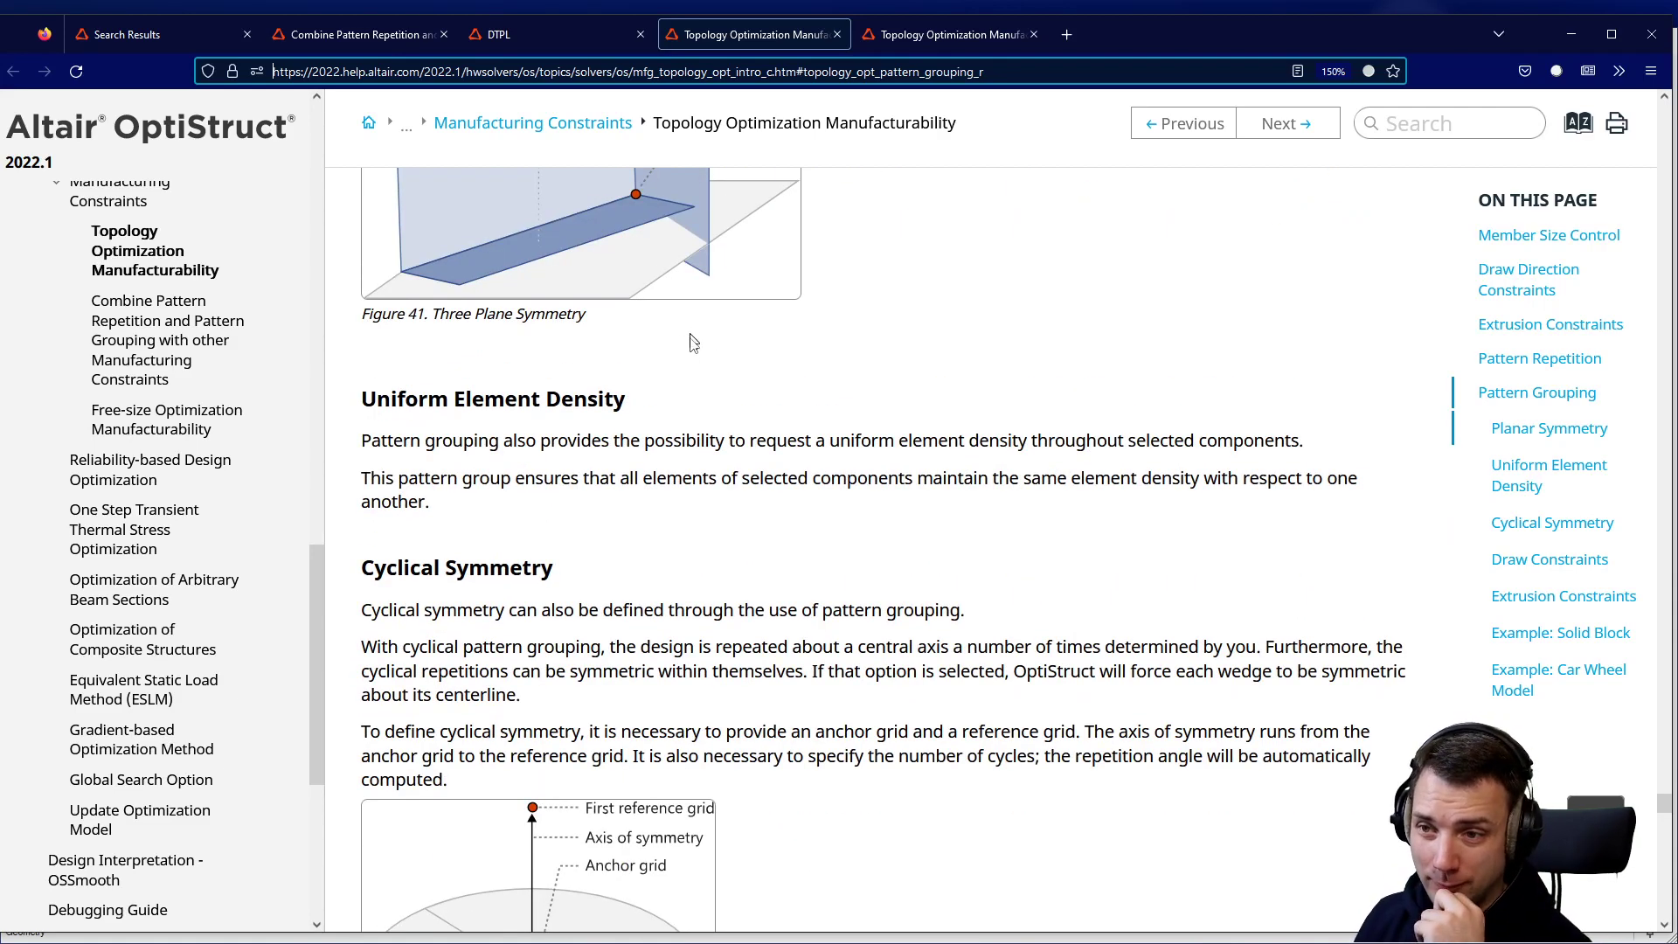
pyautogui.scroll(-3)
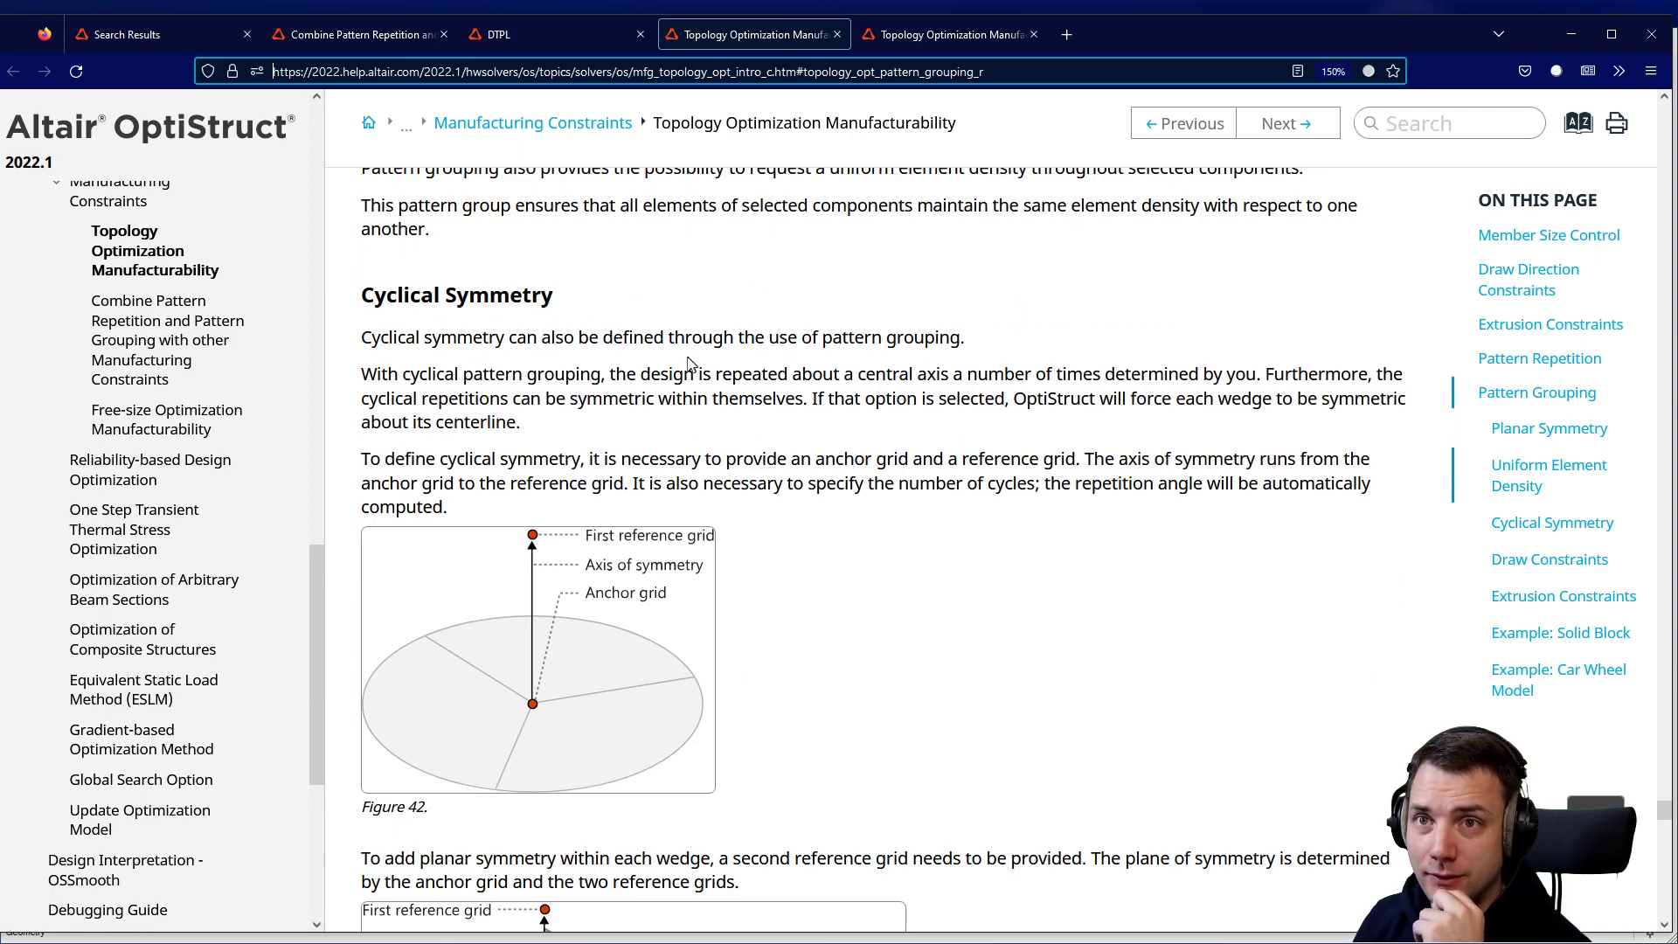
pyautogui.scroll(3)
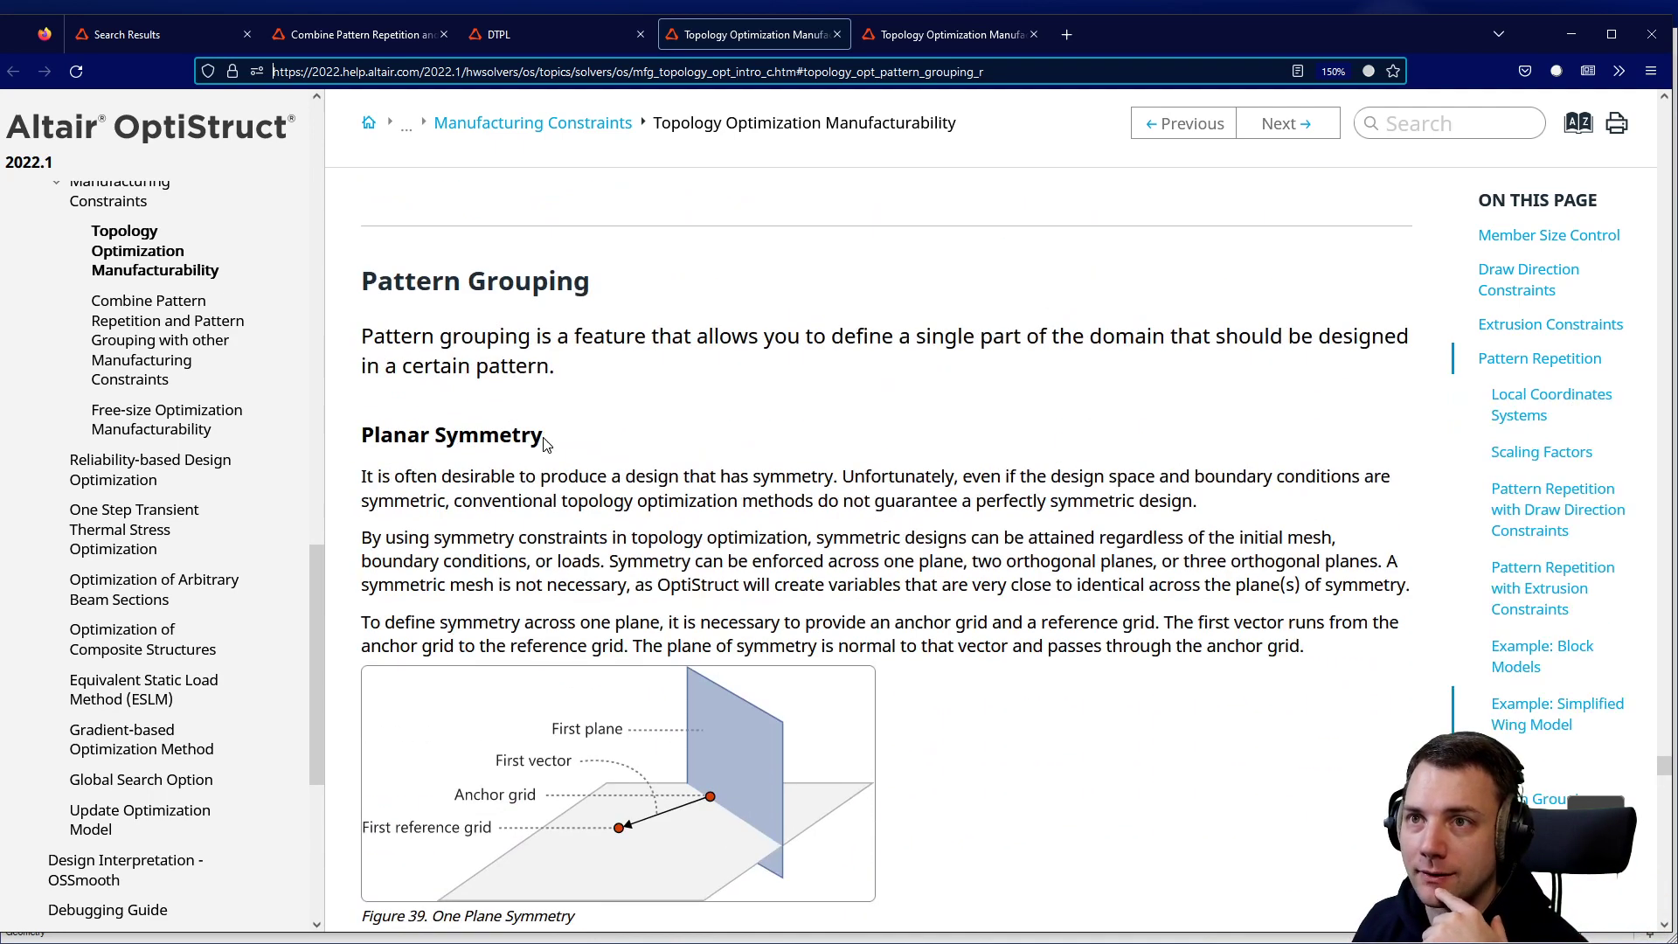
# Read past the one-, two- and three-plane symmetry Figures 39–41 to Cyclical Symmetry.
pyautogui.scroll(-3)
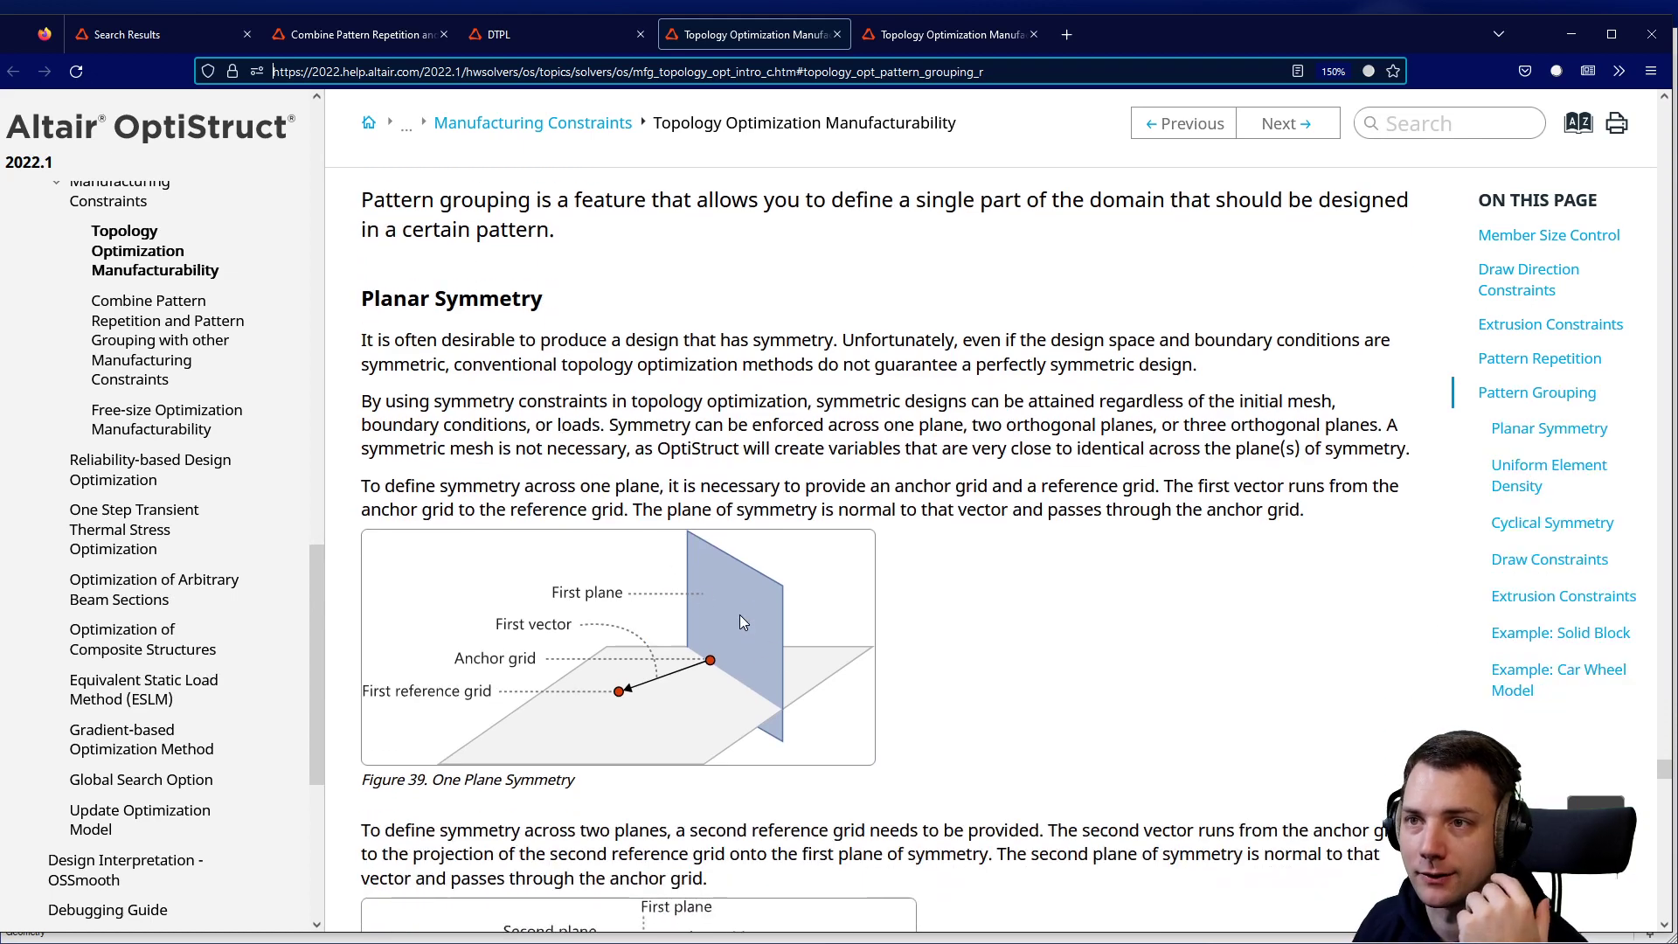
pyautogui.moveTo(716, 666)
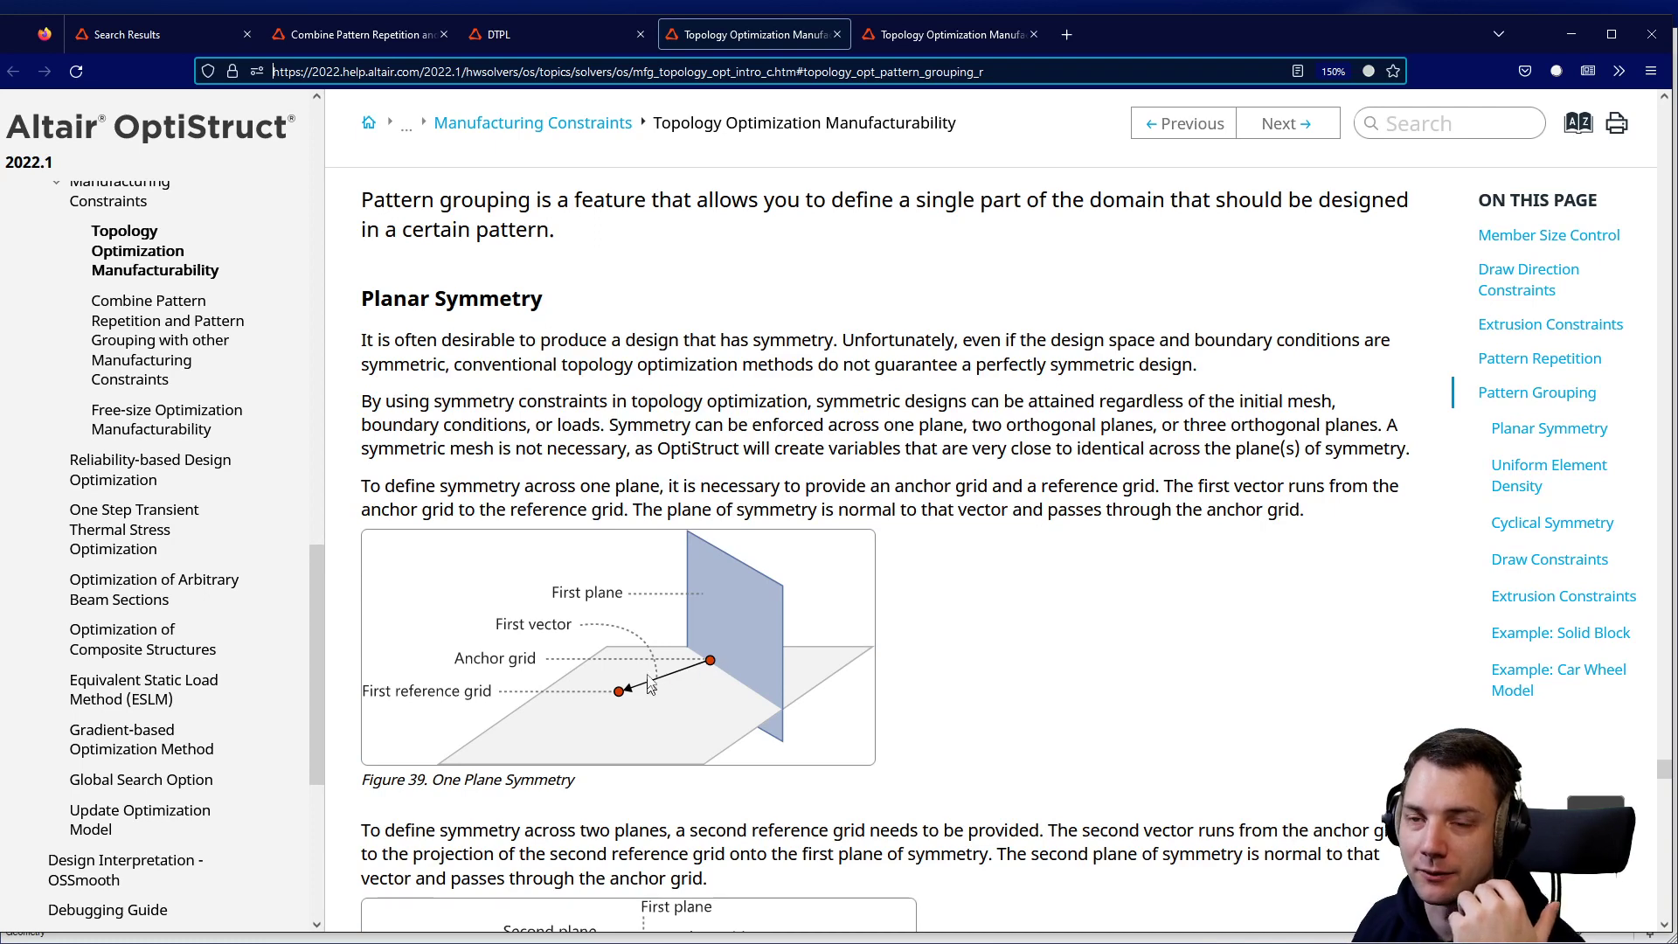
pyautogui.moveTo(657, 697)
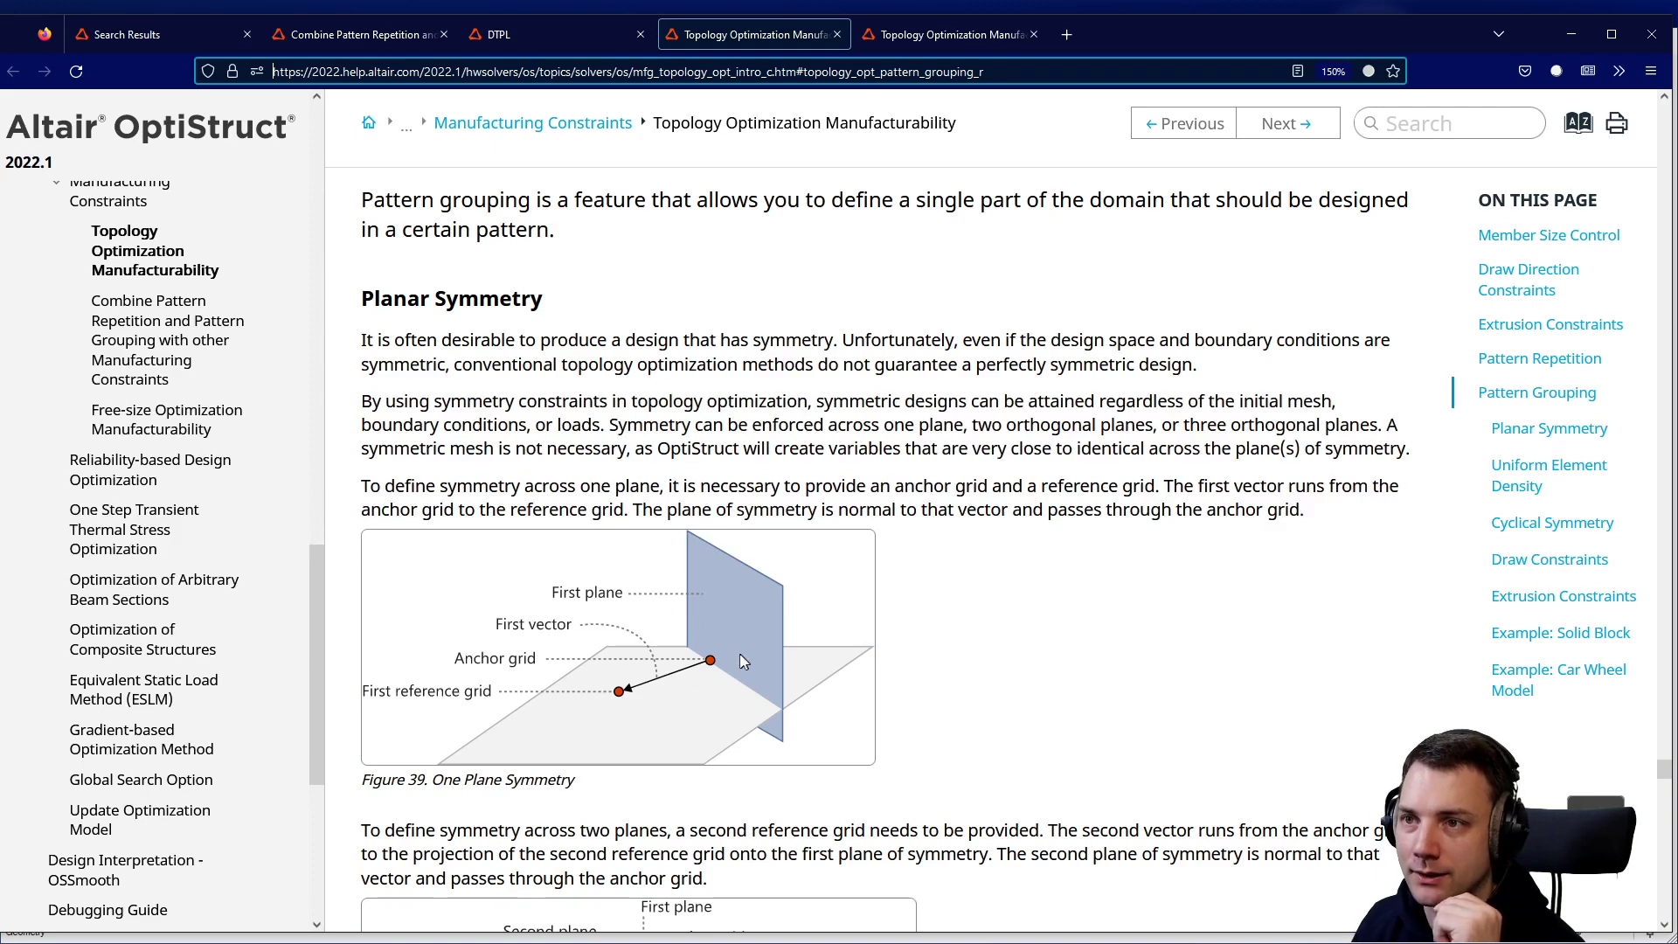
pyautogui.moveTo(626, 696)
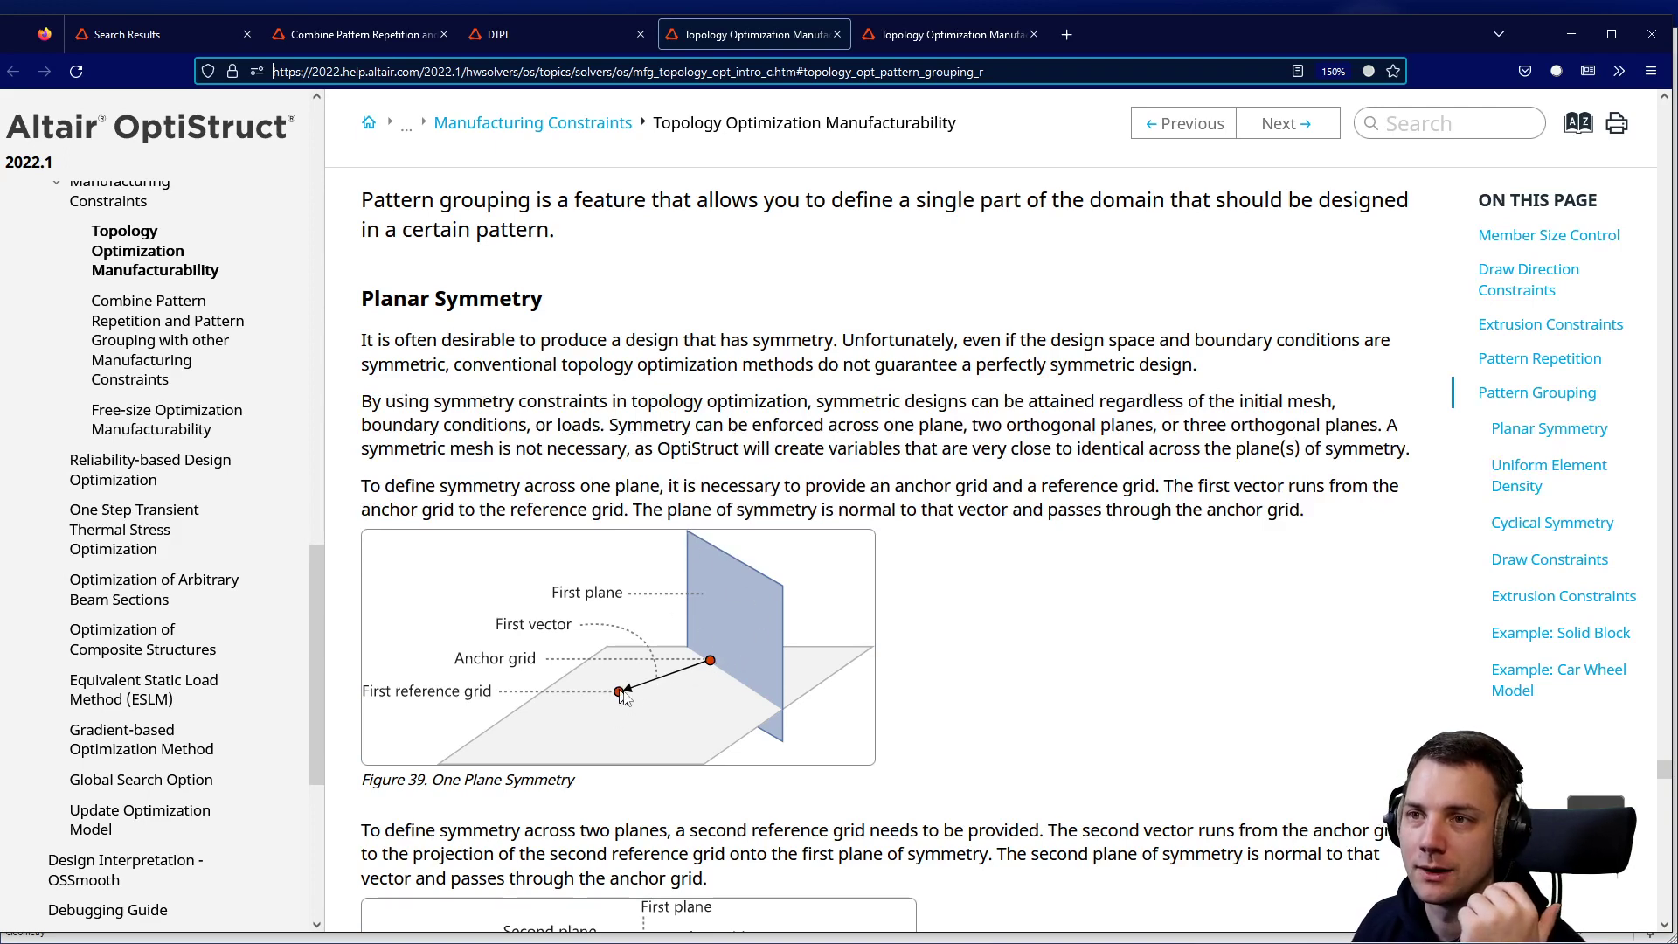
pyautogui.moveTo(696, 631)
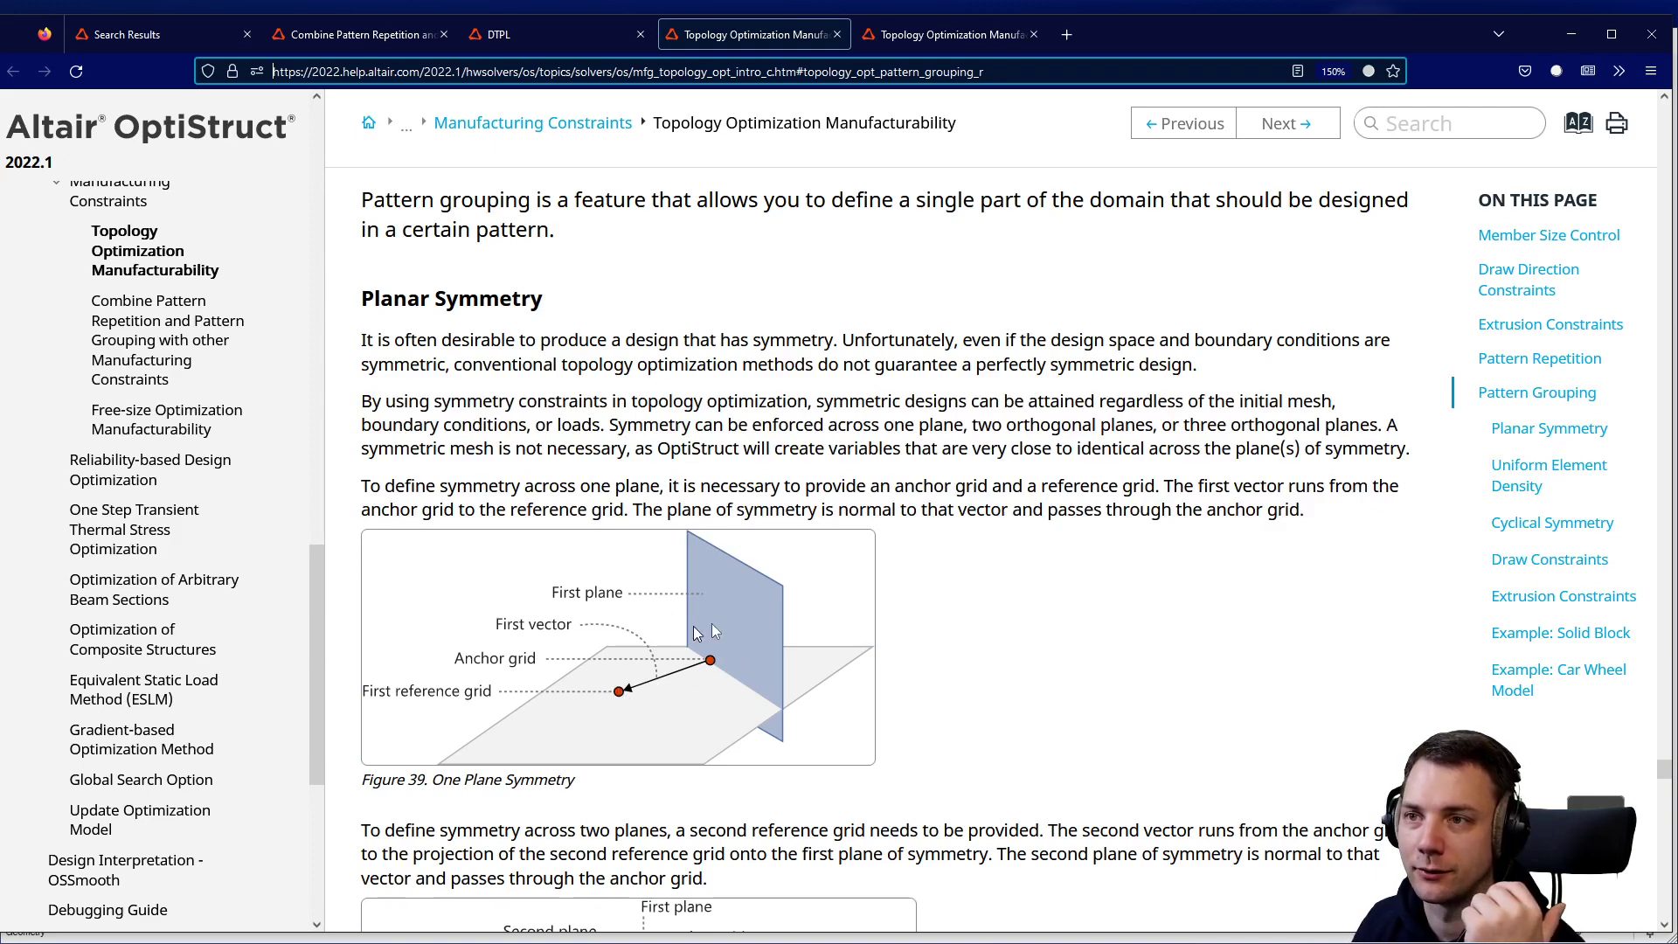
pyautogui.moveTo(842, 644)
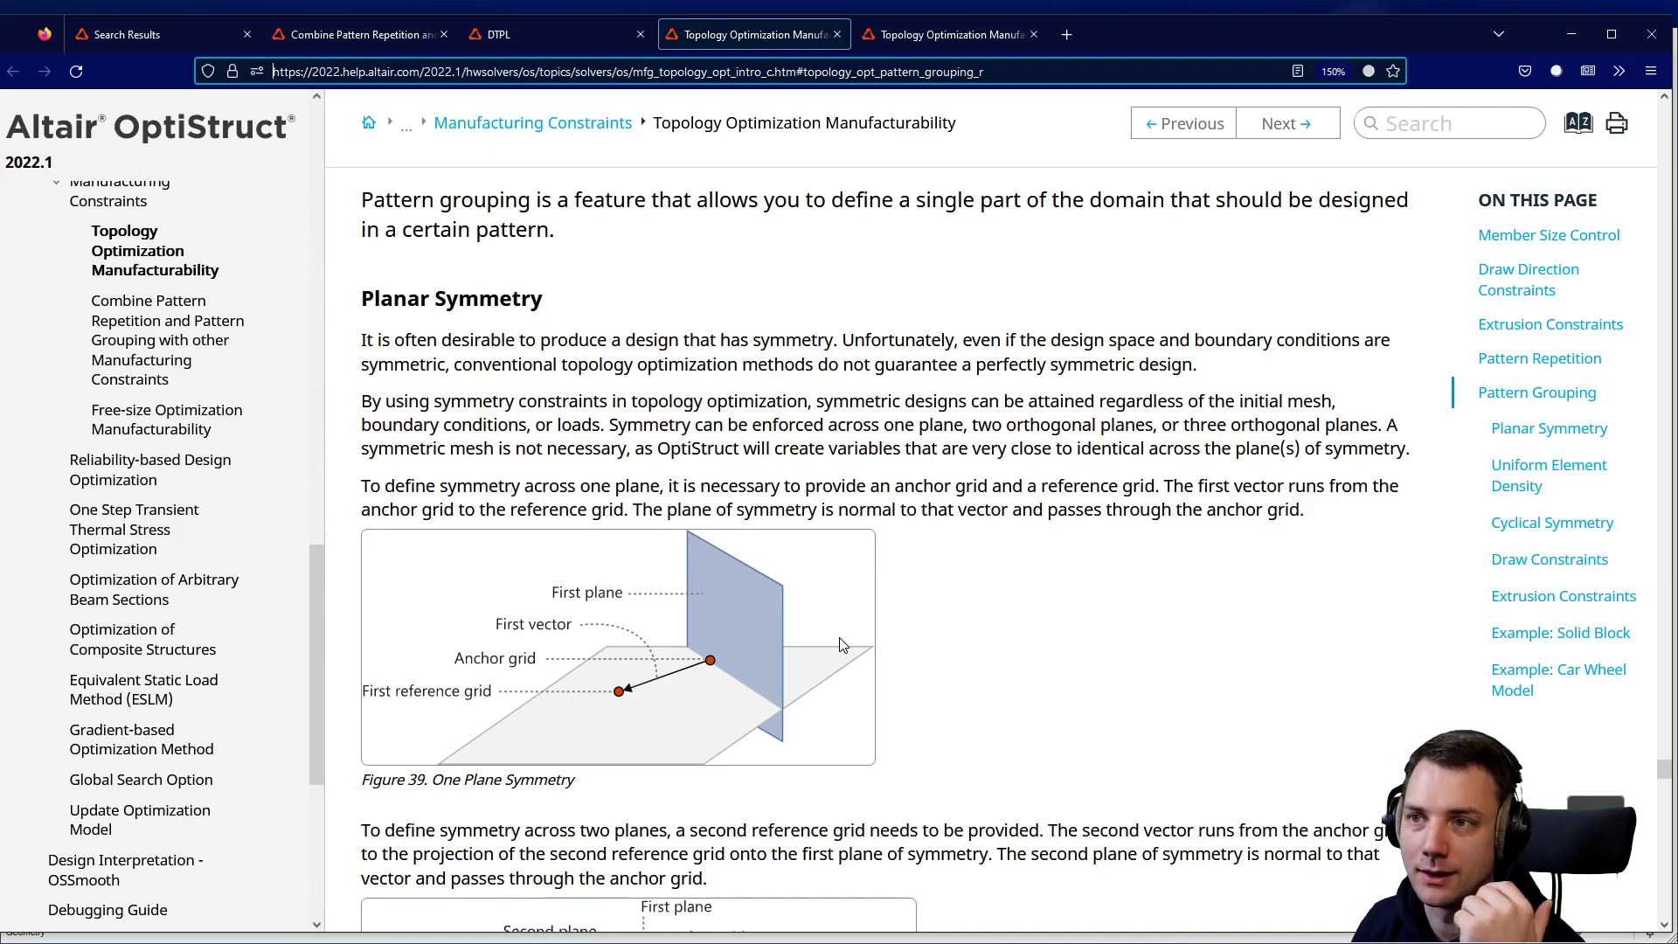
pyautogui.moveTo(861, 650)
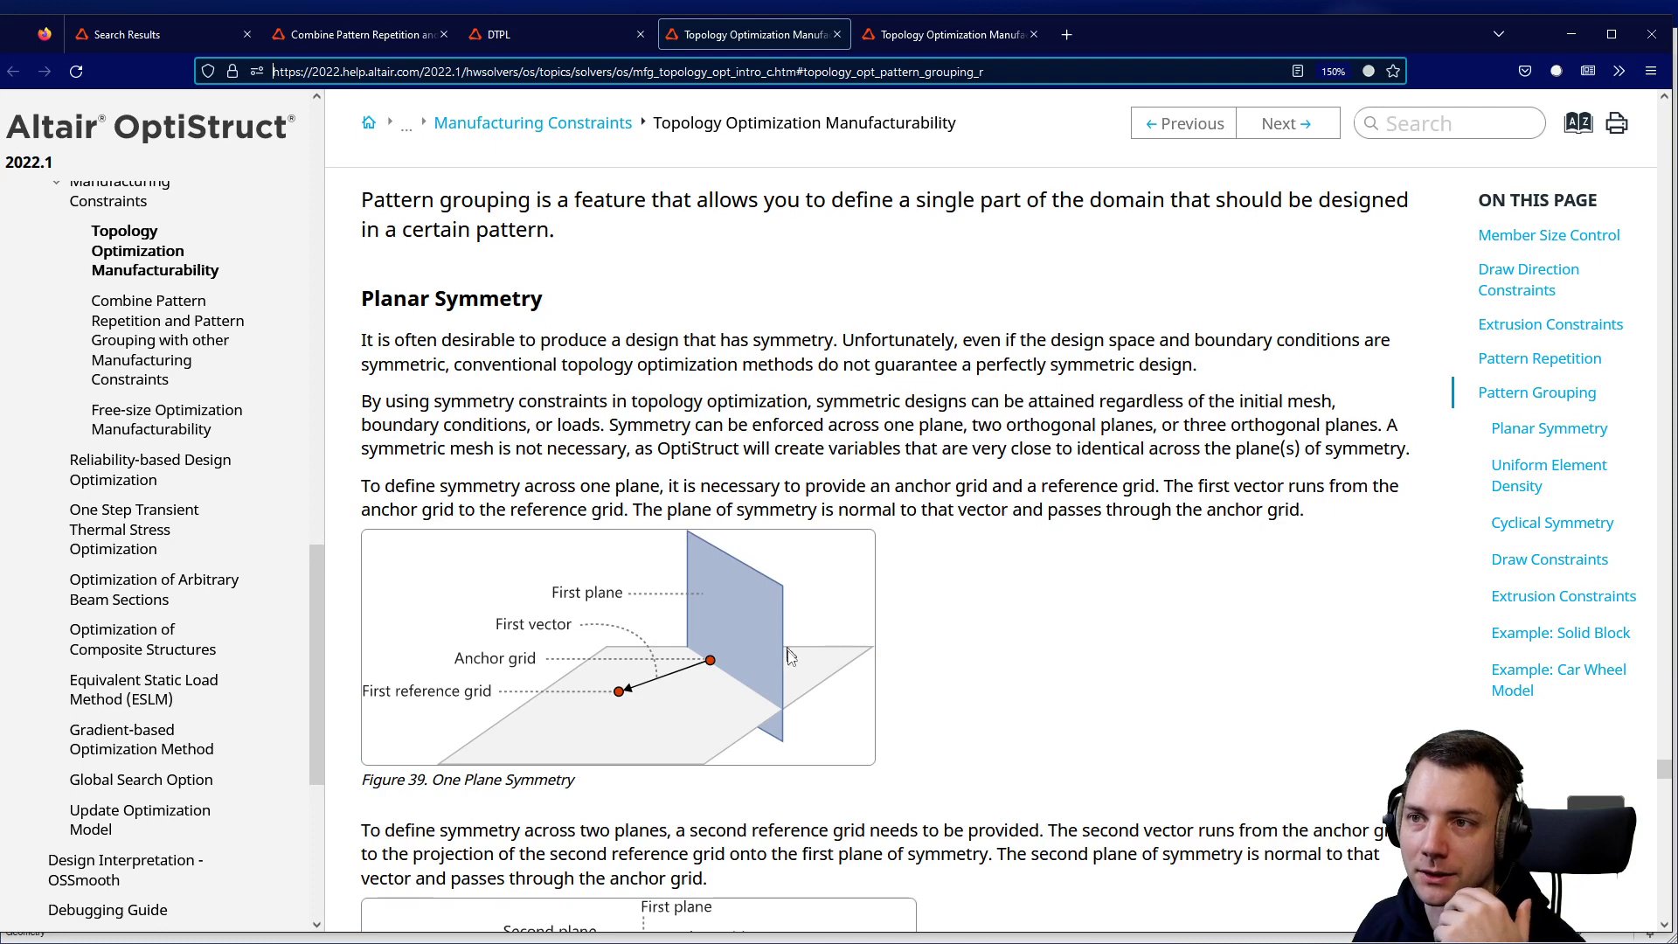
pyautogui.scroll(-3)
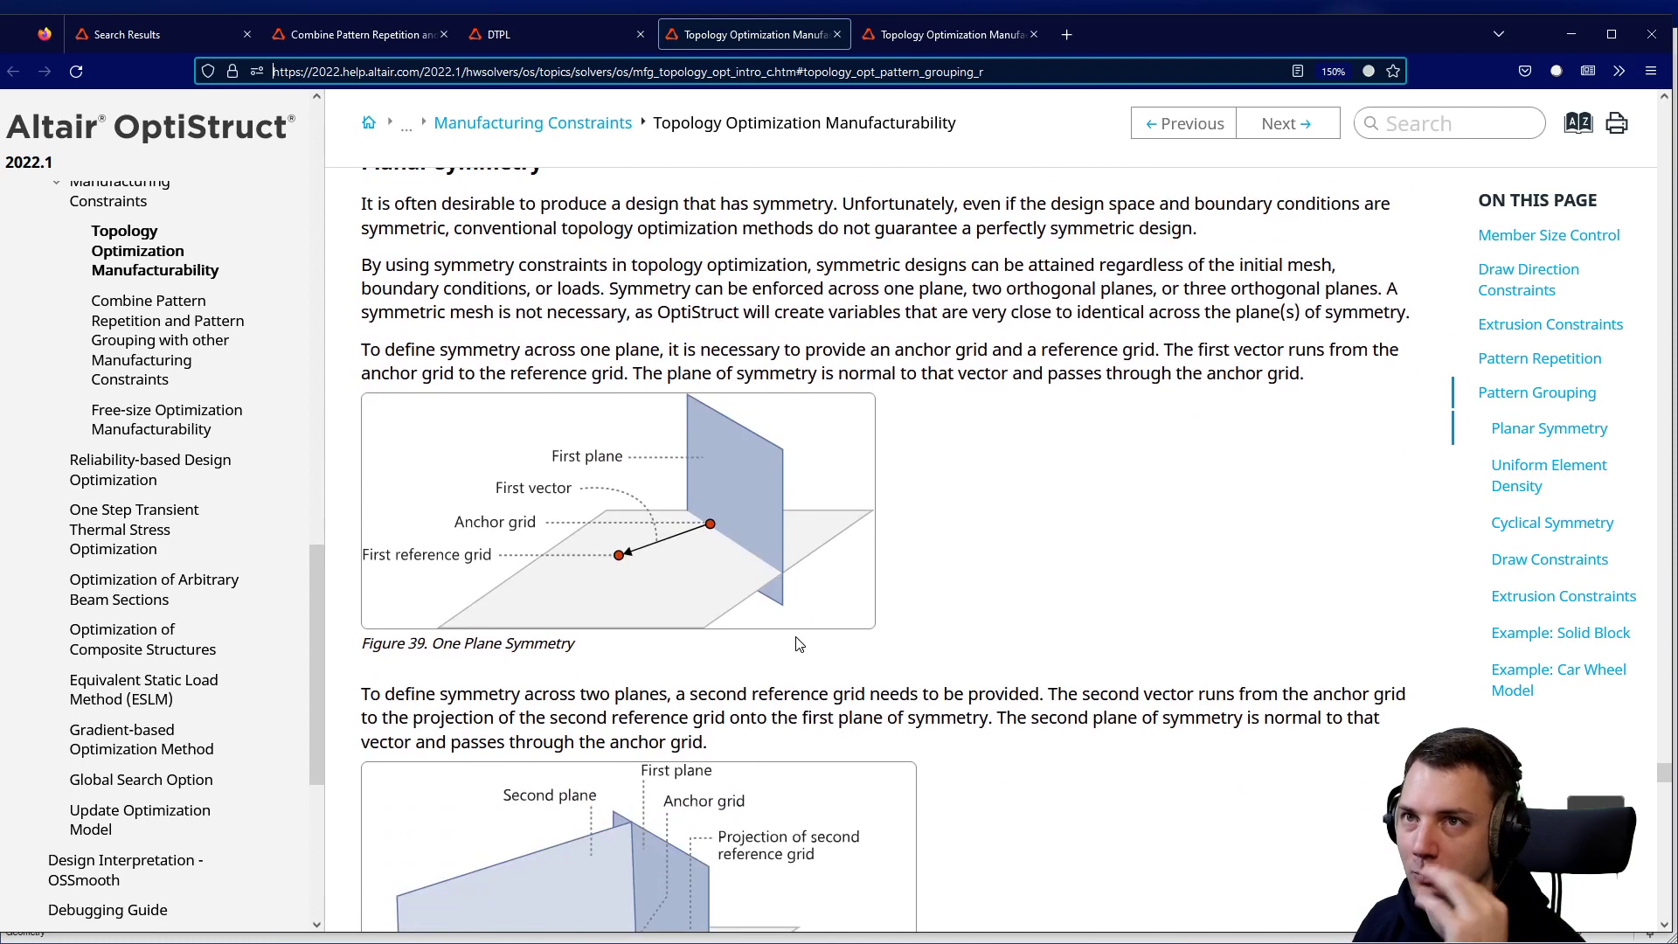
pyautogui.scroll(-3)
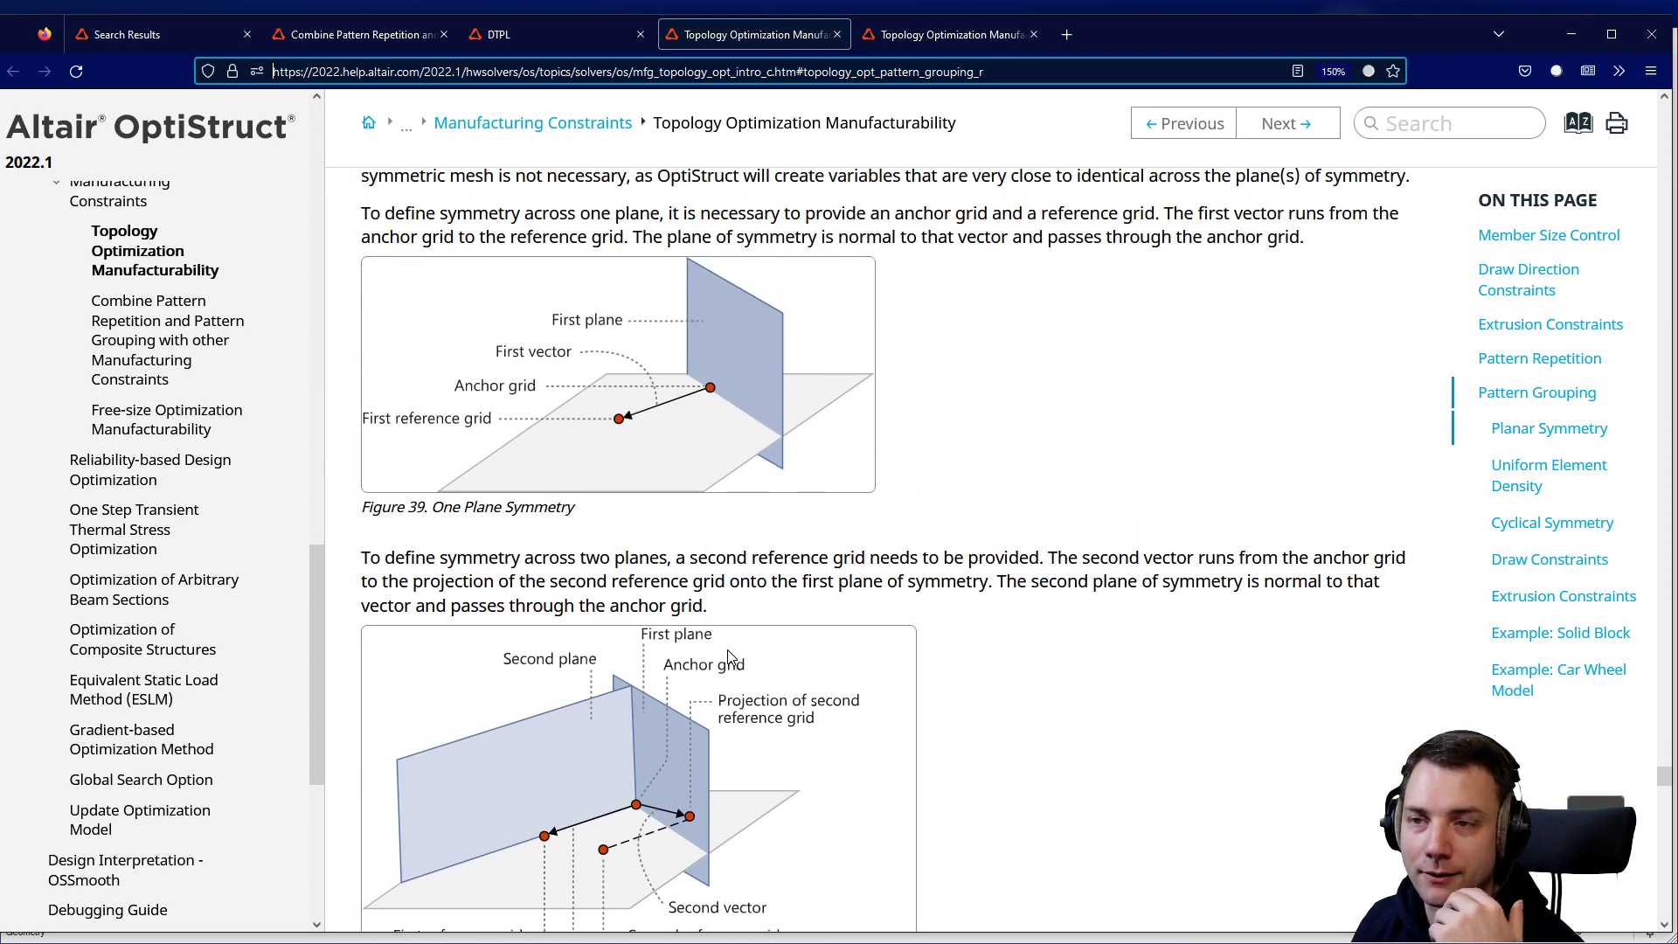
pyautogui.scroll(-3)
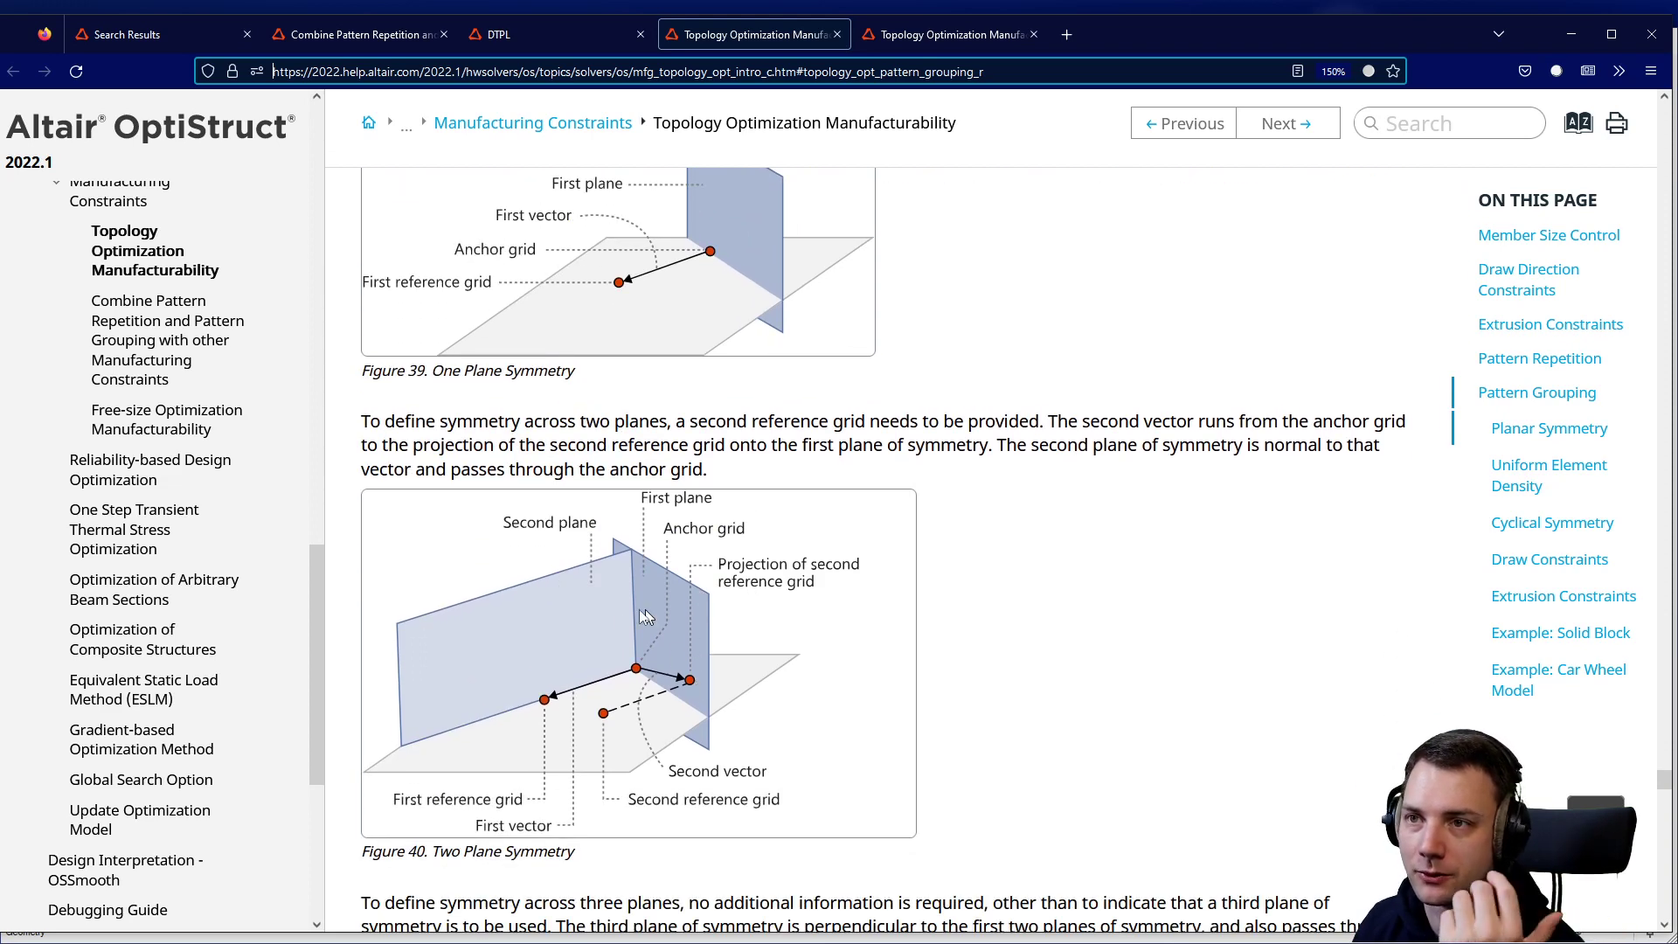
pyautogui.moveTo(597, 705)
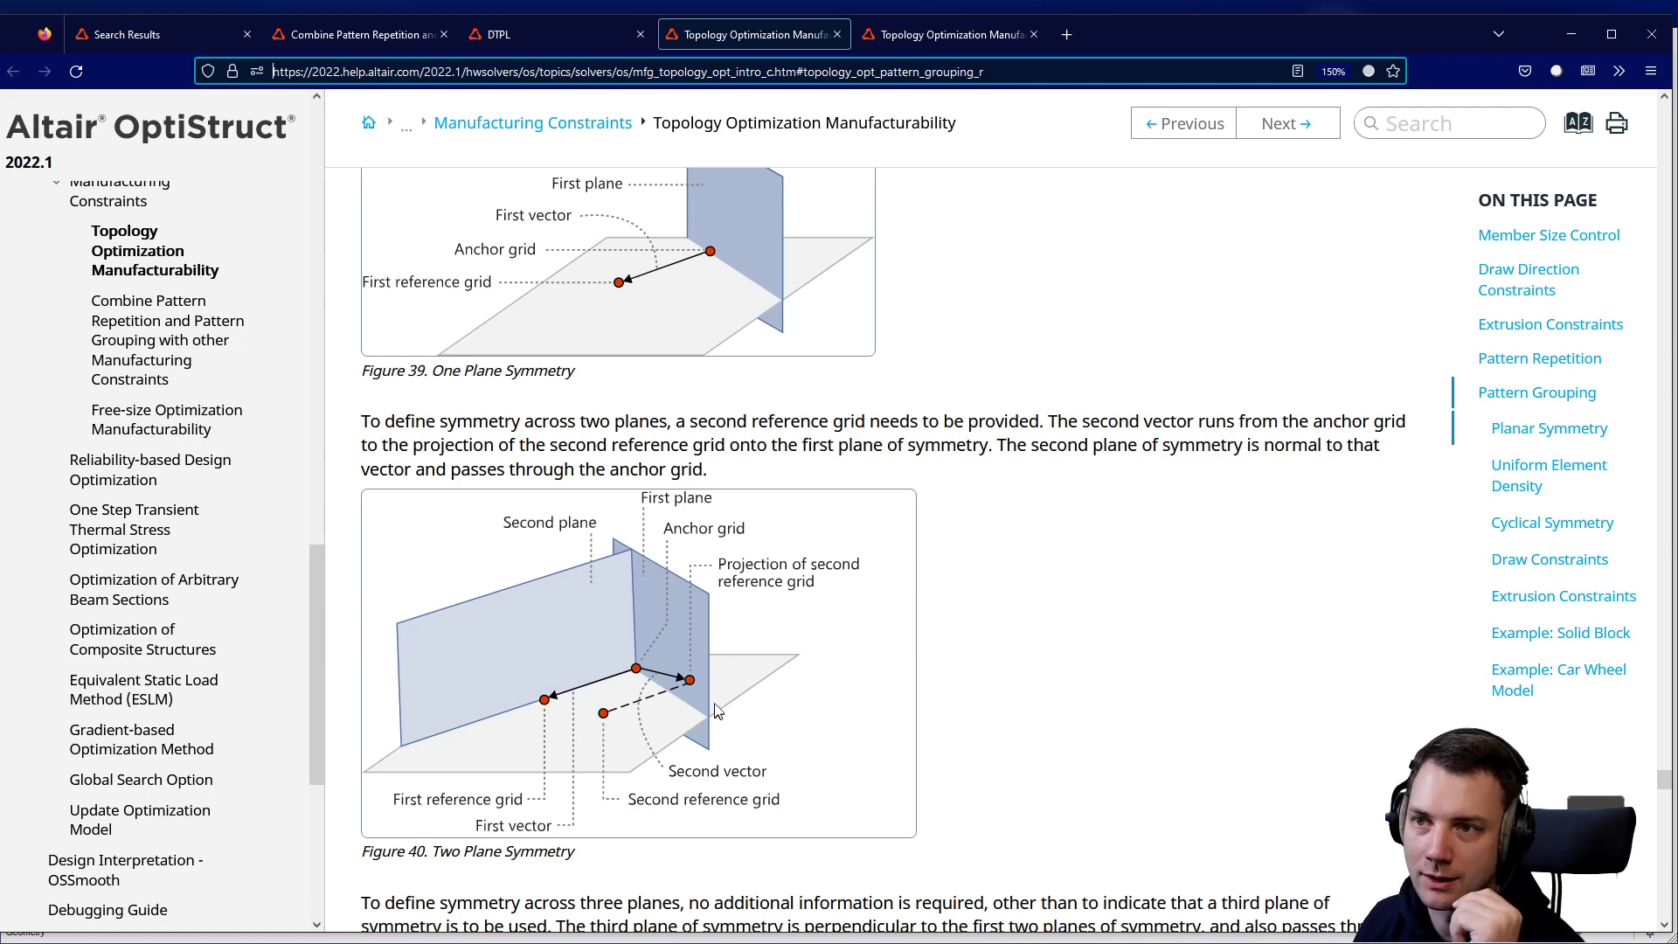
pyautogui.scroll(-3)
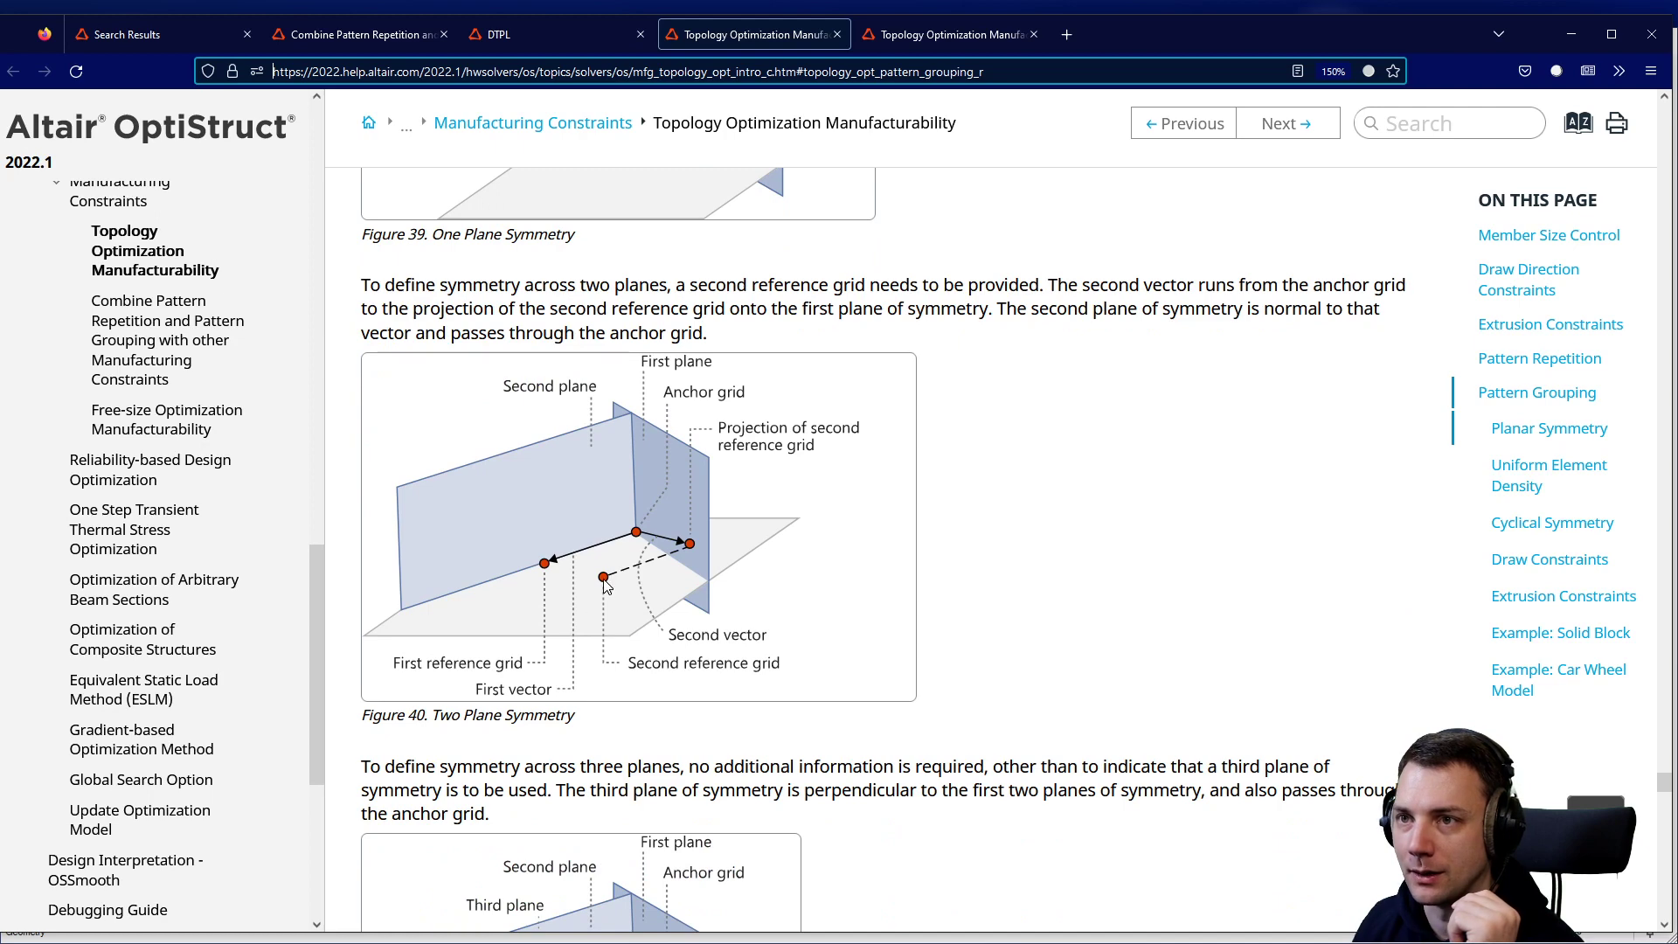
pyautogui.scroll(-3)
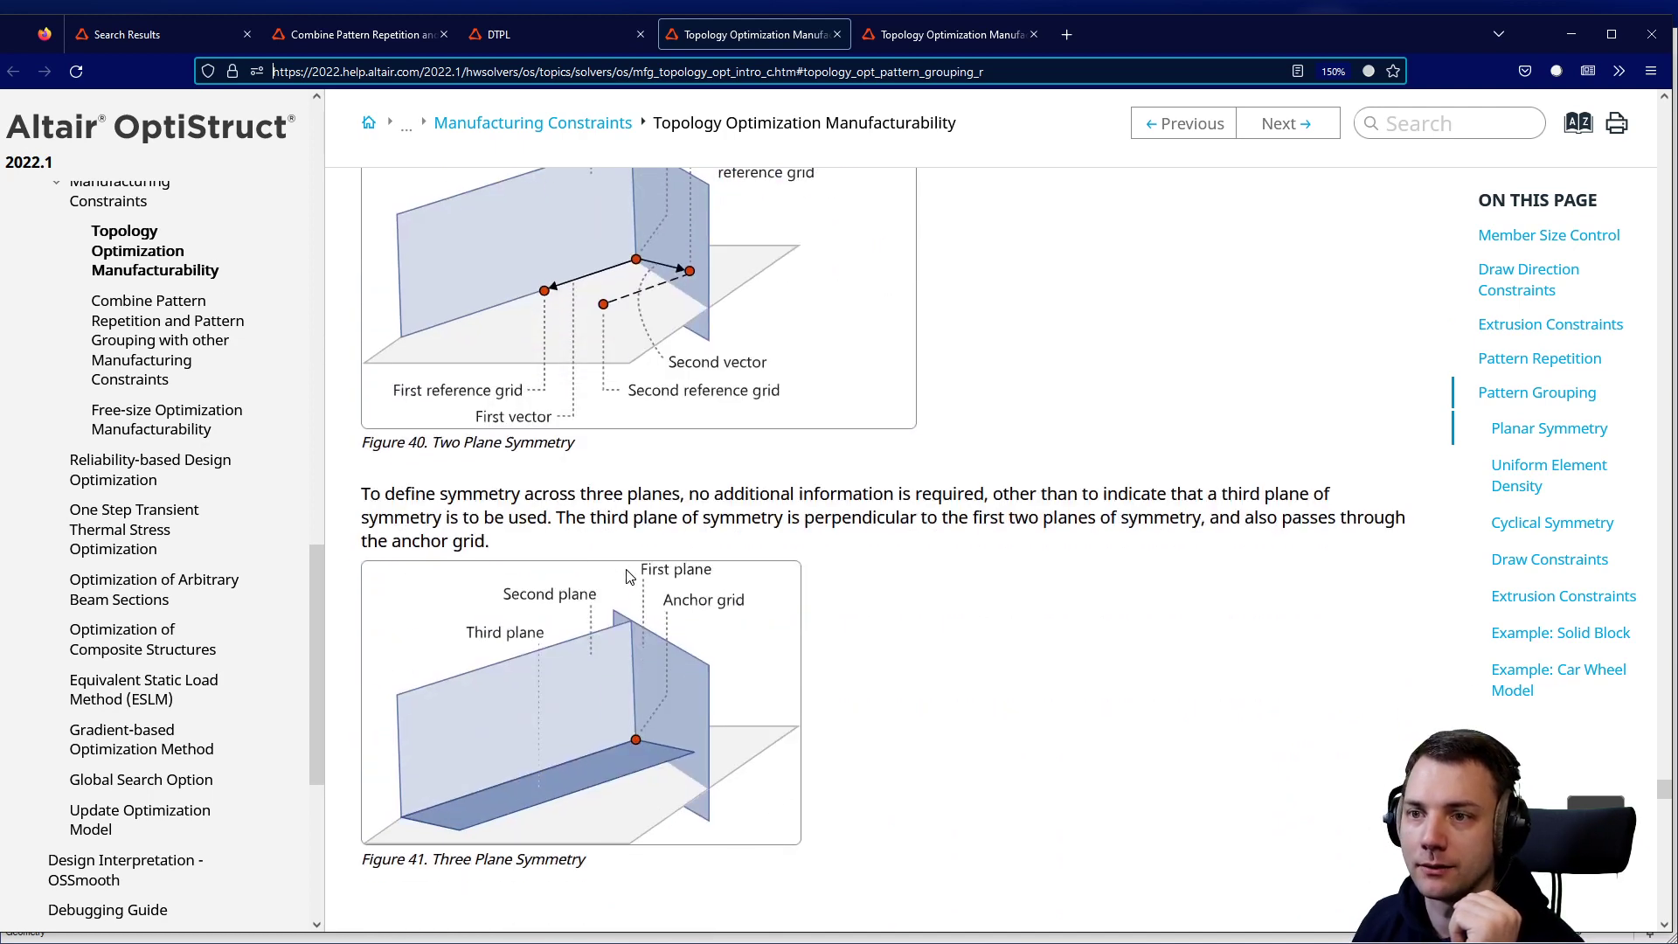
pyautogui.moveTo(673, 669)
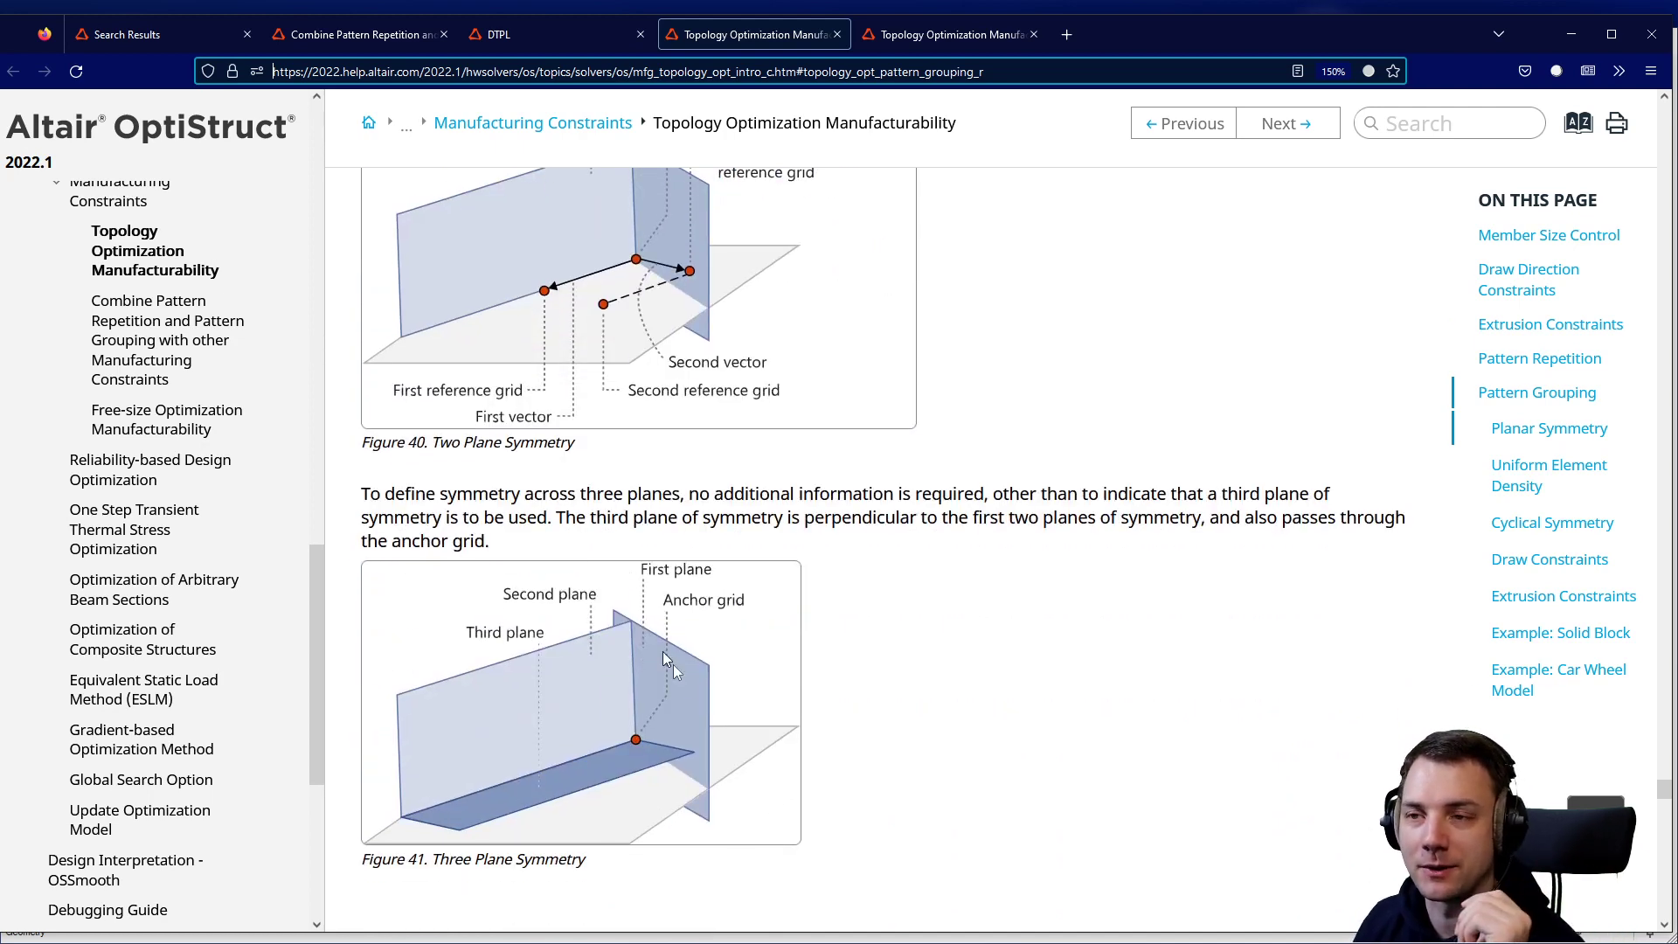
pyautogui.scroll(-3)
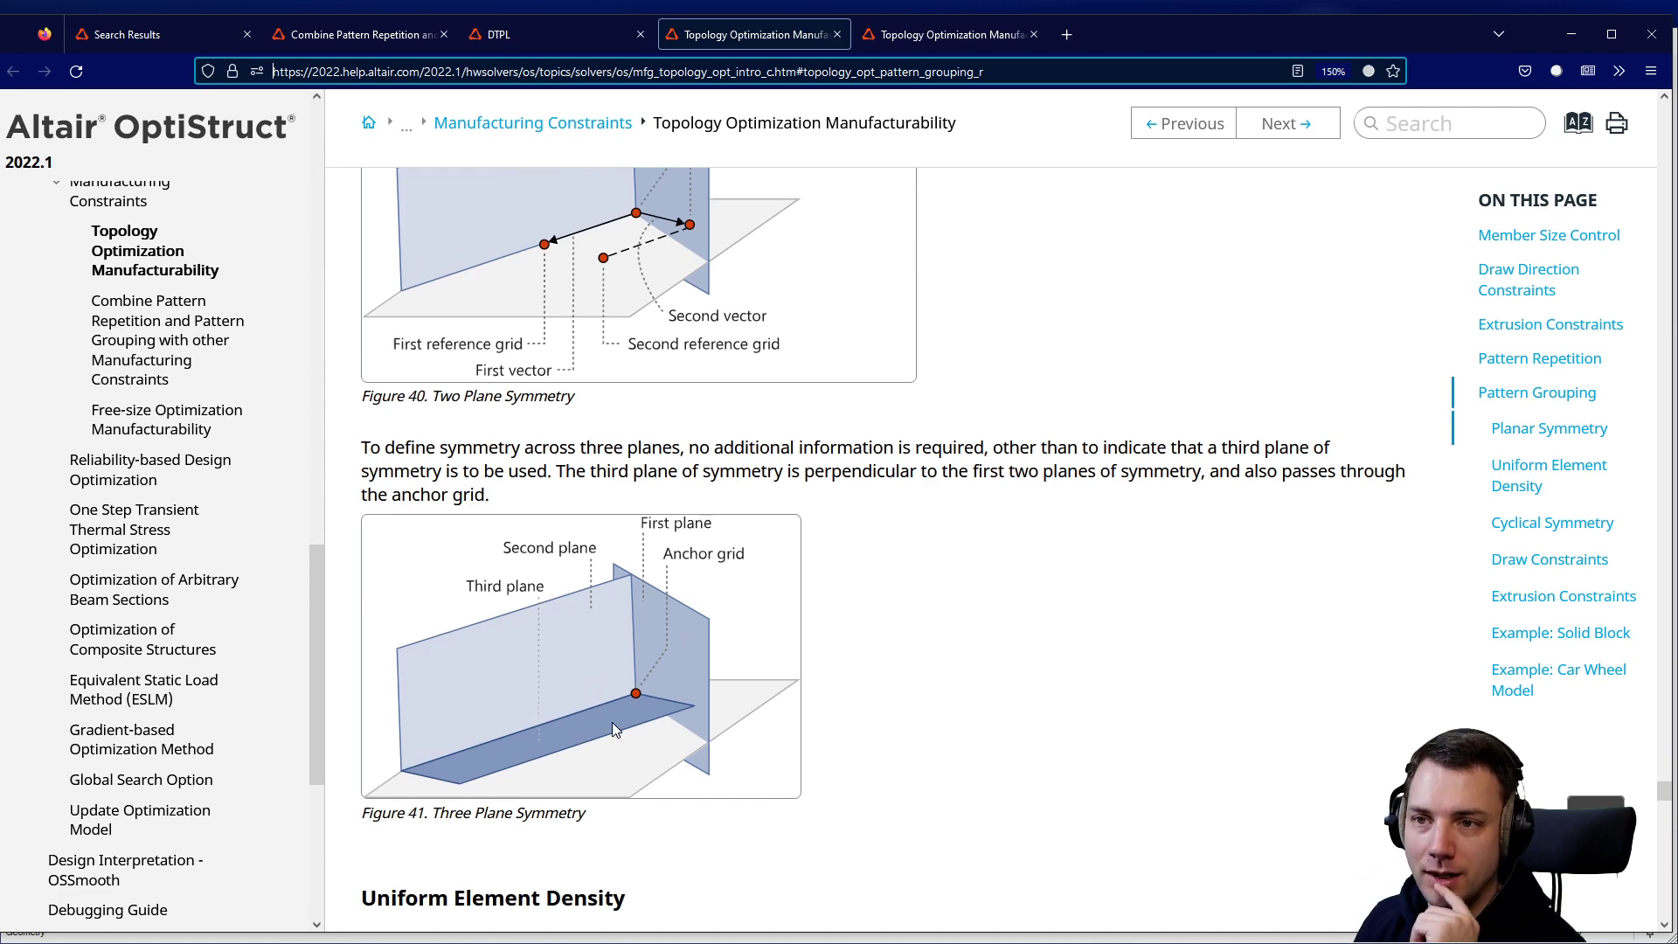
pyautogui.scroll(-3)
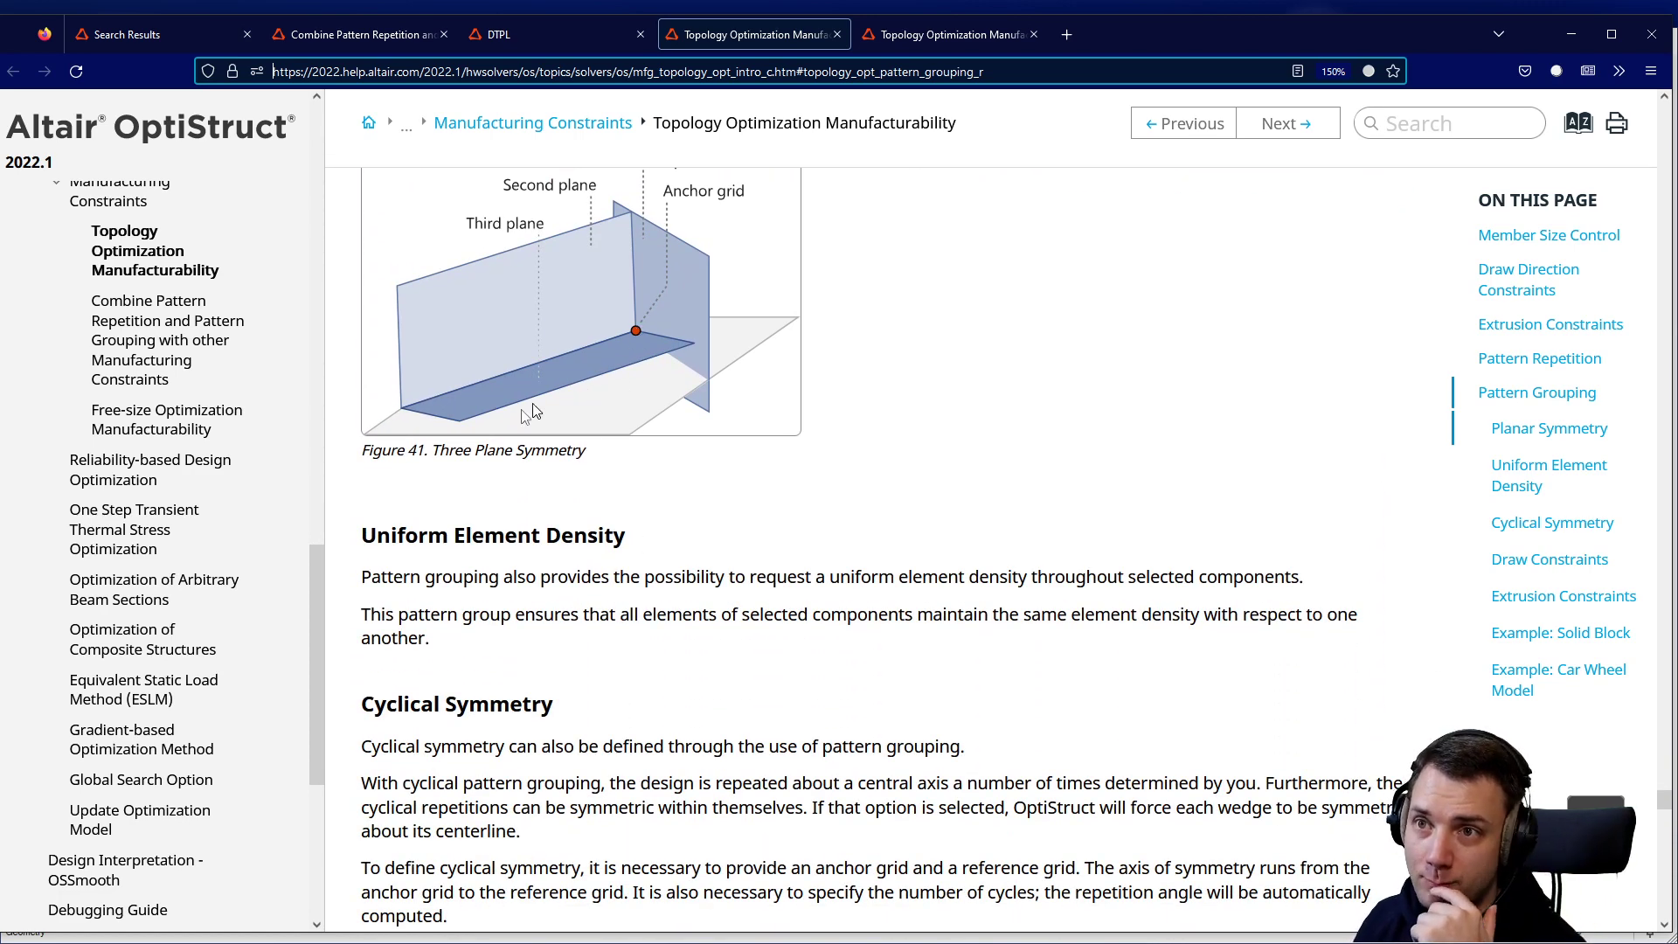
# Read Cyclical Symmetry Figures 42–43 on anchor/reference grids and wedge planar symmetry.
pyautogui.scroll(-3)
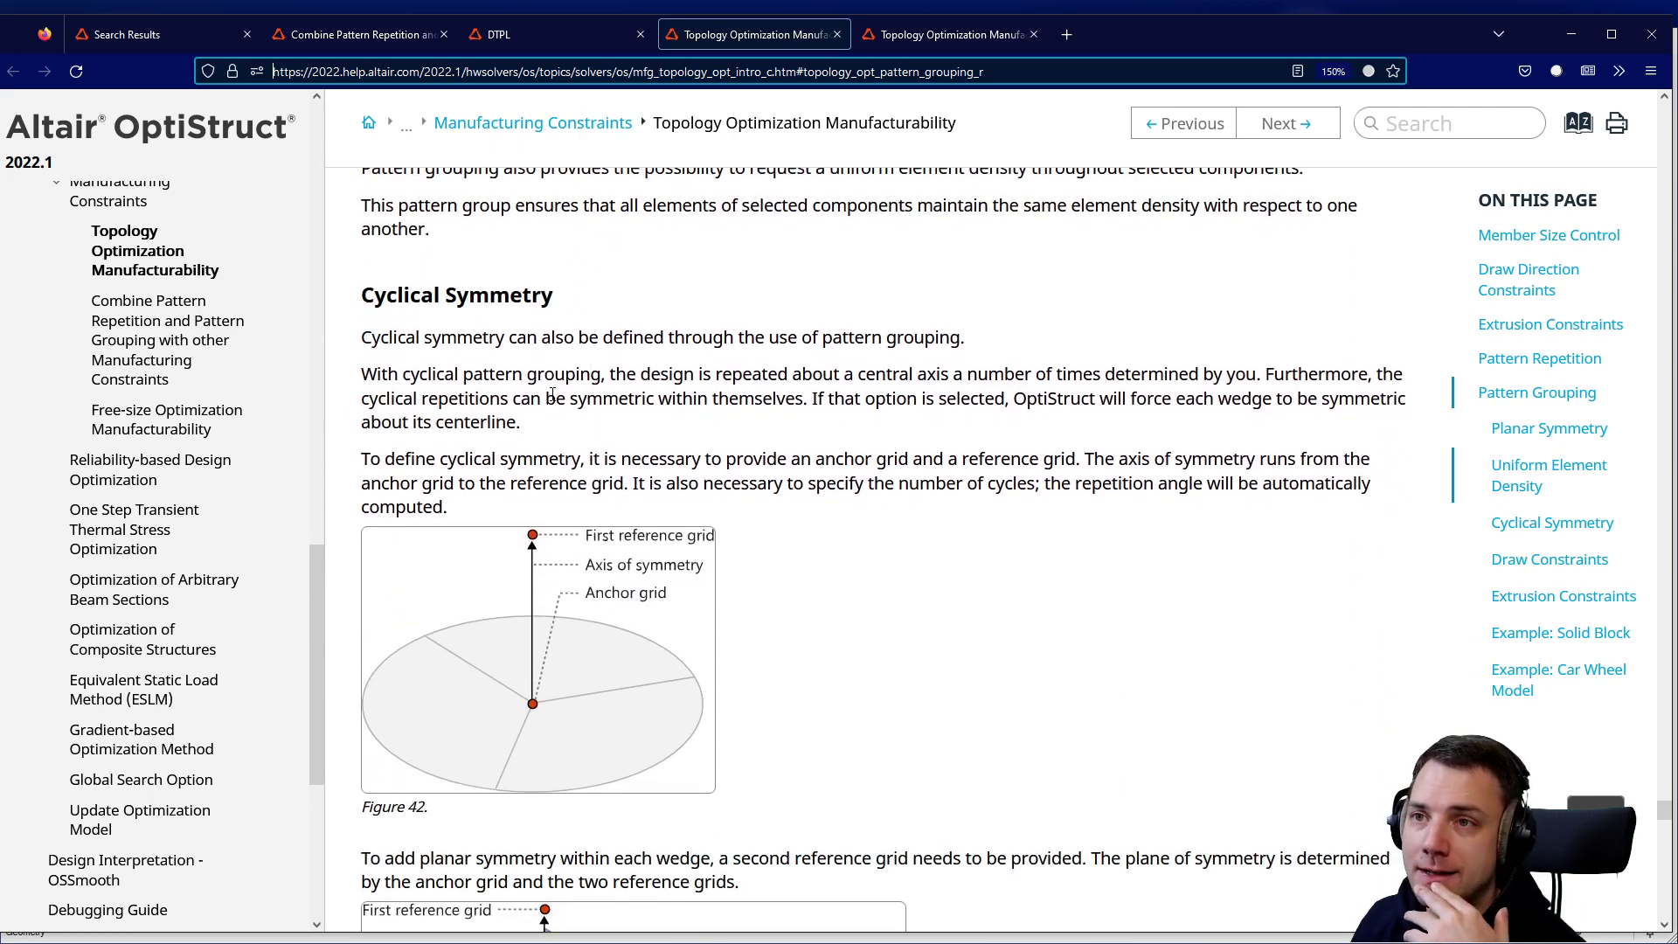
pyautogui.moveTo(538, 710)
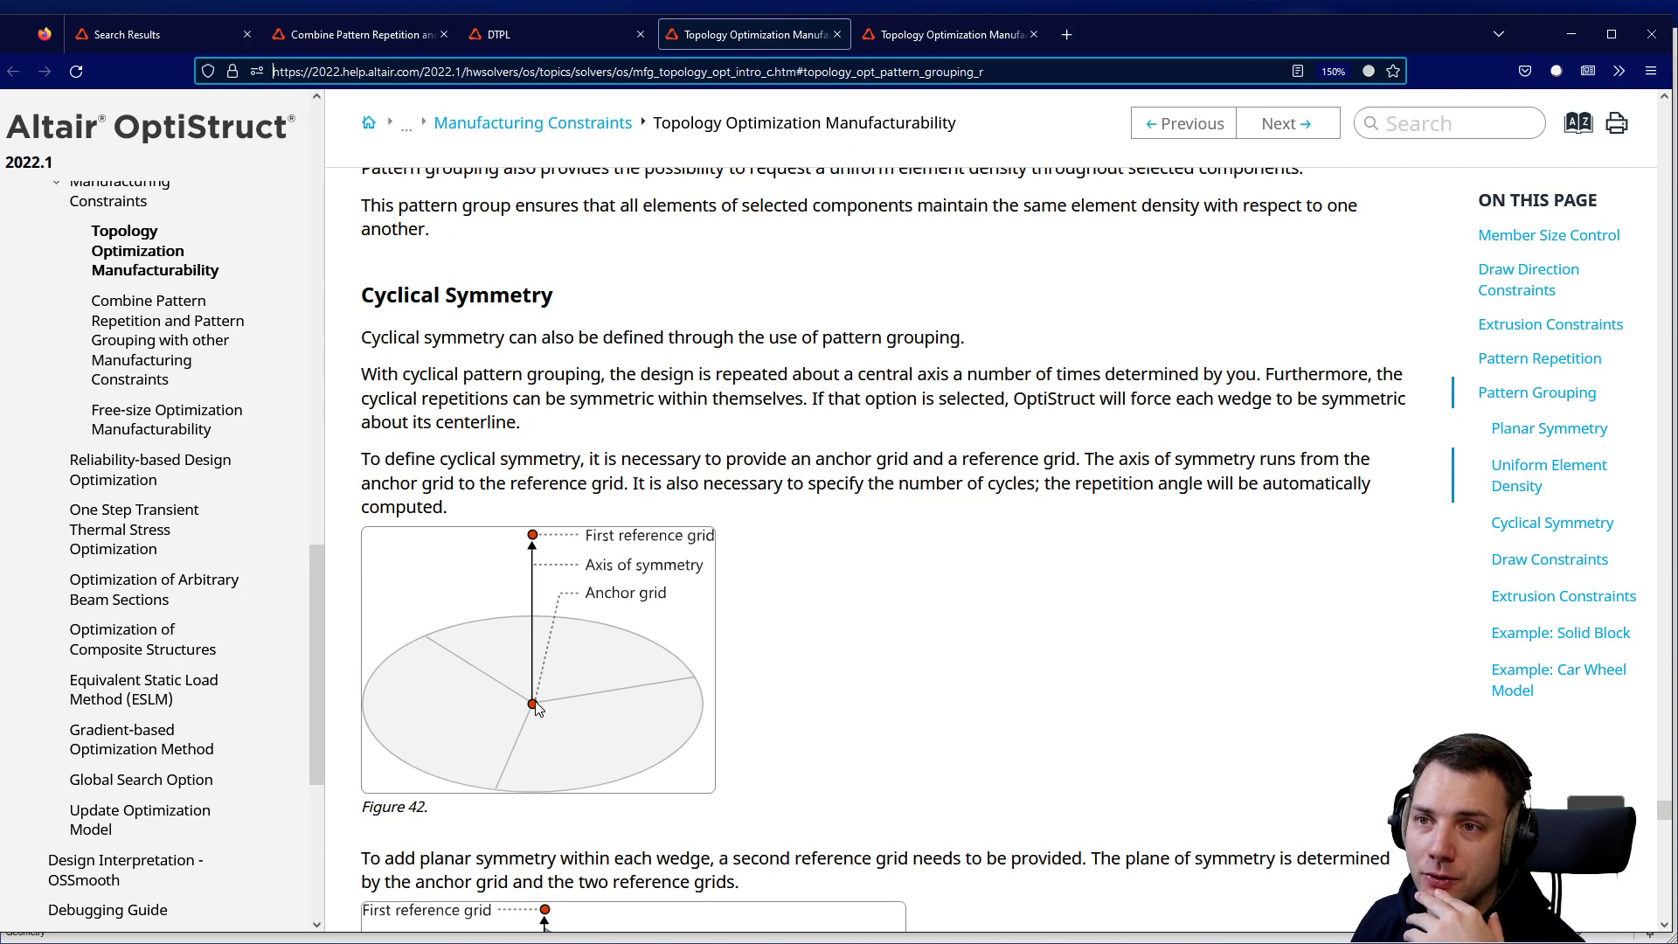
pyautogui.moveTo(544, 569)
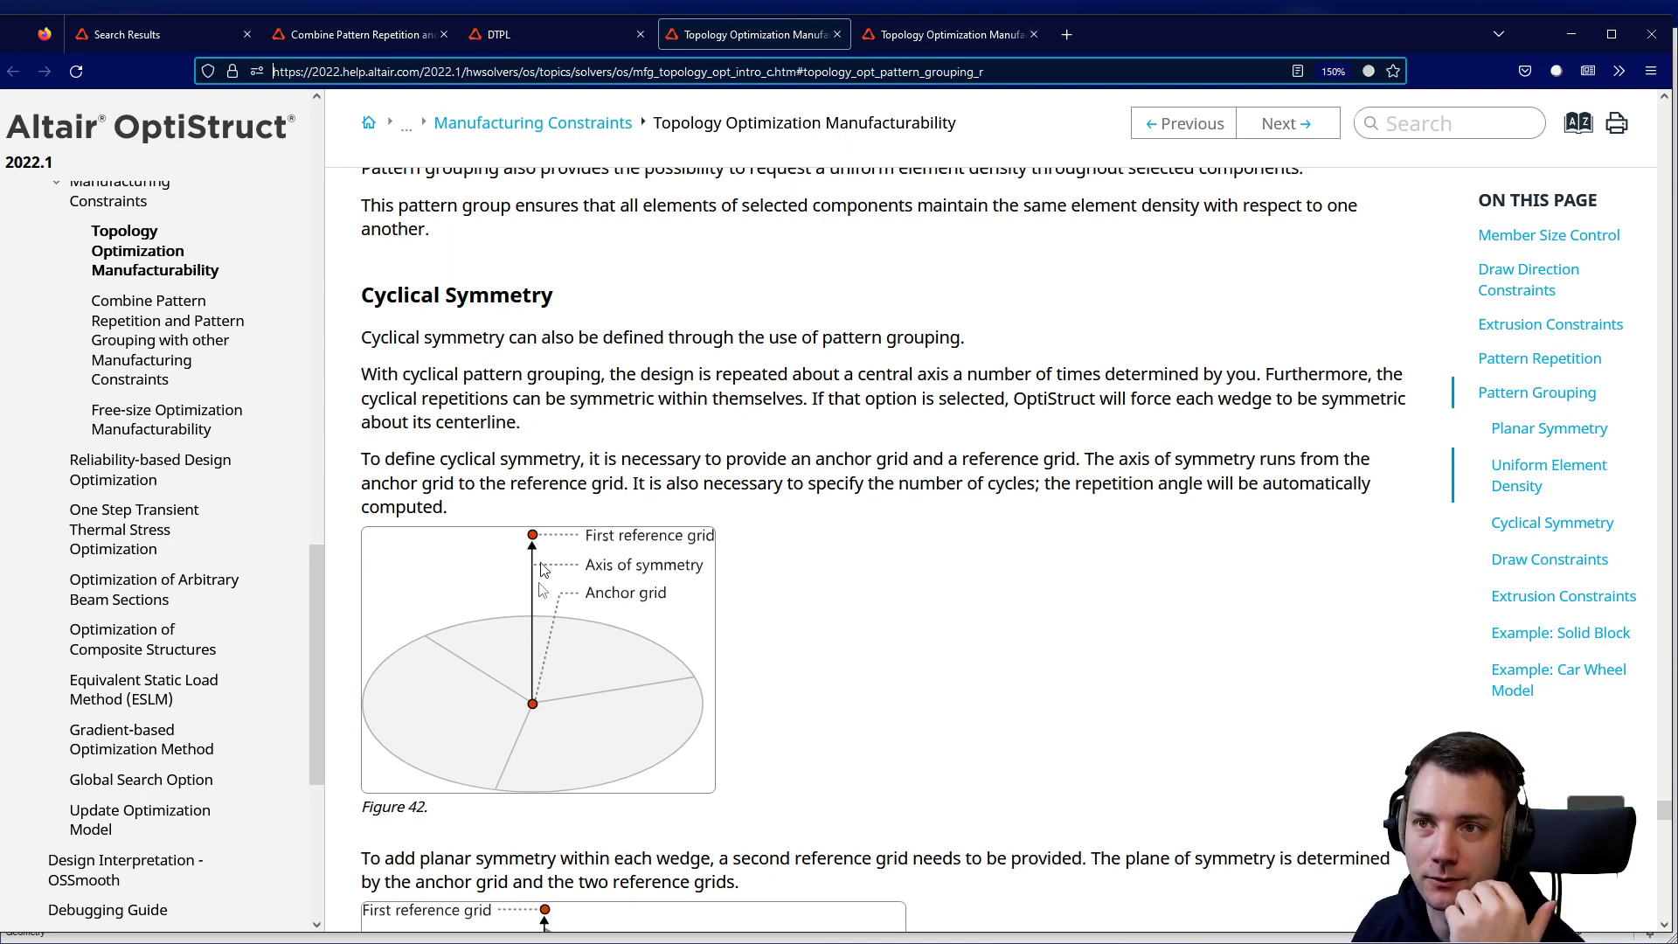
pyautogui.moveTo(554, 800)
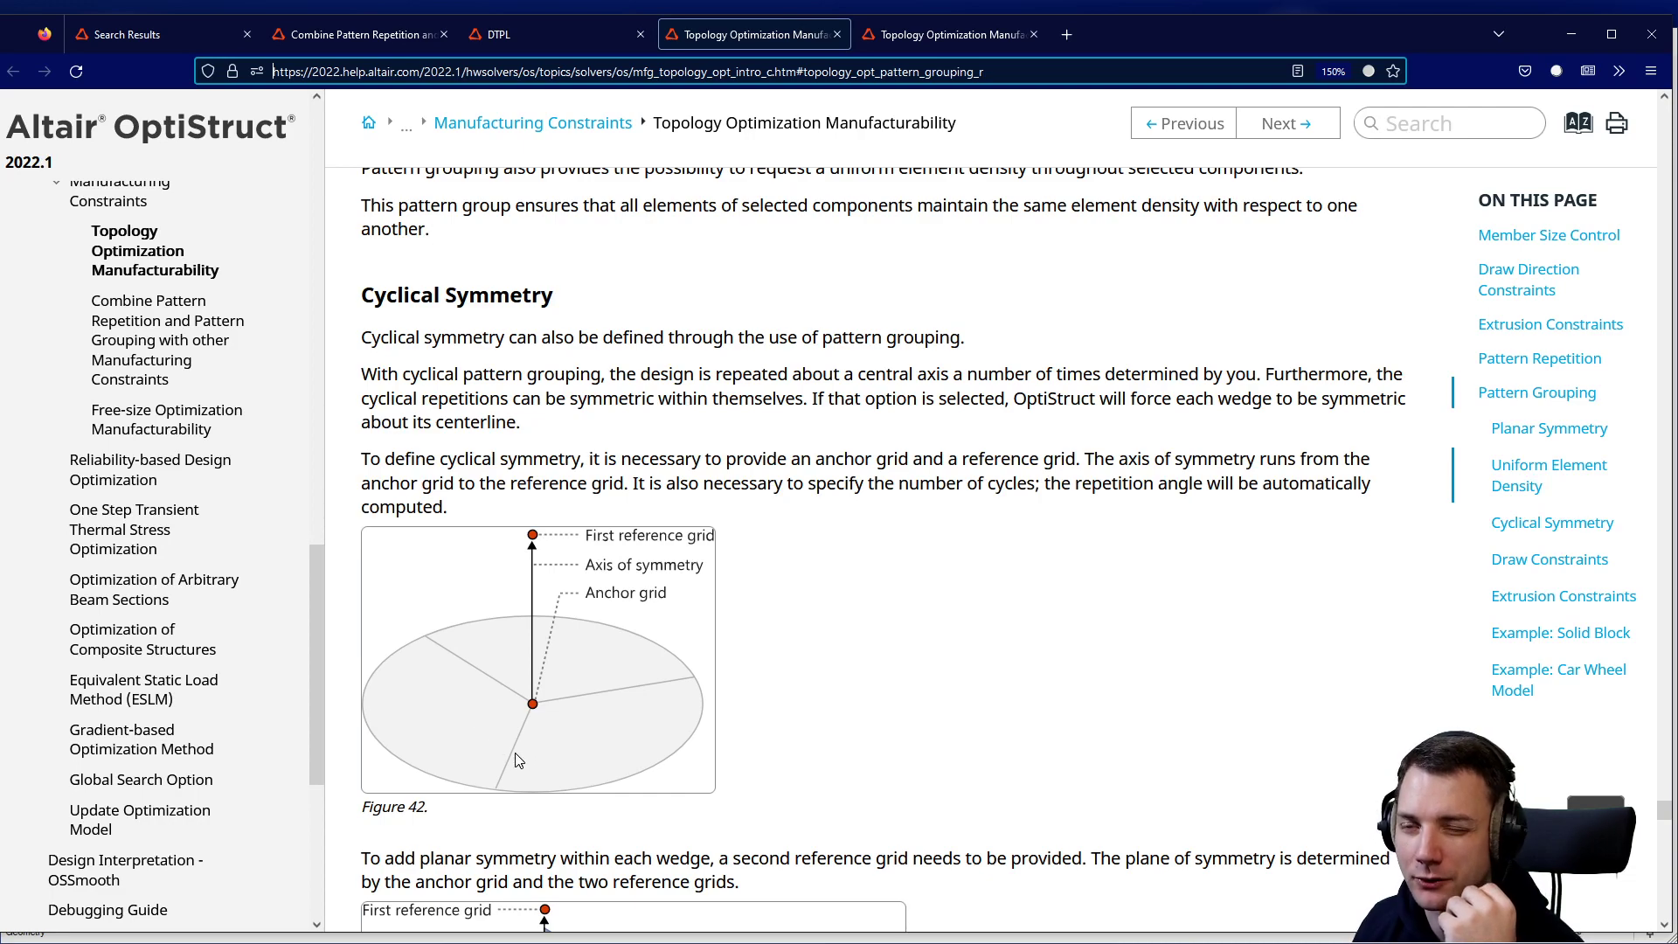
pyautogui.moveTo(585, 768)
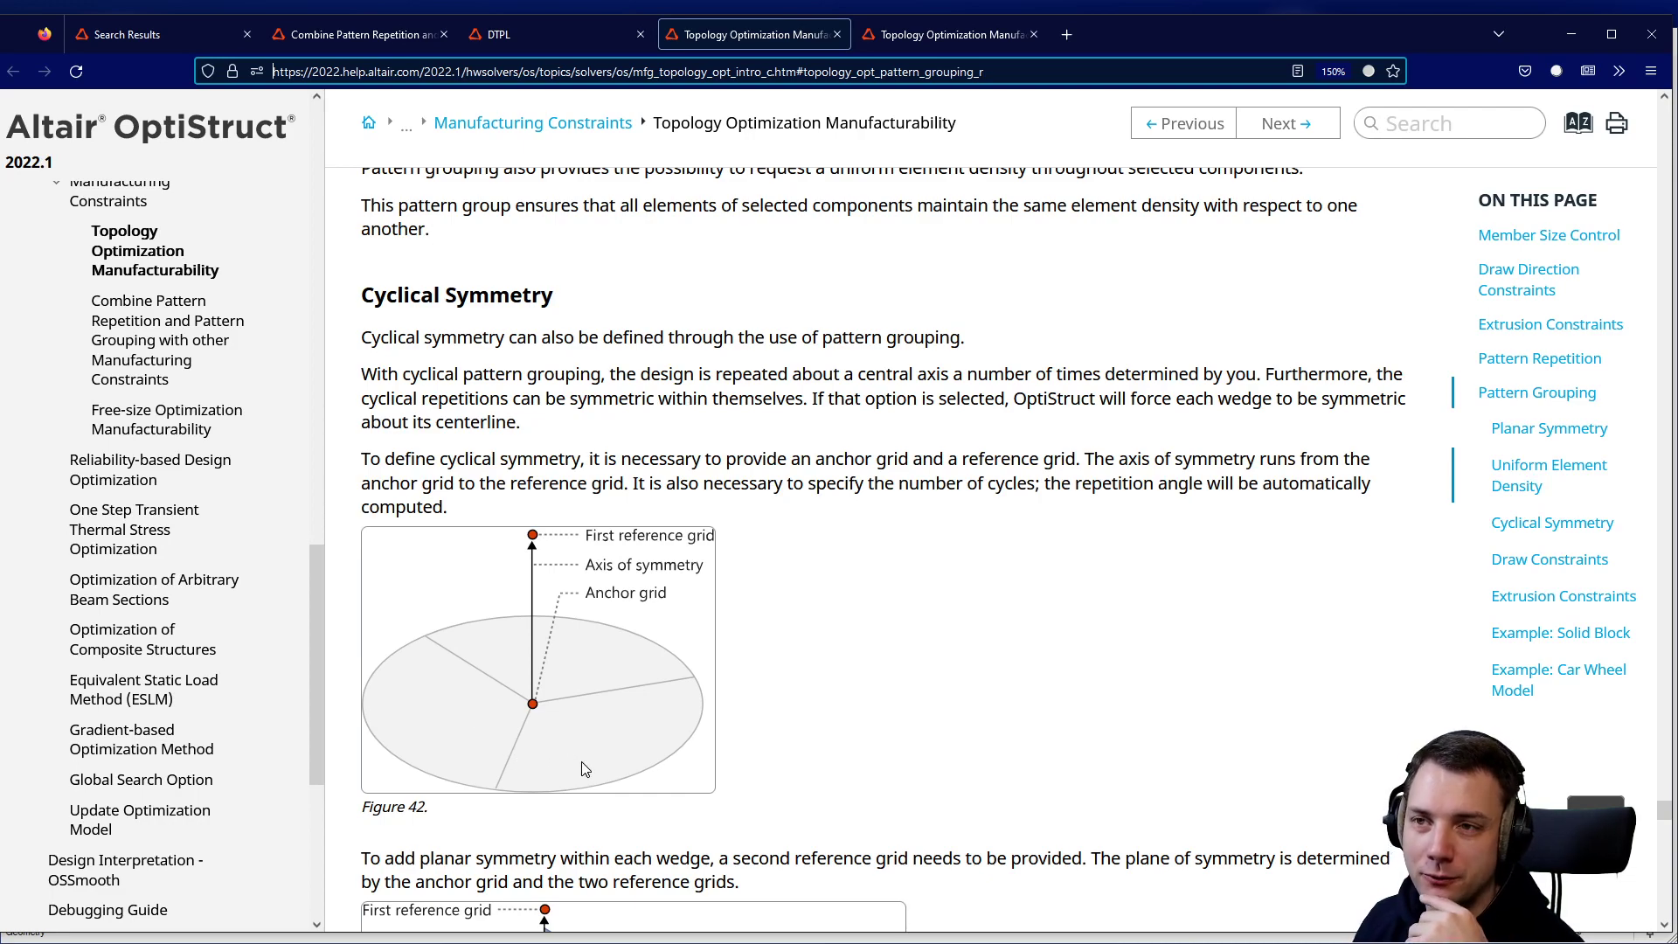
pyautogui.scroll(-3)
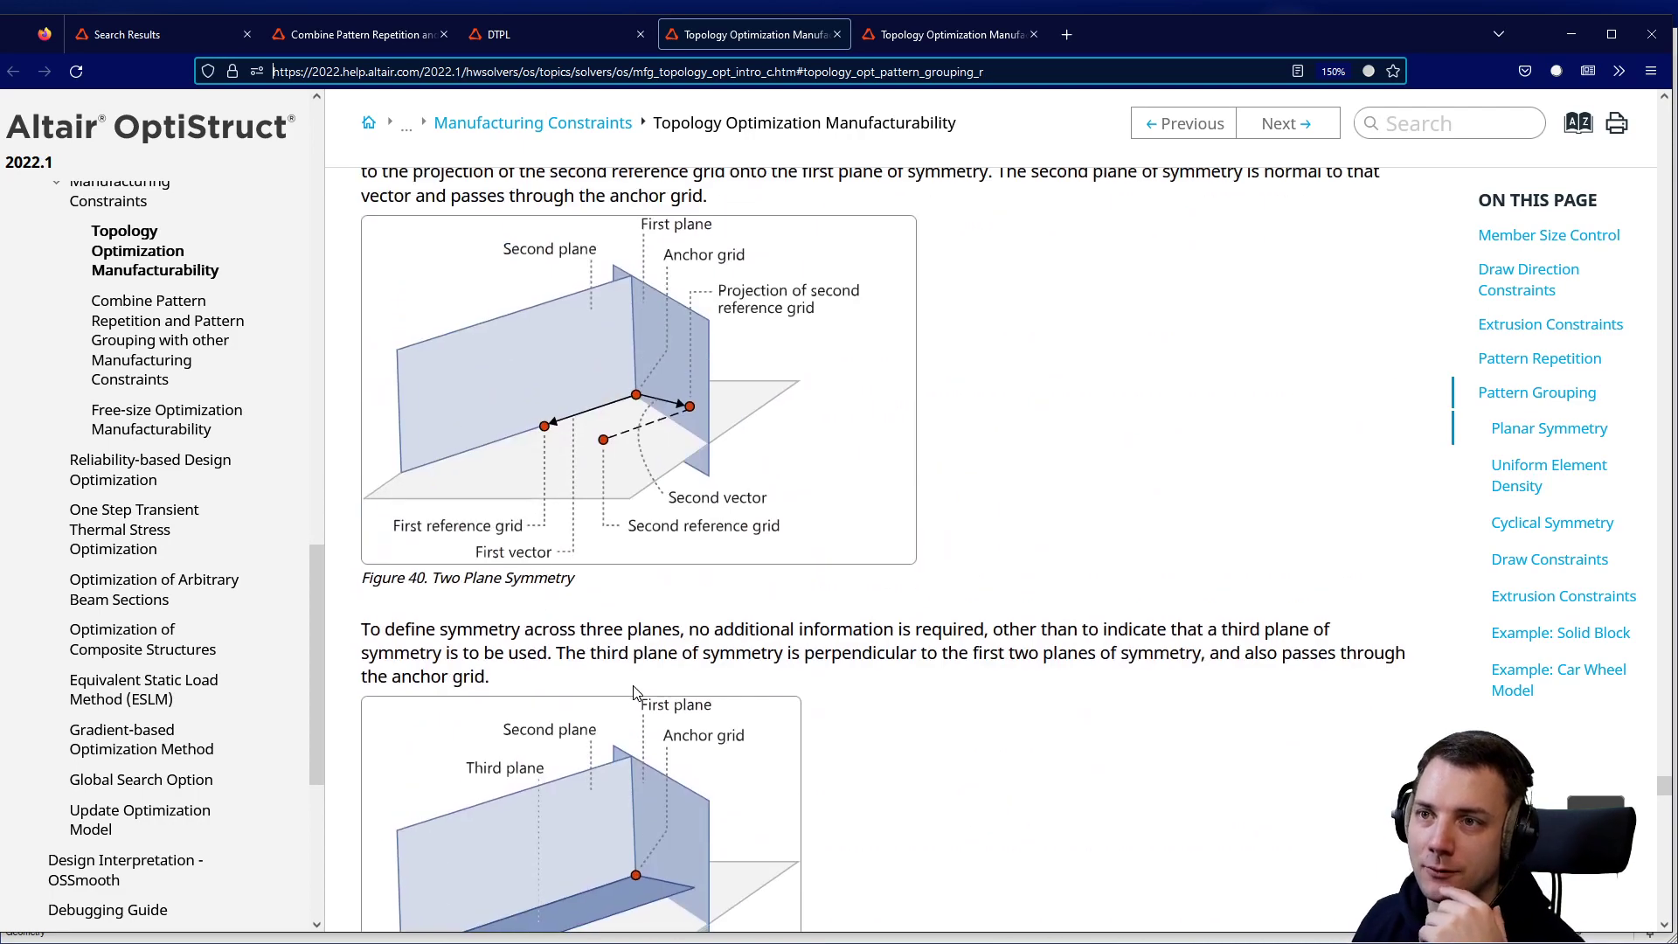
pyautogui.scroll(-3)
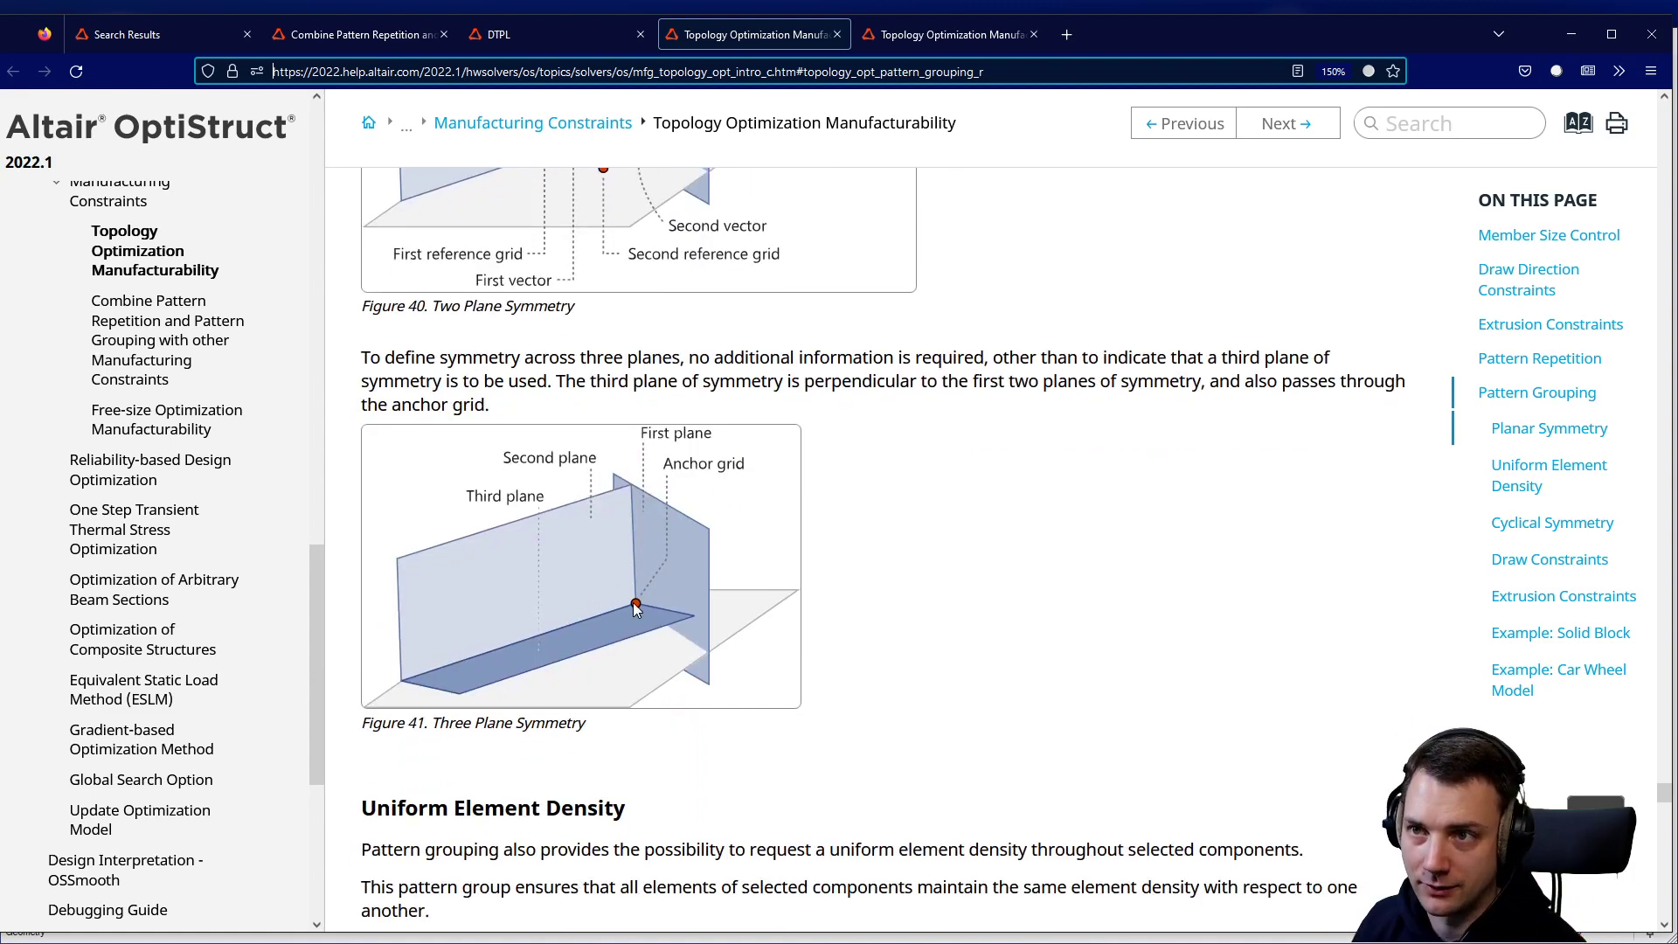
pyautogui.moveTo(707, 616)
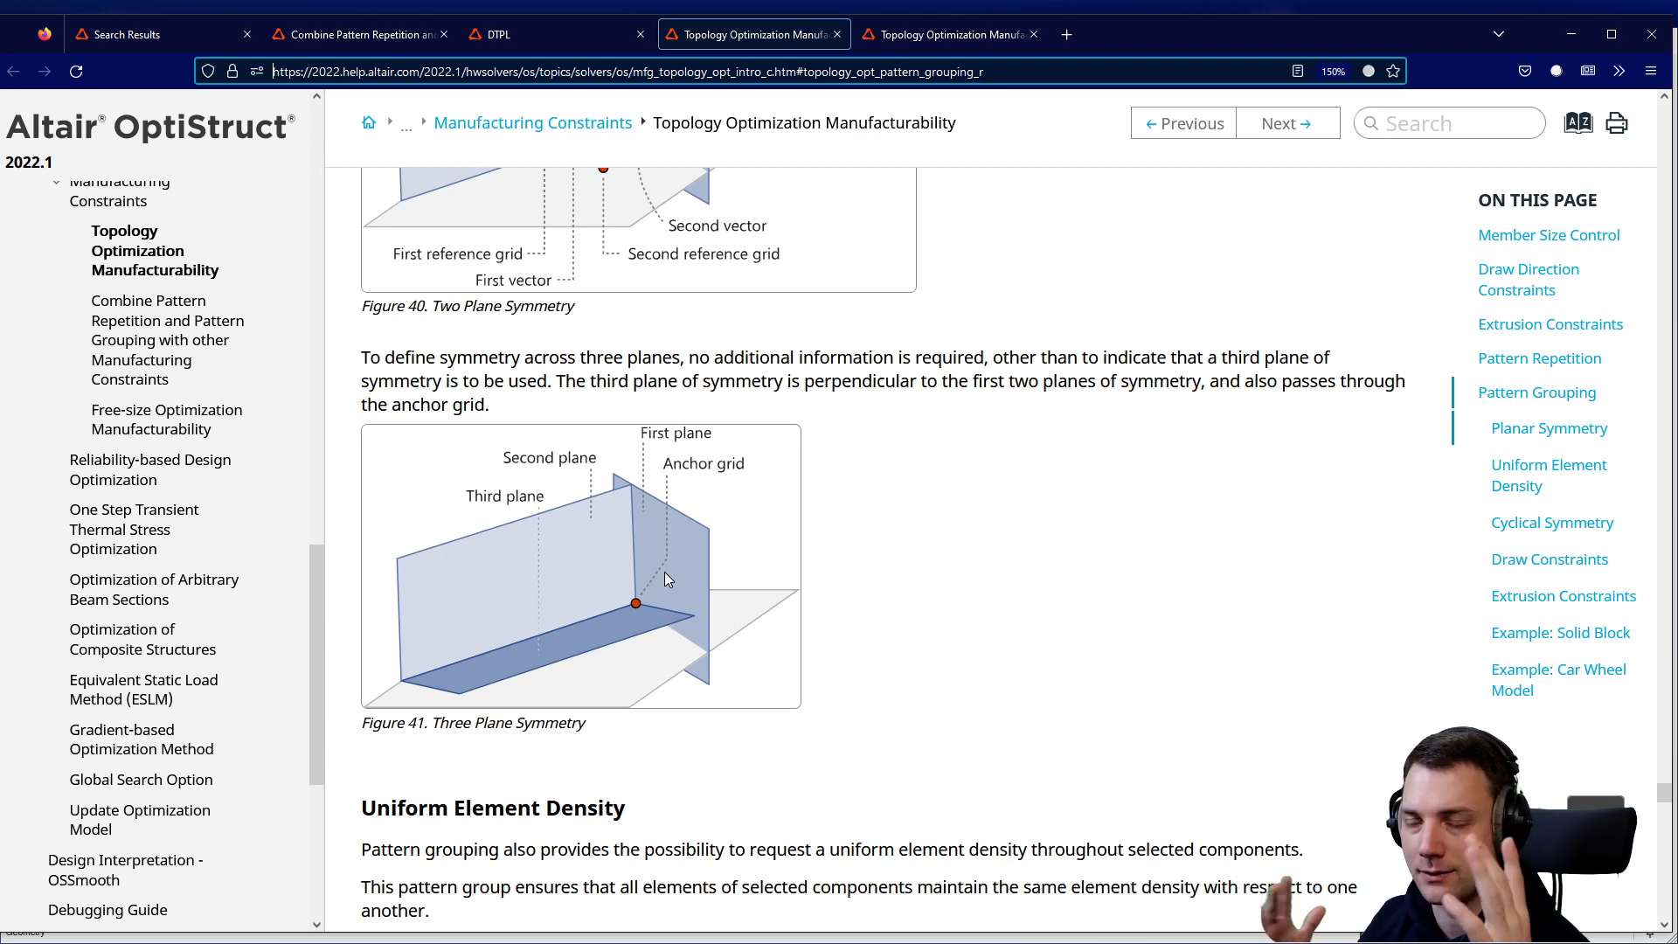
pyautogui.scroll(-3)
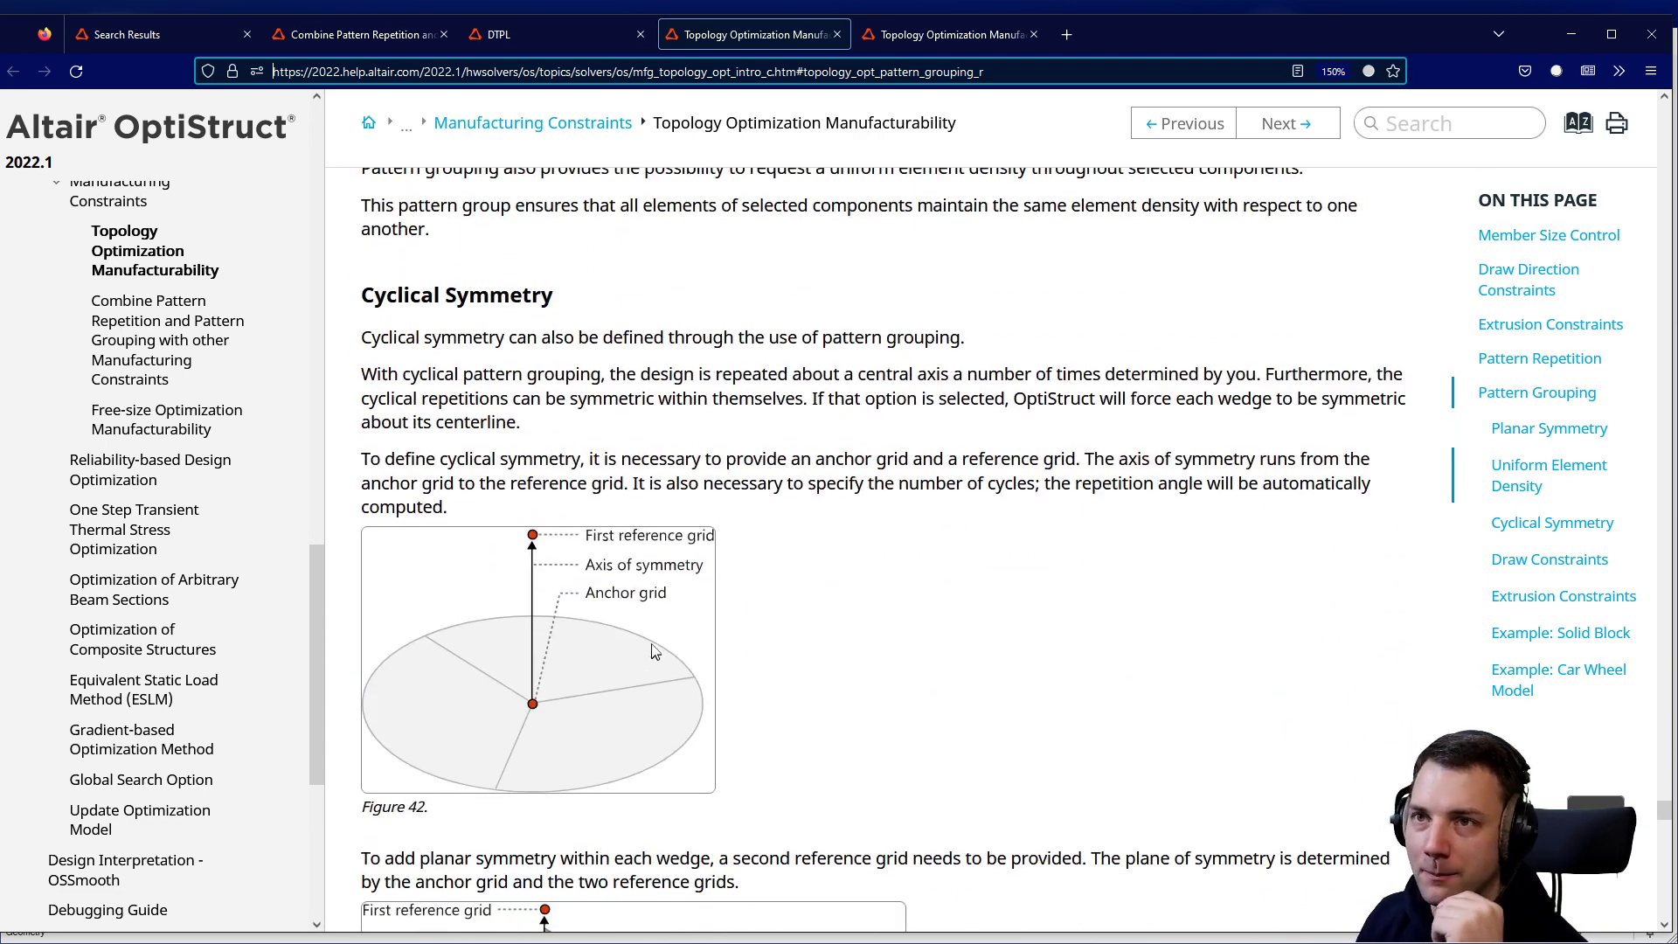
pyautogui.moveTo(564, 699)
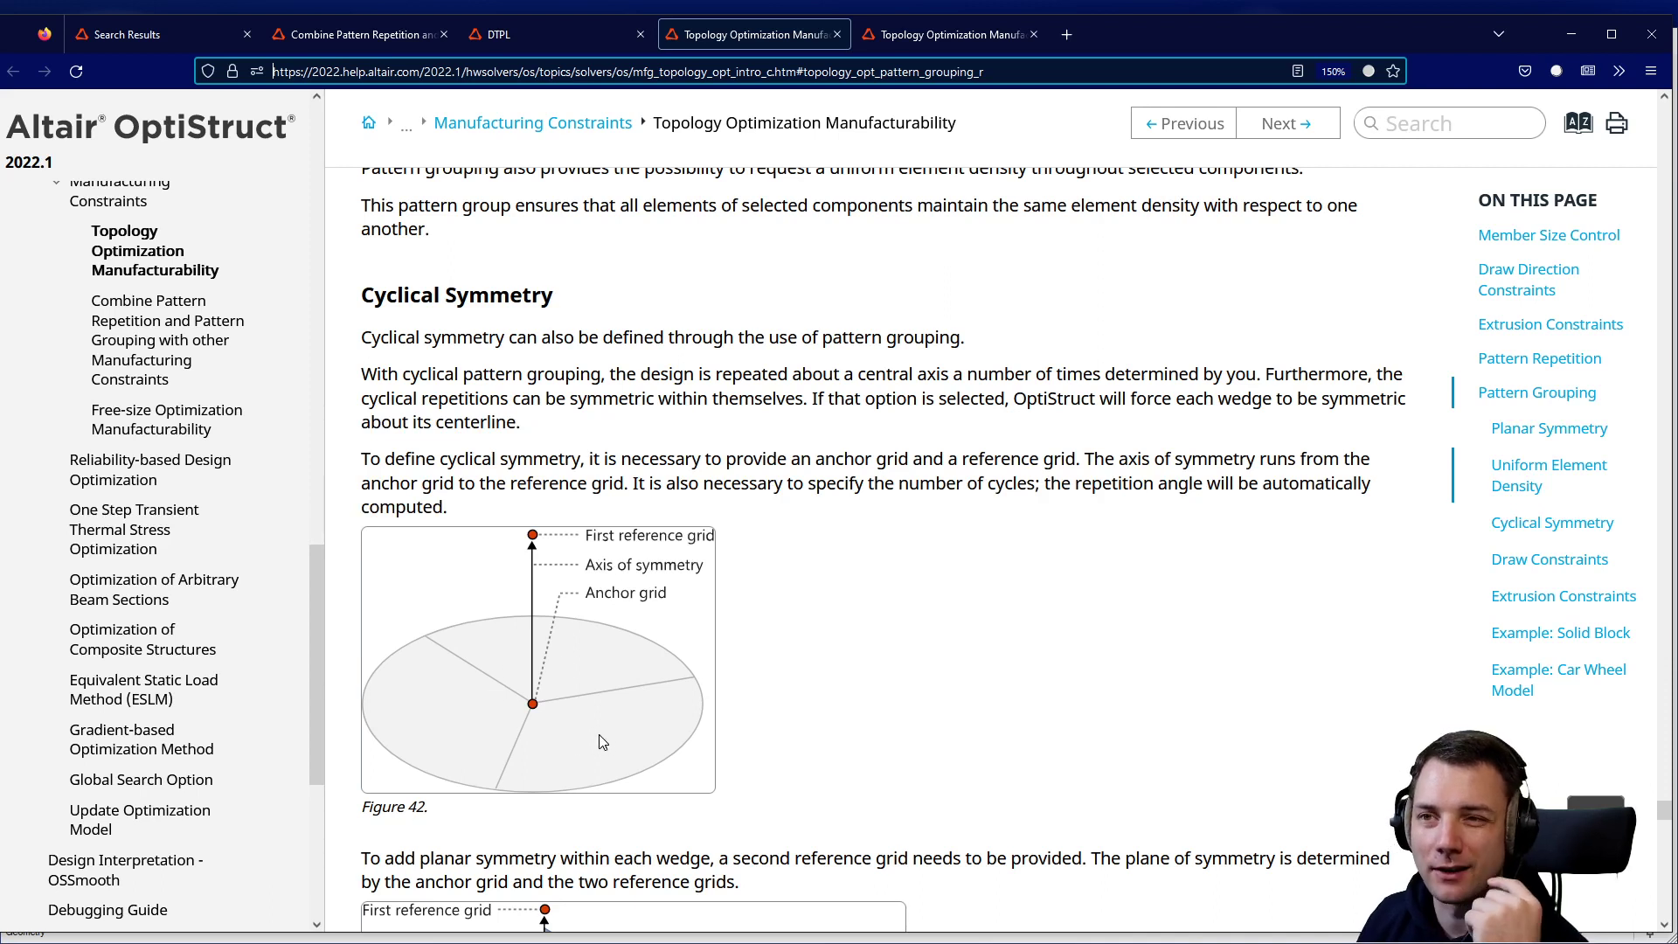
pyautogui.moveTo(599, 683)
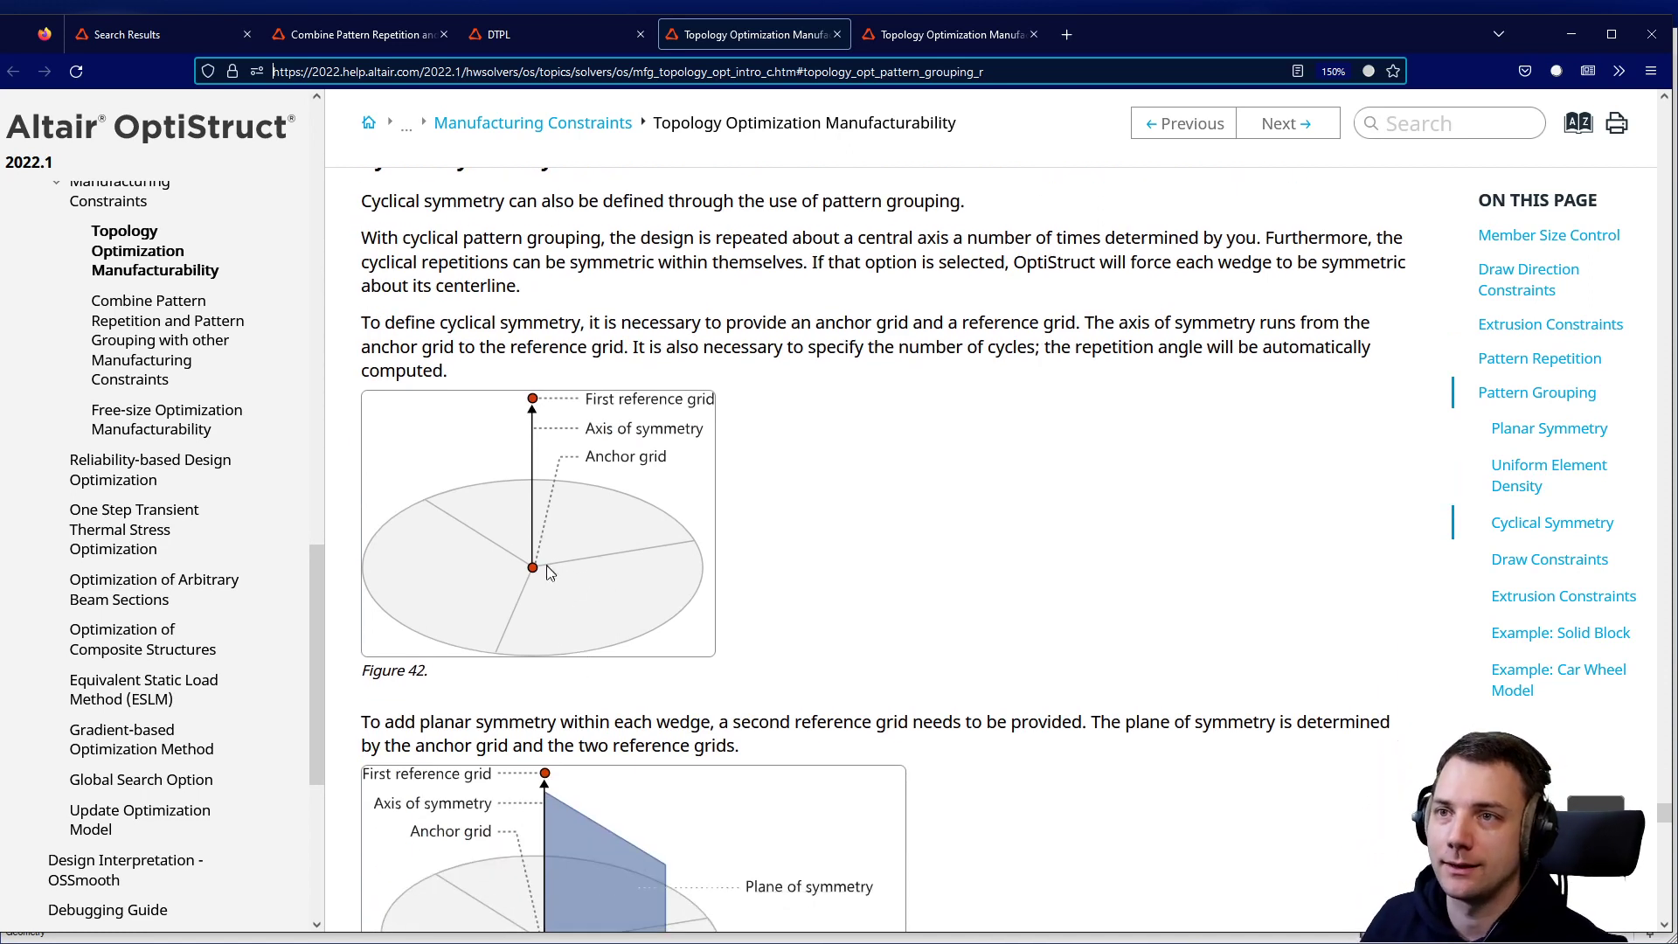
pyautogui.scroll(-3)
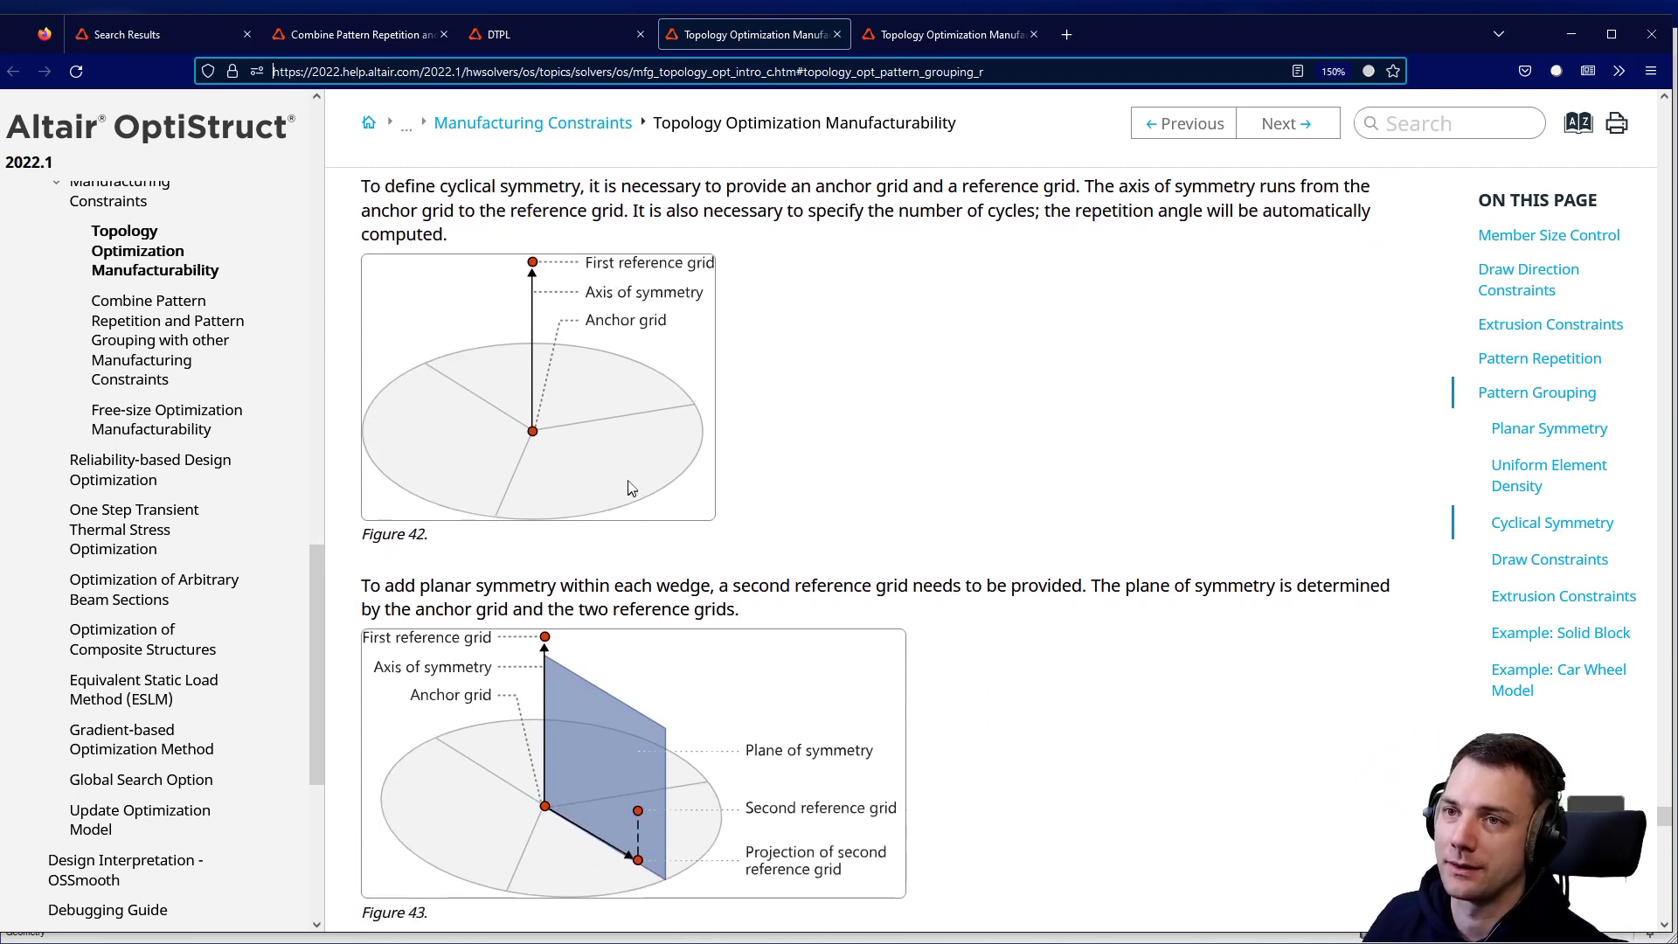
pyautogui.scroll(-3)
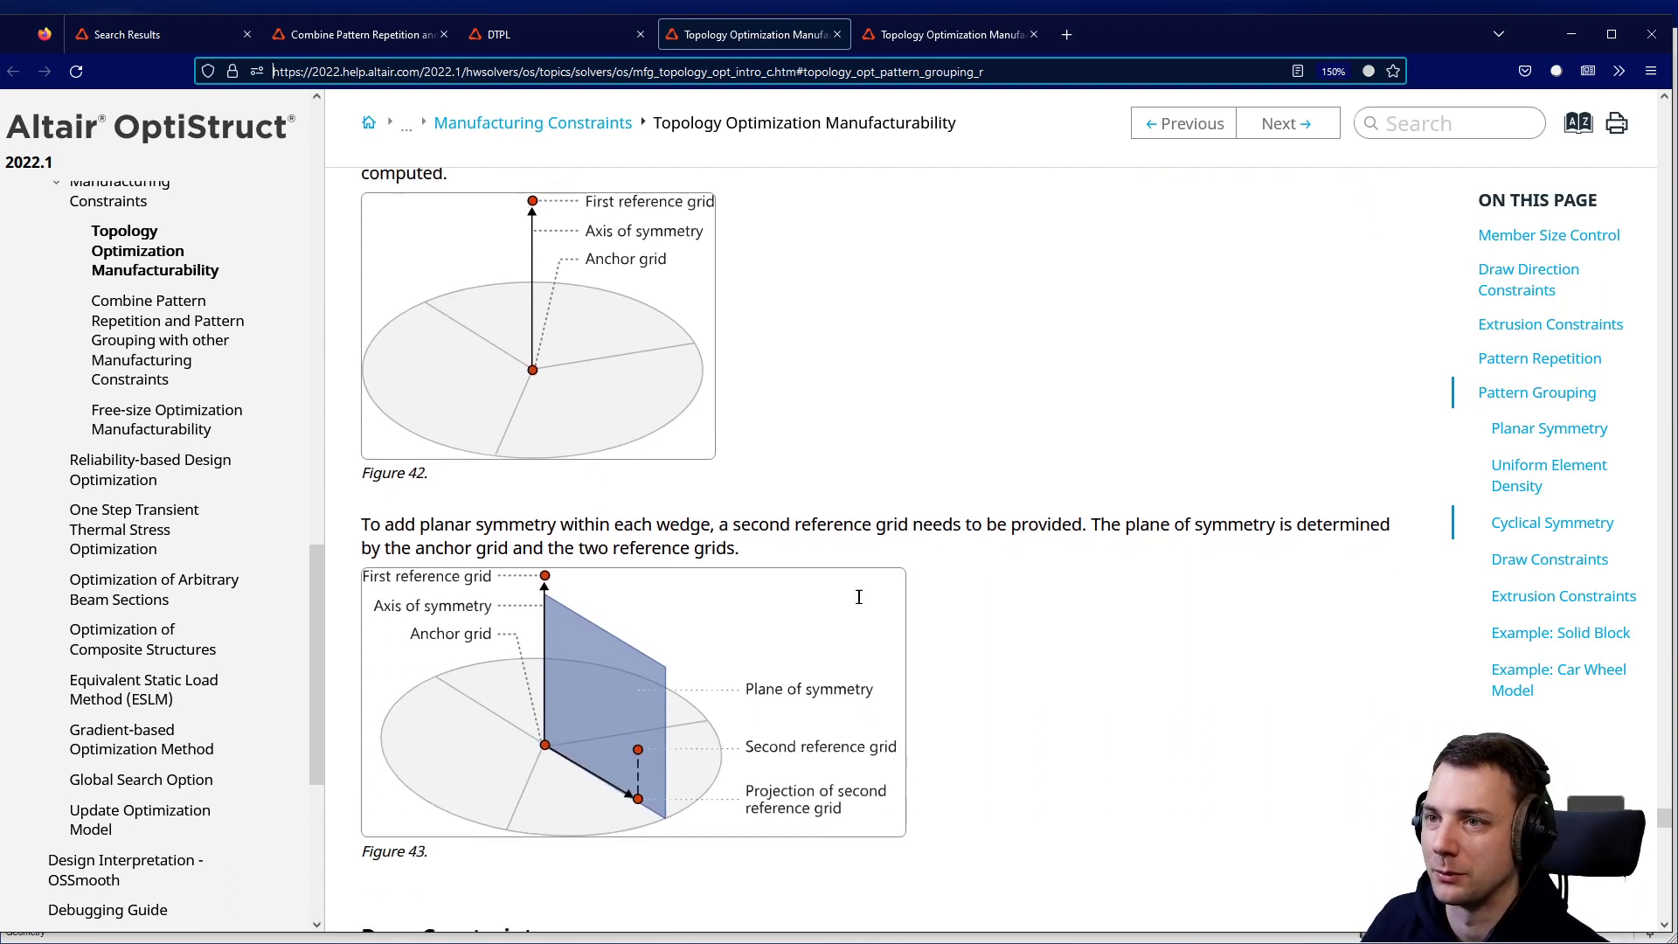
pyautogui.scroll(-3)
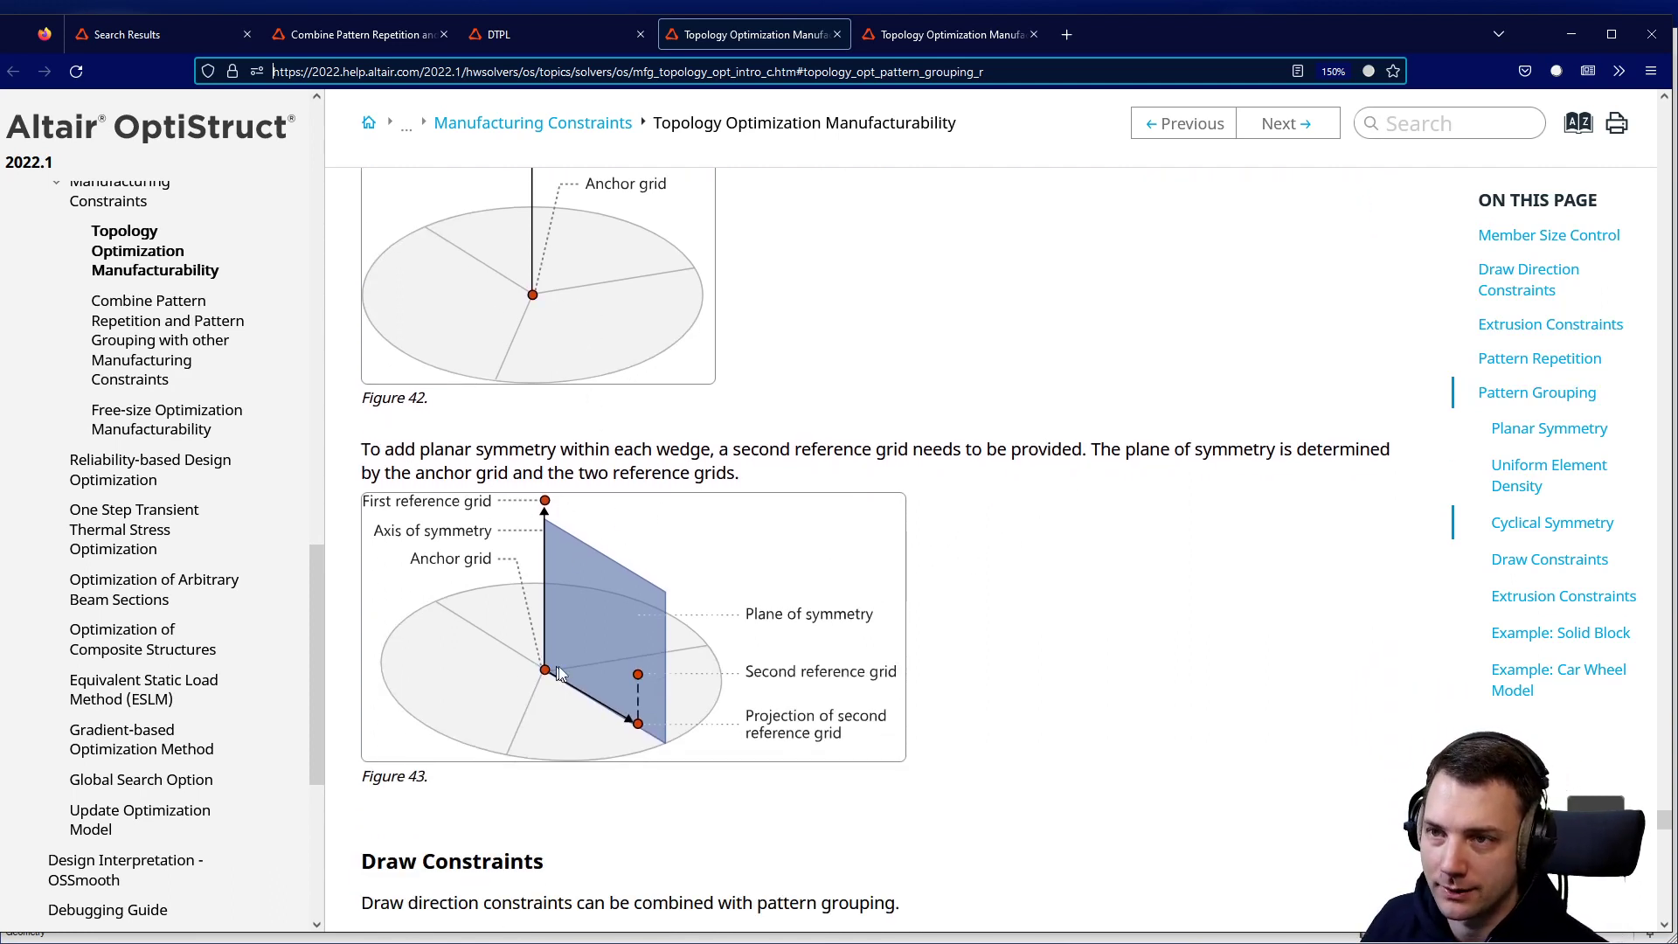
pyautogui.moveTo(706, 701)
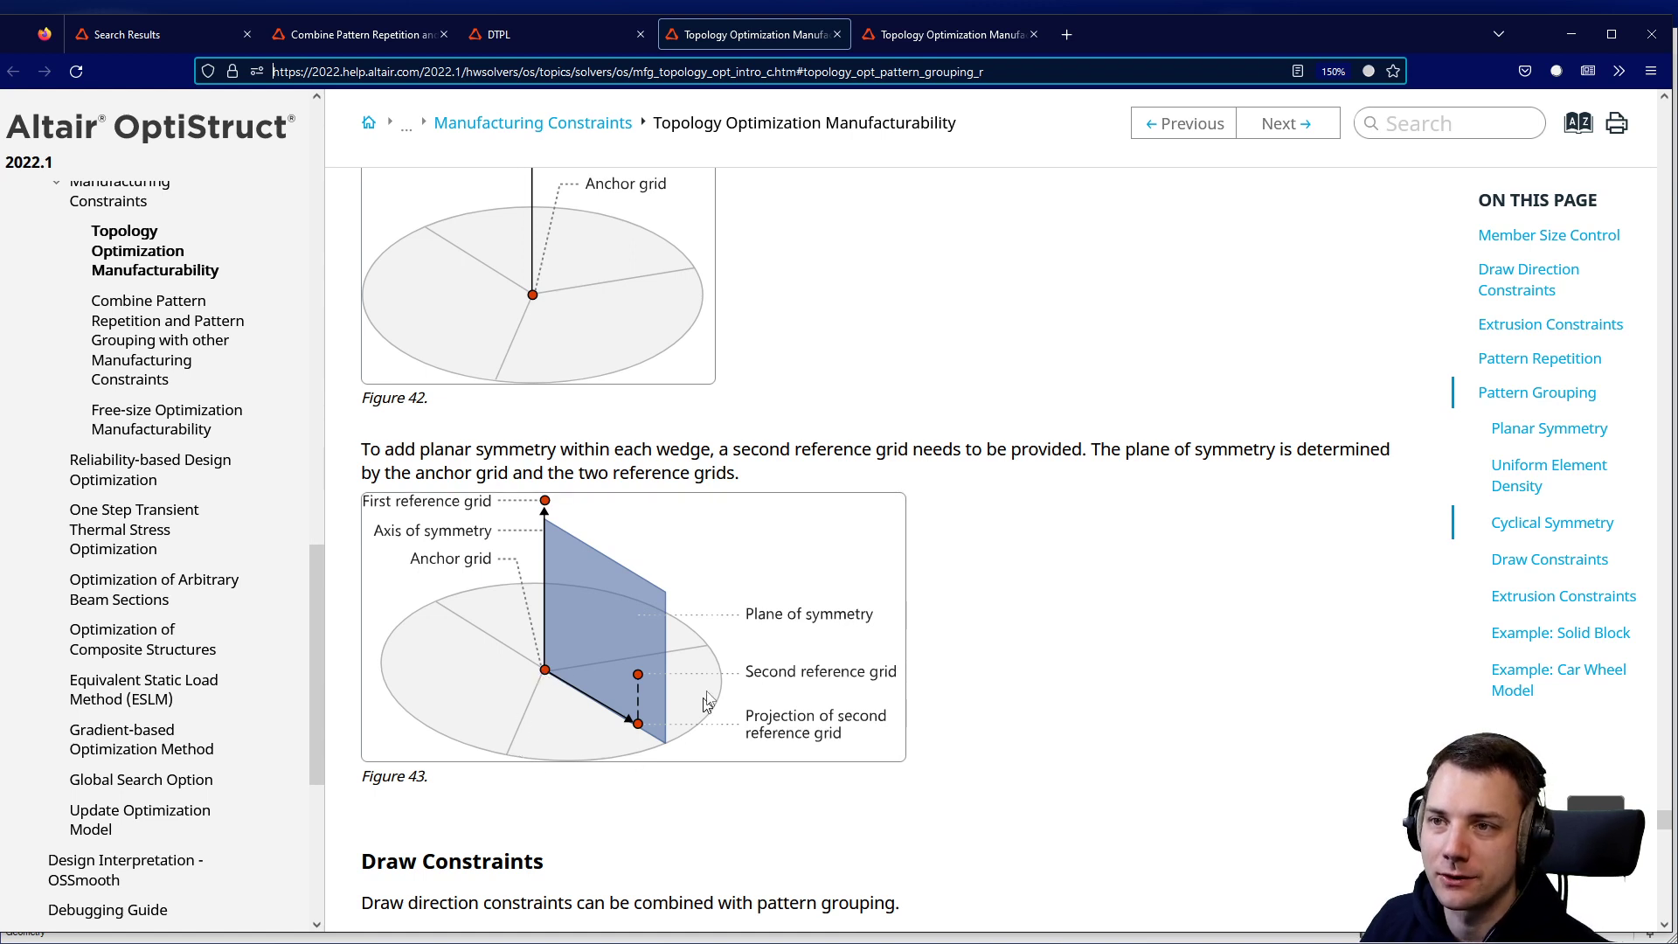
pyautogui.moveTo(673, 640)
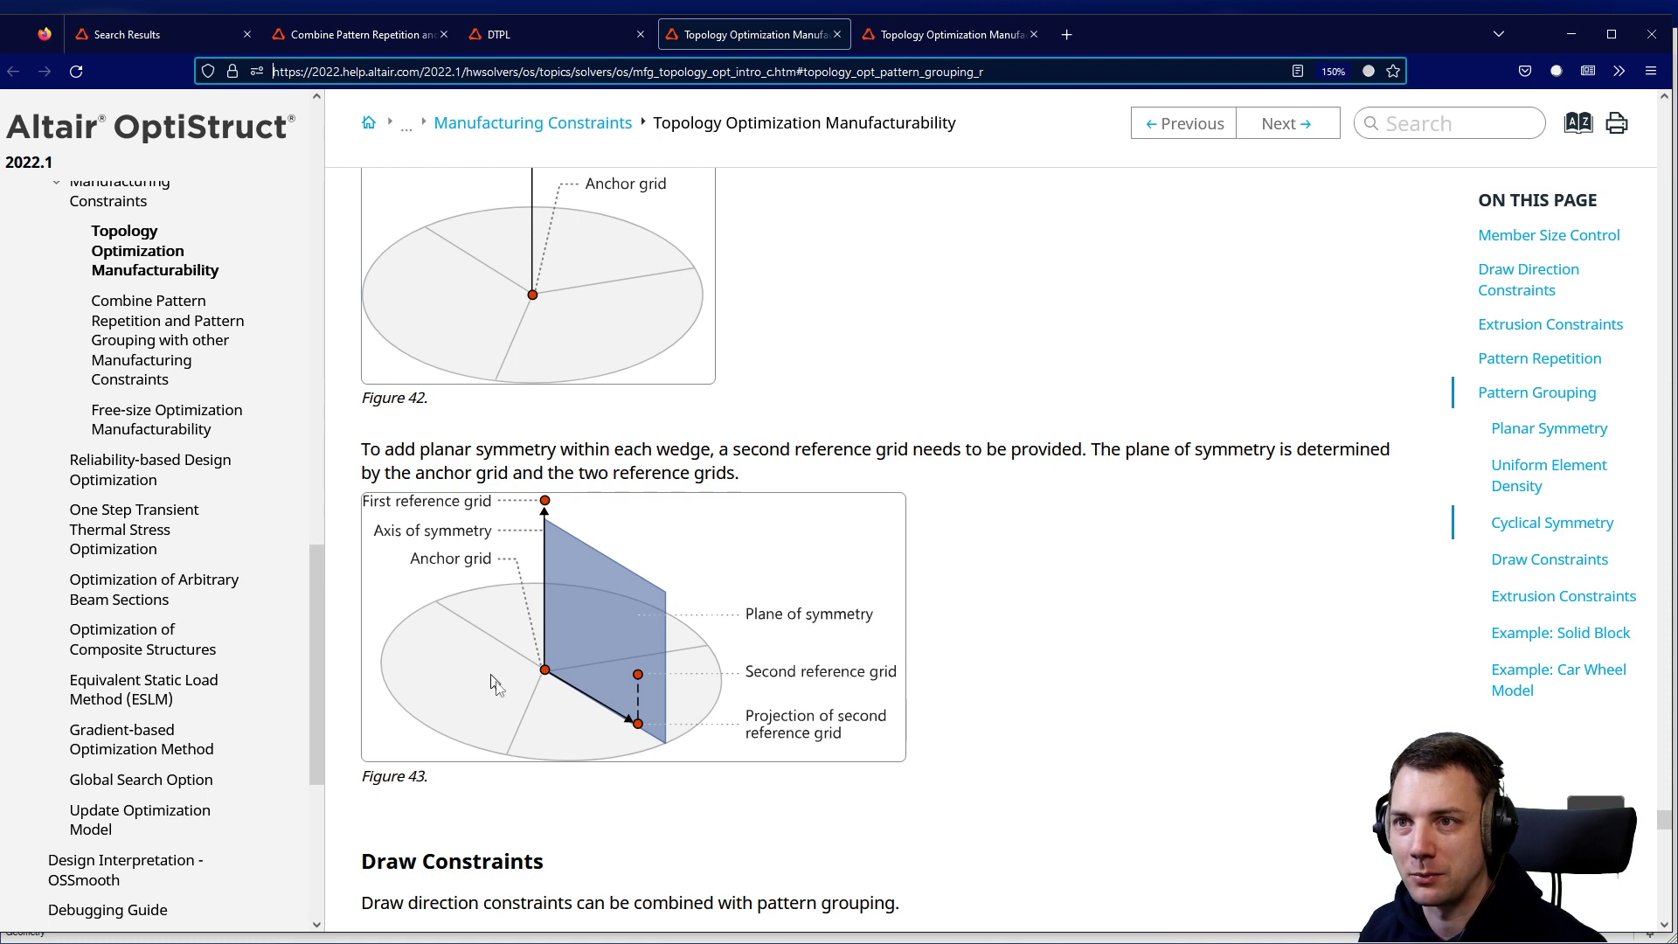
pyautogui.moveTo(702, 752)
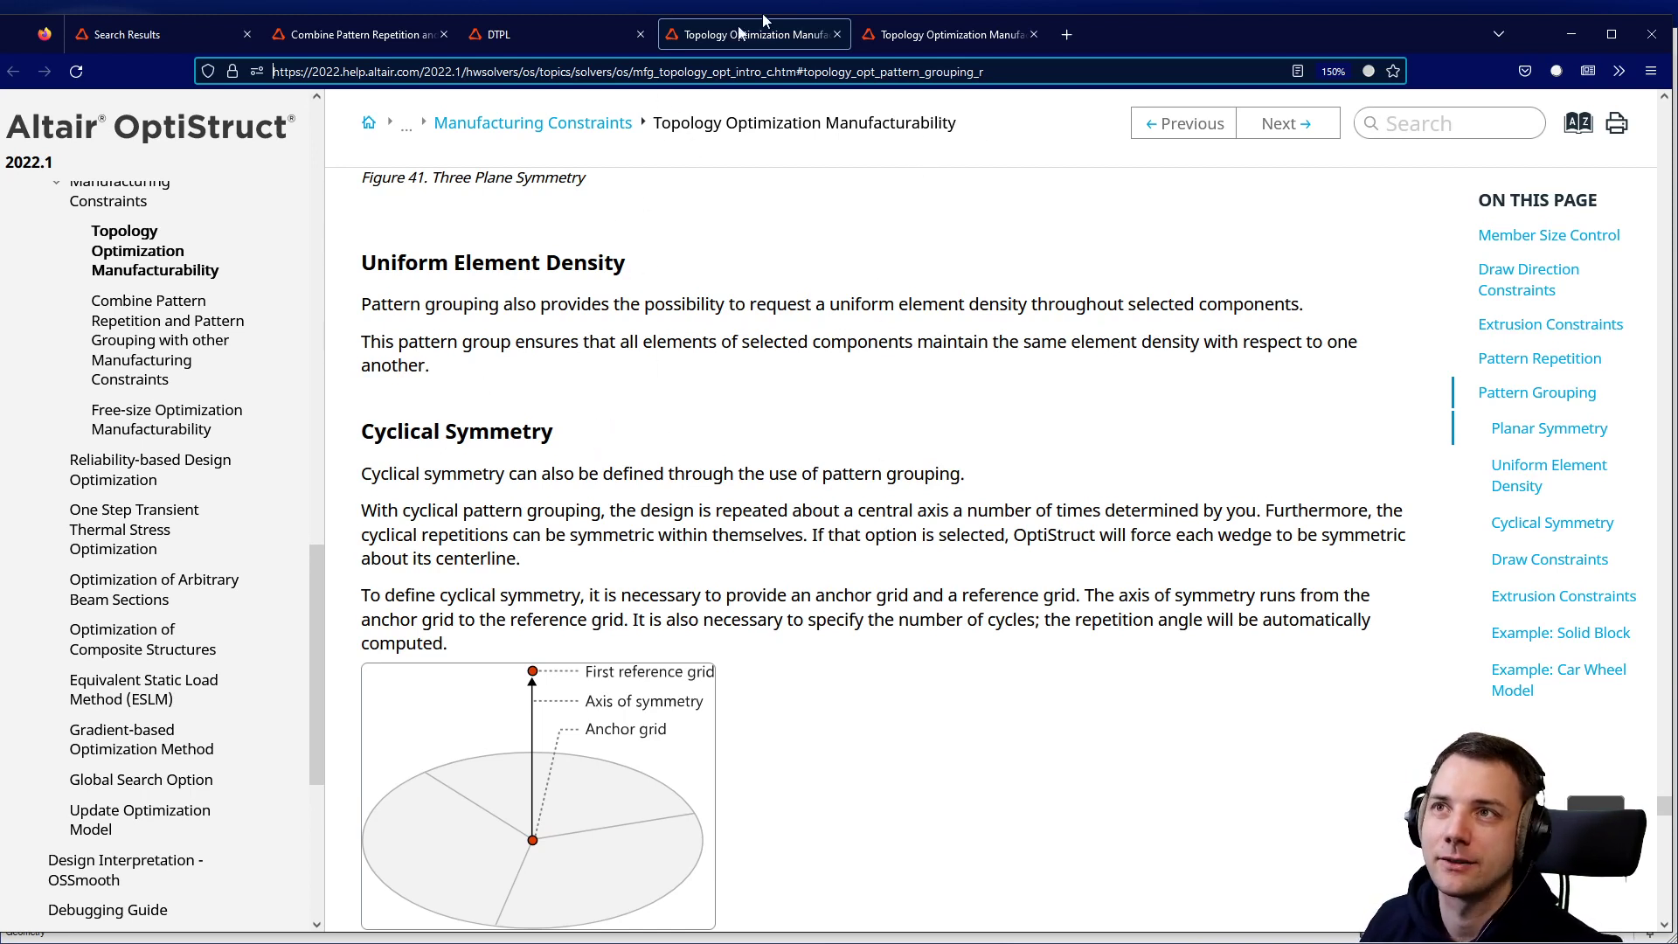
pyautogui.moveTo(804, 36)
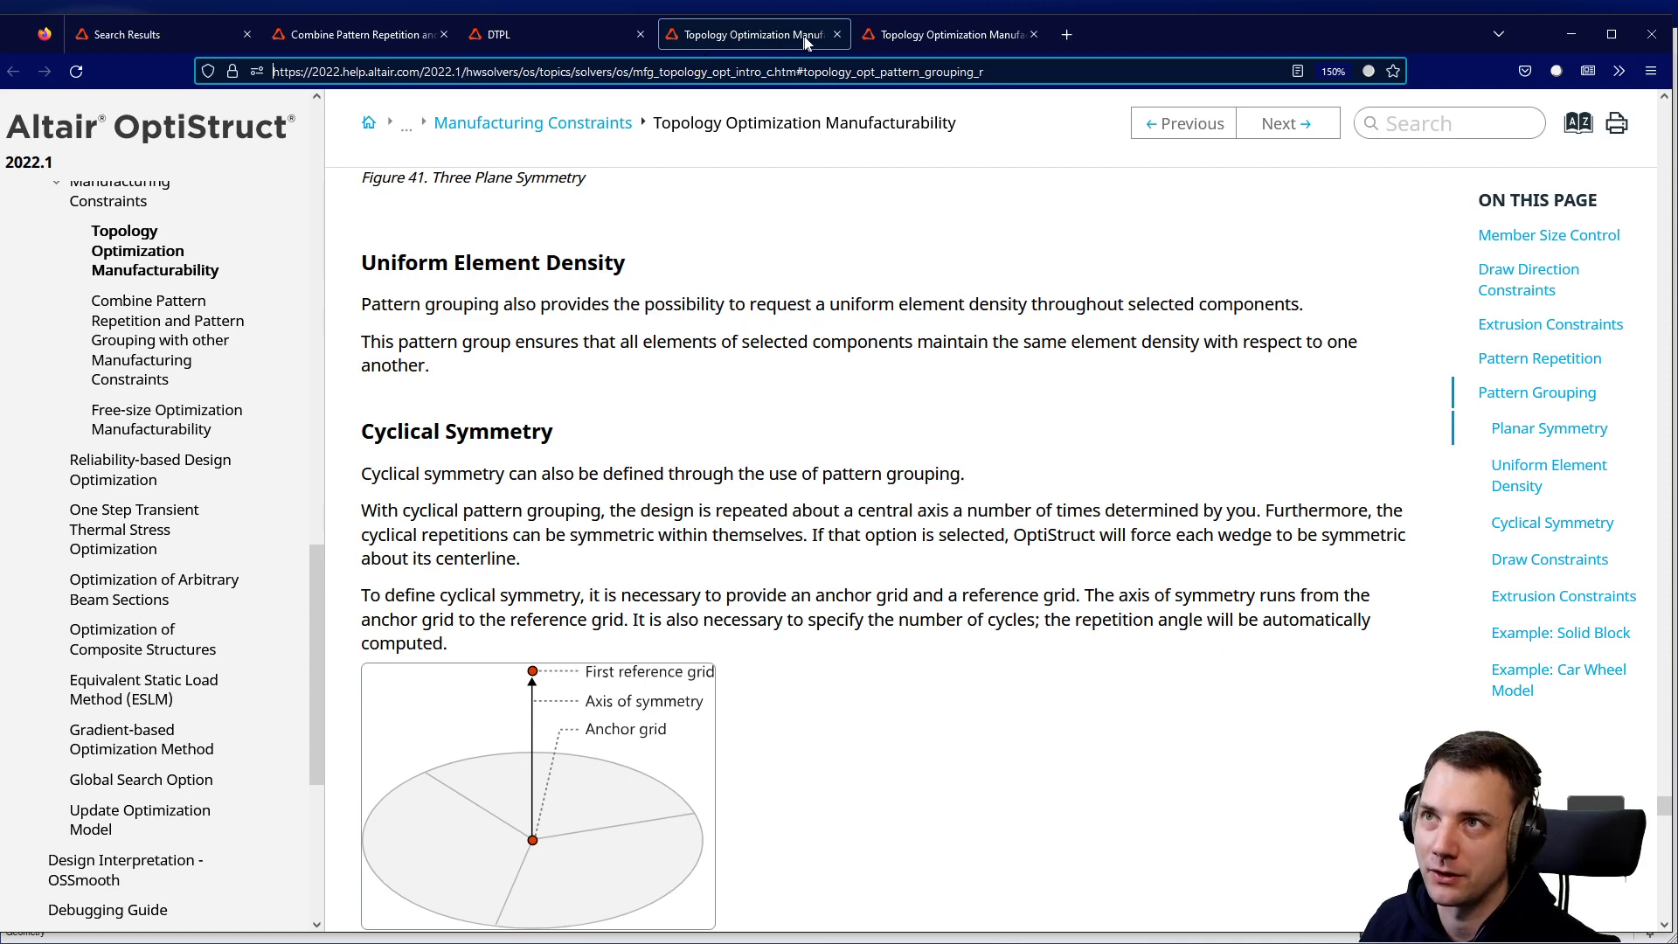
# Review the DTPL bulk data page's format tables down to Example 1.
pyautogui.click(499, 34)
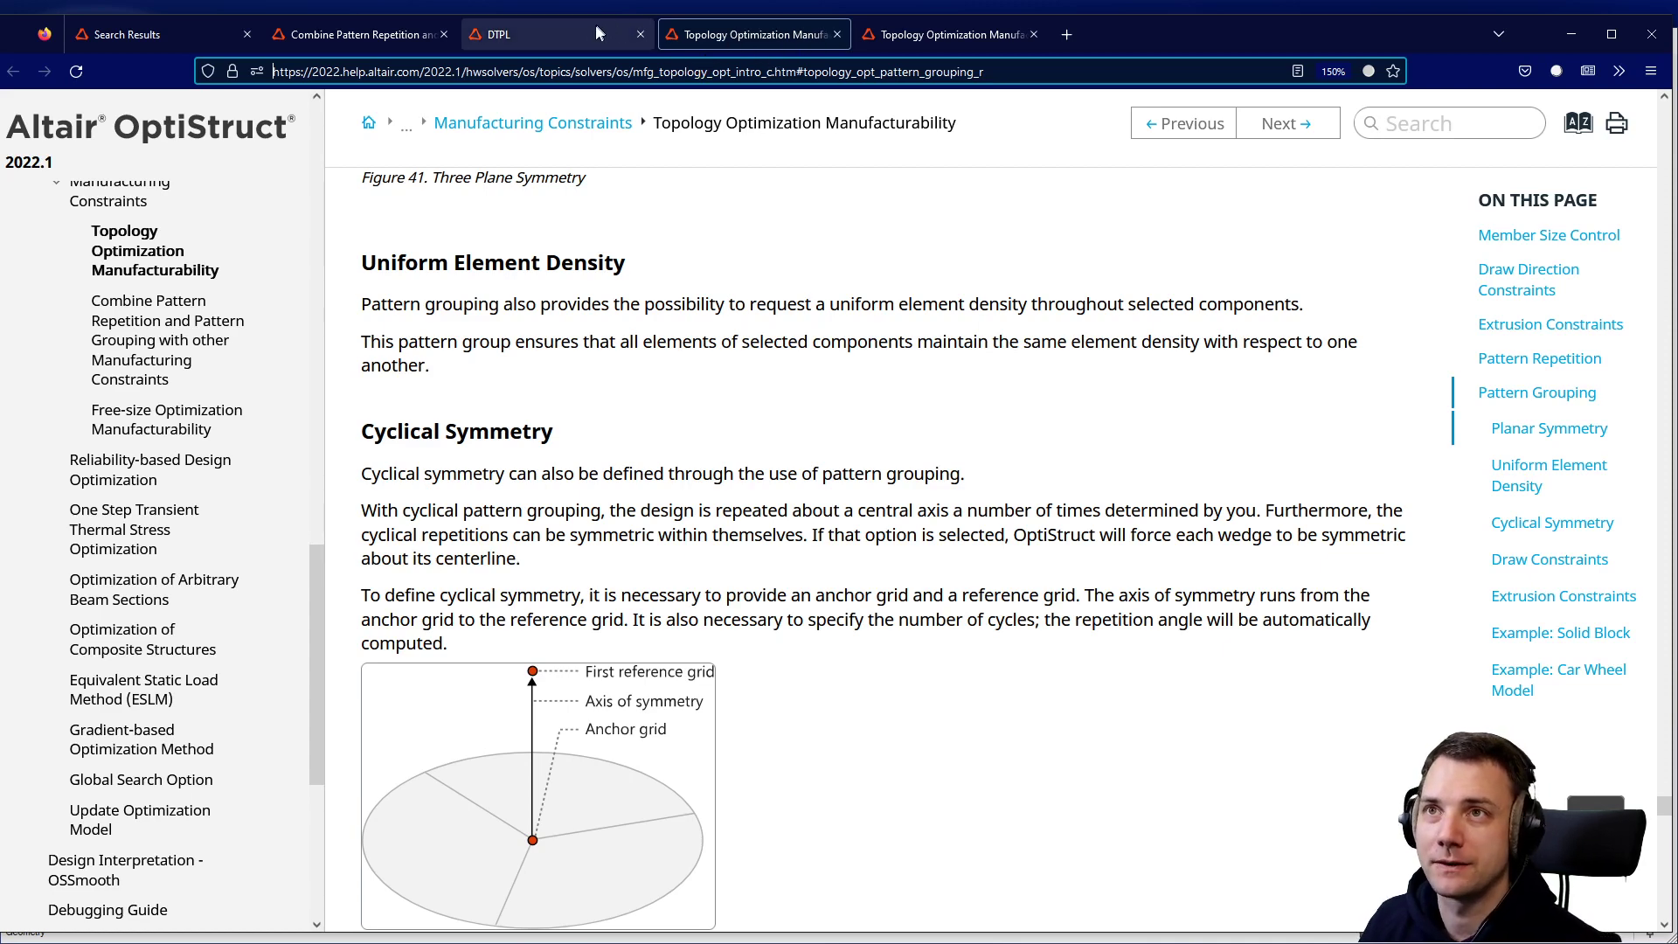
pyautogui.click(556, 33)
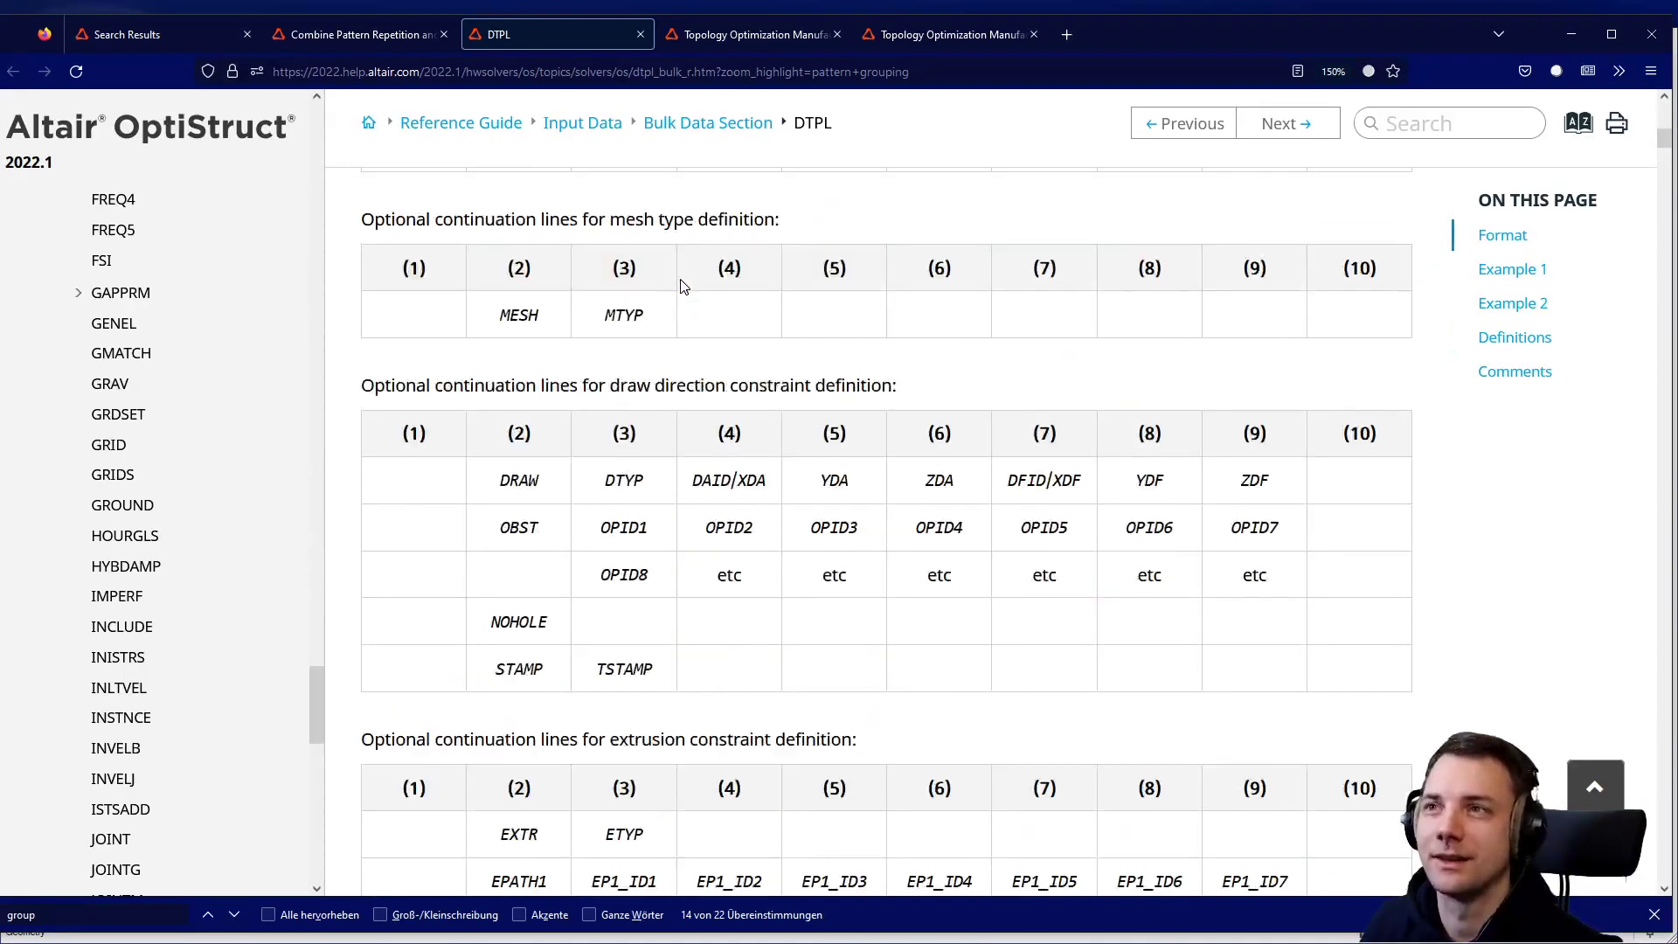
pyautogui.scroll(3)
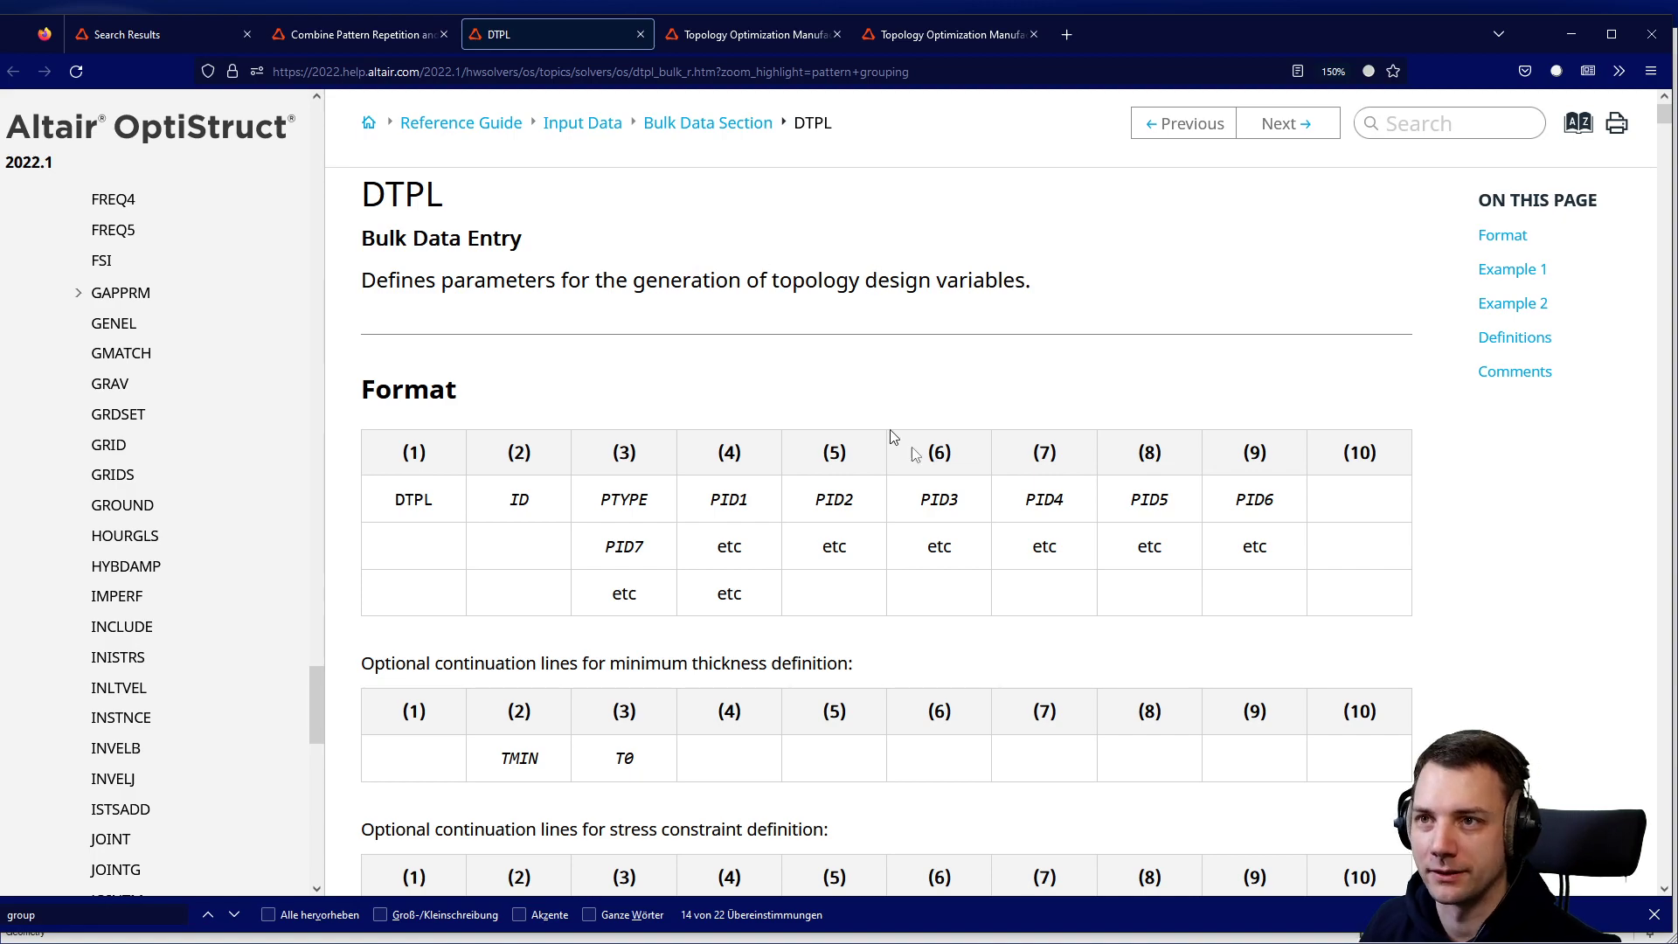
pyautogui.scroll(-3)
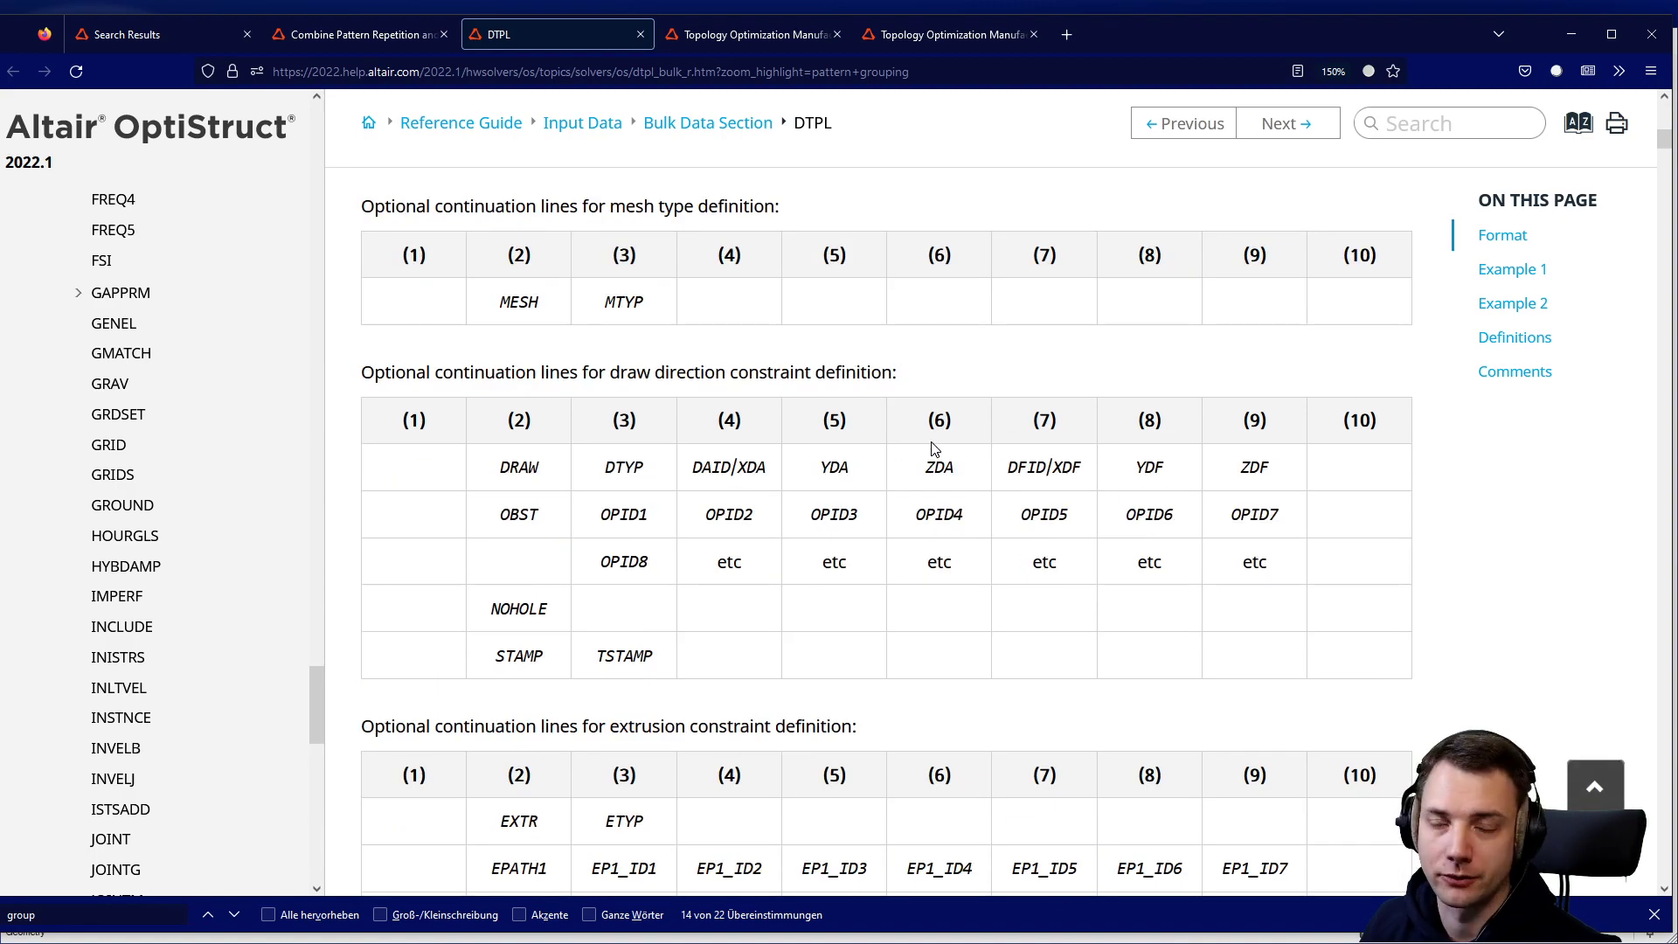
pyautogui.scroll(-3)
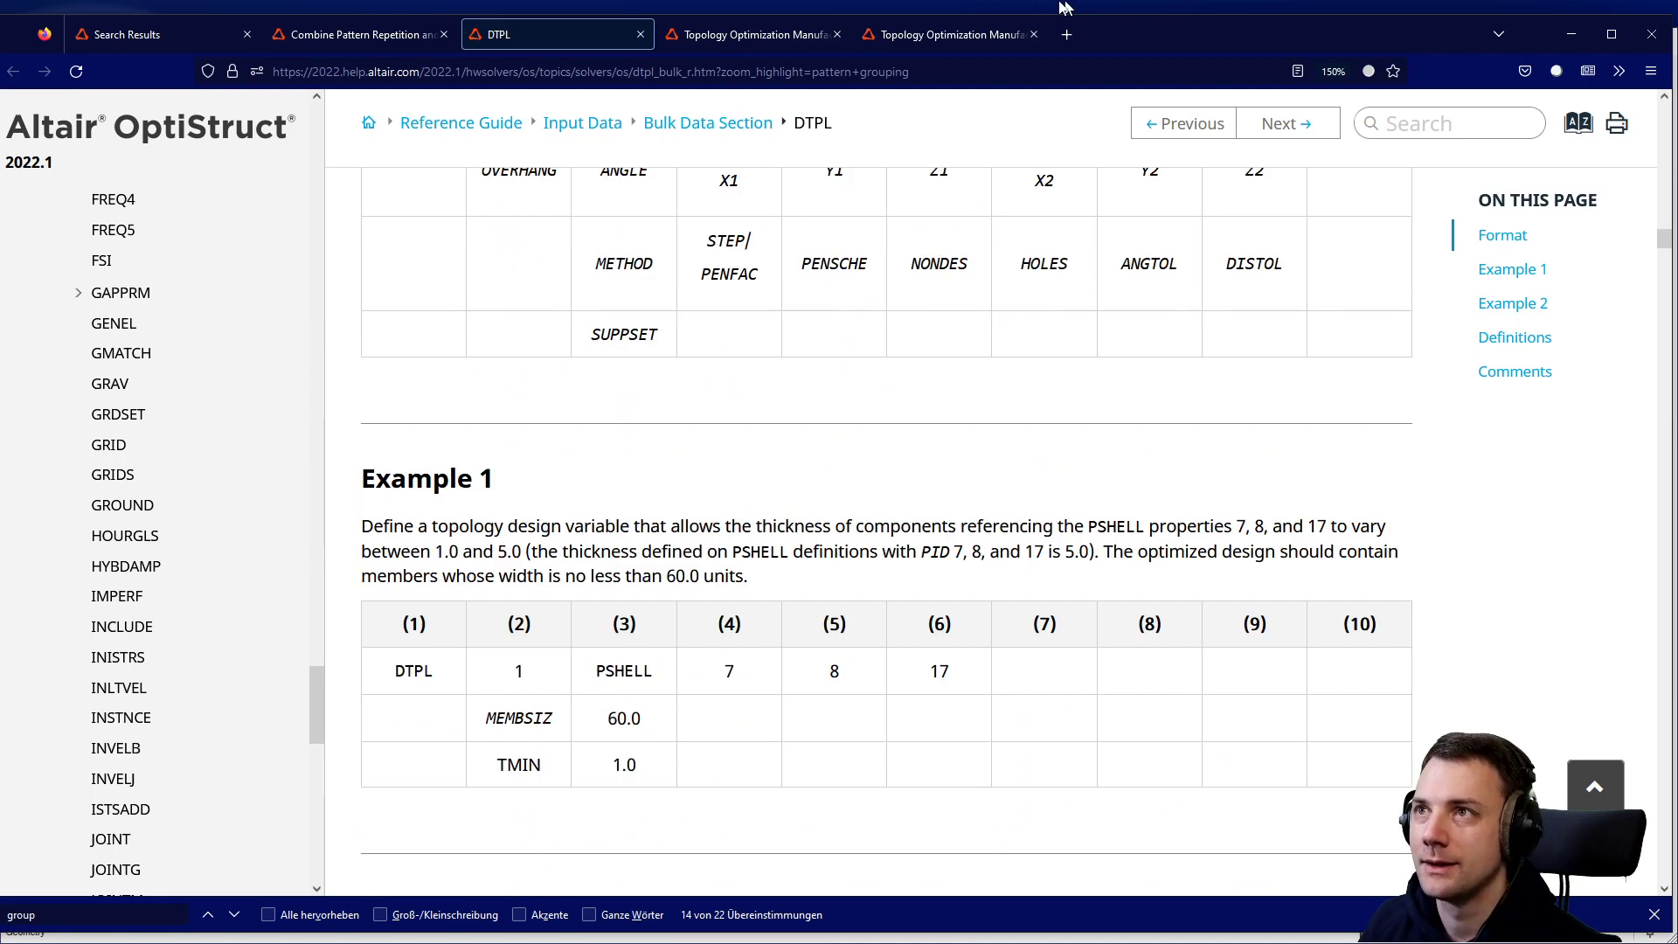
pyautogui.scroll(-3)
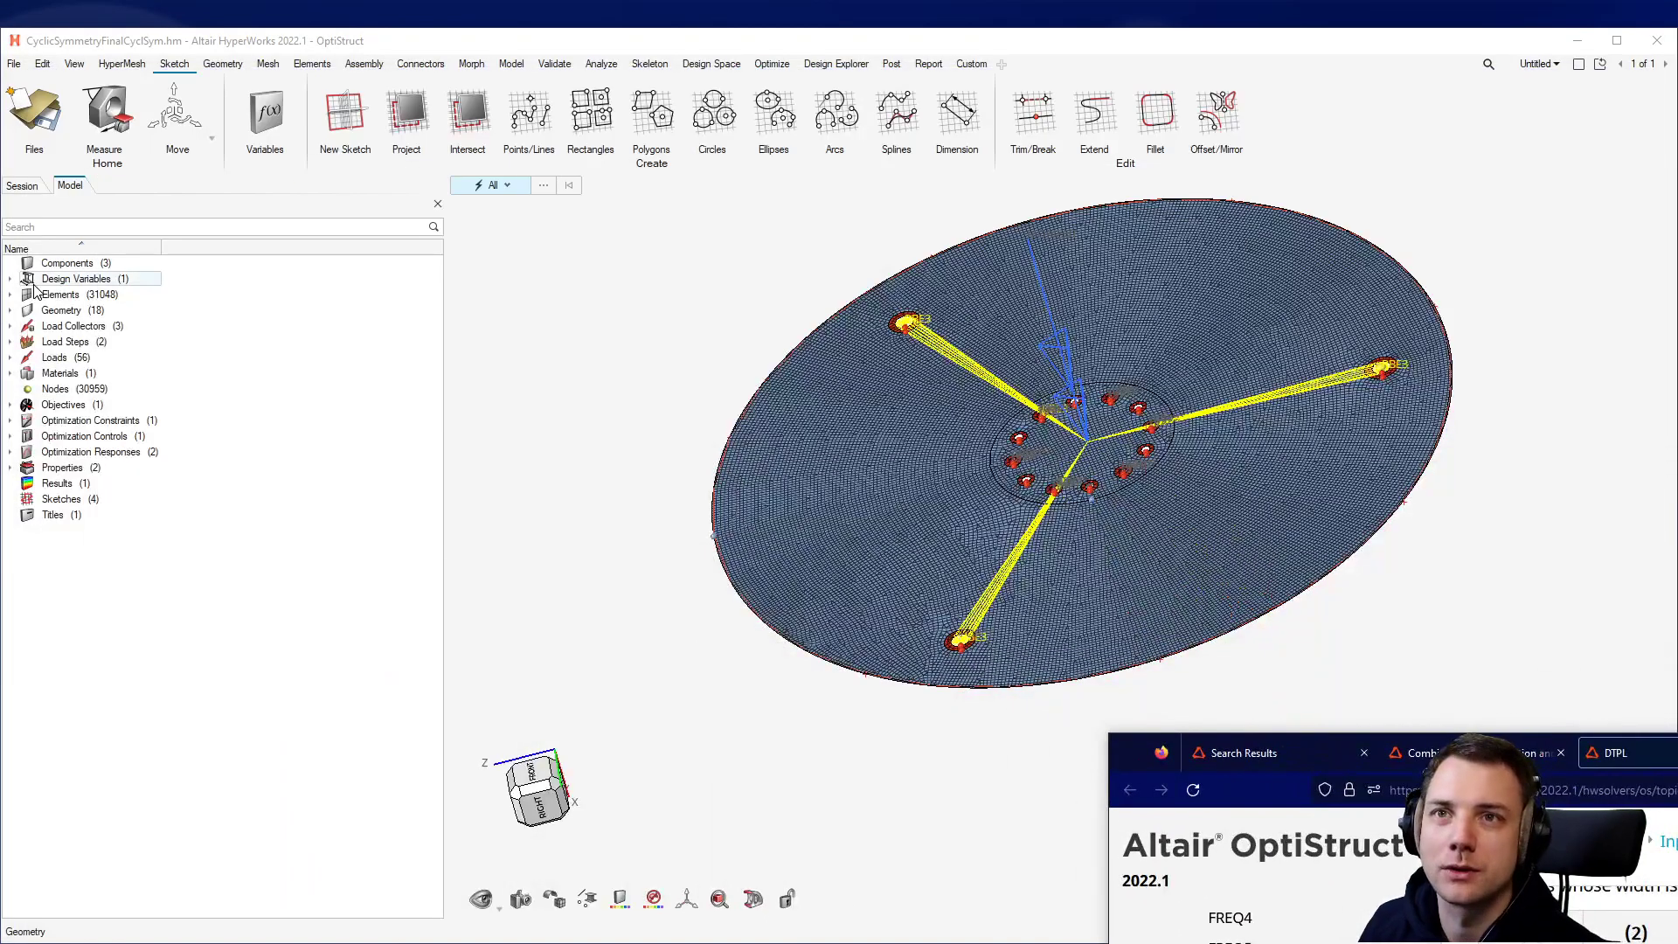
# Inspect design variable TopOptDesVar: PSHELL property, cyclic pattern grouping, Ucyc 3.
pyautogui.click(9, 278)
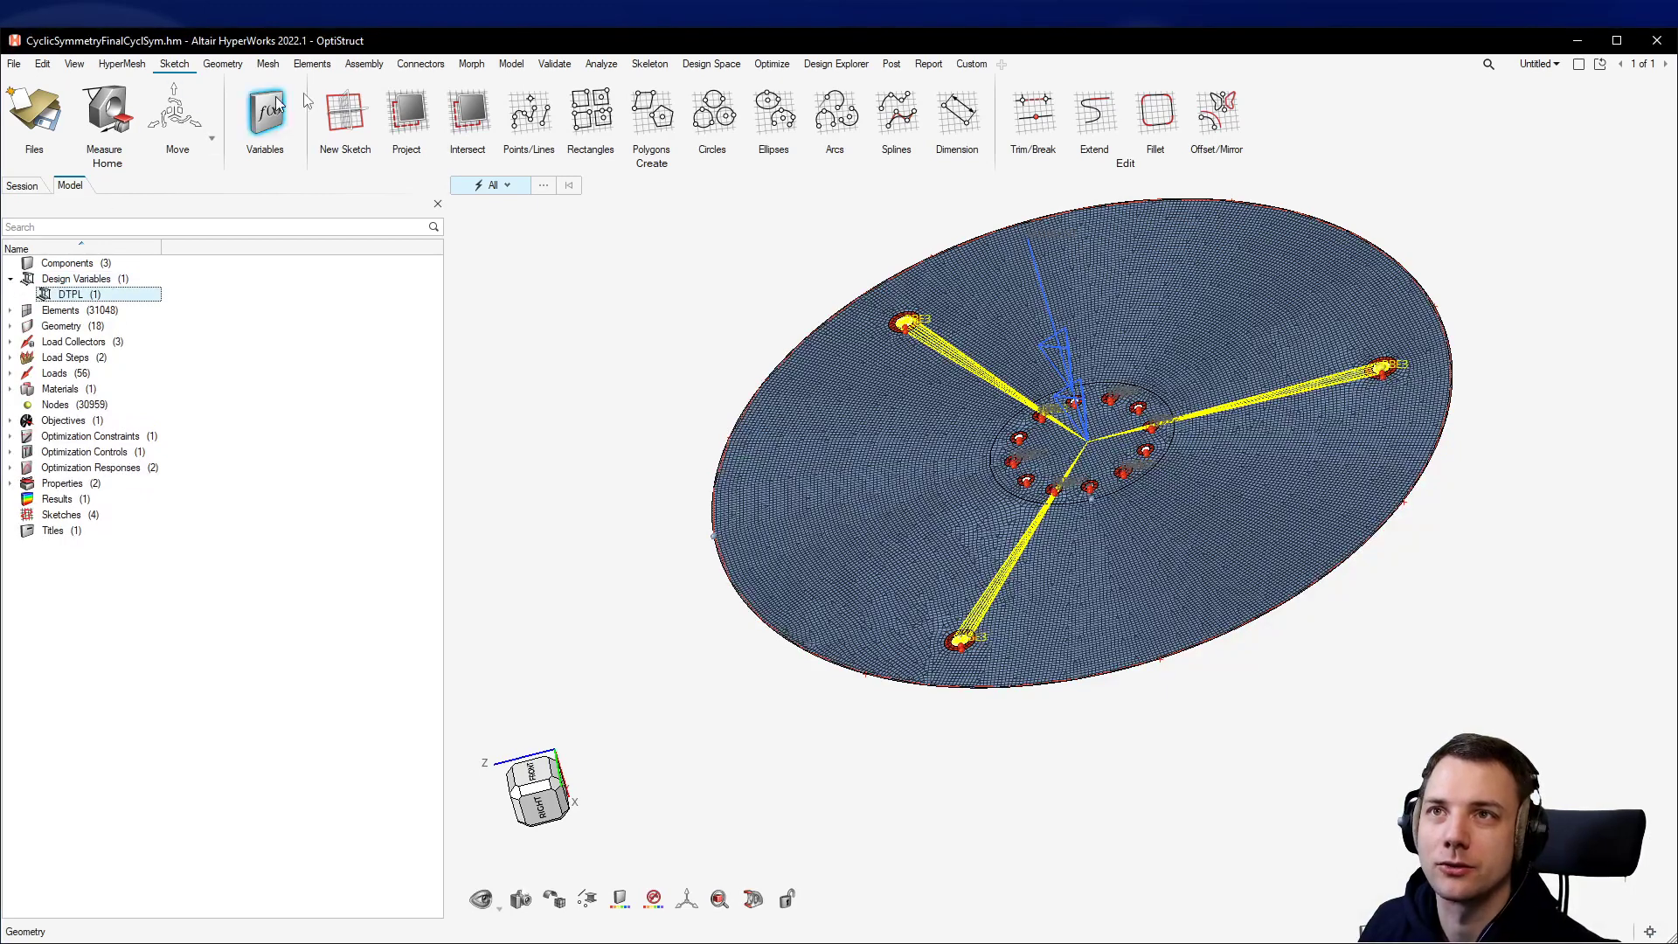
pyautogui.click(771, 63)
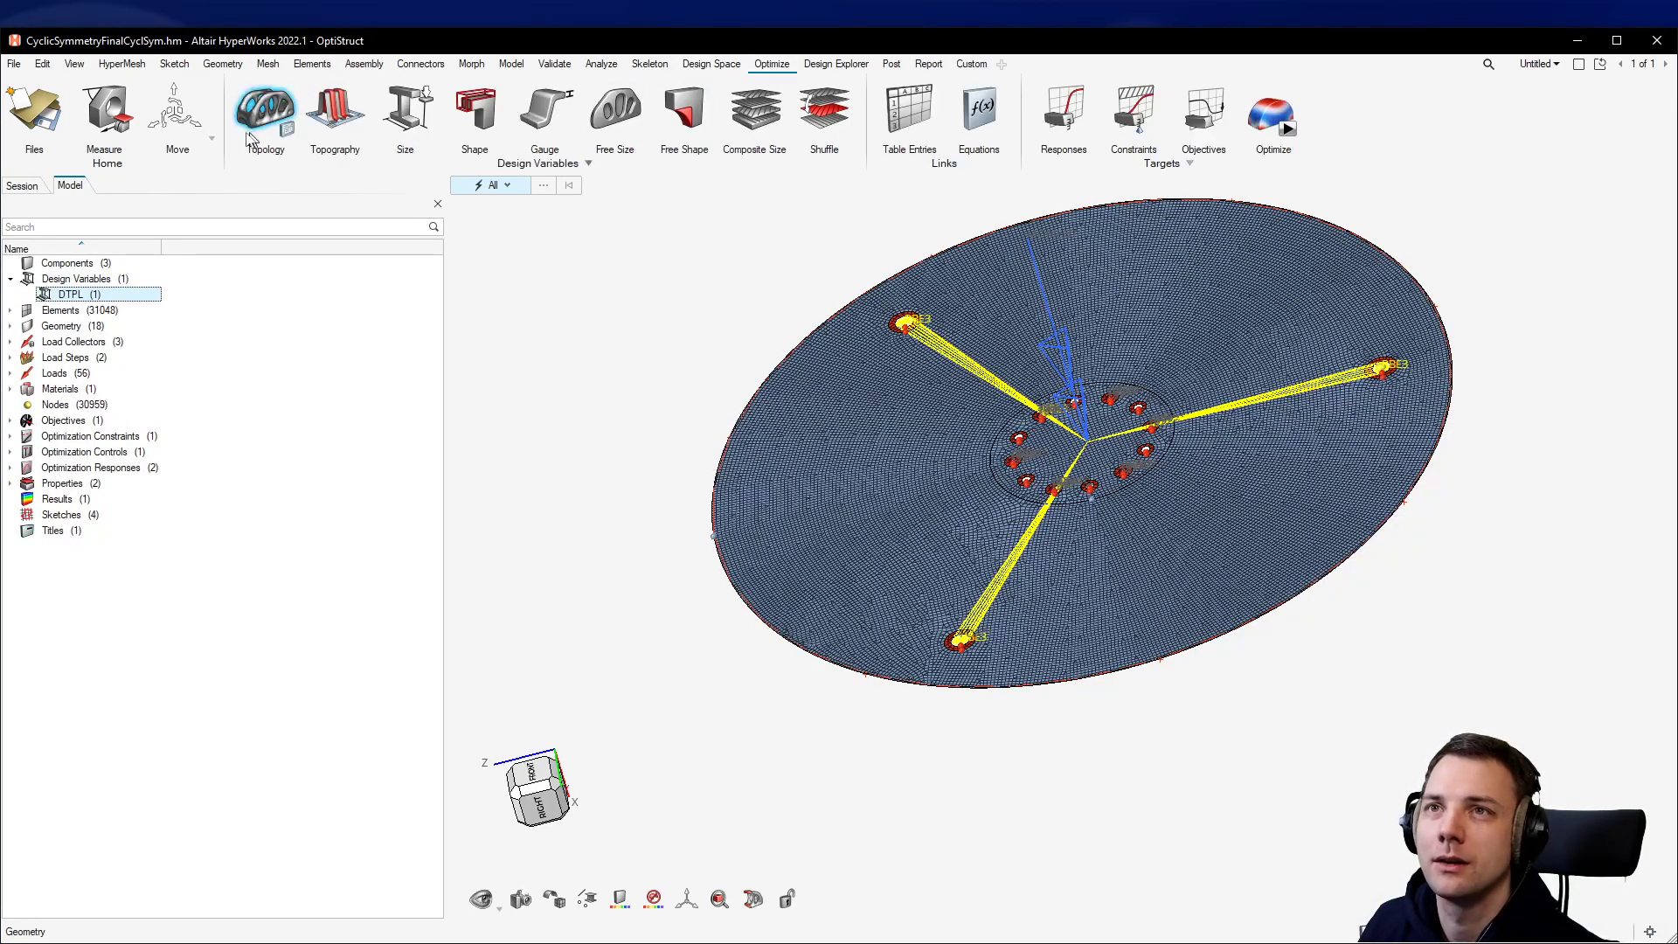
pyautogui.click(264, 111)
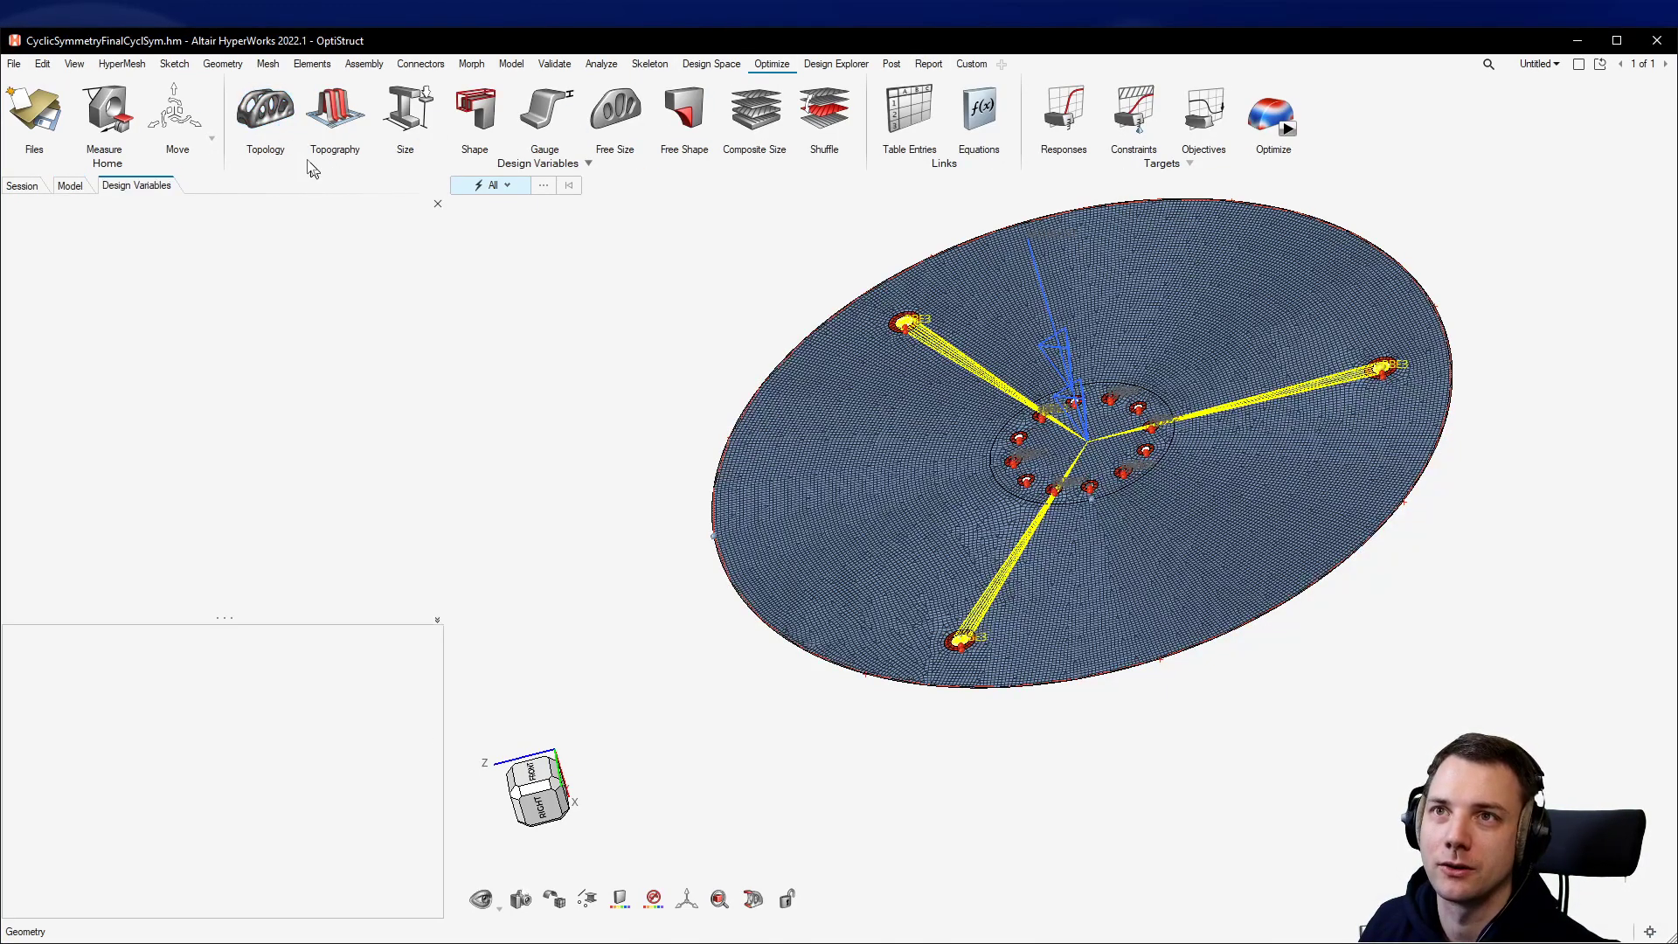
pyautogui.click(264, 113)
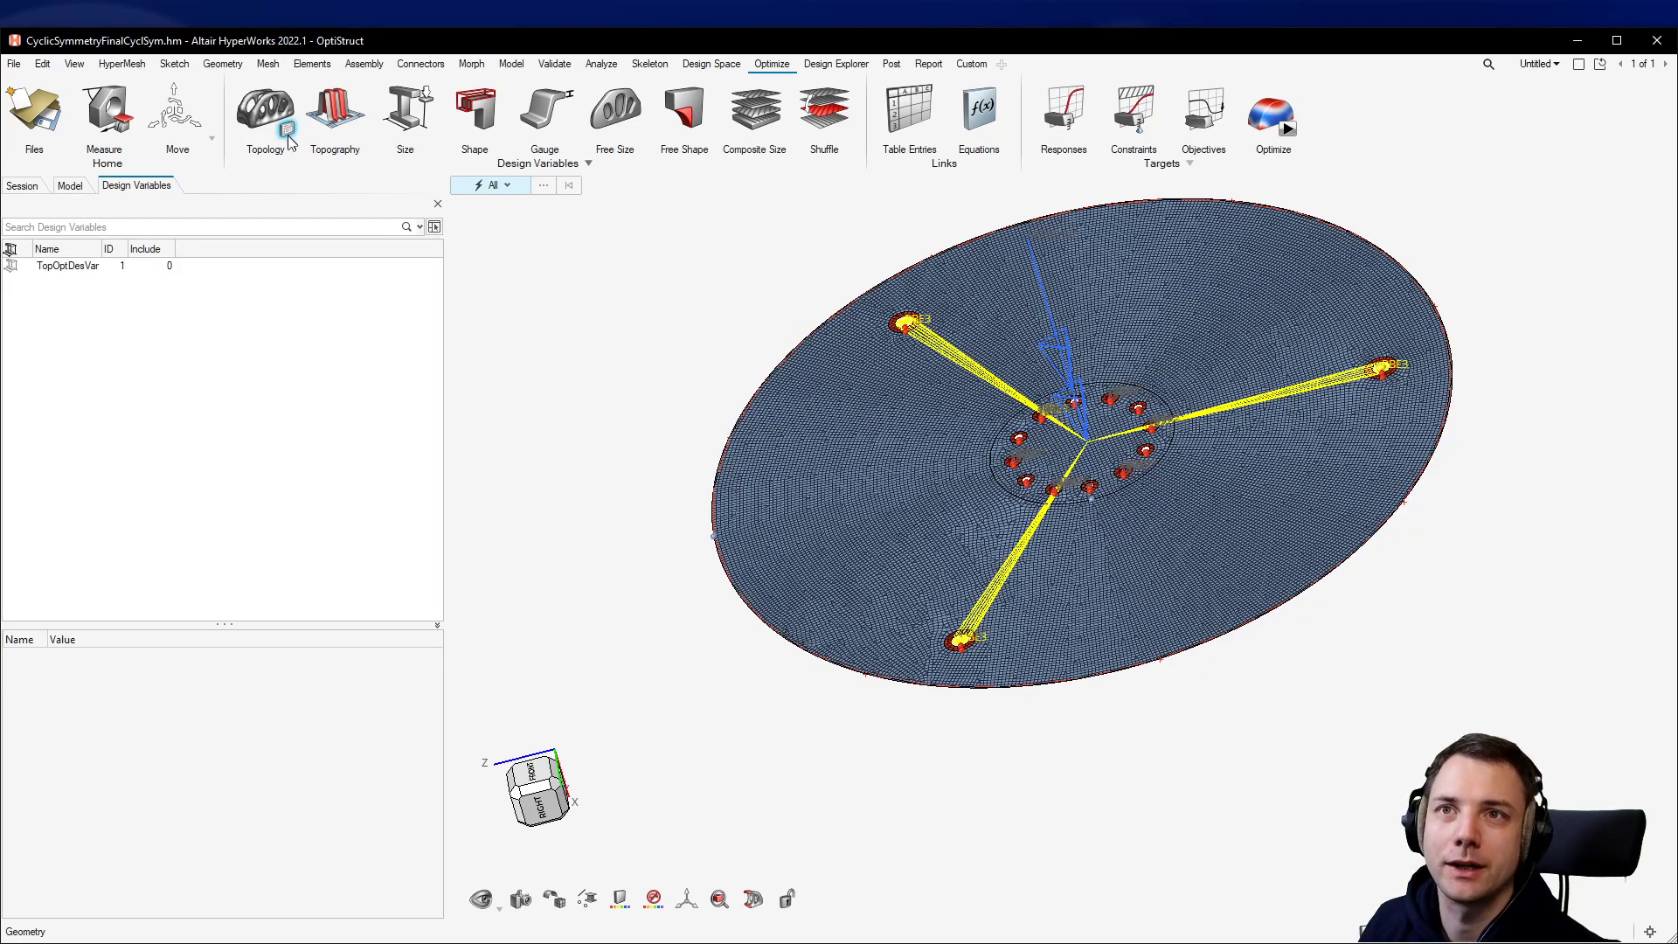
pyautogui.click(67, 266)
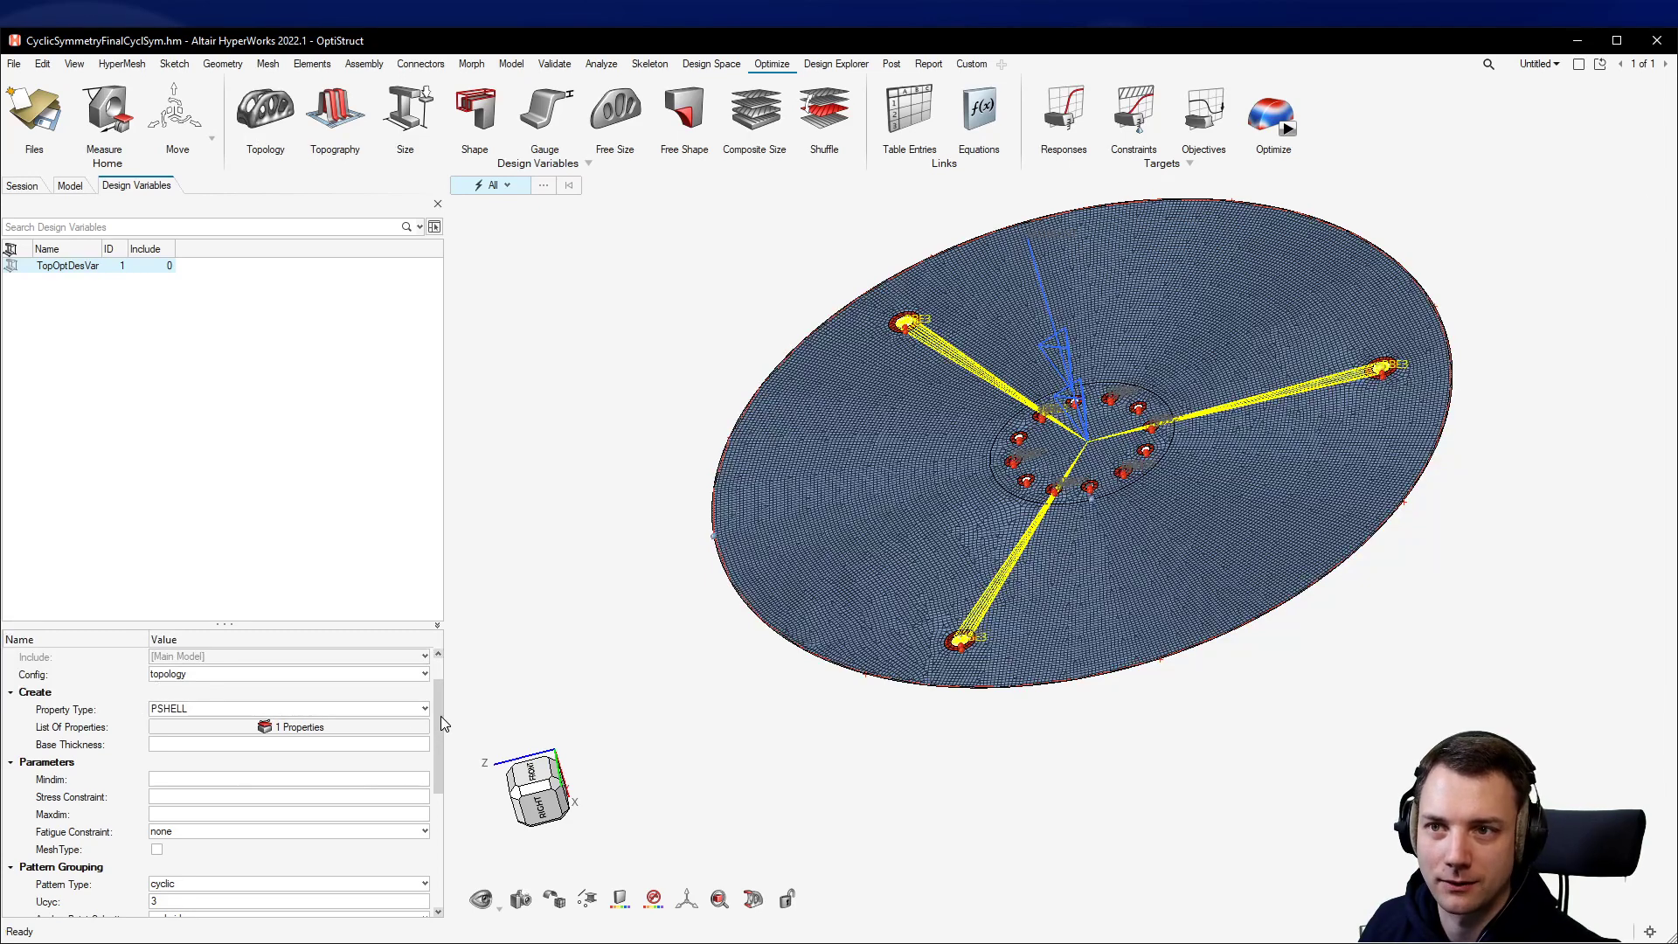
# Define TopOptDesVar's cyclic anchor point by coordinates 0, 0, 0.
pyautogui.scroll(-3)
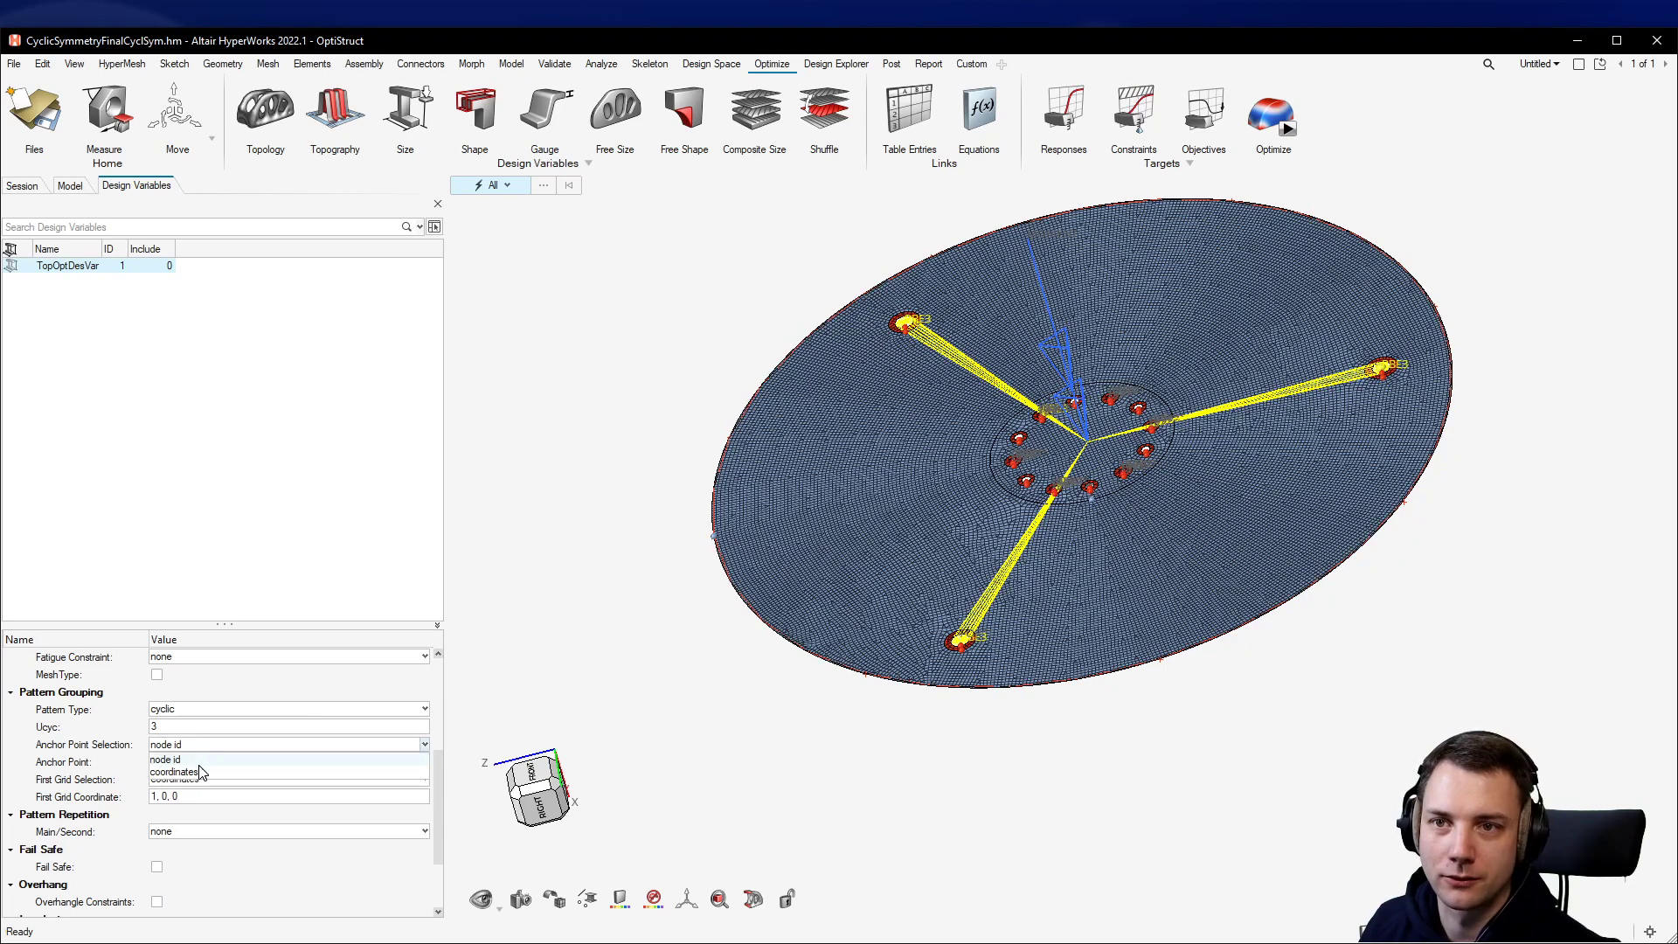
pyautogui.click(173, 772)
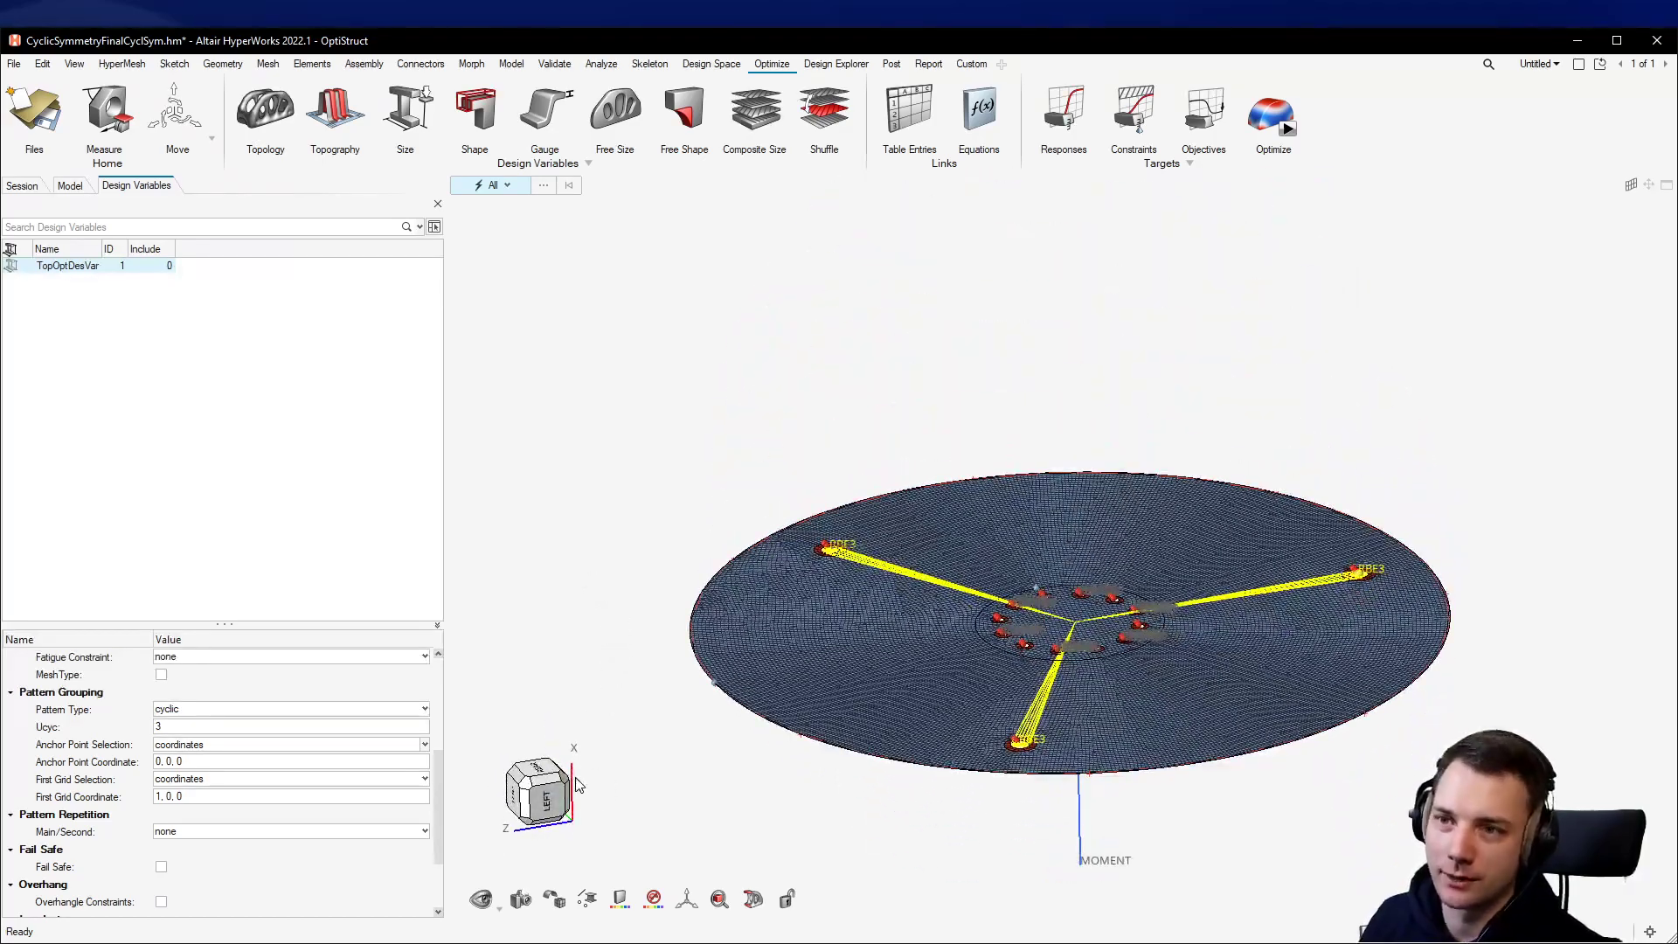
pyautogui.click(1070, 621)
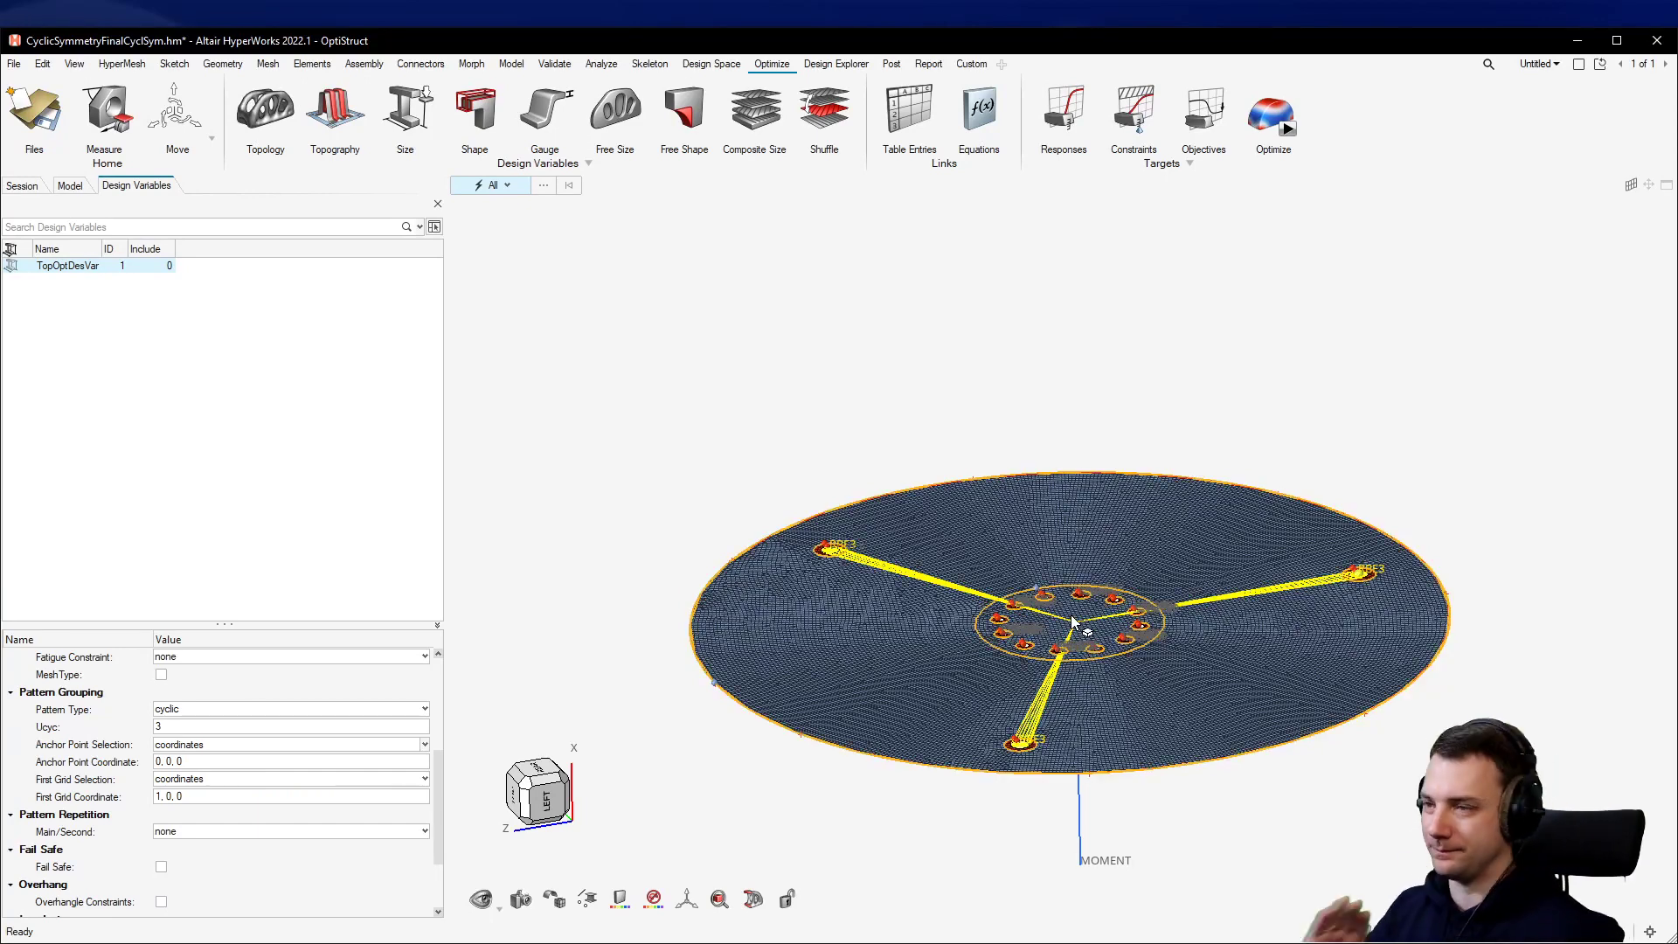
pyautogui.moveTo(1073, 624)
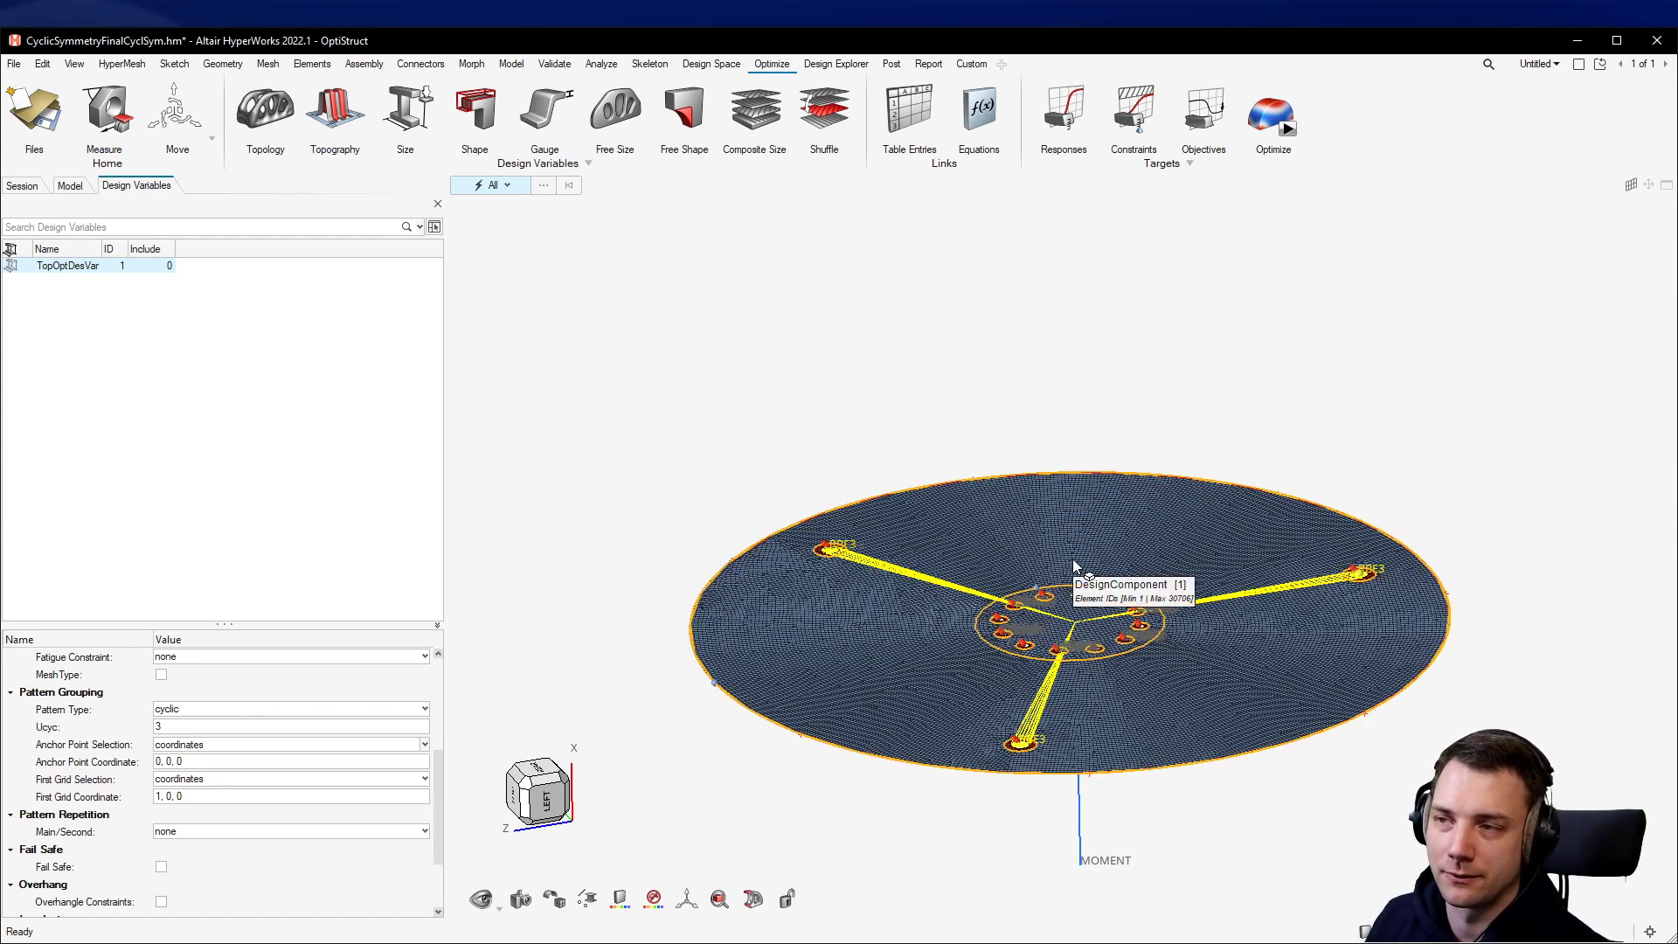
pyautogui.moveTo(1215, 662)
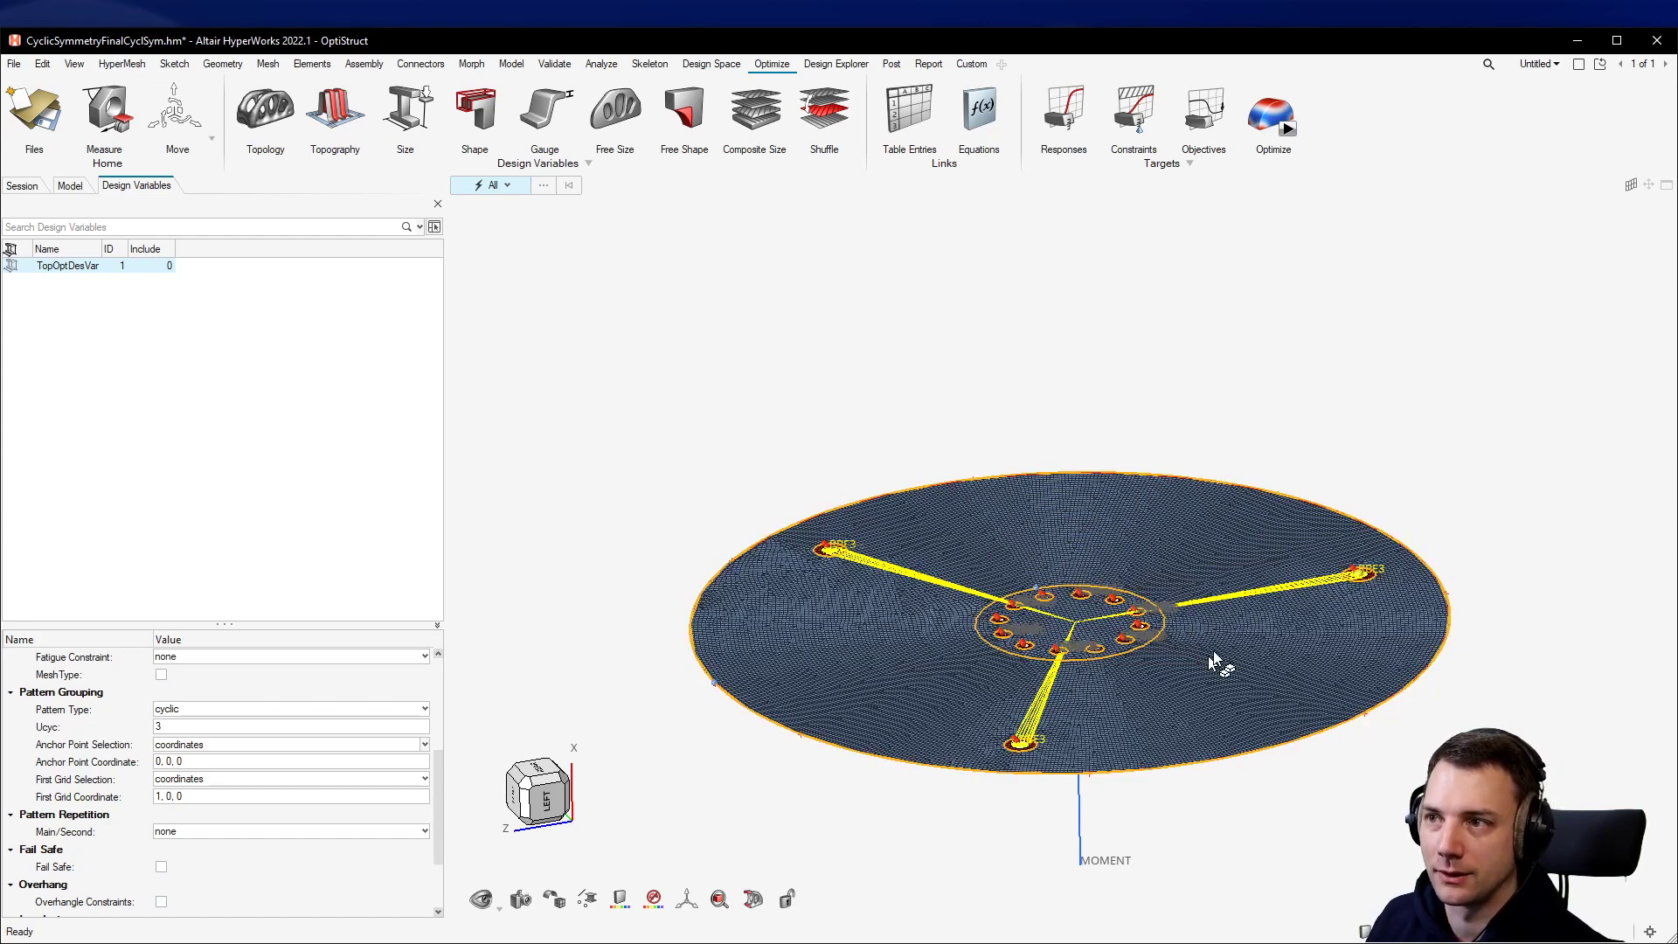
pyautogui.moveTo(1090, 658)
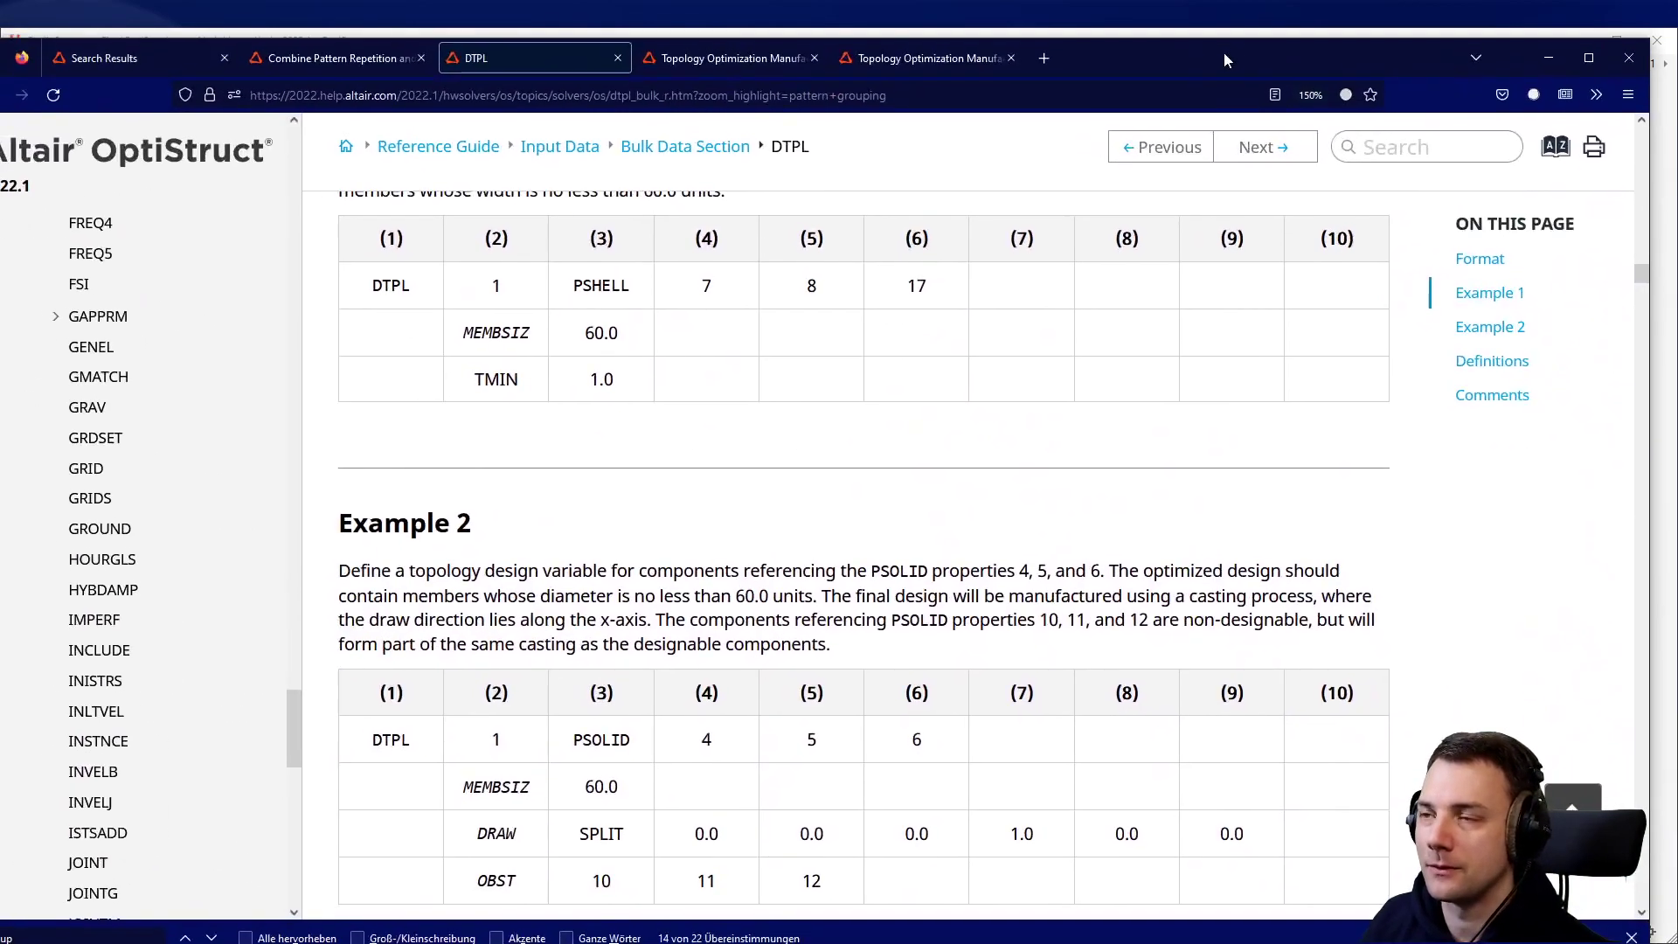
pyautogui.moveTo(1377, 412)
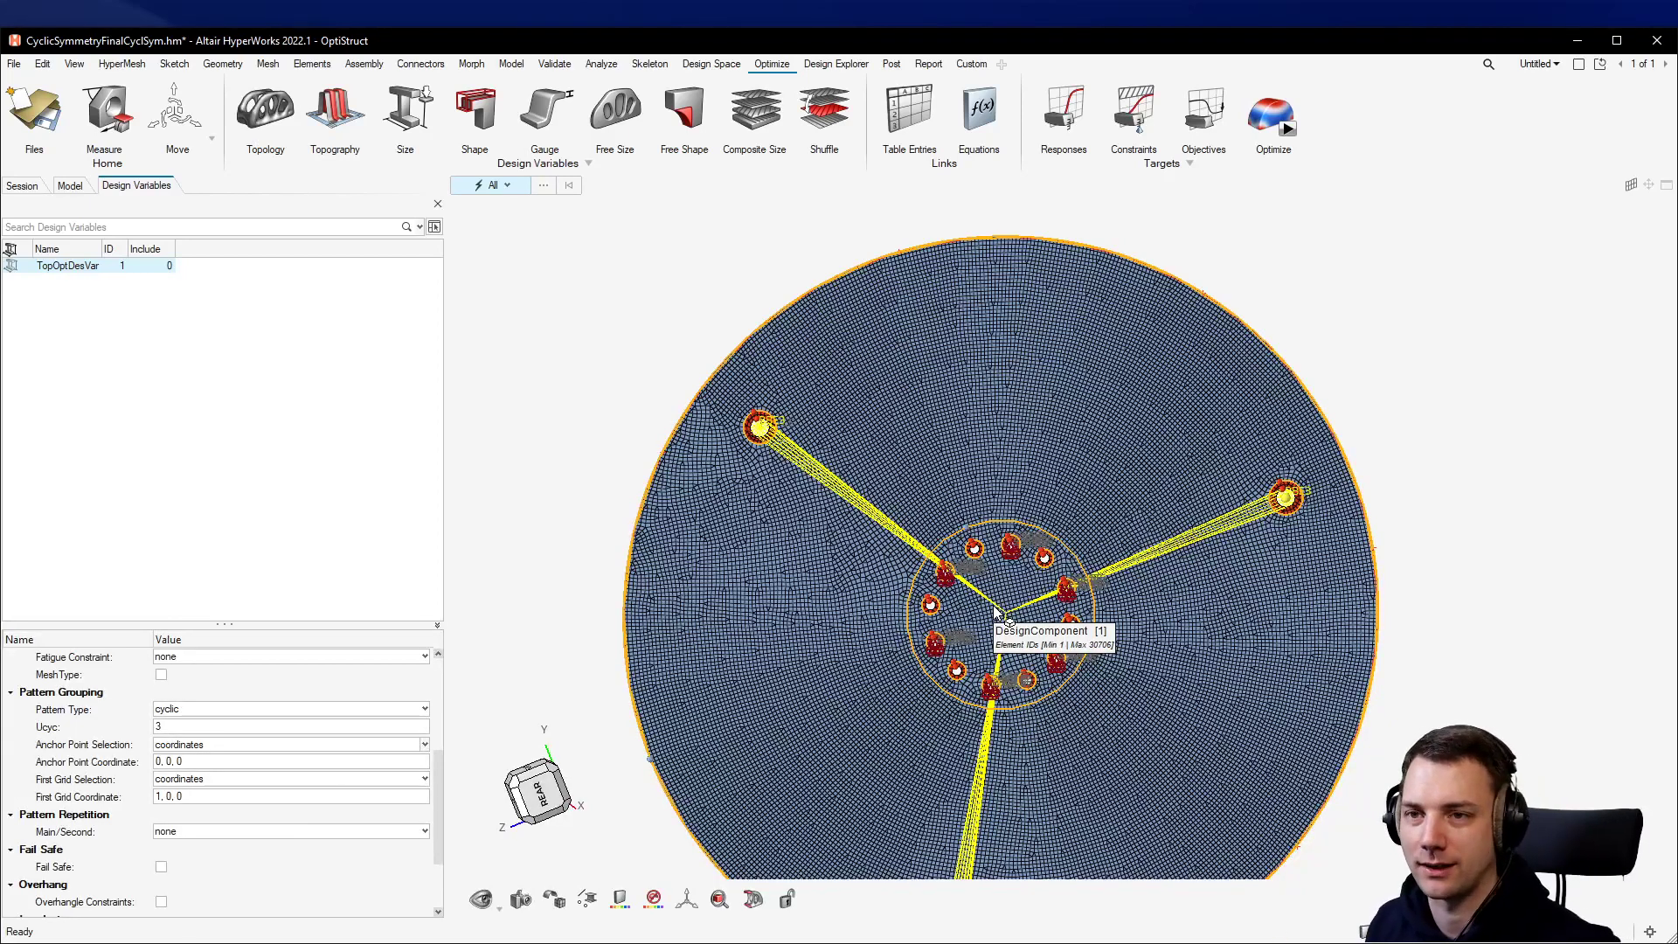
pyautogui.moveTo(1129, 754)
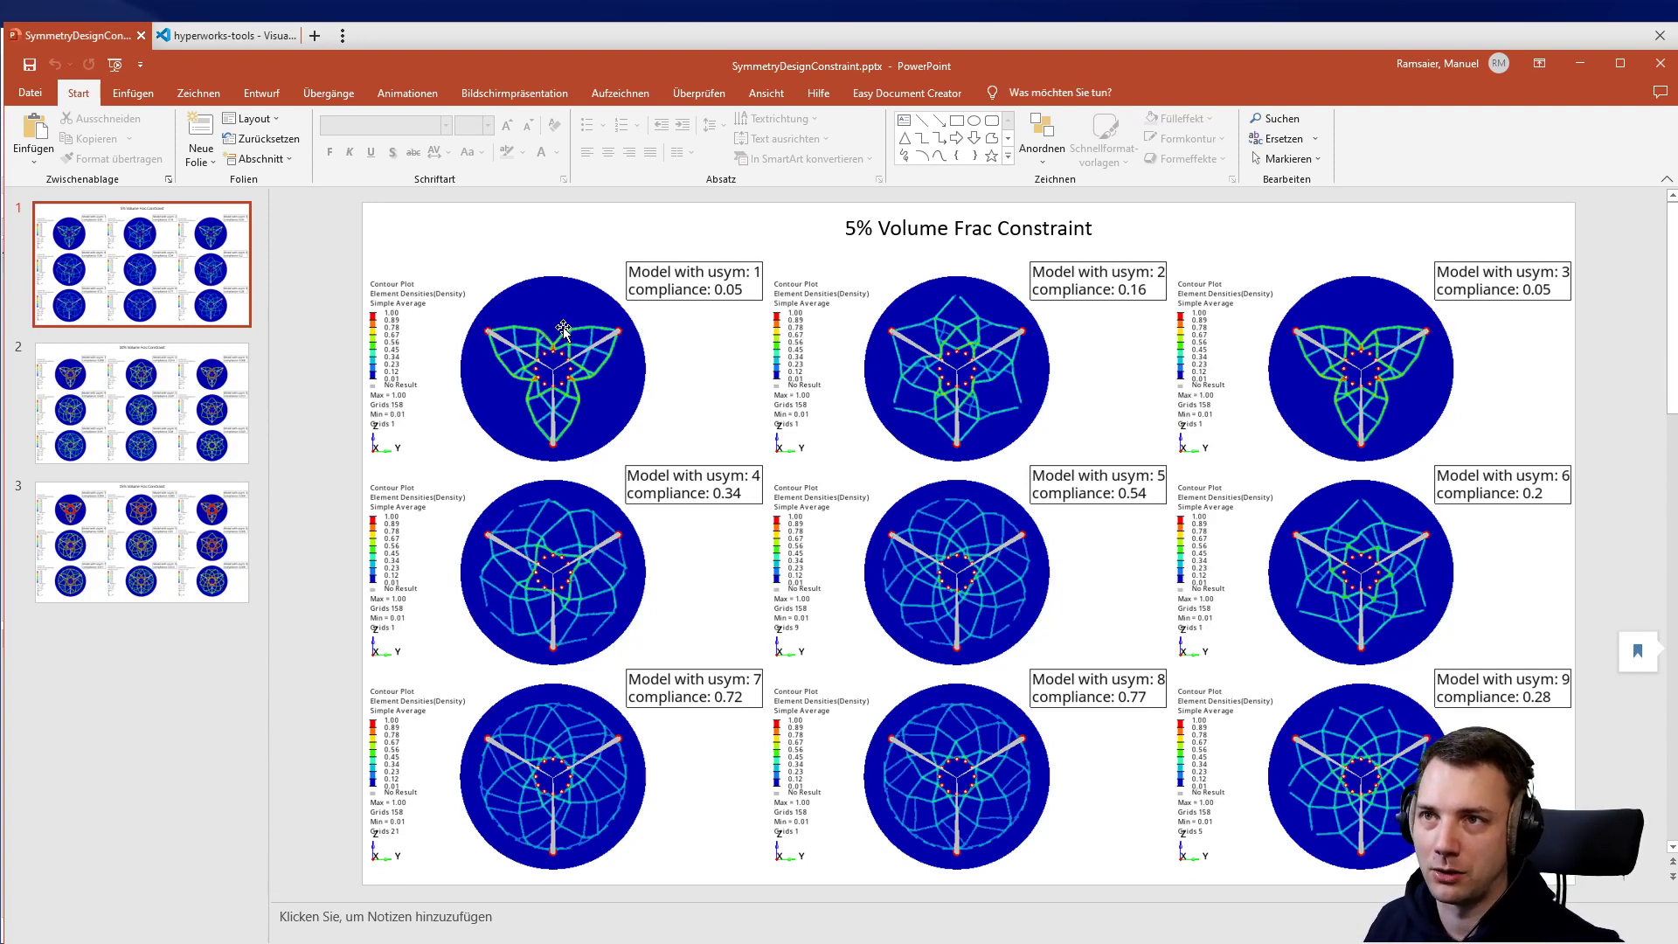
pyautogui.moveTo(695, 346)
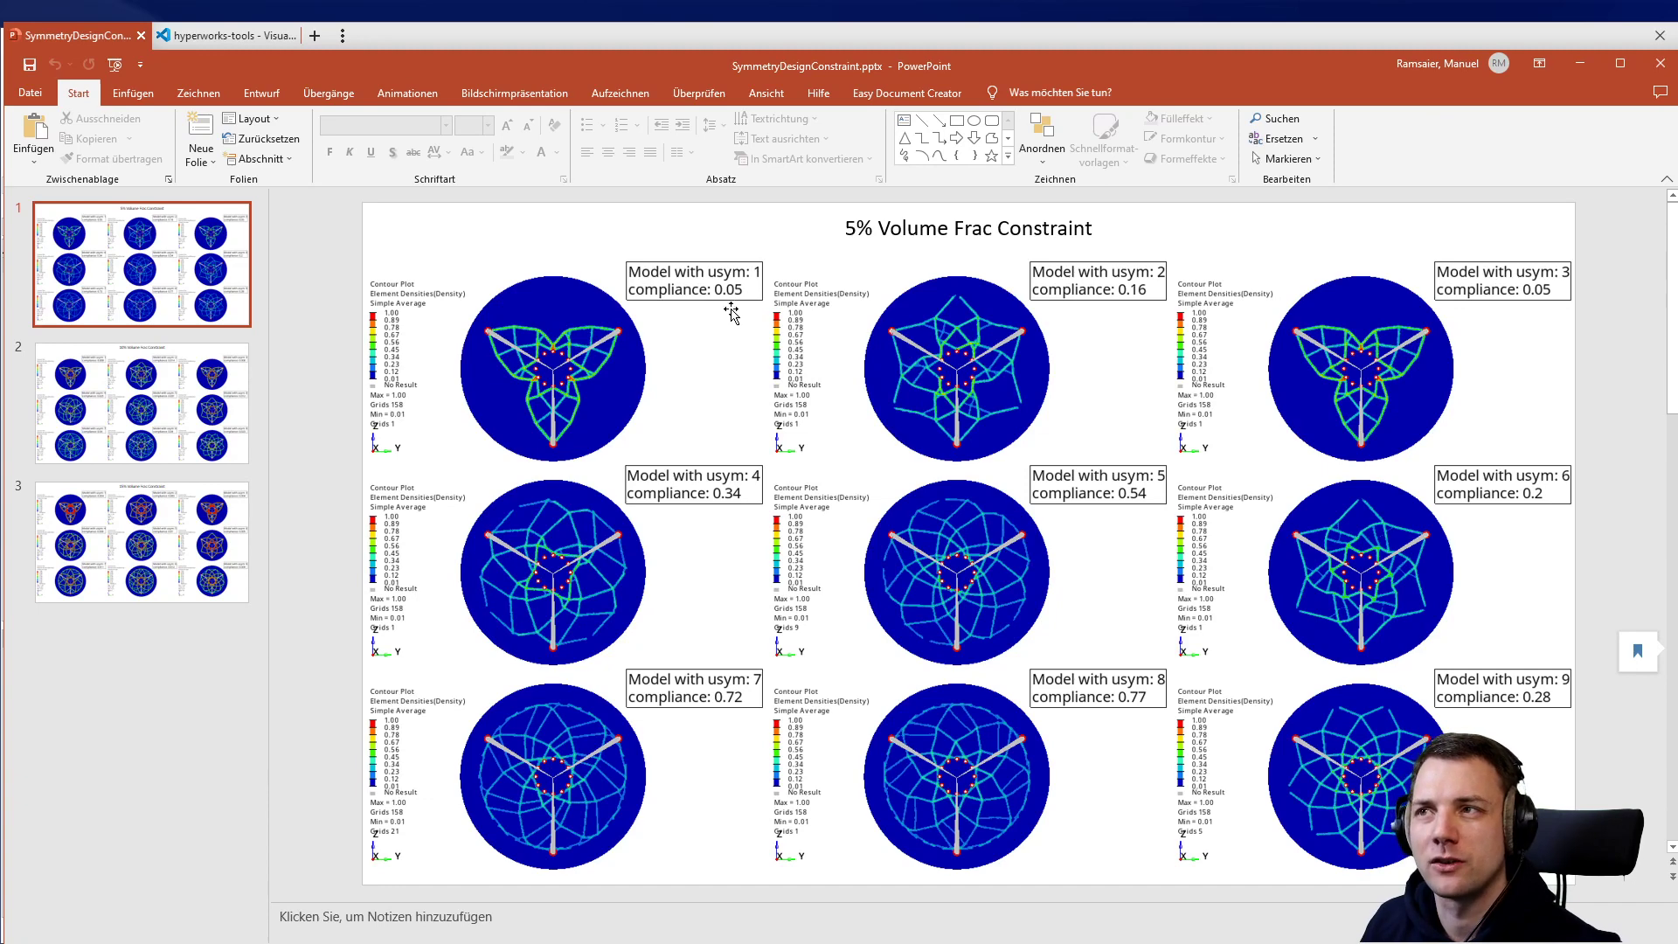
pyautogui.moveTo(733, 297)
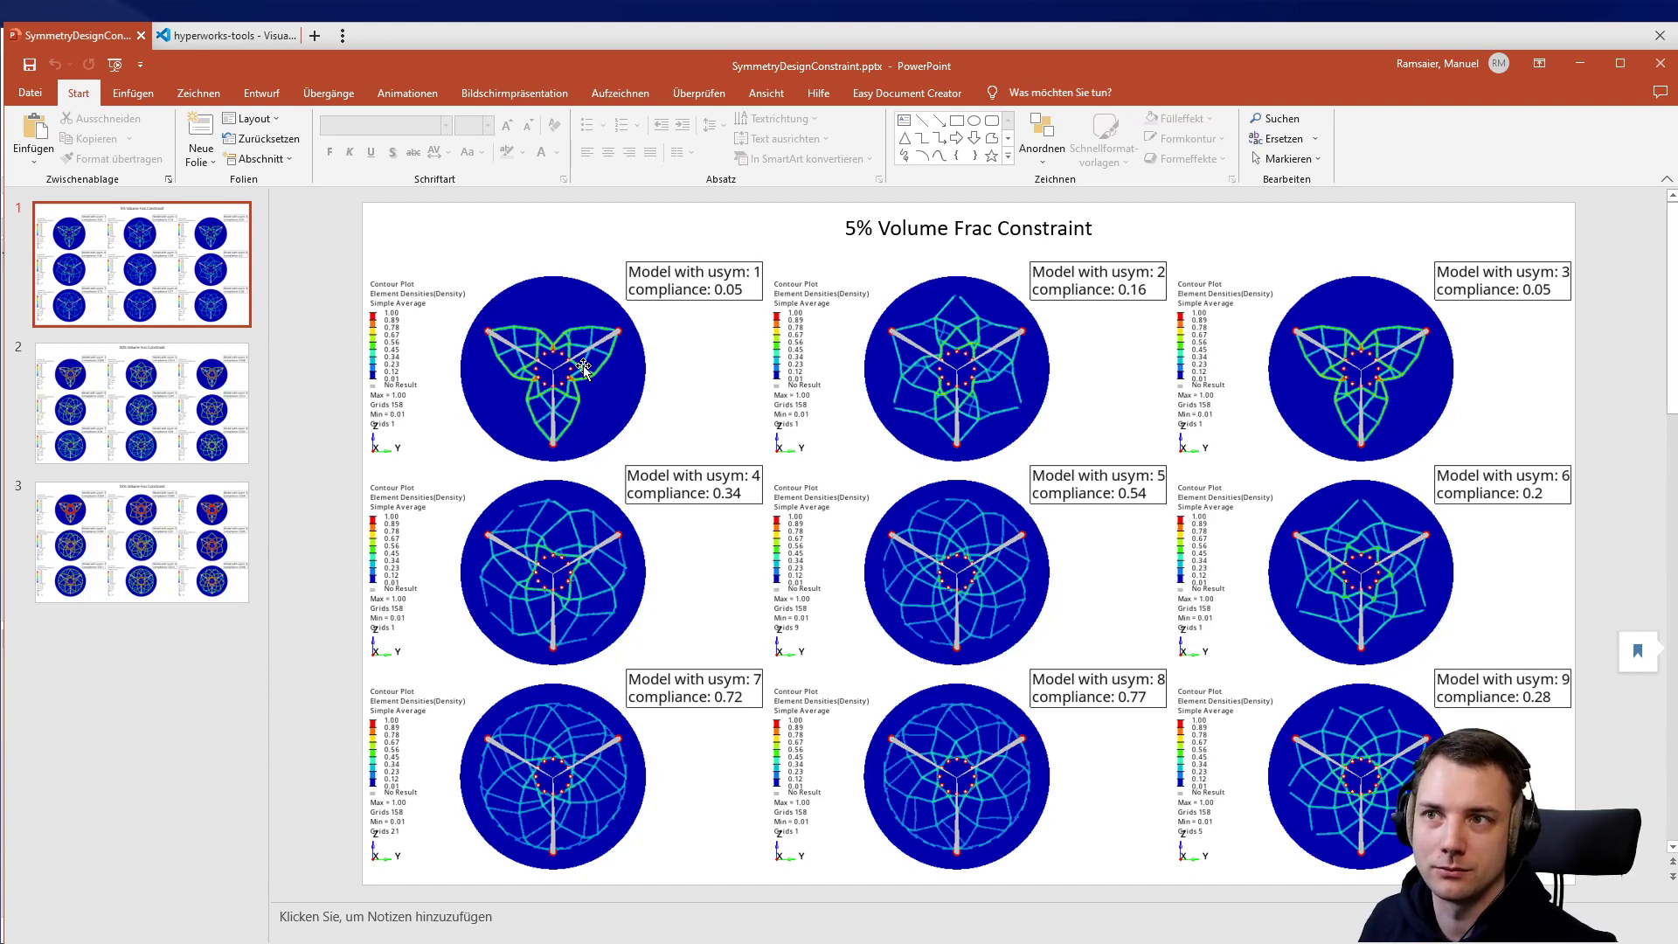
pyautogui.moveTo(1124, 305)
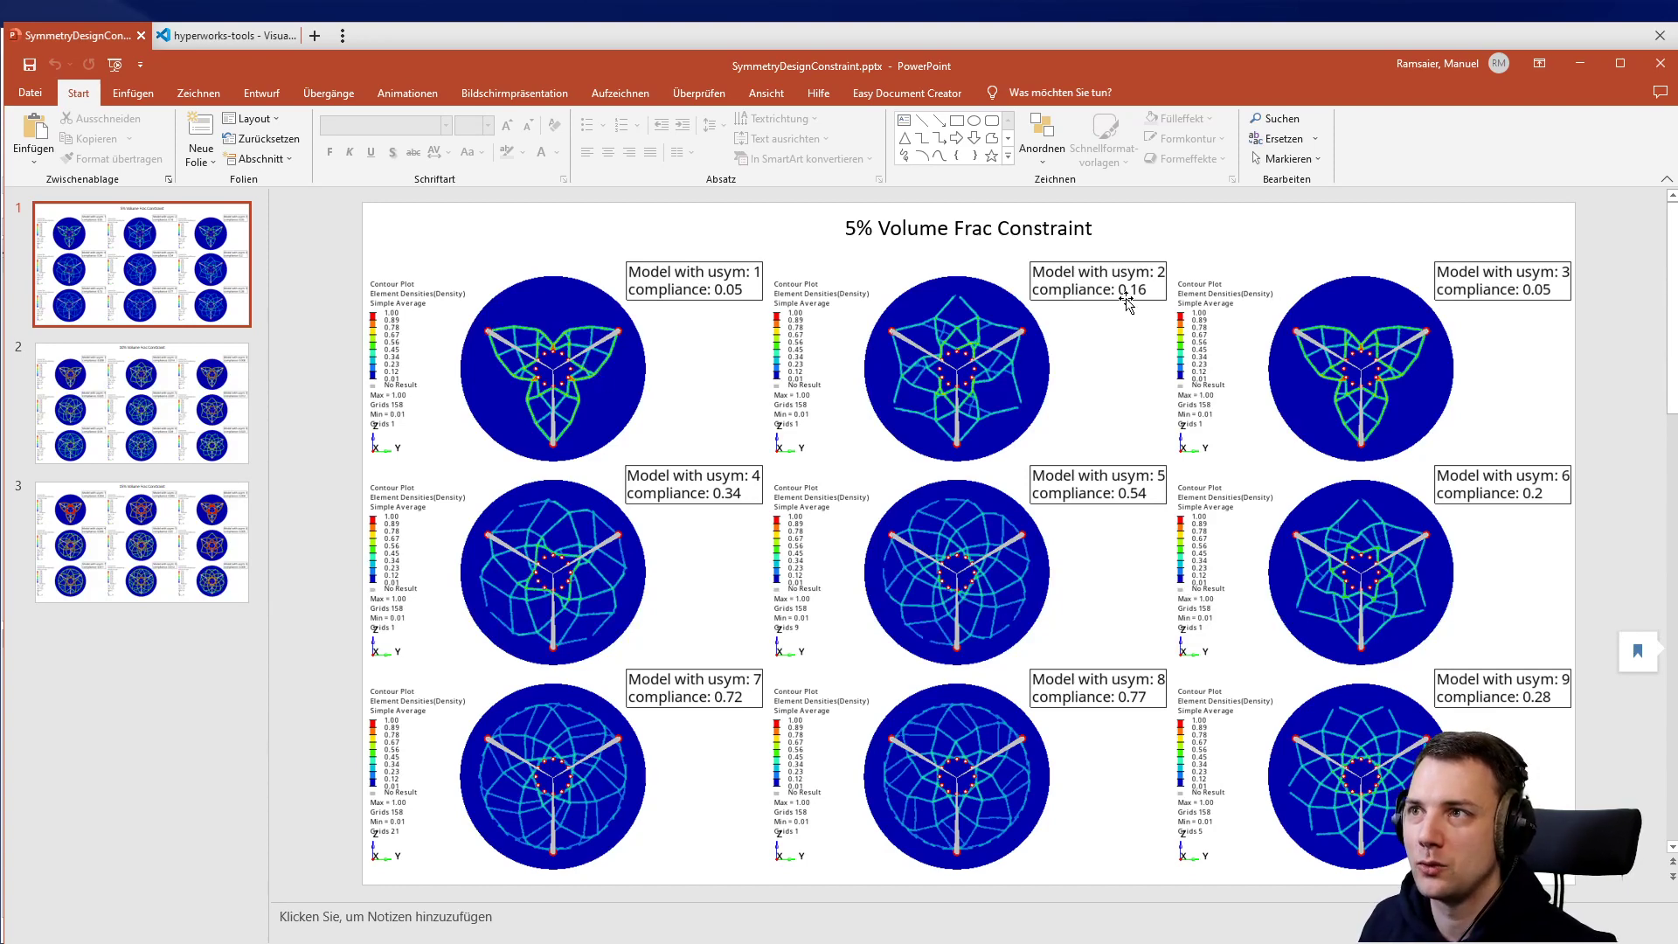
pyautogui.moveTo(960, 372)
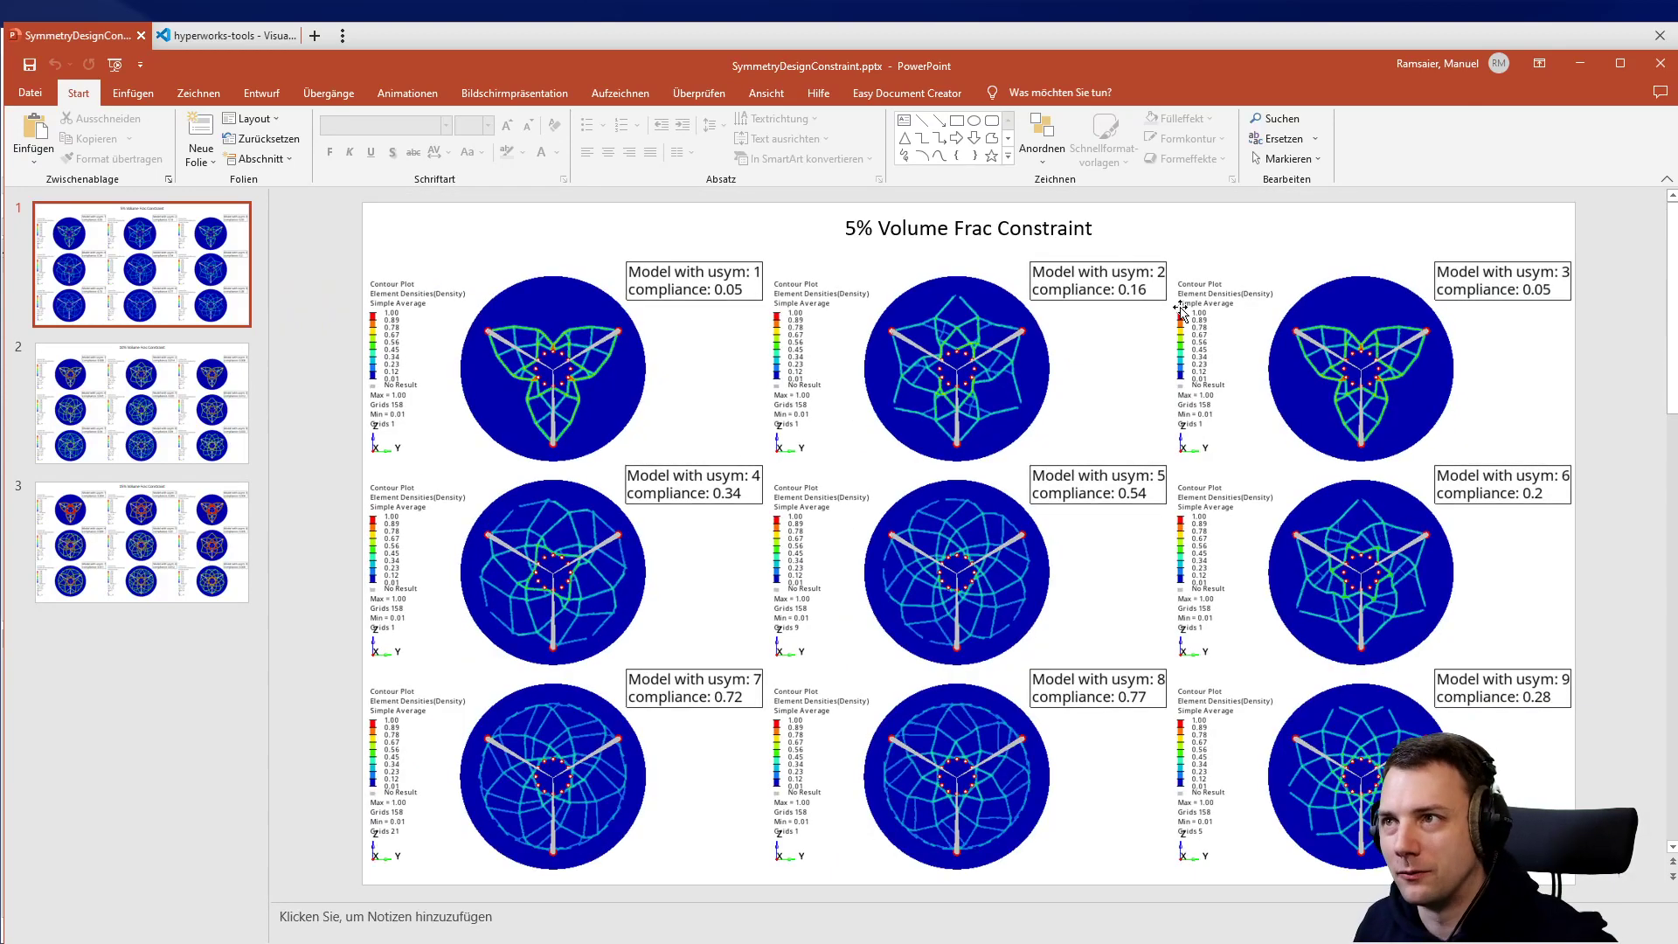
pyautogui.moveTo(1279, 286)
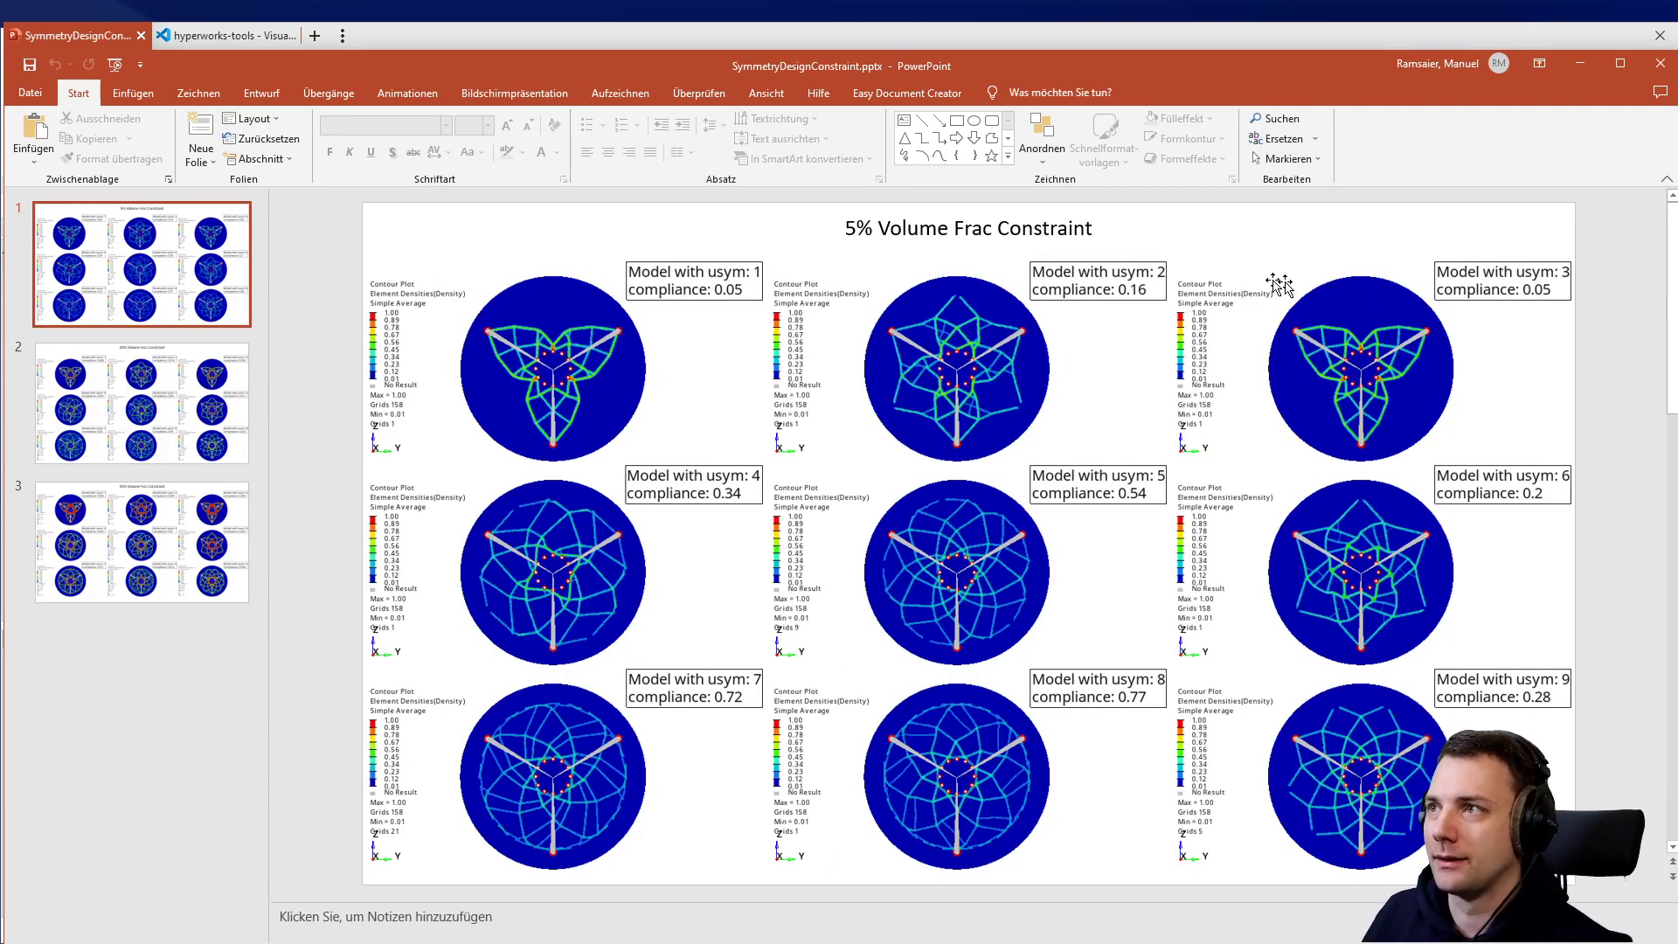
pyautogui.moveTo(1536, 305)
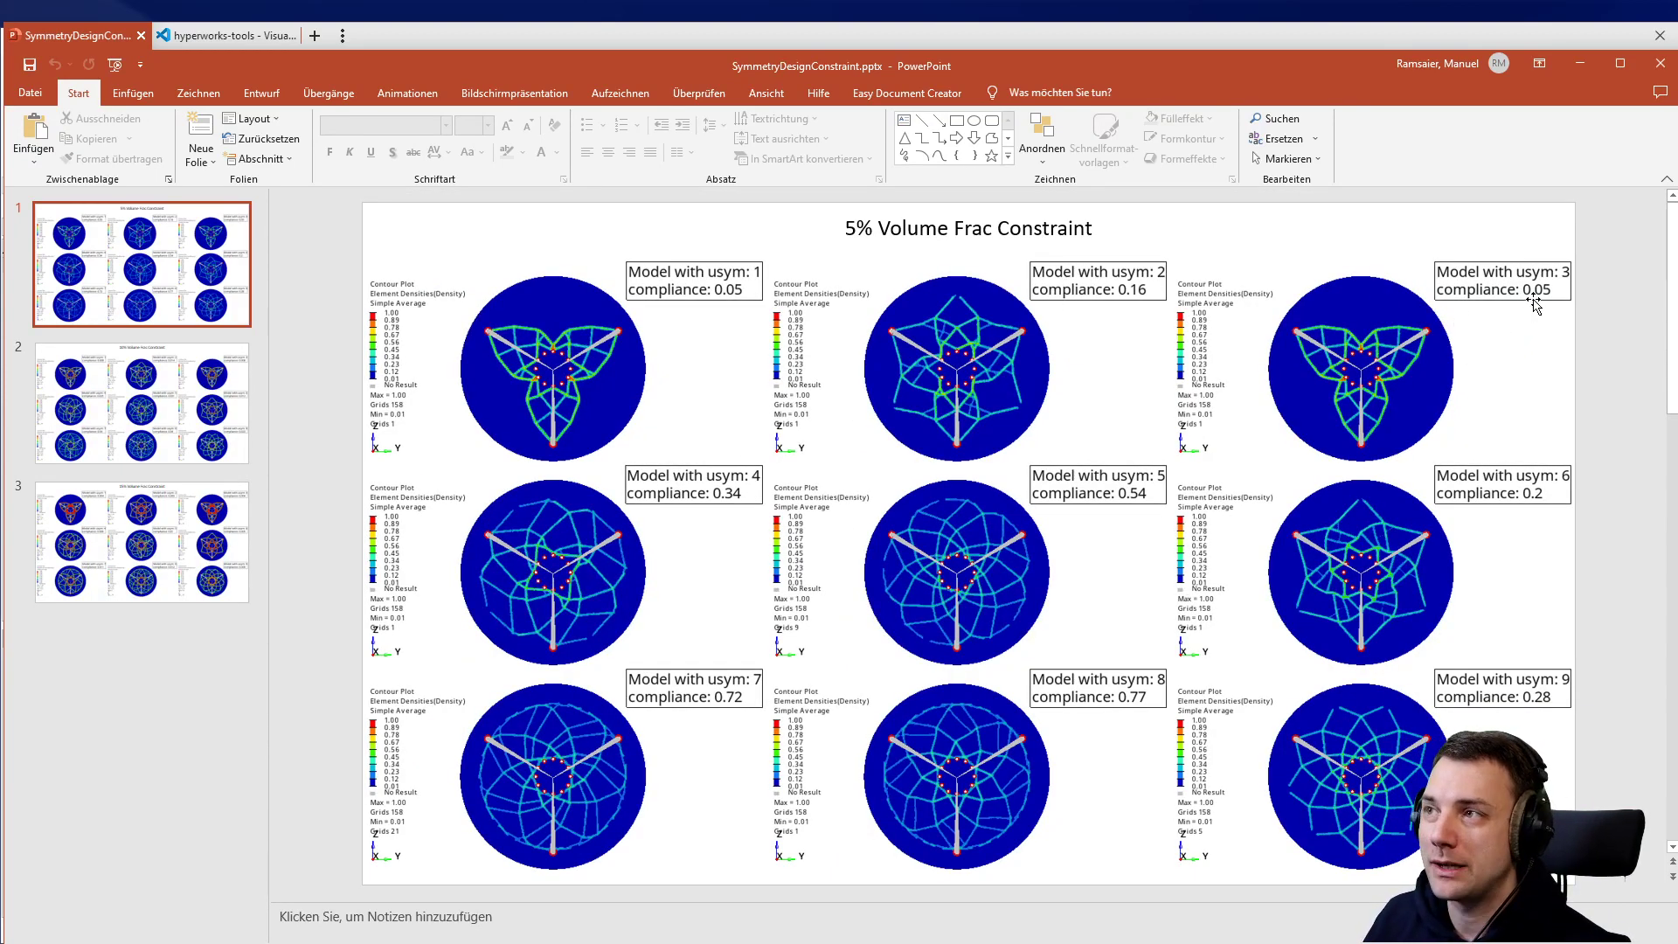
pyautogui.moveTo(599, 391)
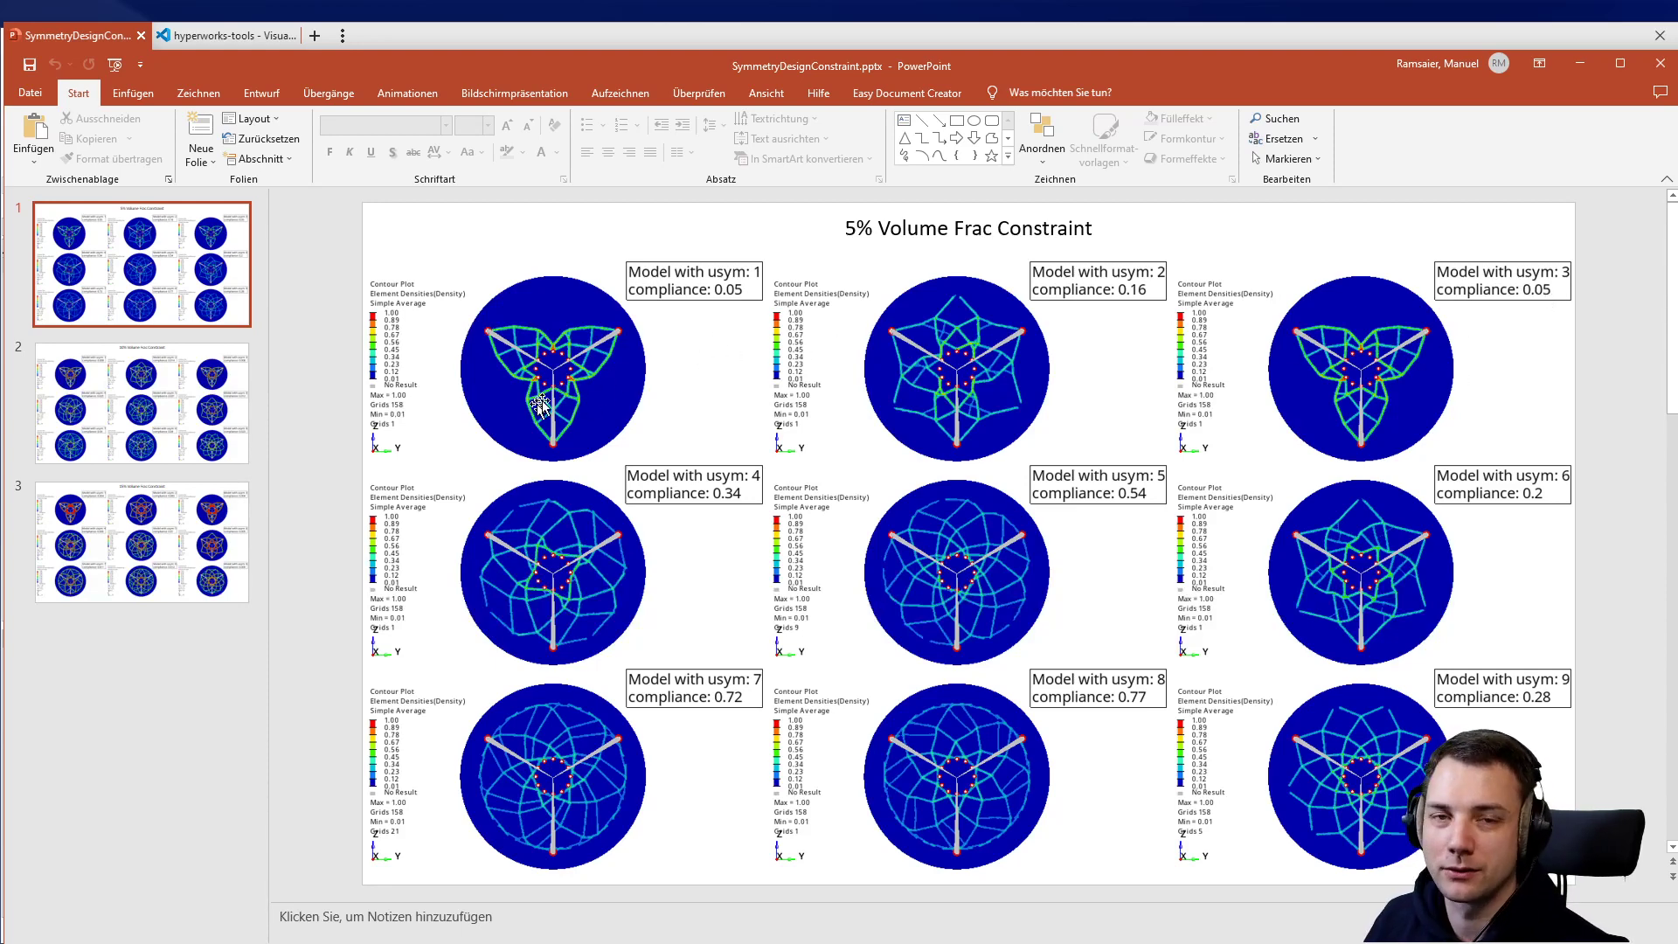
pyautogui.moveTo(638, 359)
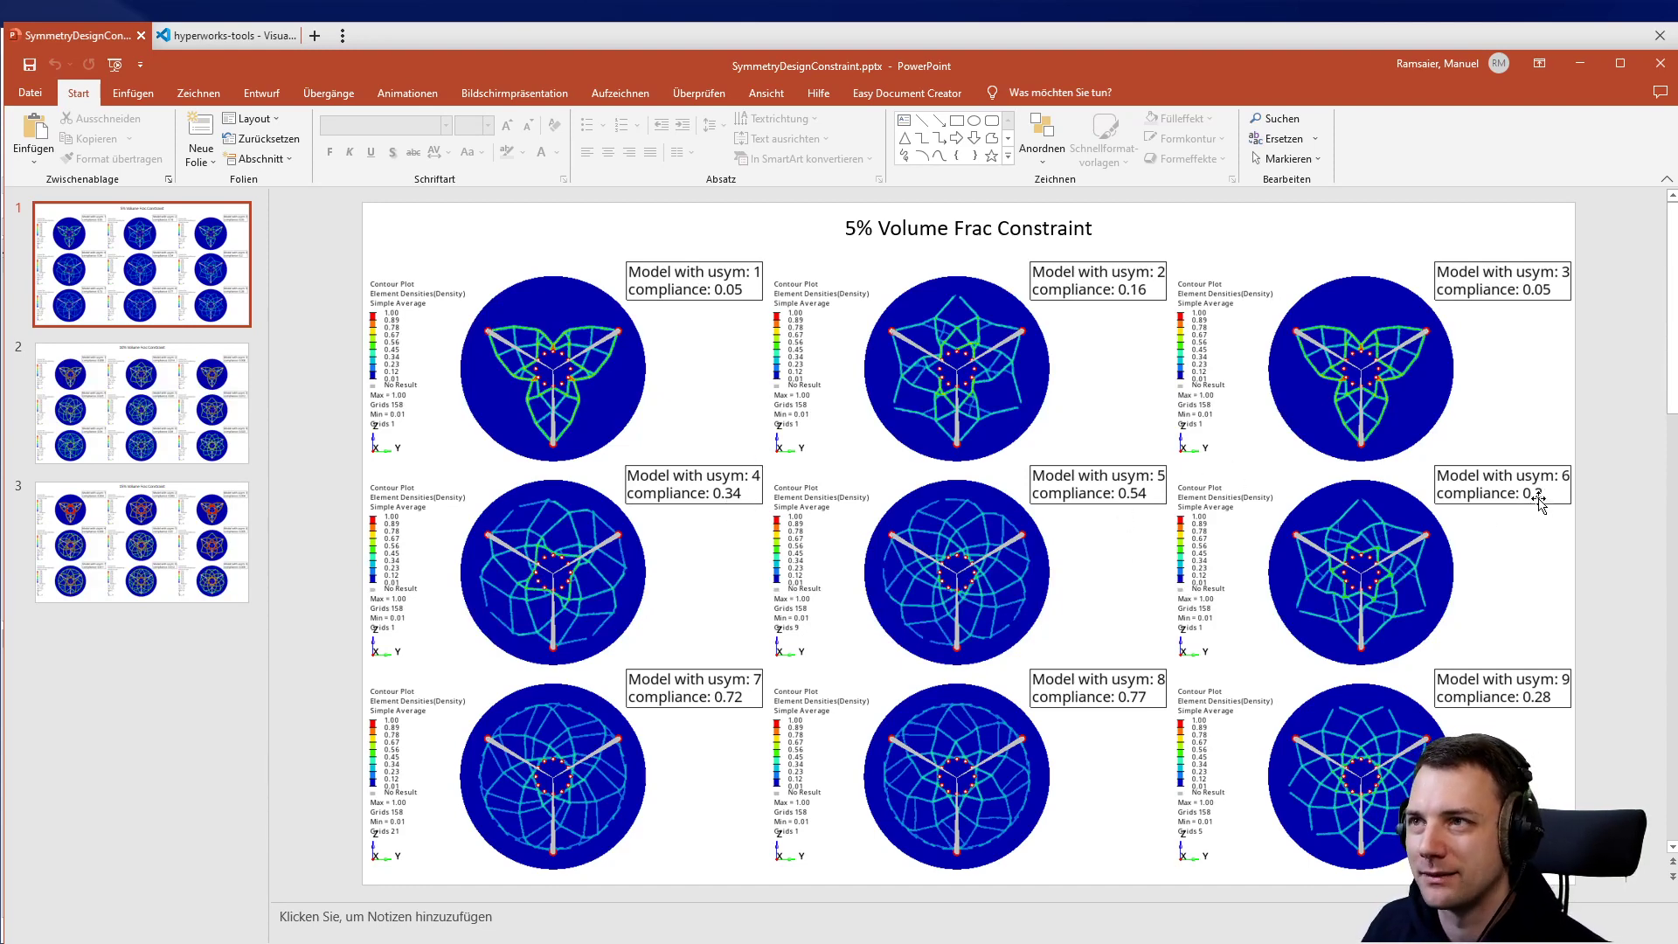
pyautogui.moveTo(1526, 524)
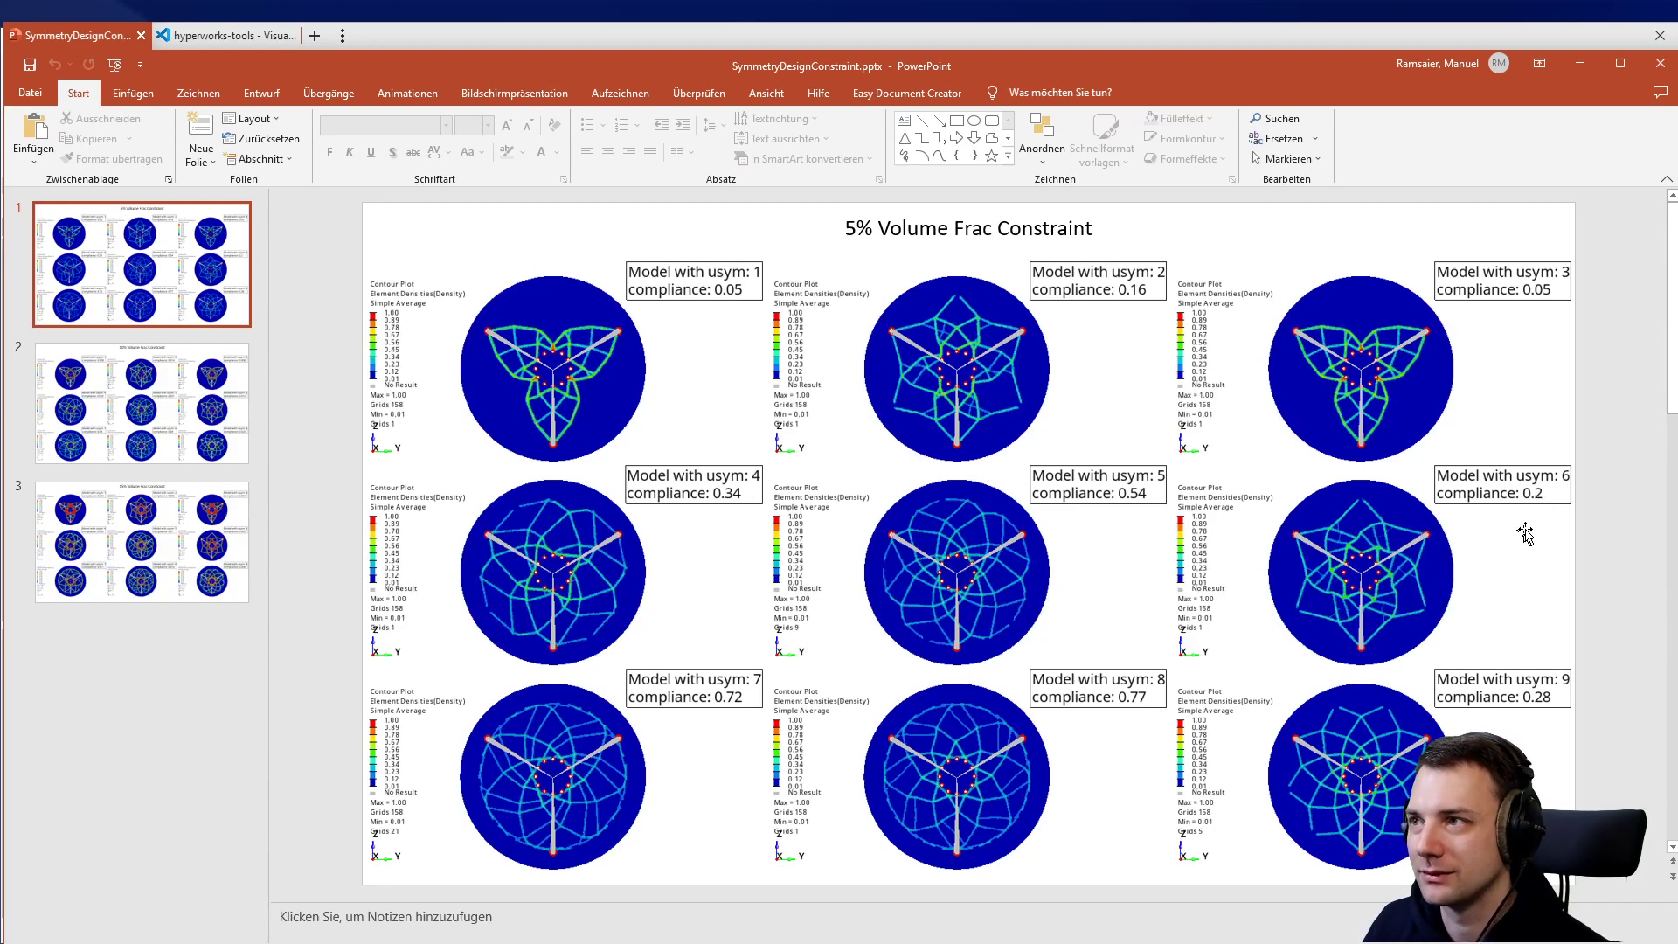
pyautogui.moveTo(811, 583)
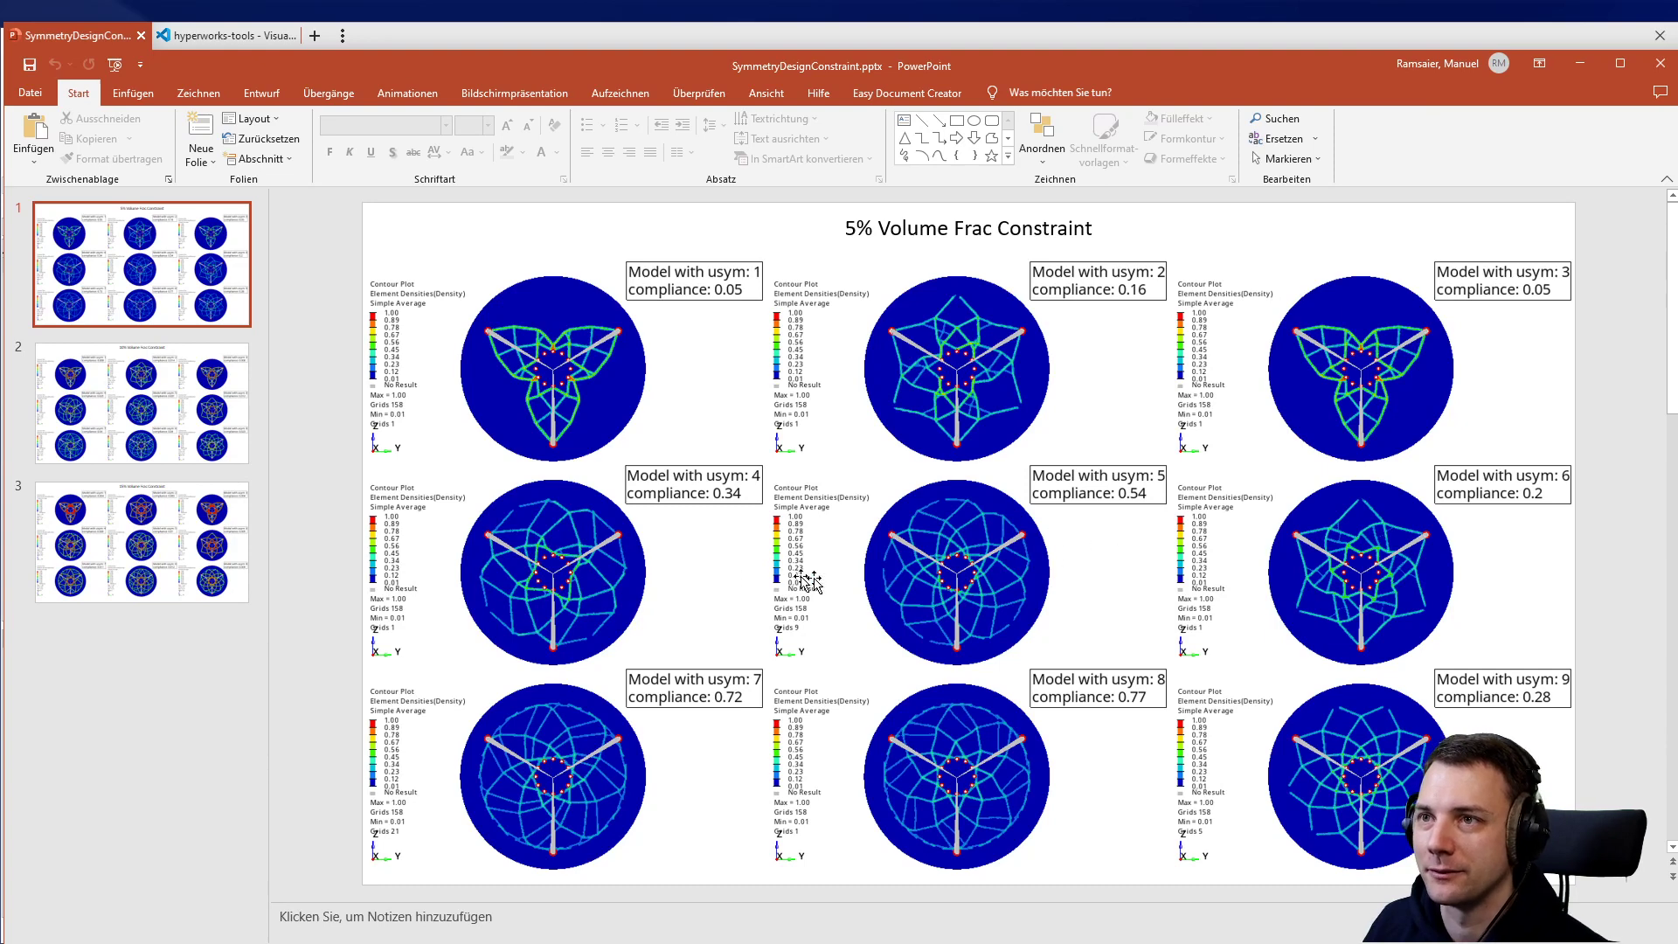
pyautogui.moveTo(1011, 758)
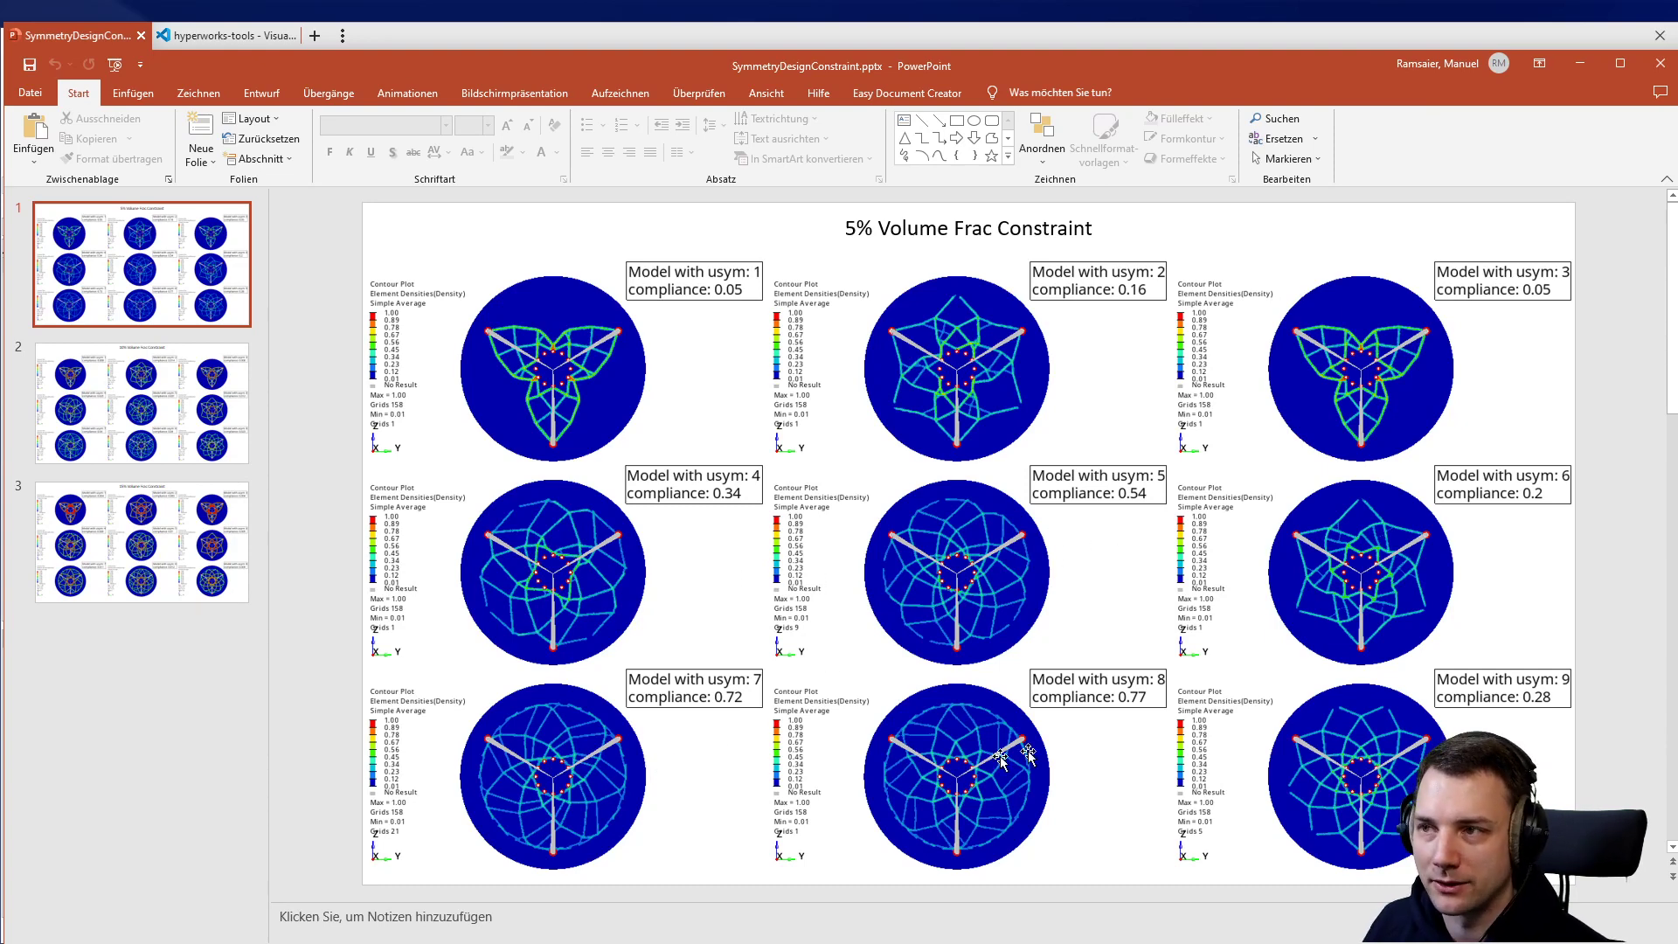
pyautogui.moveTo(1481, 722)
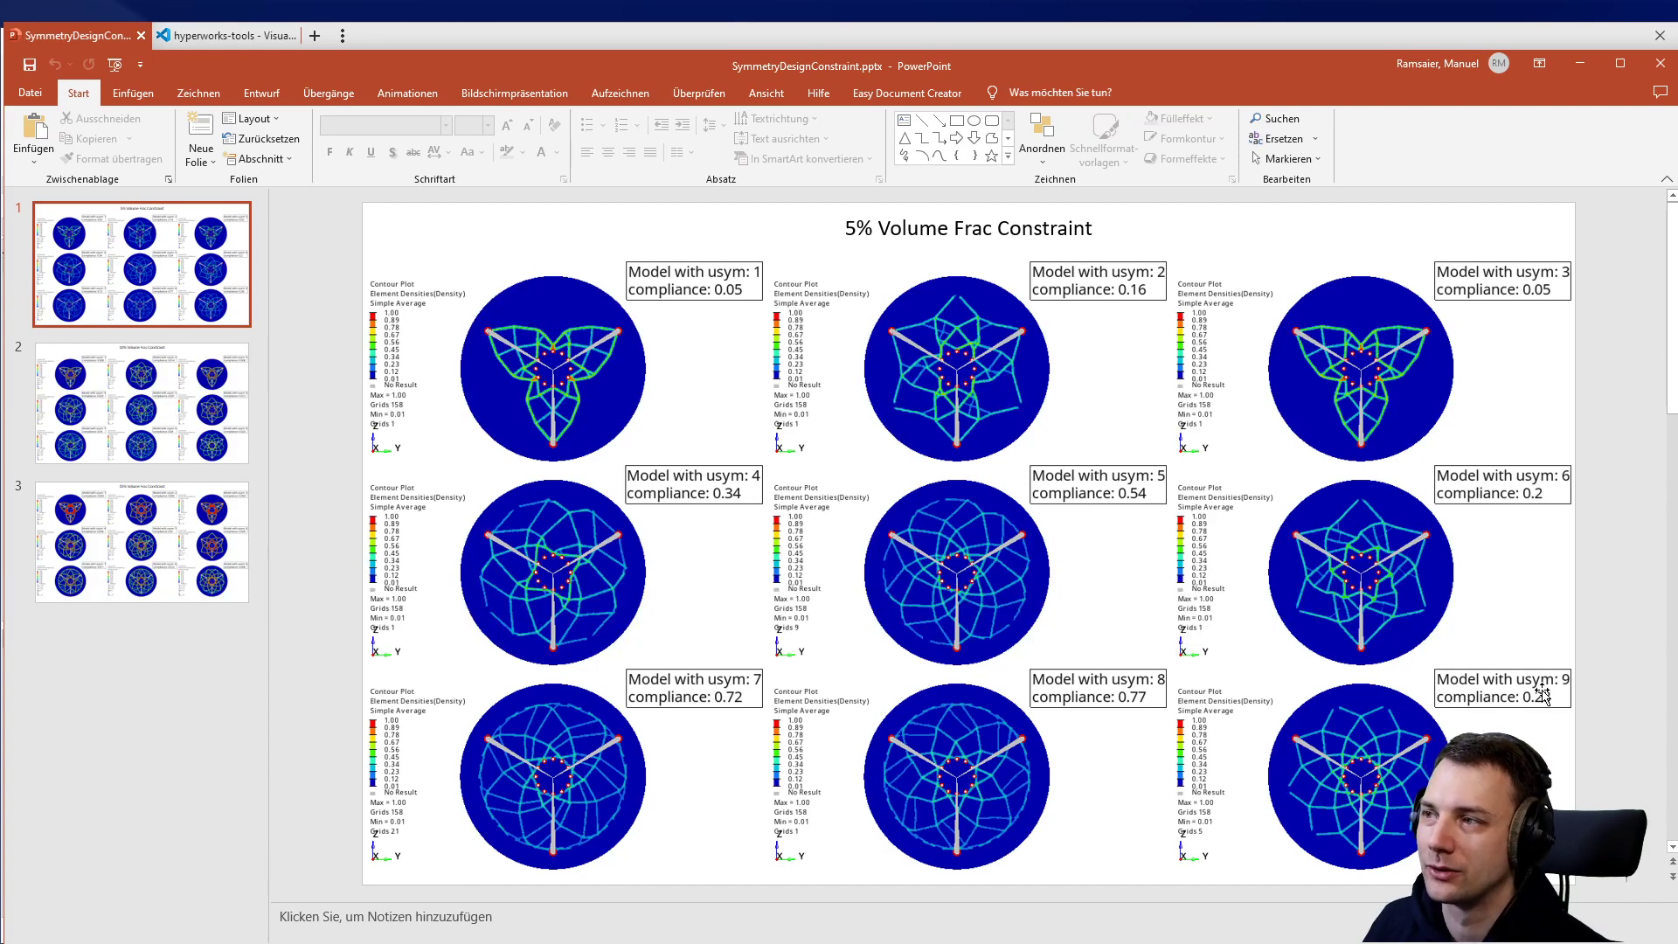
pyautogui.moveTo(1510, 543)
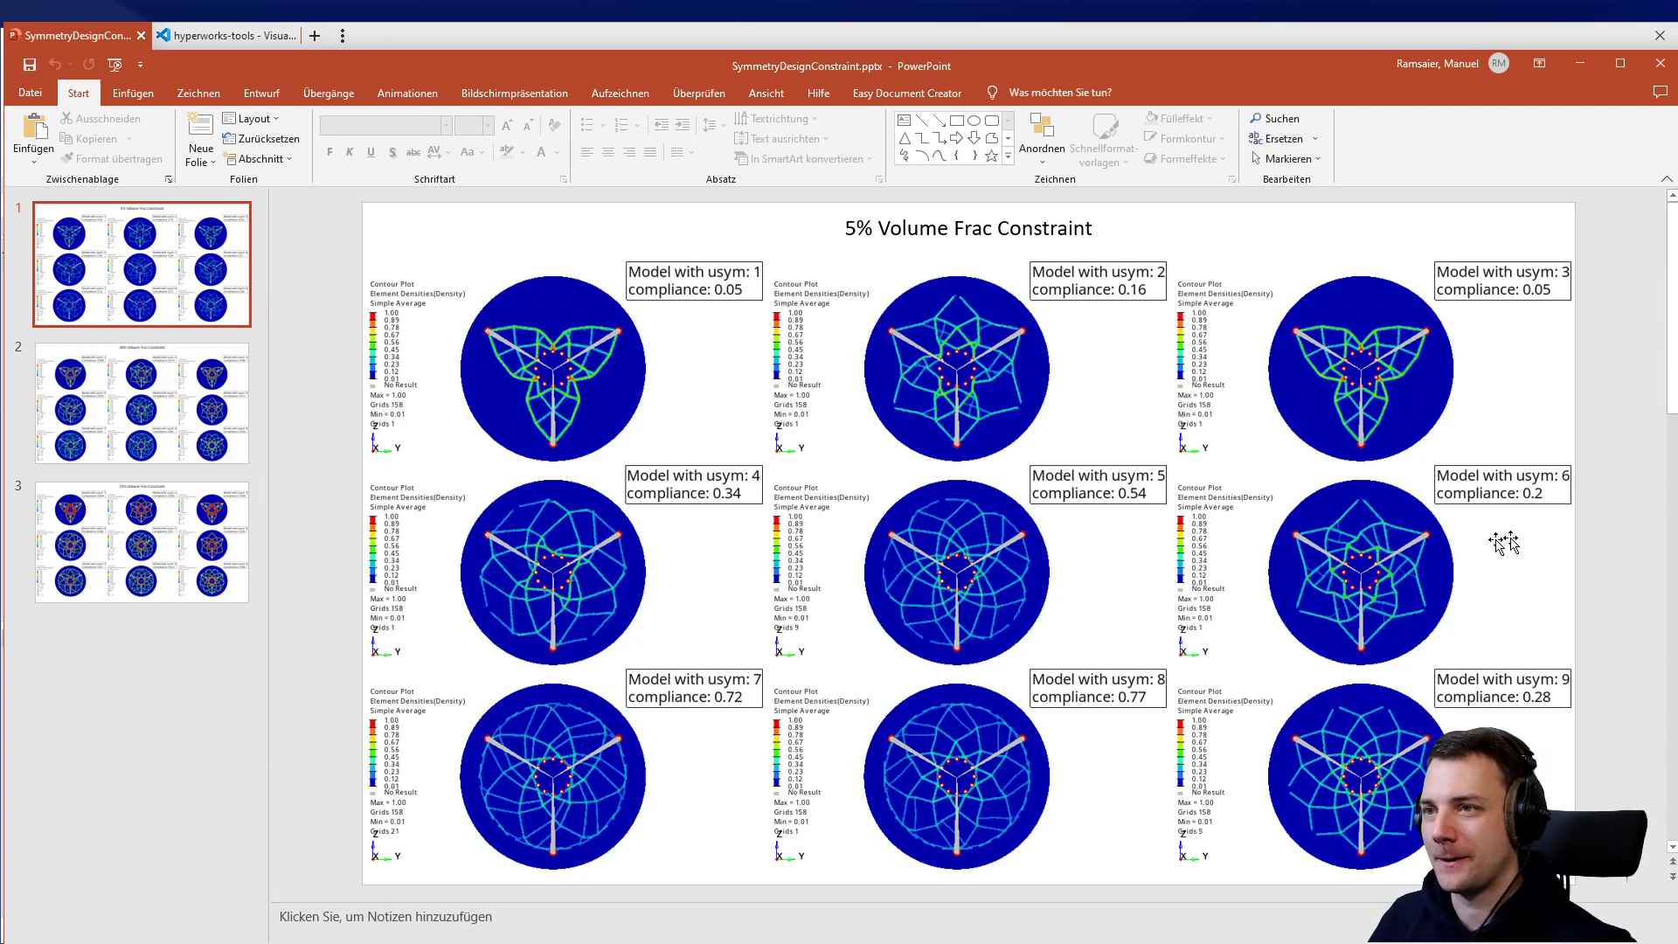
pyautogui.moveTo(1124, 631)
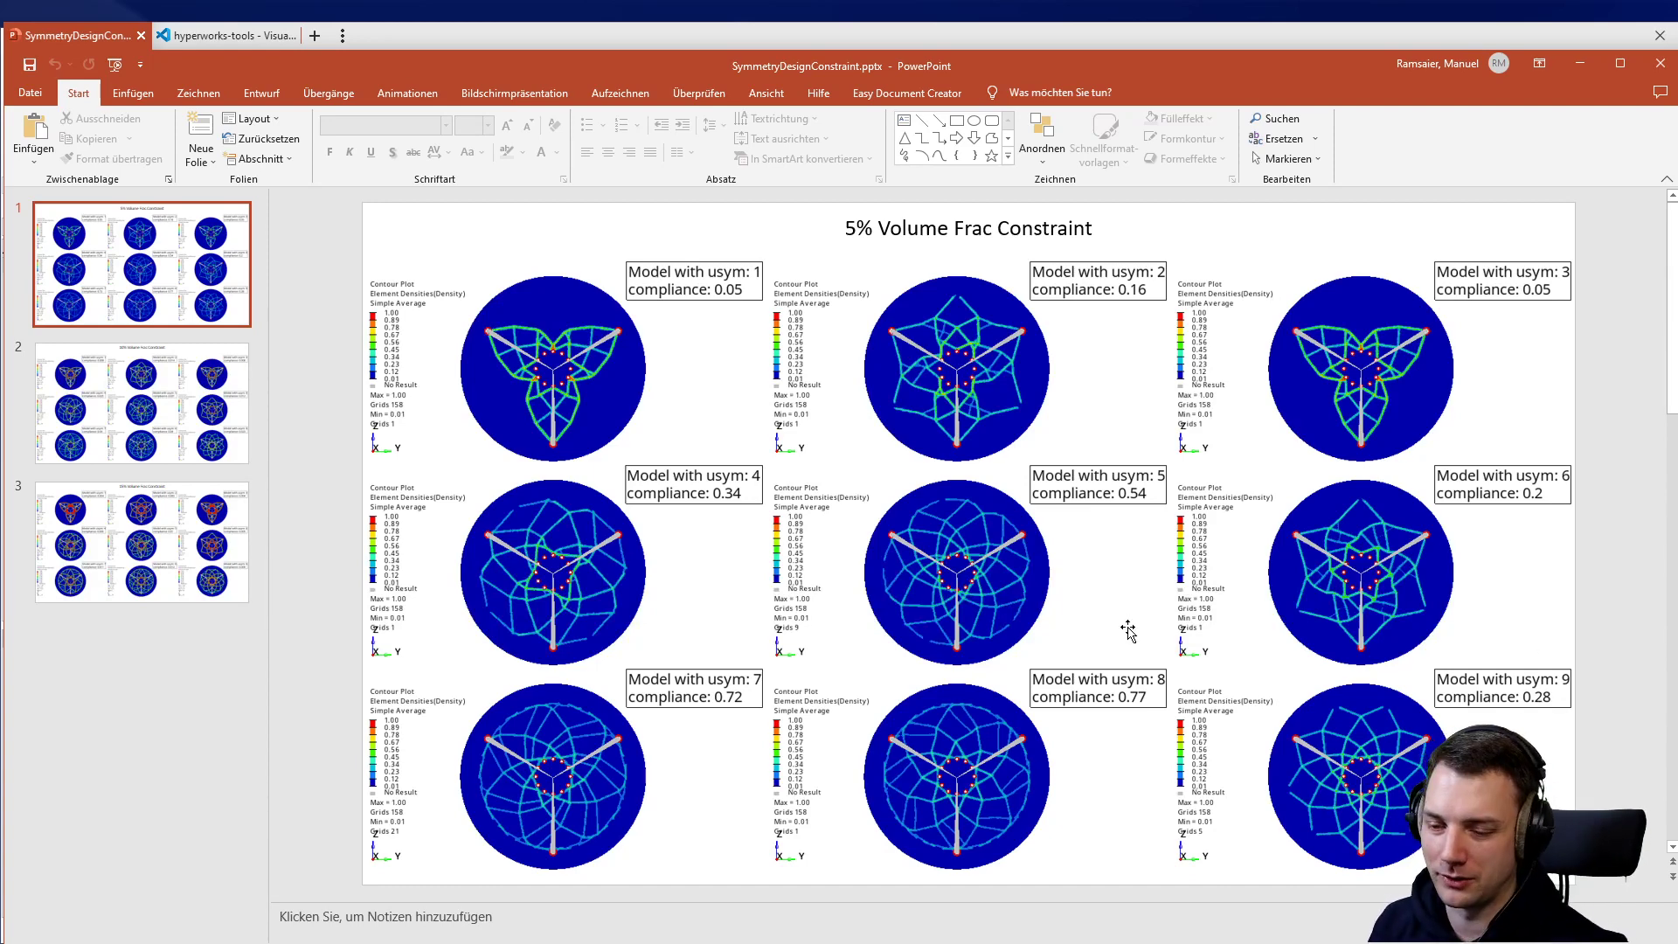
pyautogui.moveTo(1022, 624)
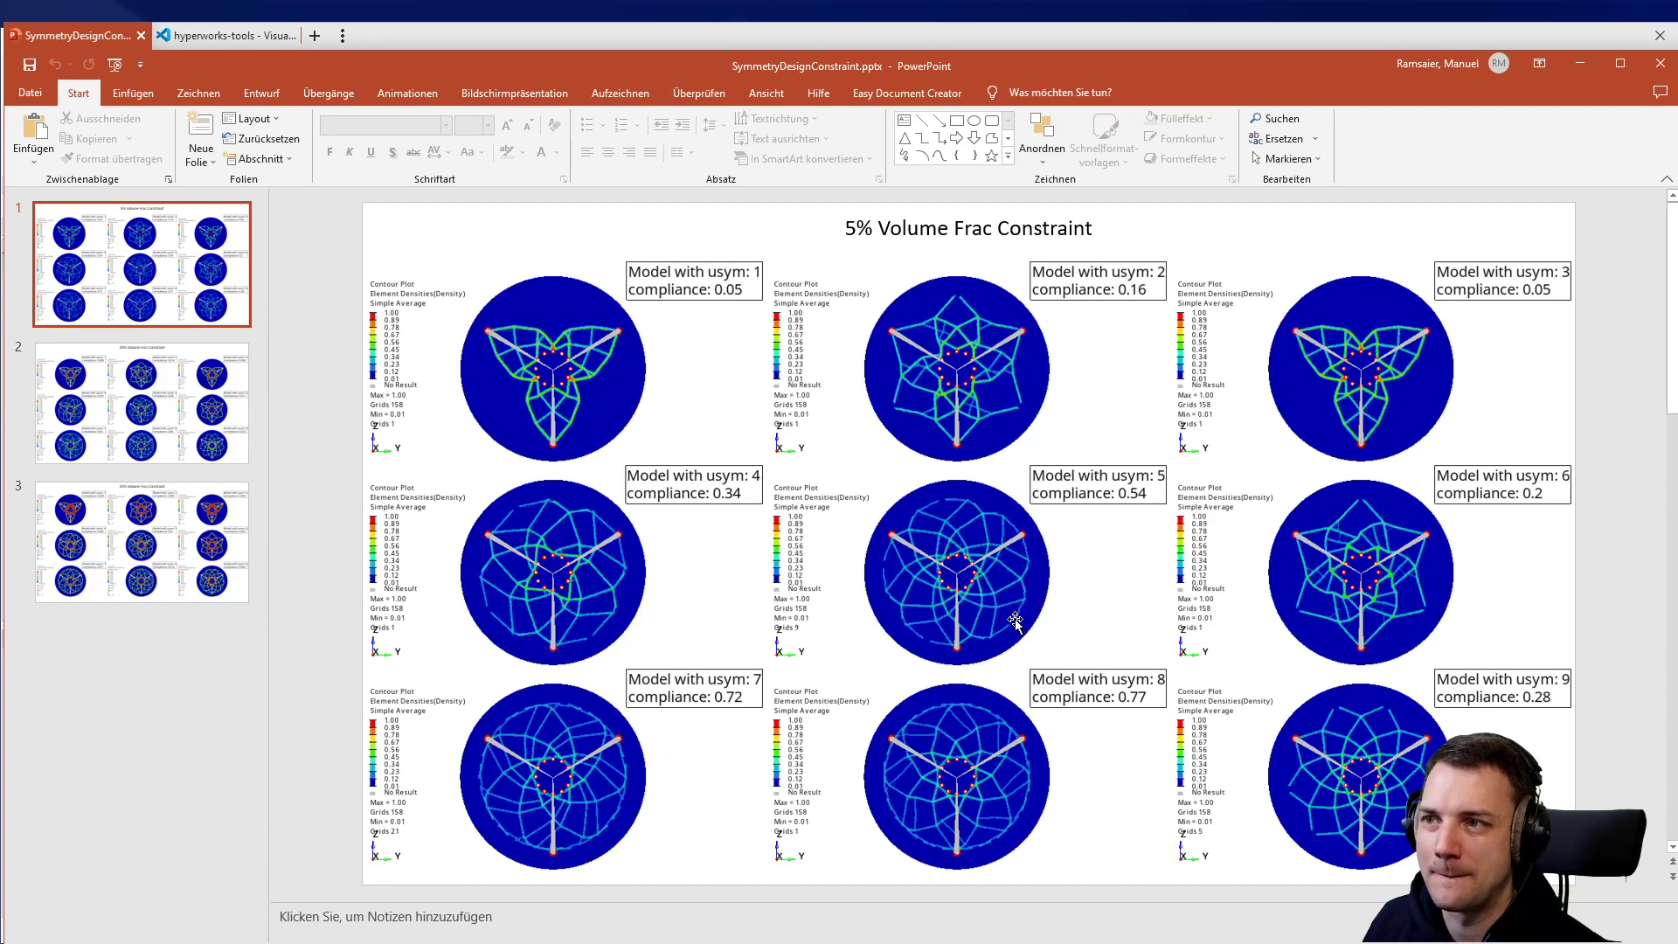
pyautogui.moveTo(1017, 628)
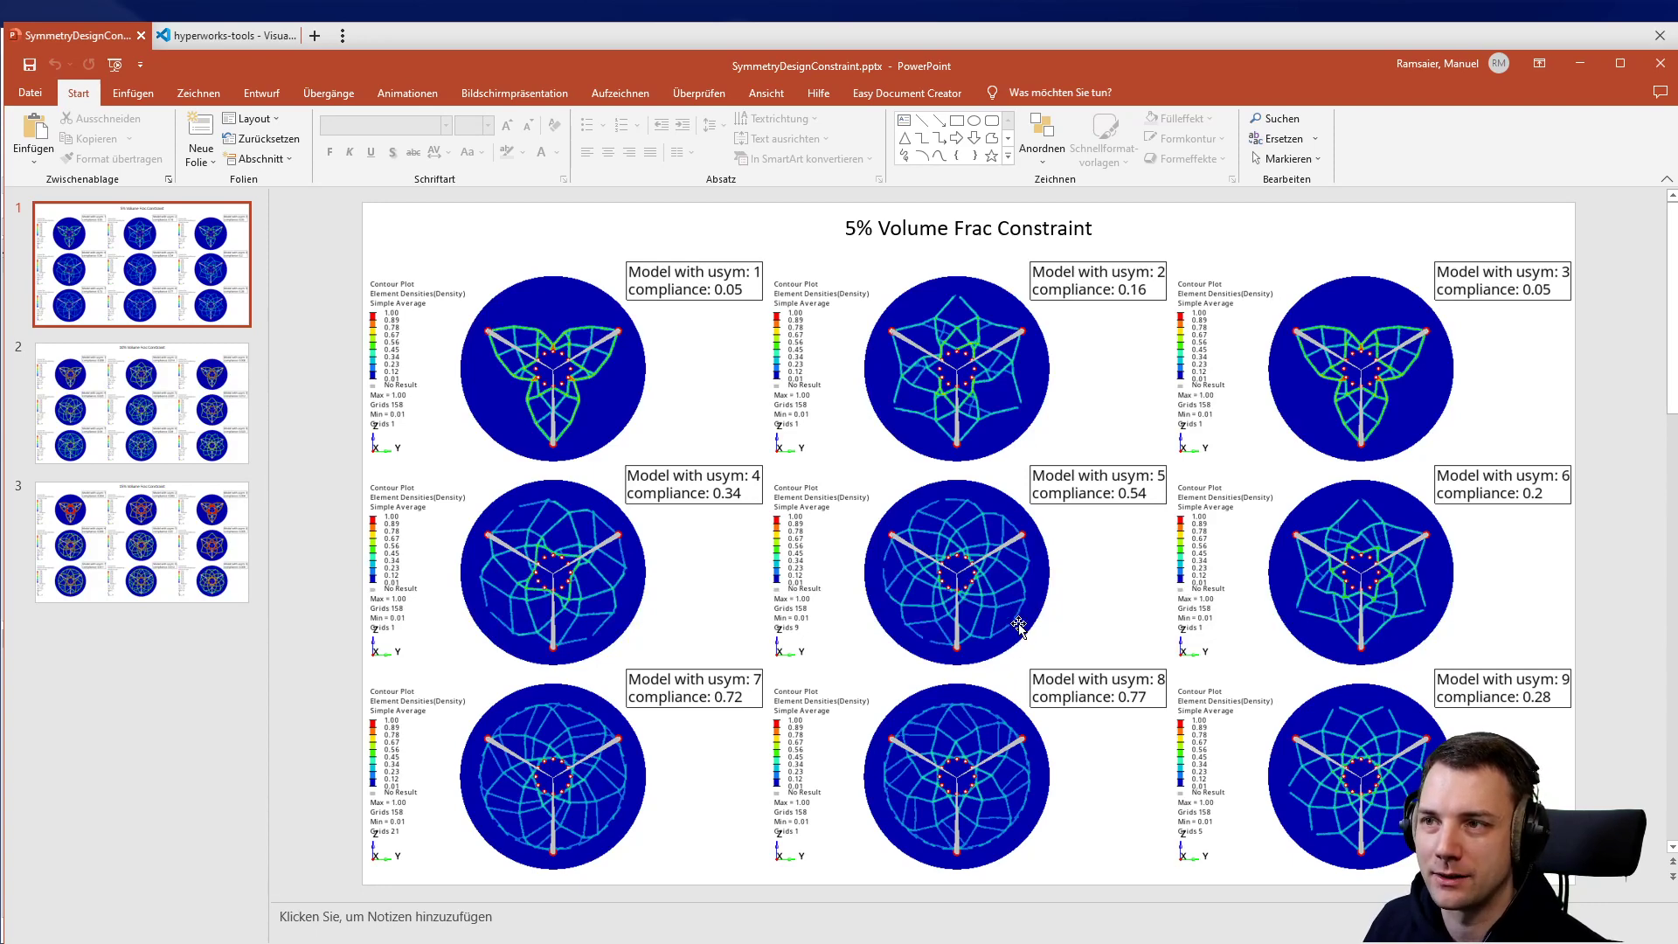
pyautogui.moveTo(790, 546)
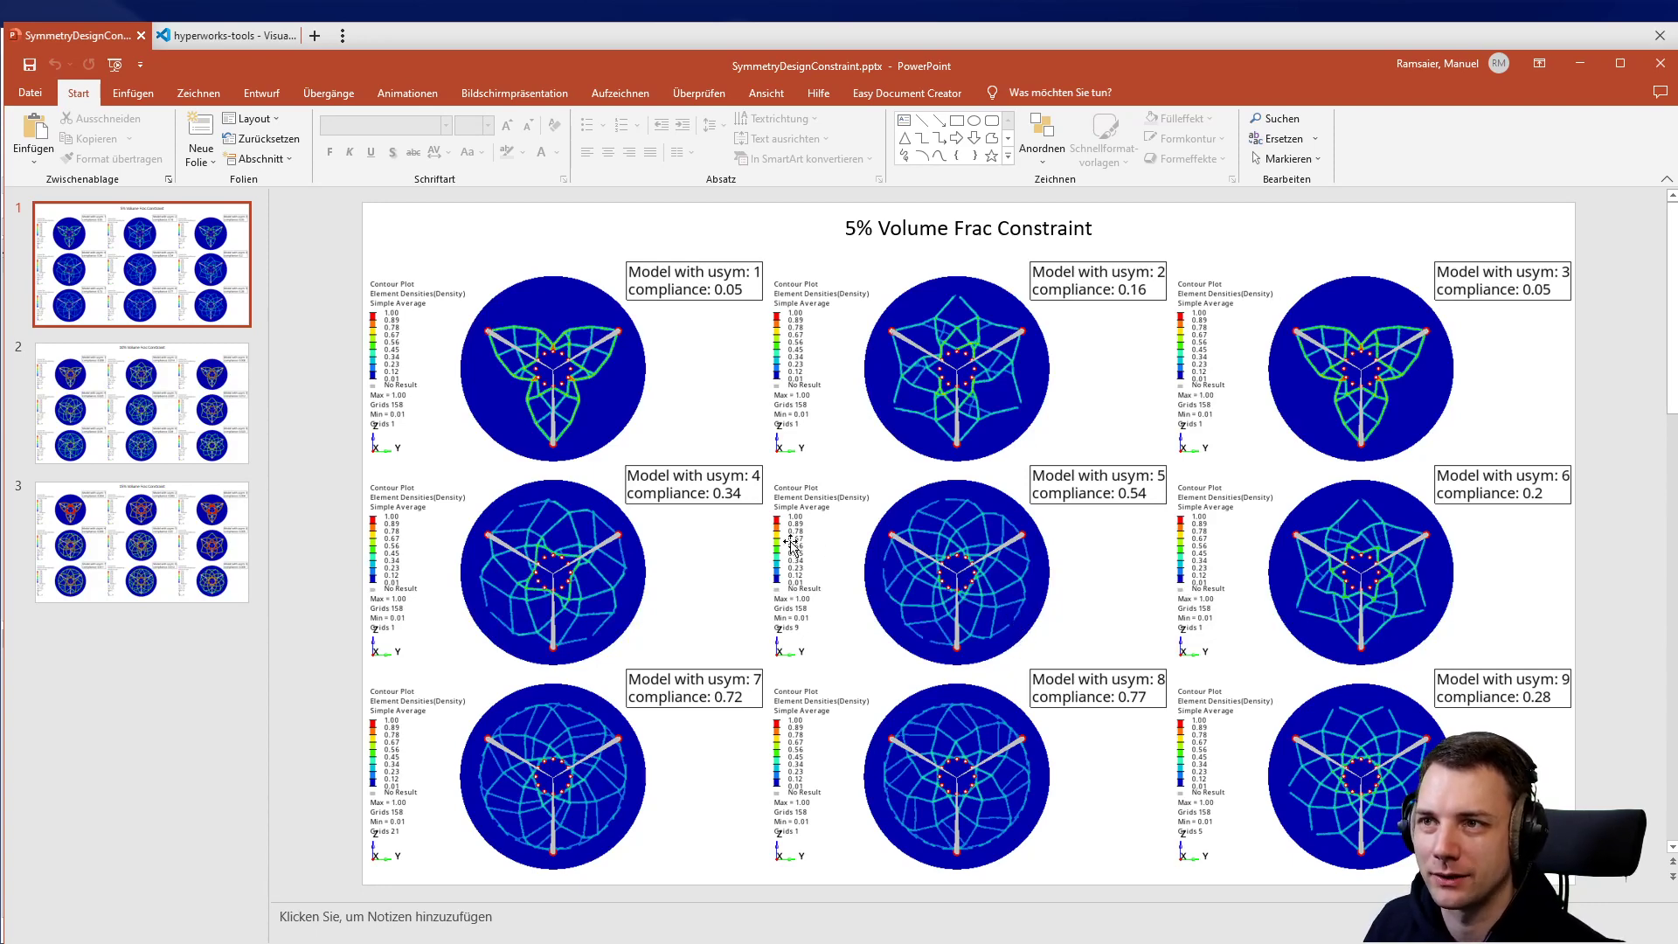
pyautogui.moveTo(790, 530)
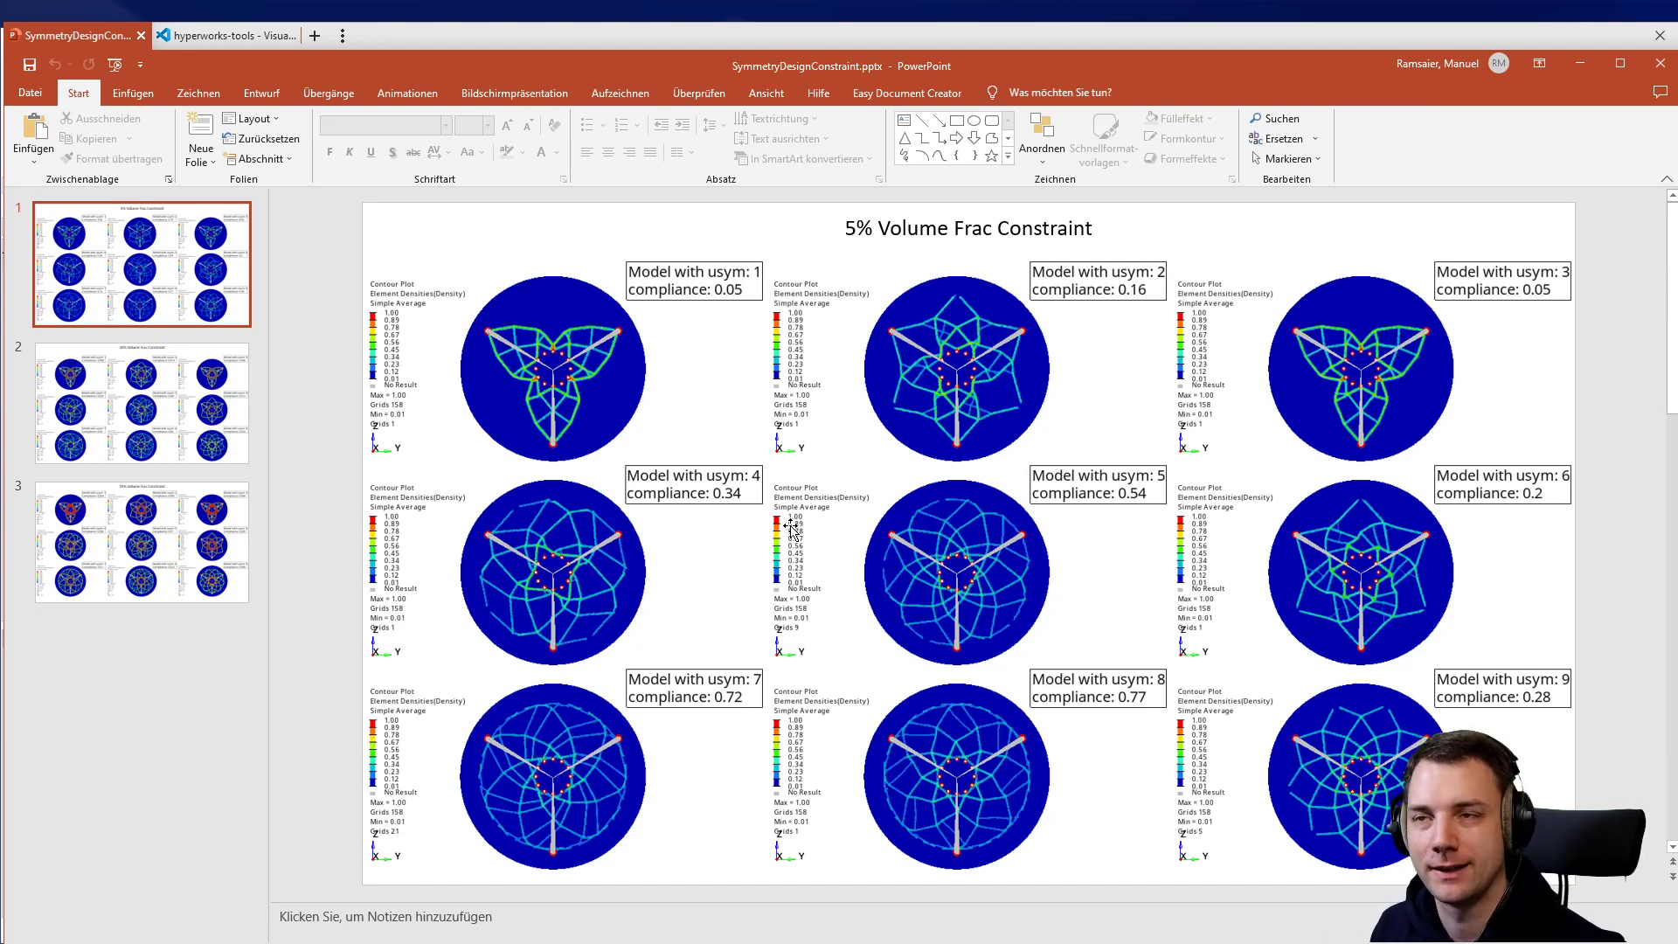
pyautogui.moveTo(272, 340)
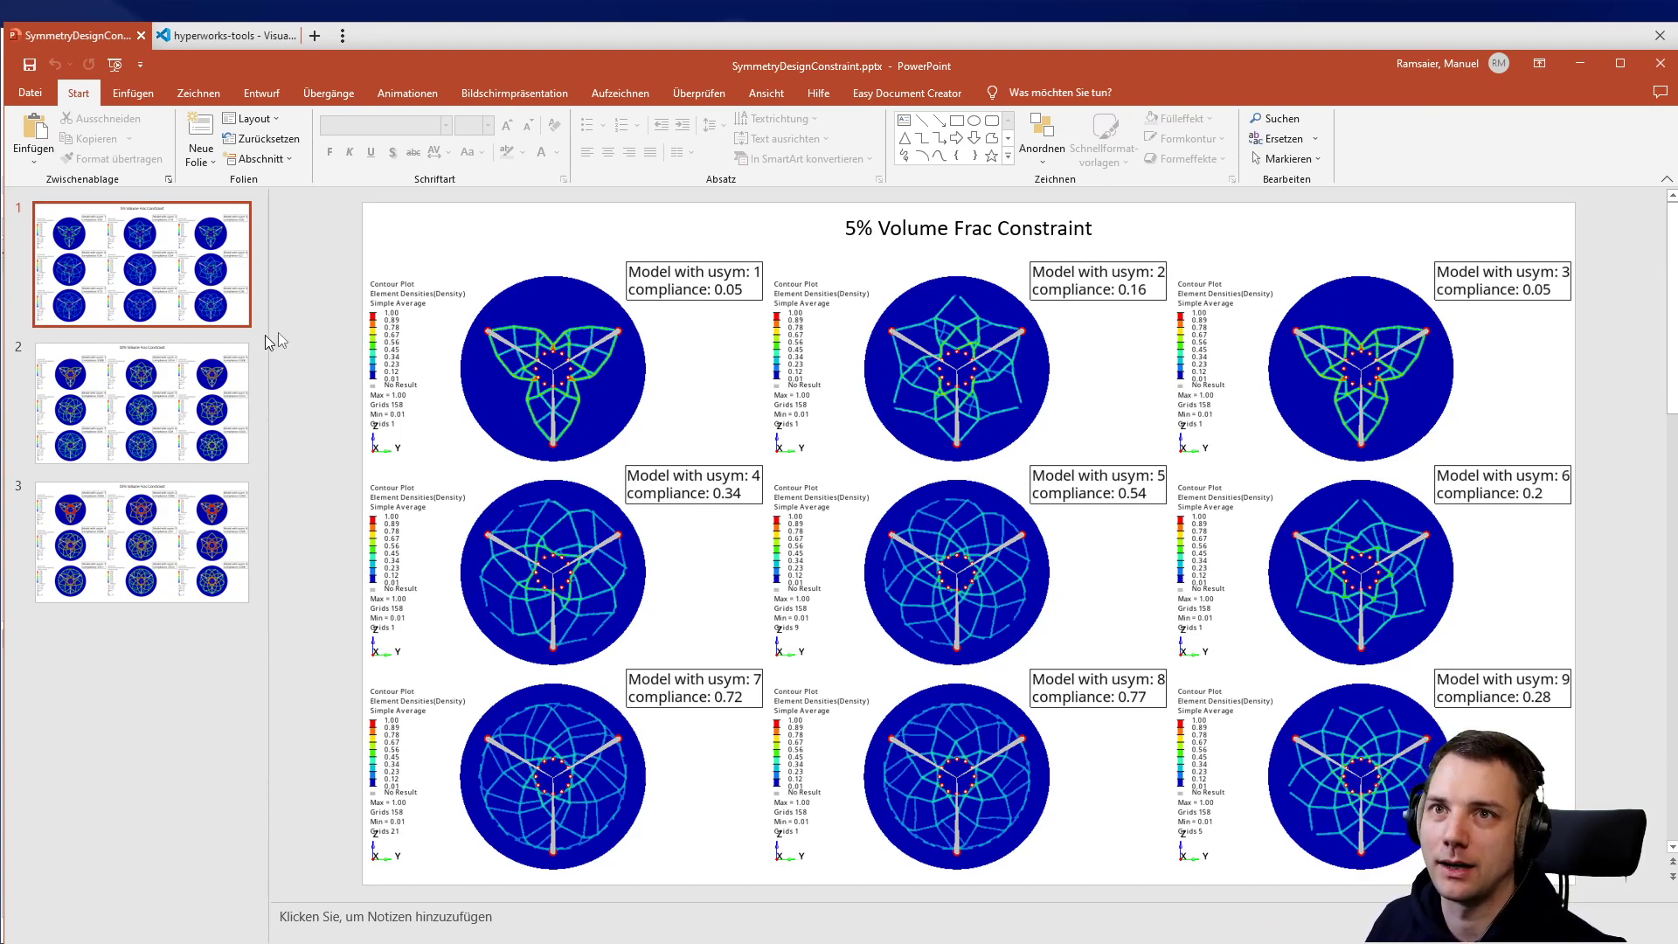
# View the 10% volume fraction slide, glance back at 5%, then return.
pyautogui.click(139, 404)
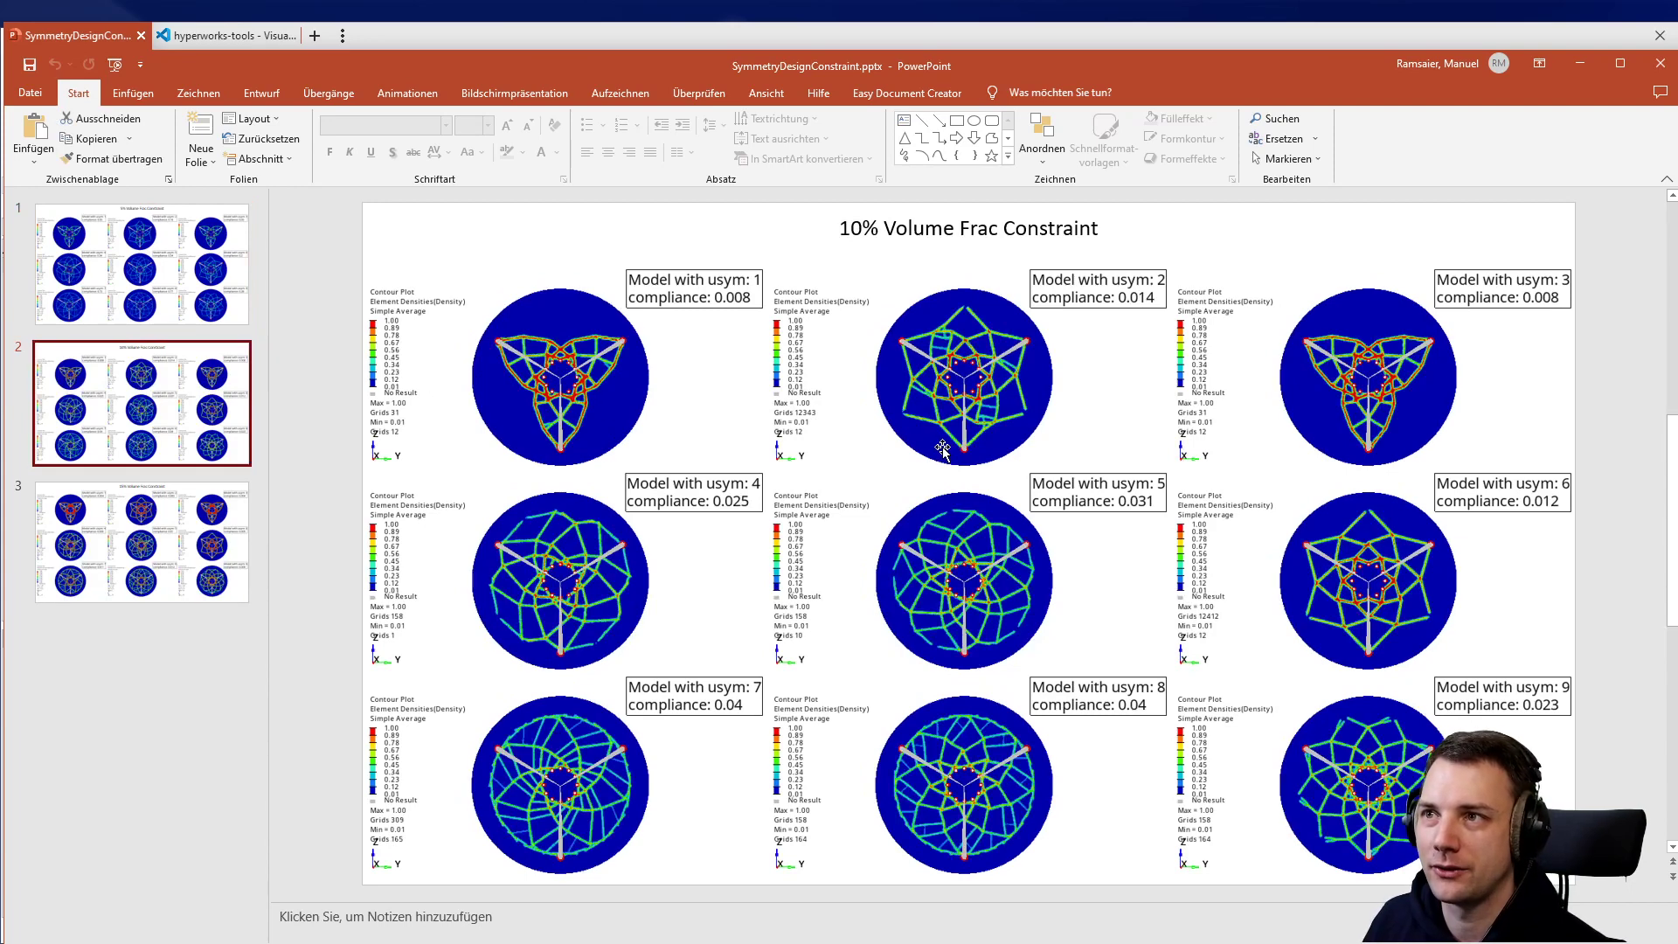
pyautogui.moveTo(1016, 415)
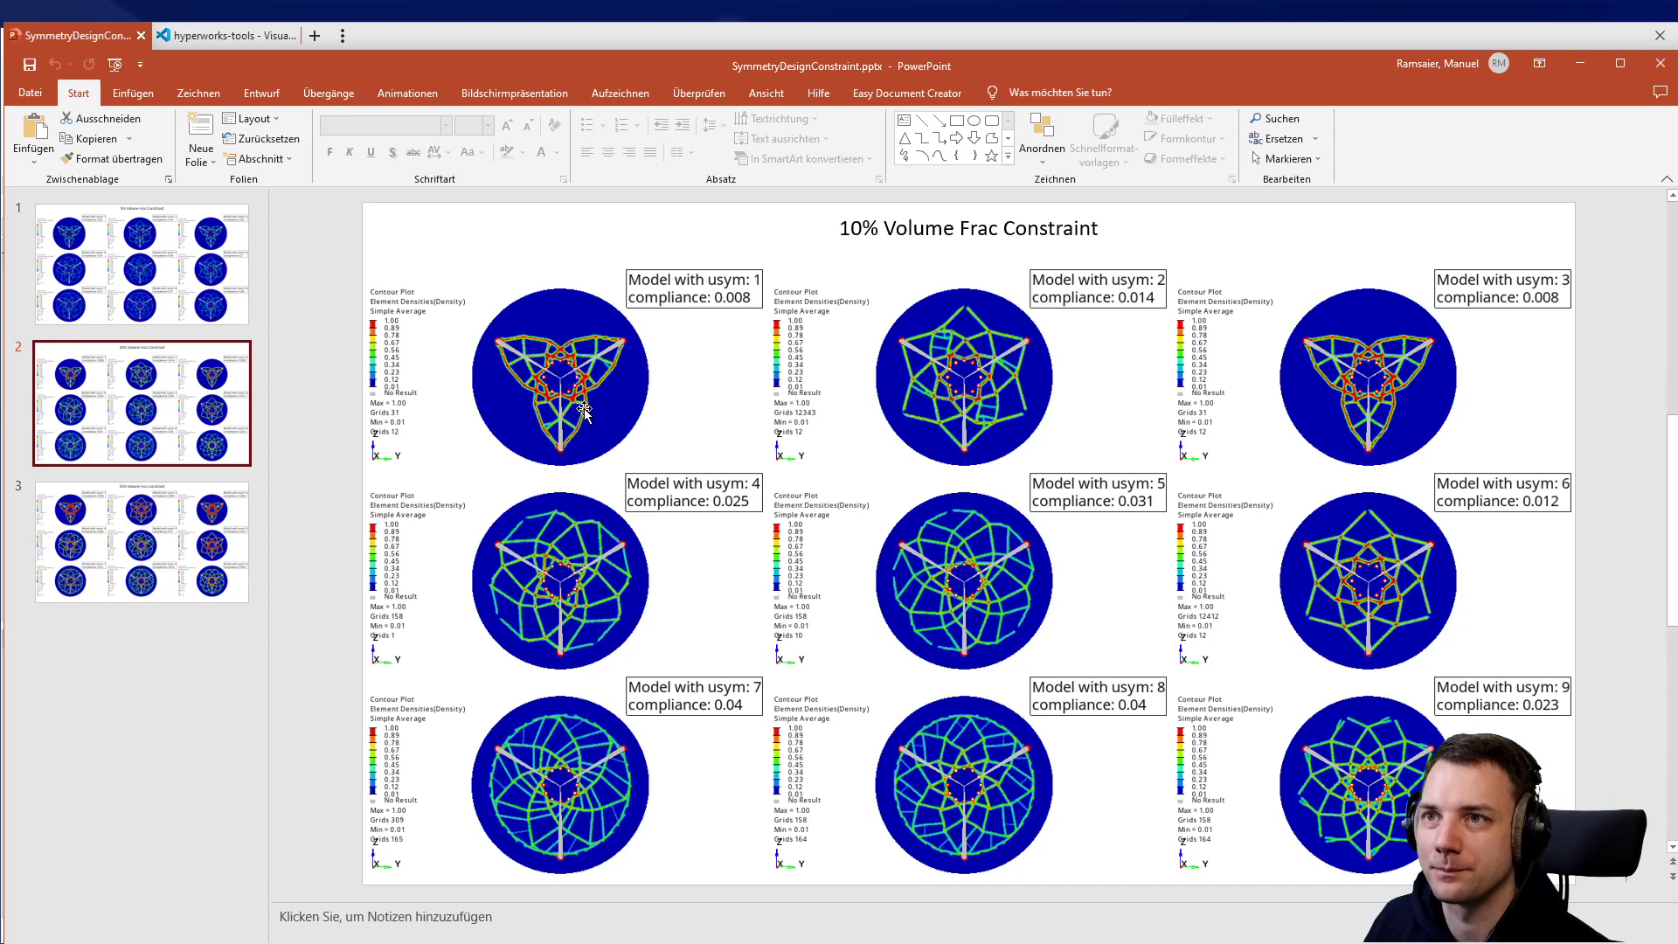
pyautogui.click(141, 264)
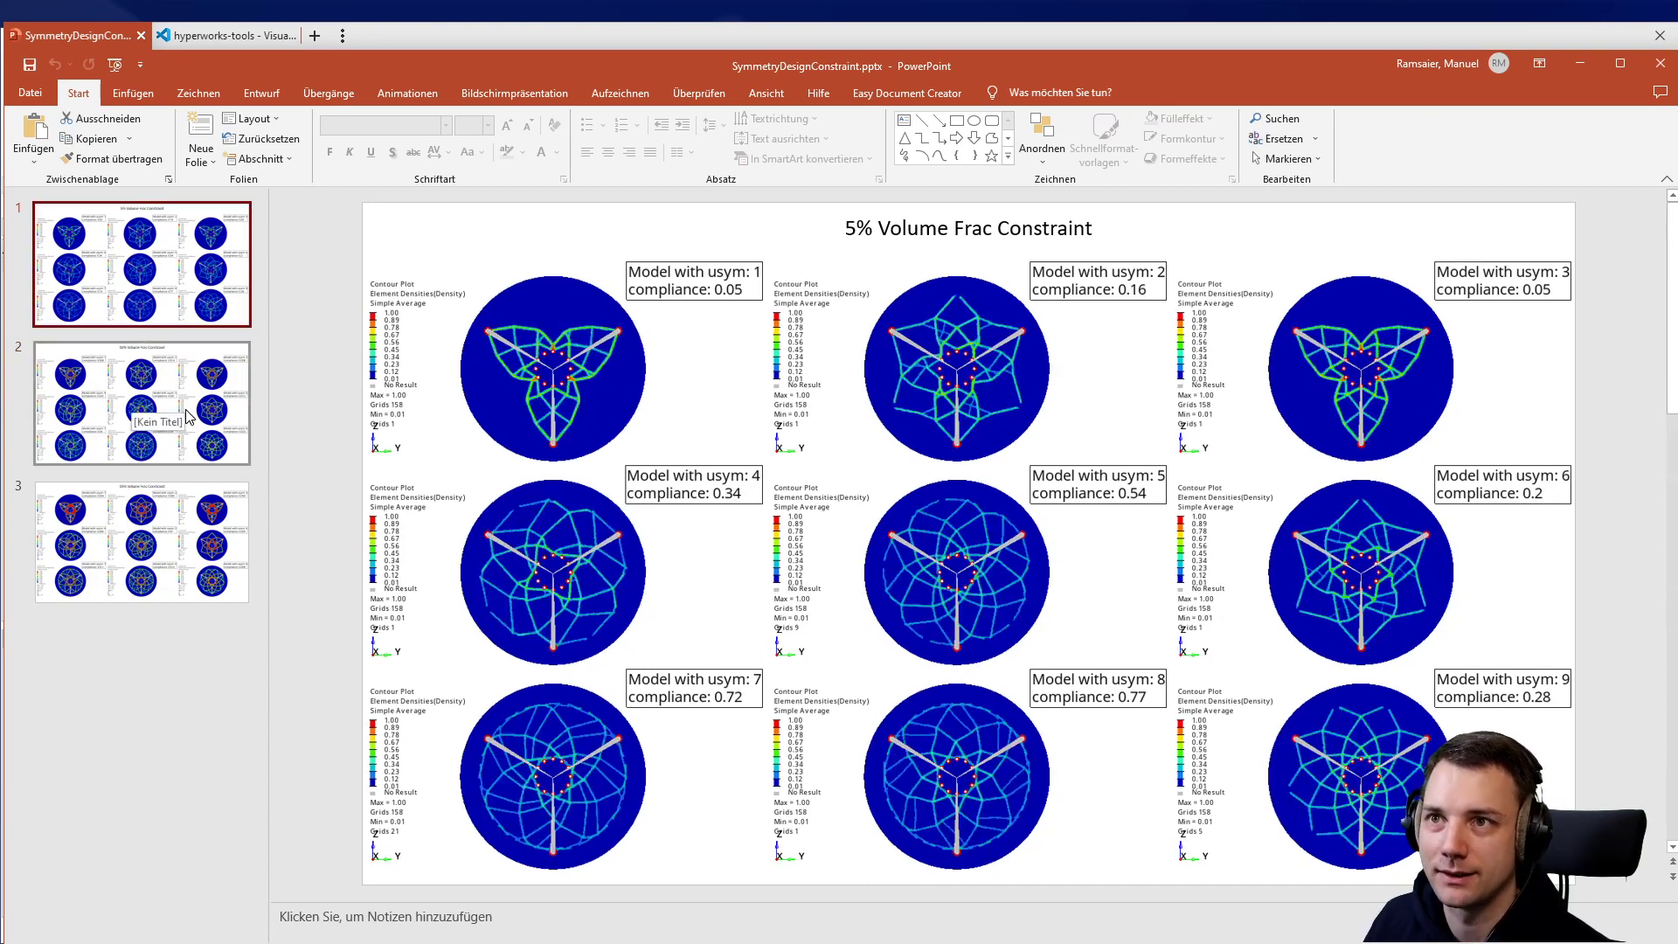
pyautogui.click(141, 402)
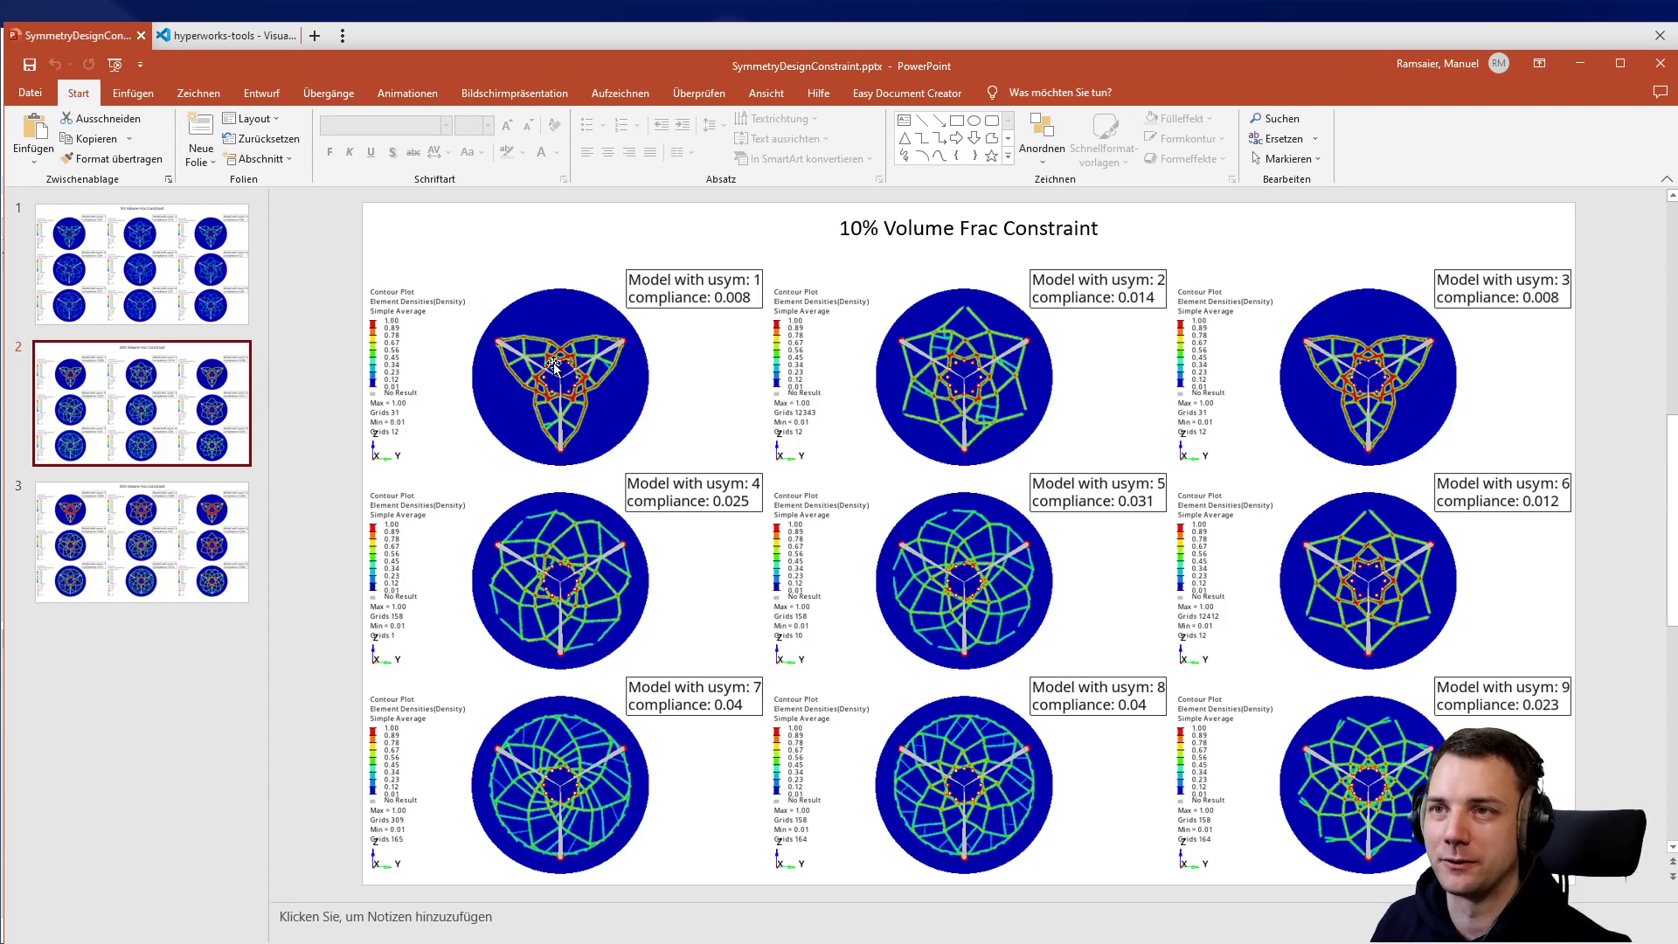
pyautogui.moveTo(736, 482)
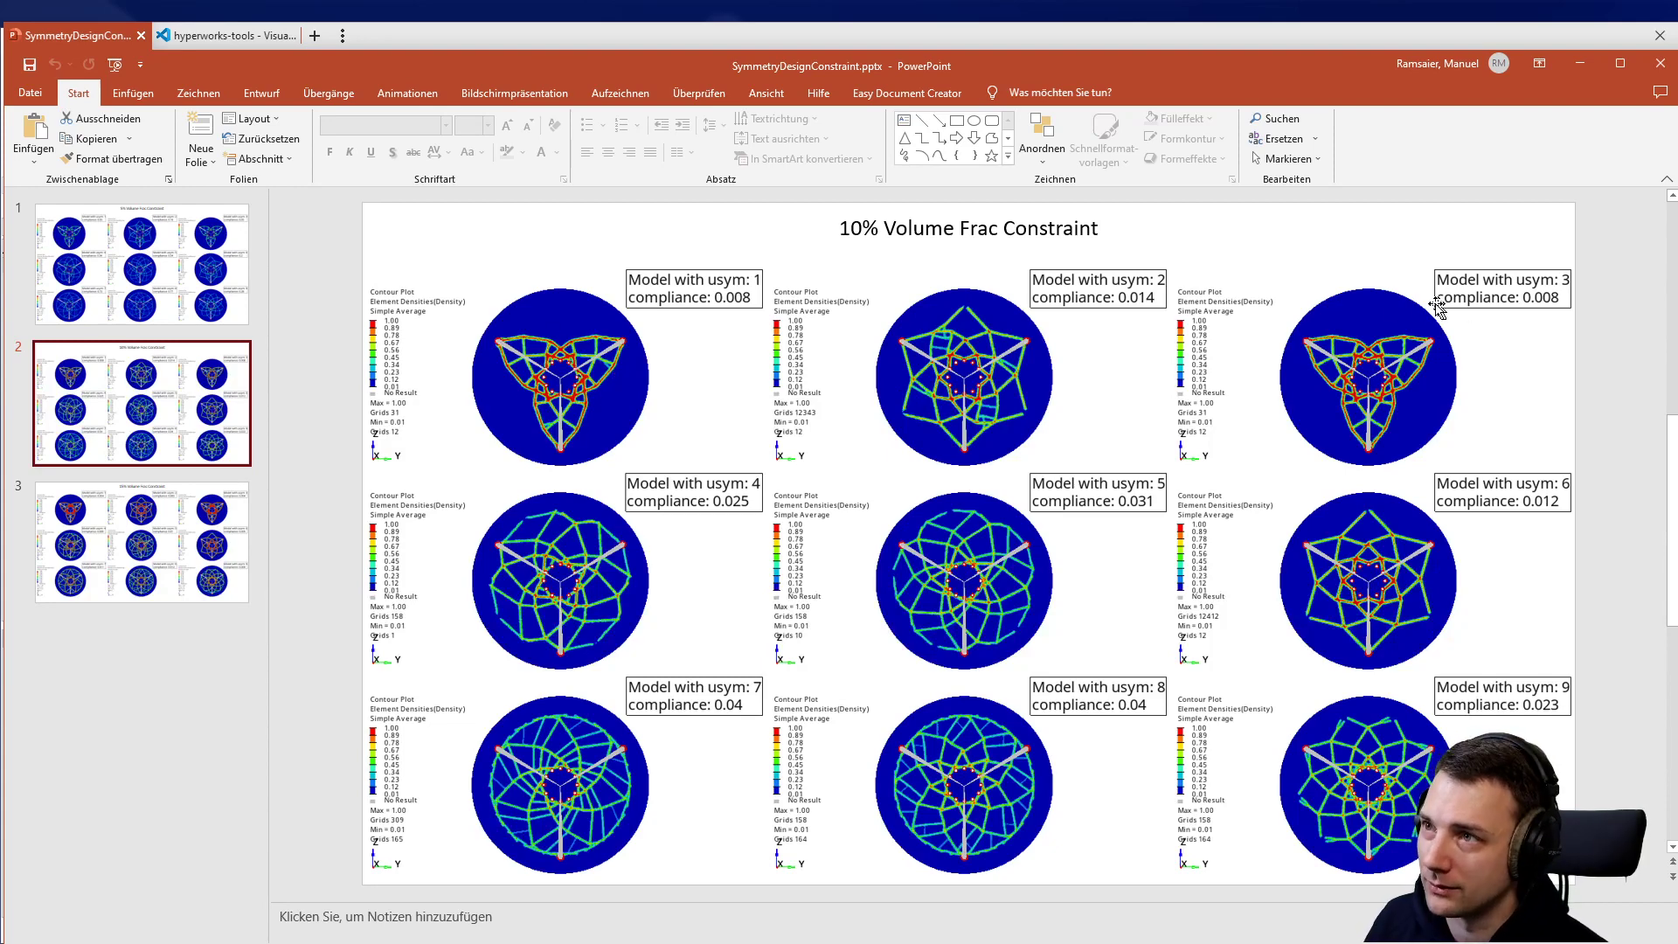
pyautogui.moveTo(1368, 551)
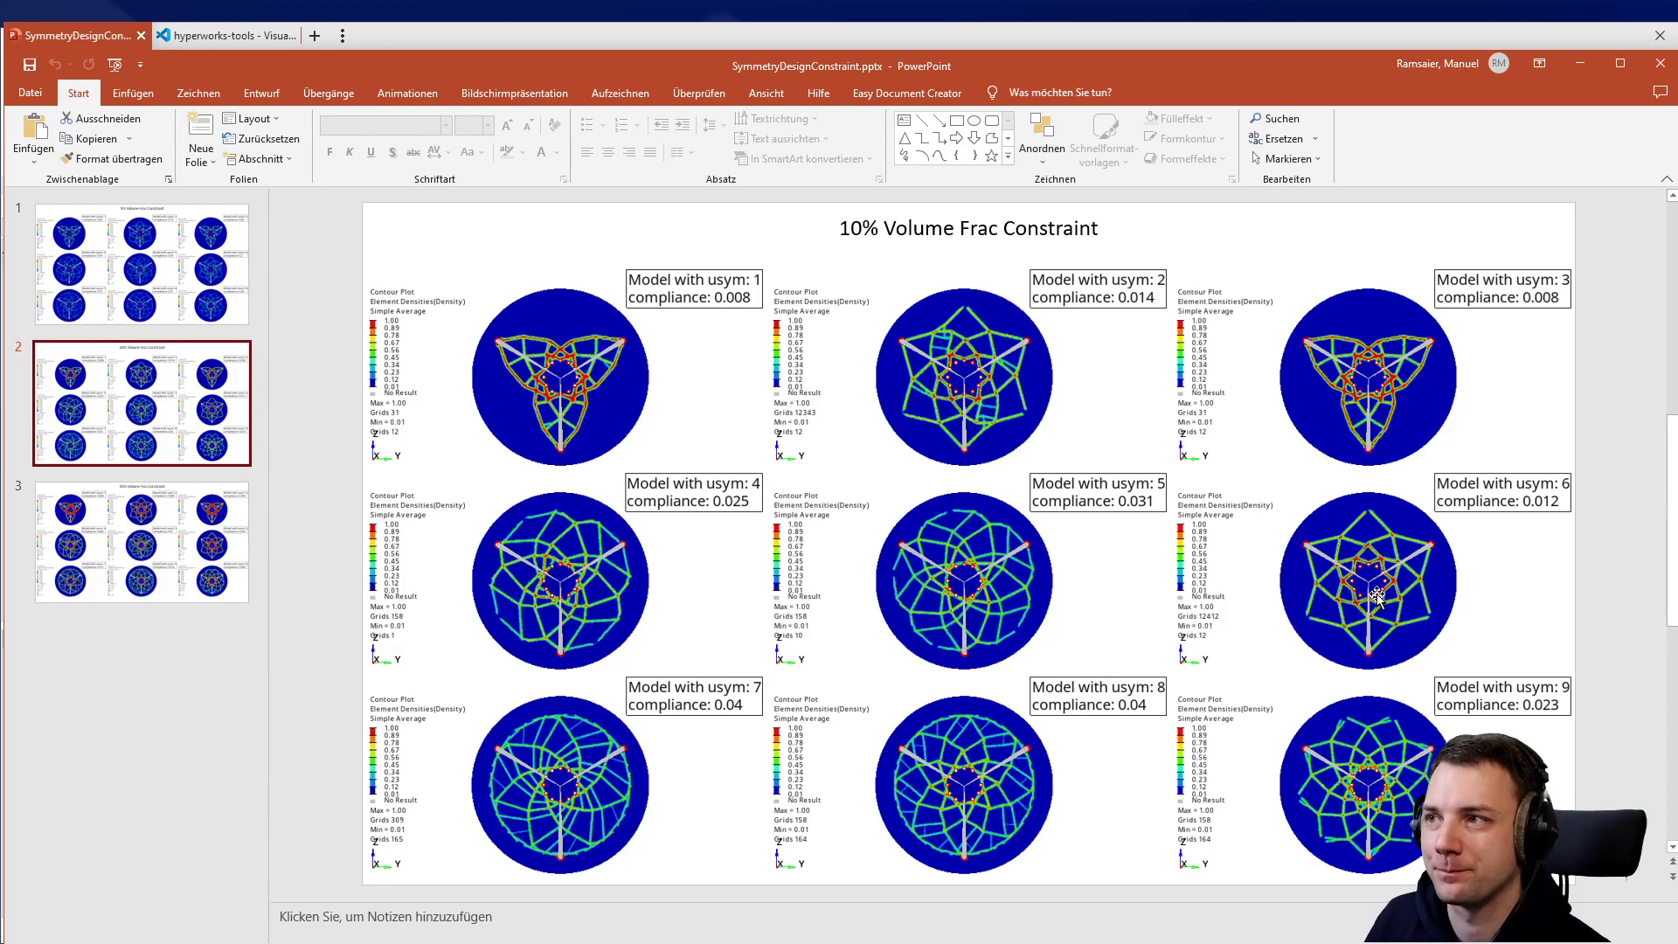
pyautogui.moveTo(749, 402)
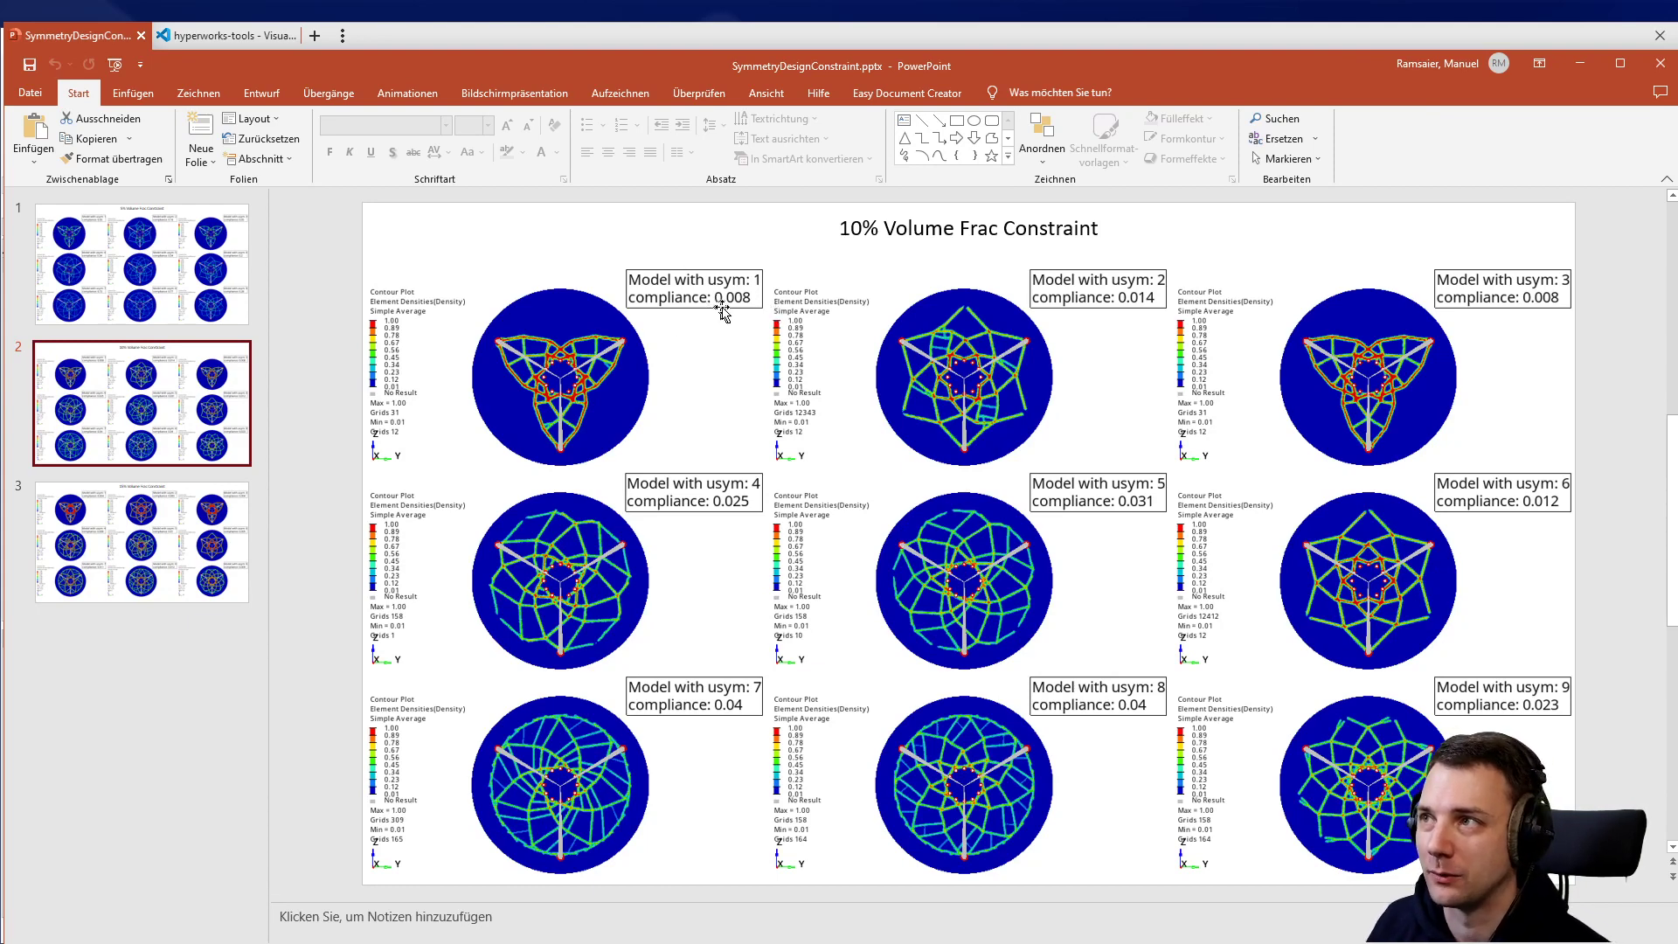
pyautogui.moveTo(816, 348)
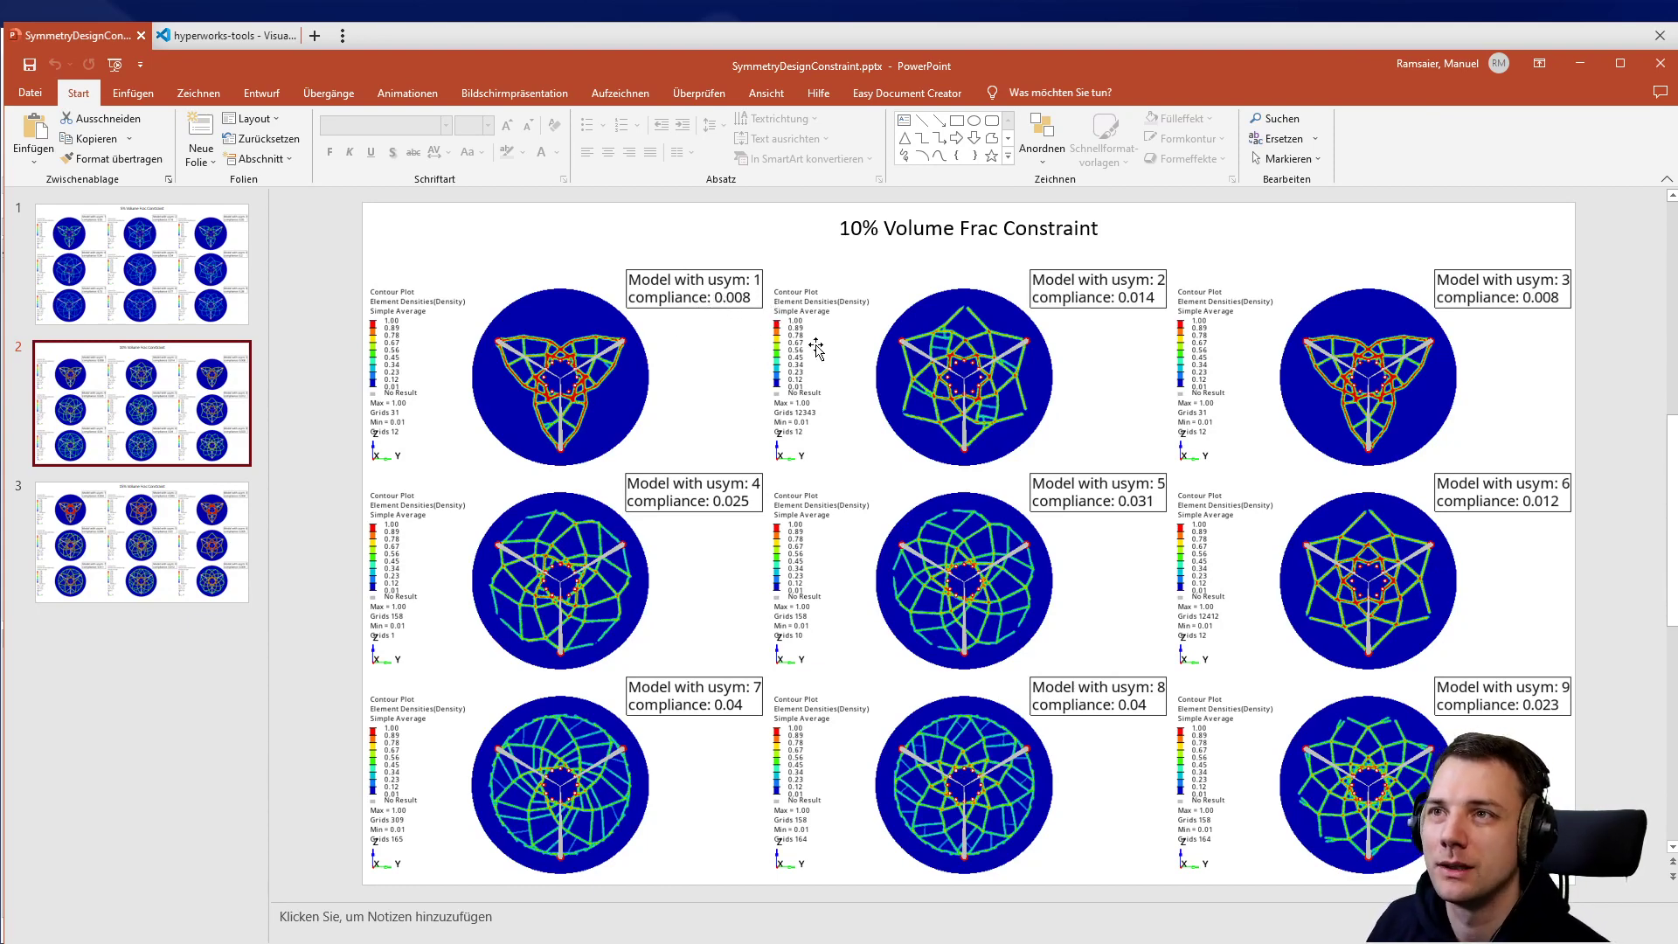
pyautogui.moveTo(760, 324)
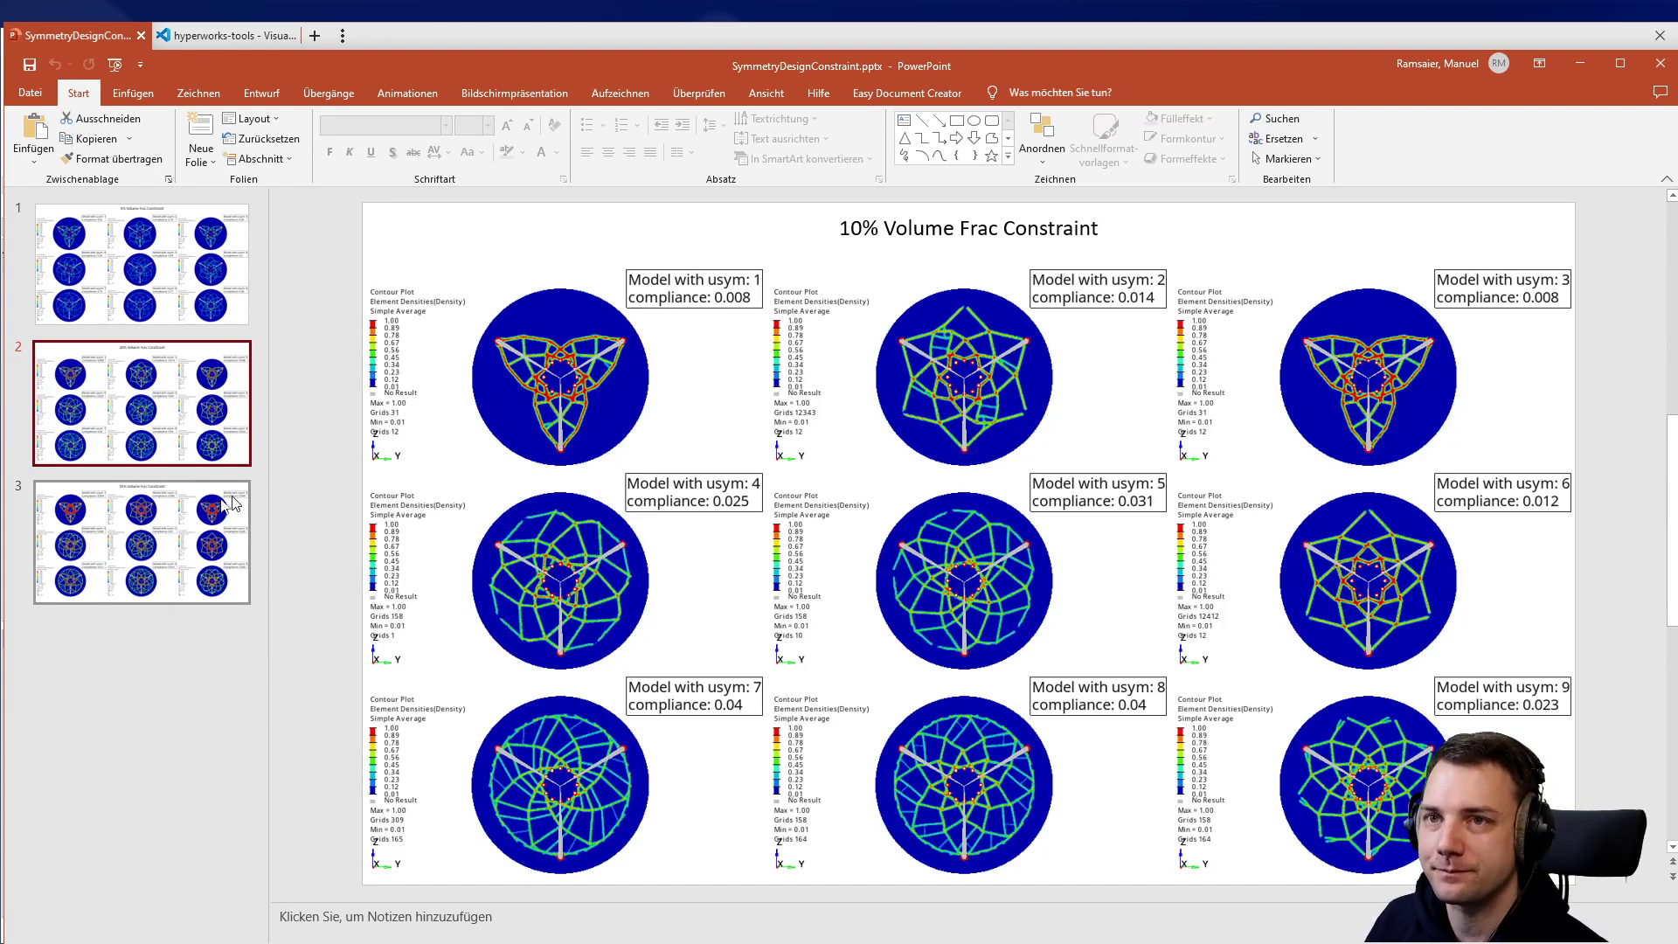
# Display the 15% volume fraction usym 1–9 slide, compliances 0.004–0.012.
pyautogui.click(139, 541)
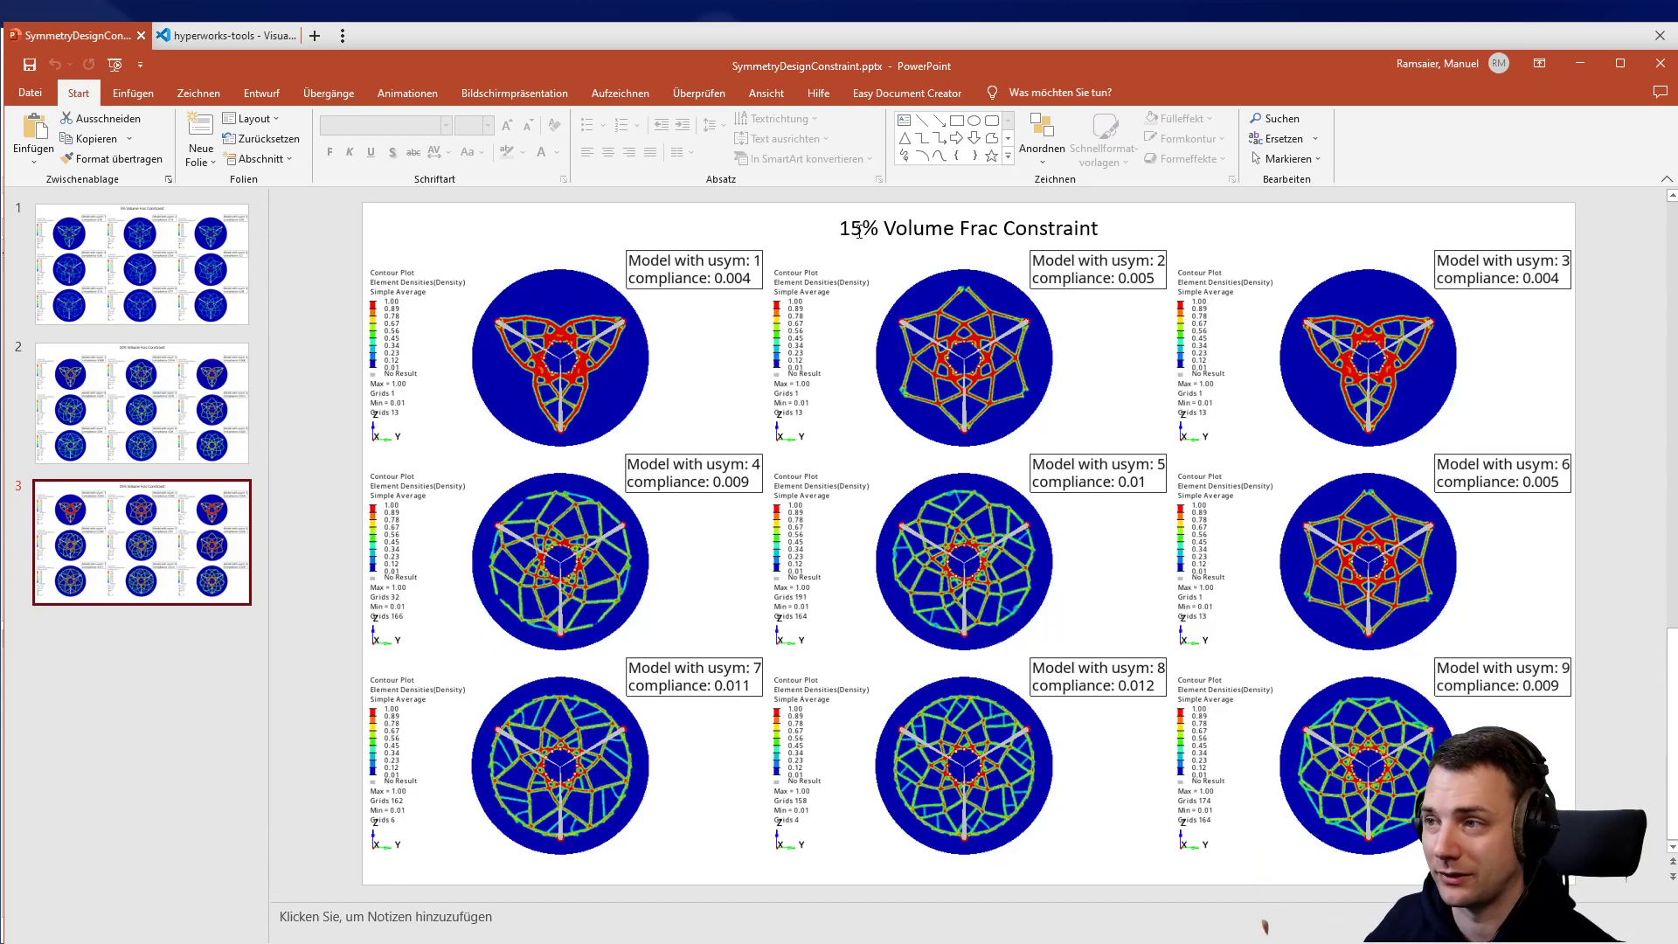
pyautogui.moveTo(1006, 534)
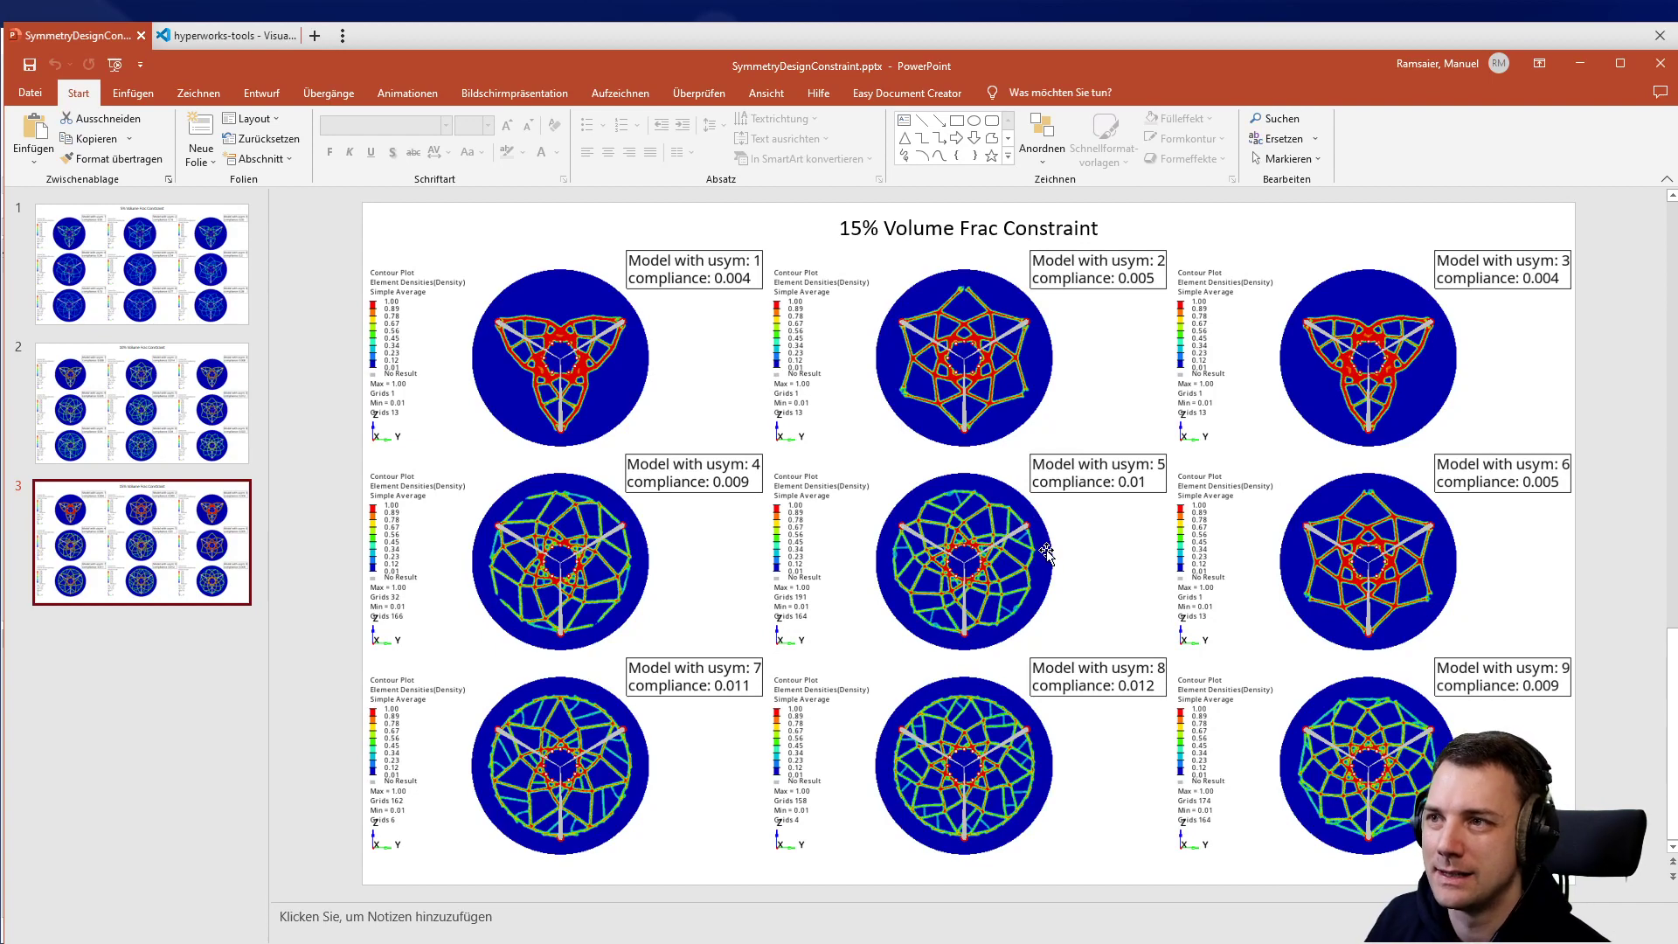
pyautogui.moveTo(1021, 554)
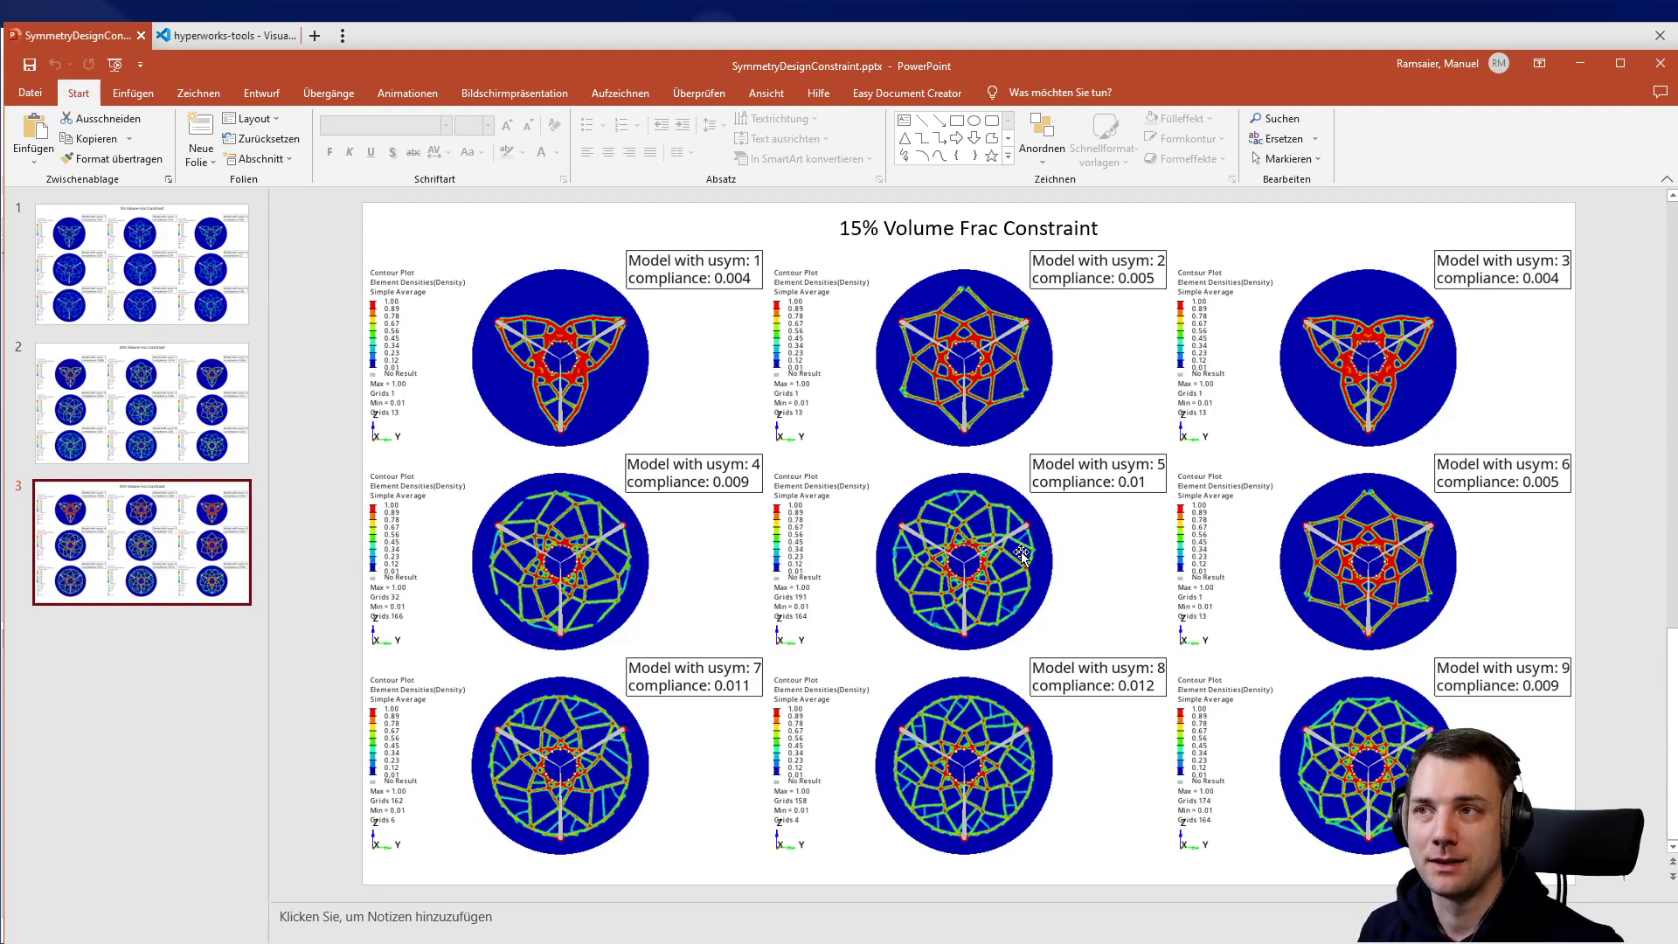
pyautogui.moveTo(808, 343)
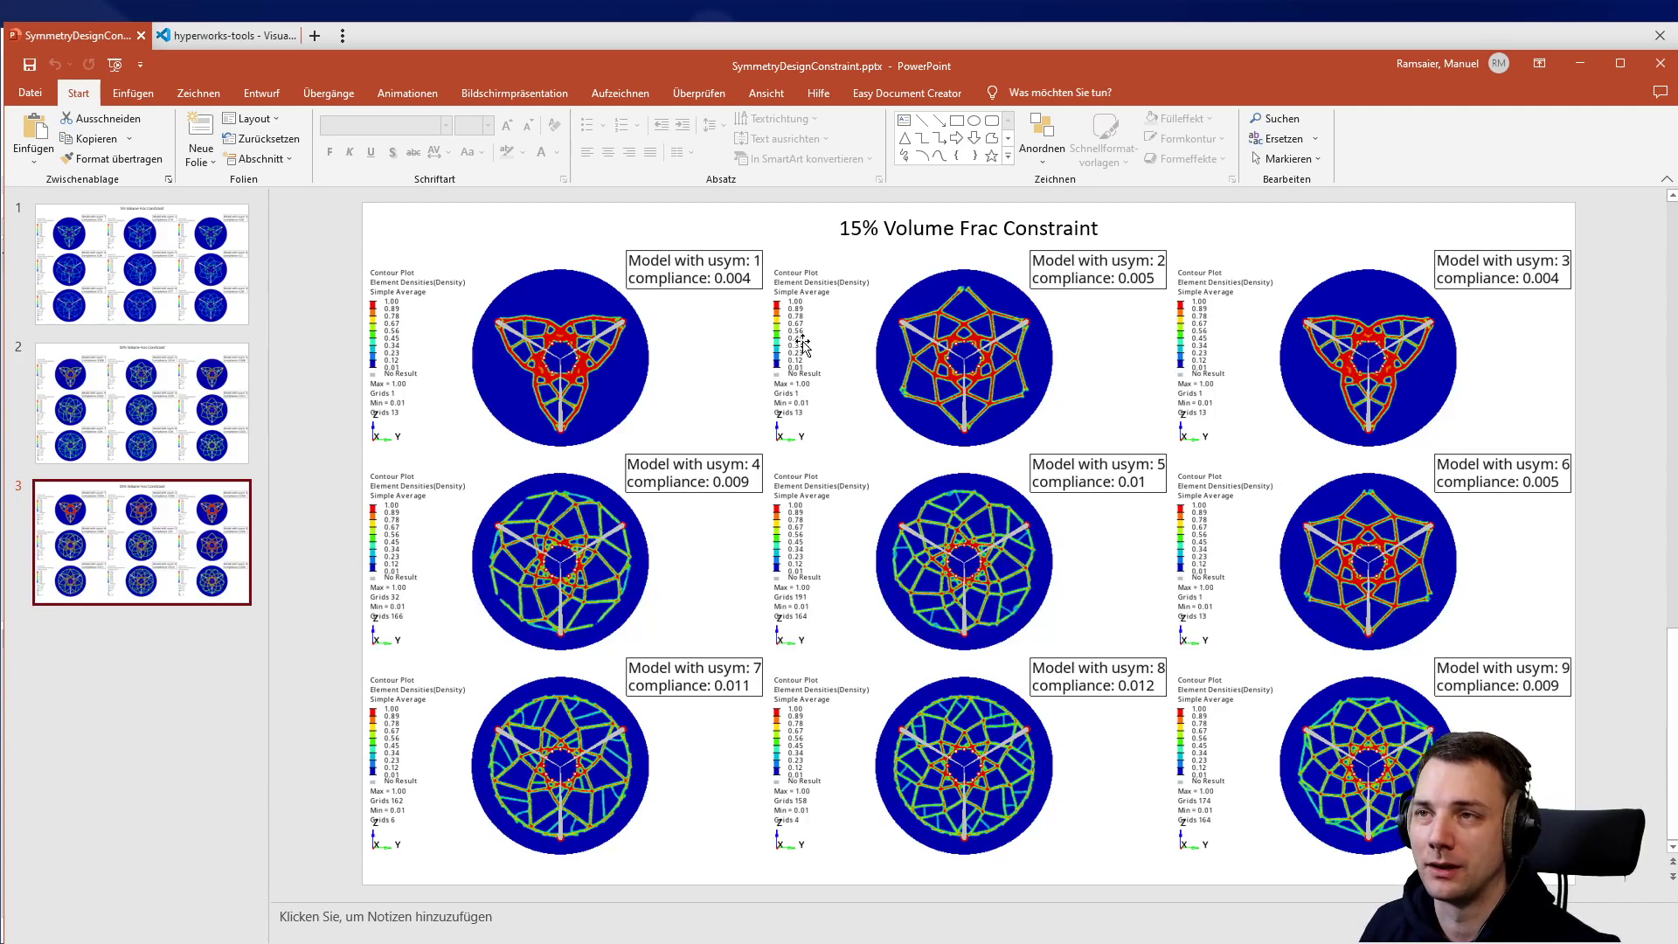